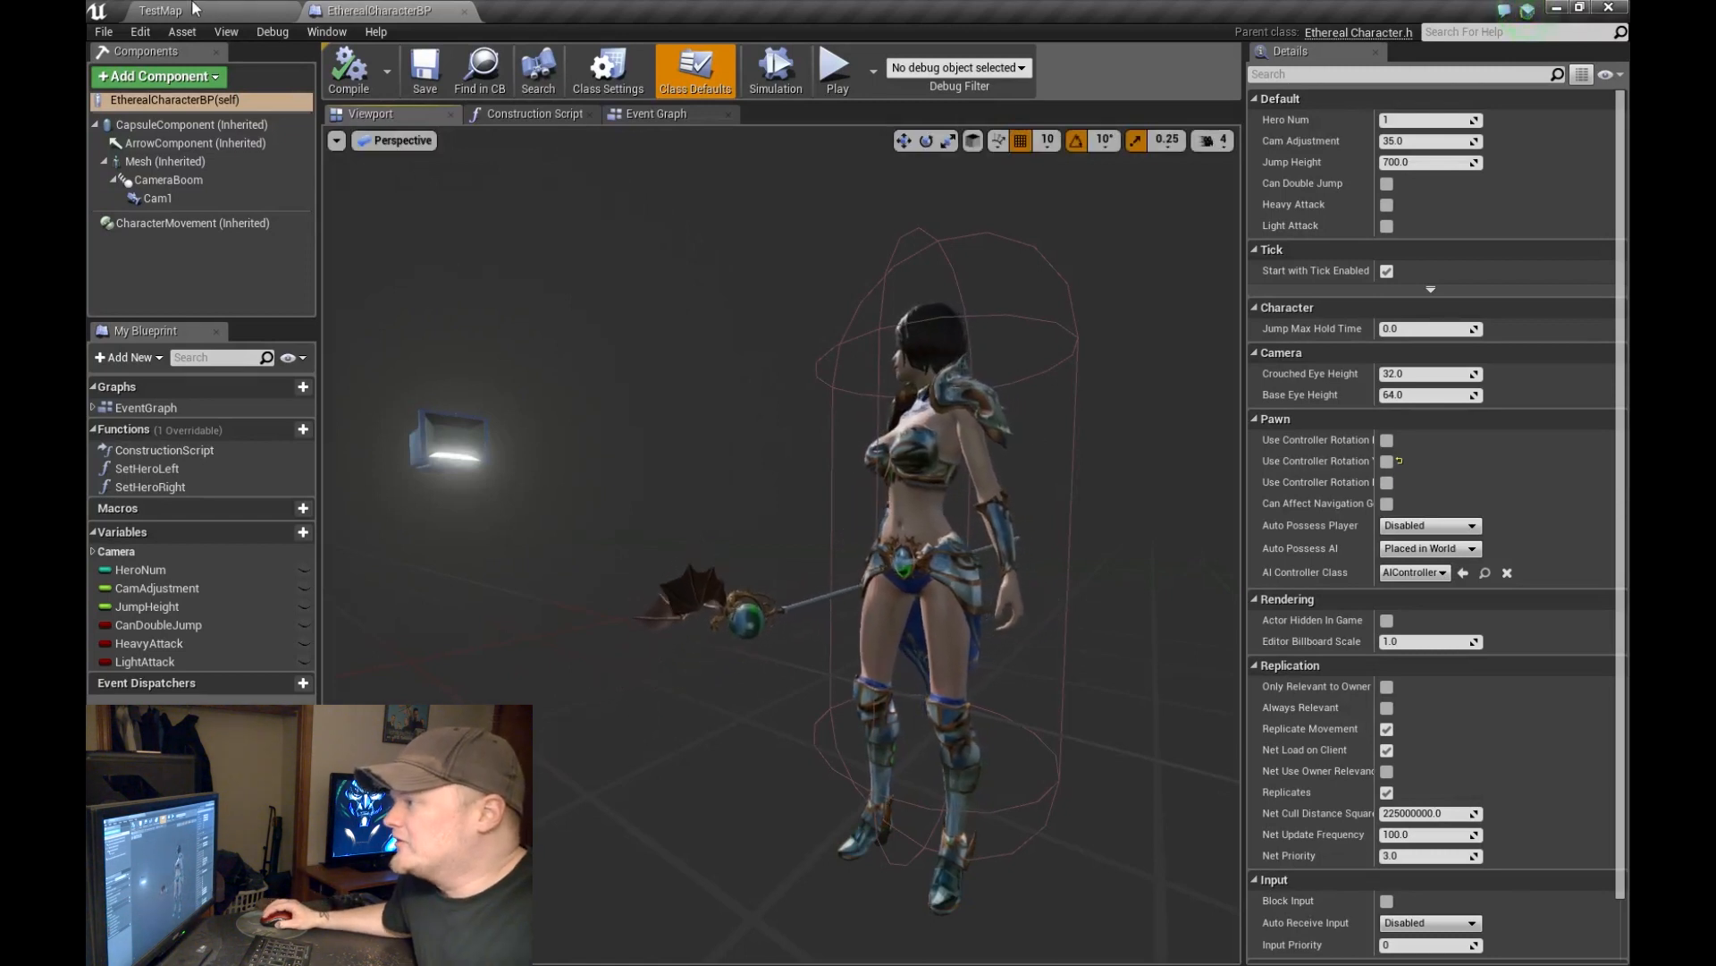
# Step: Play-test the TestMap level despite the compile error, try the character swap, then stop
pyautogui.click(161, 10)
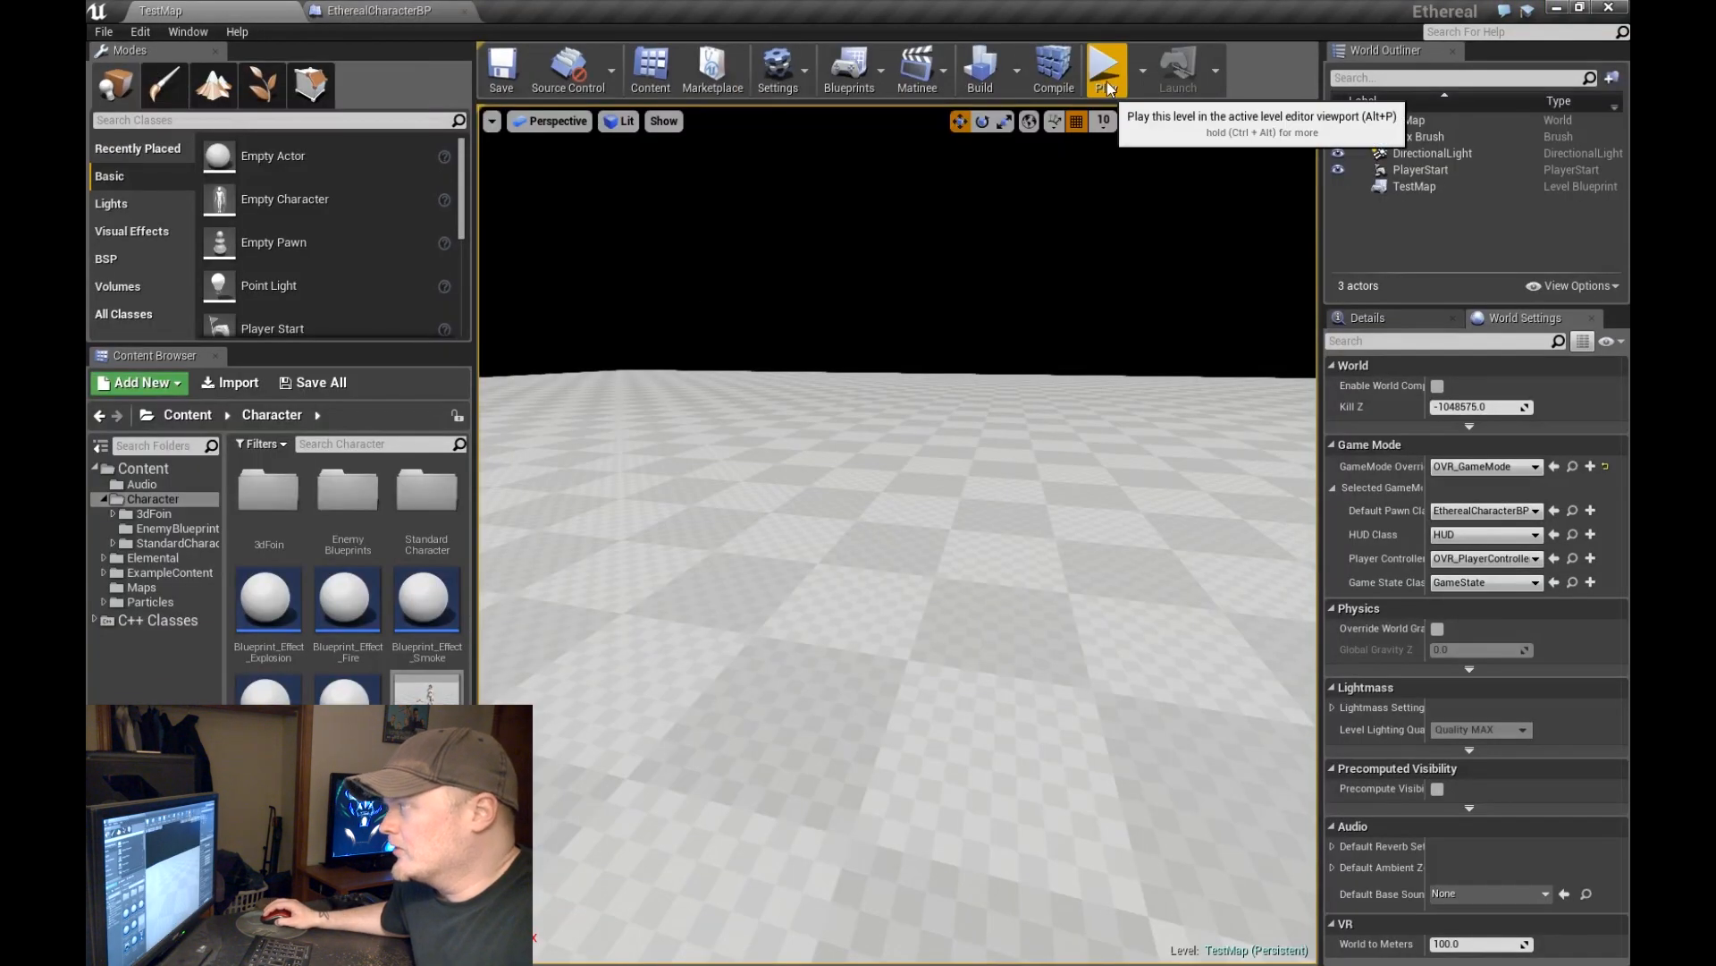
pyautogui.click(1105, 68)
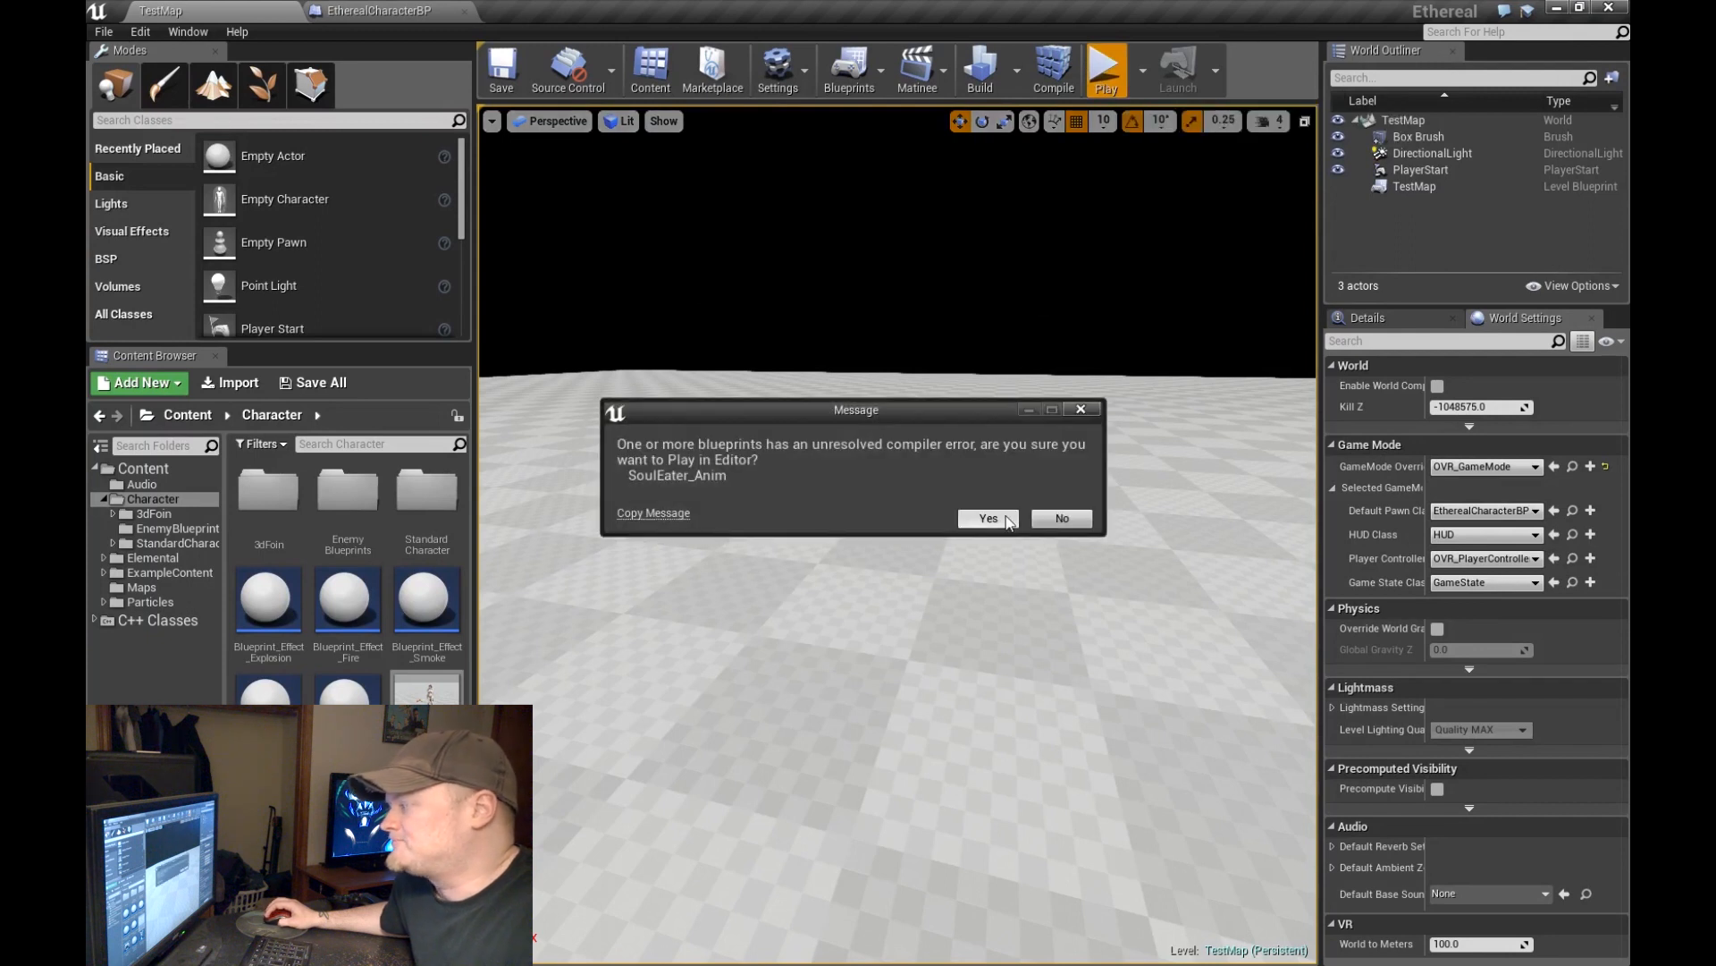
pyautogui.click(986, 517)
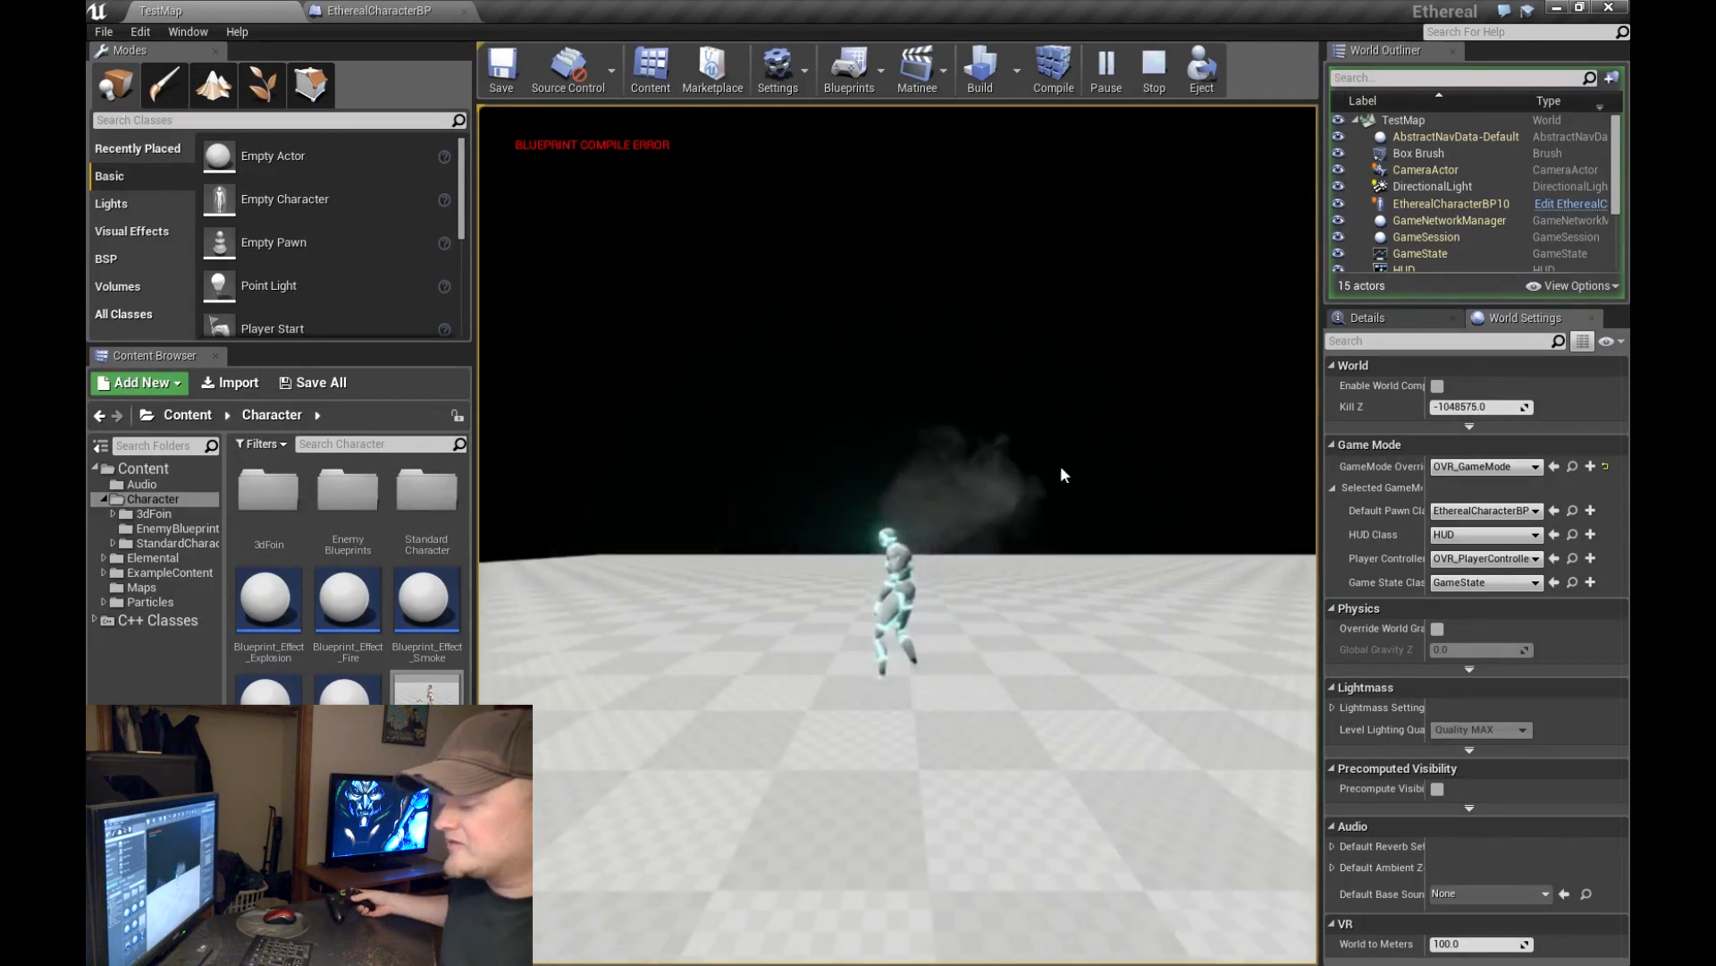
pyautogui.click(1151, 68)
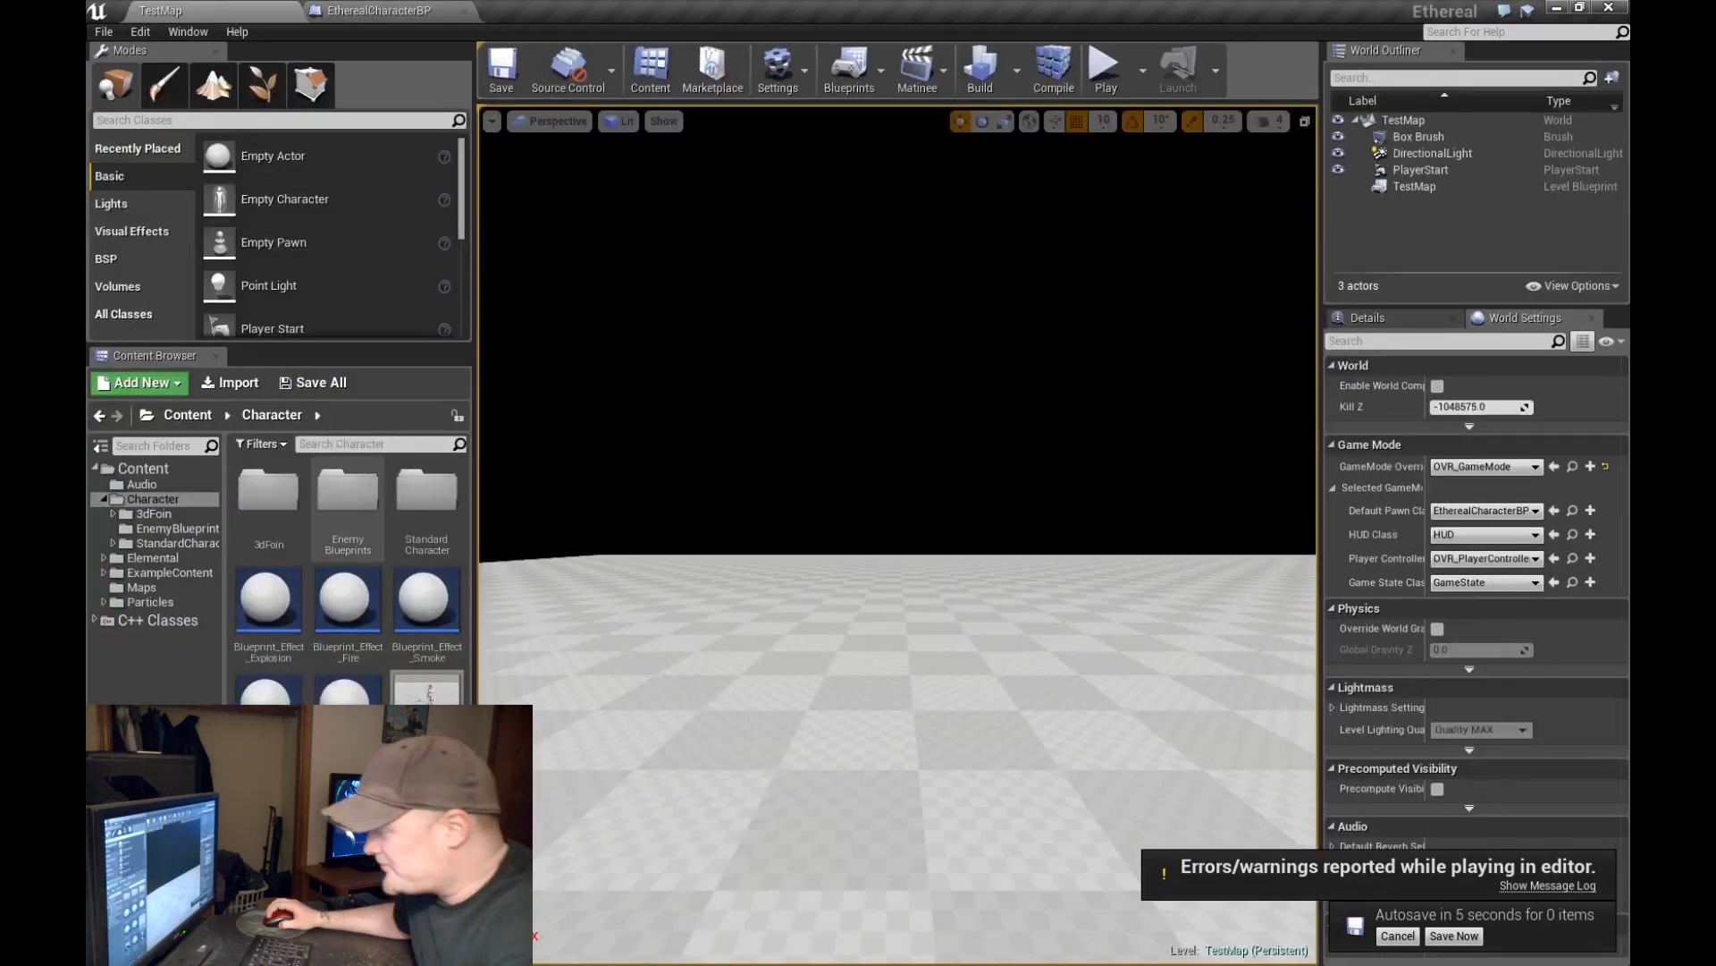
pyautogui.moveTo(425, 689)
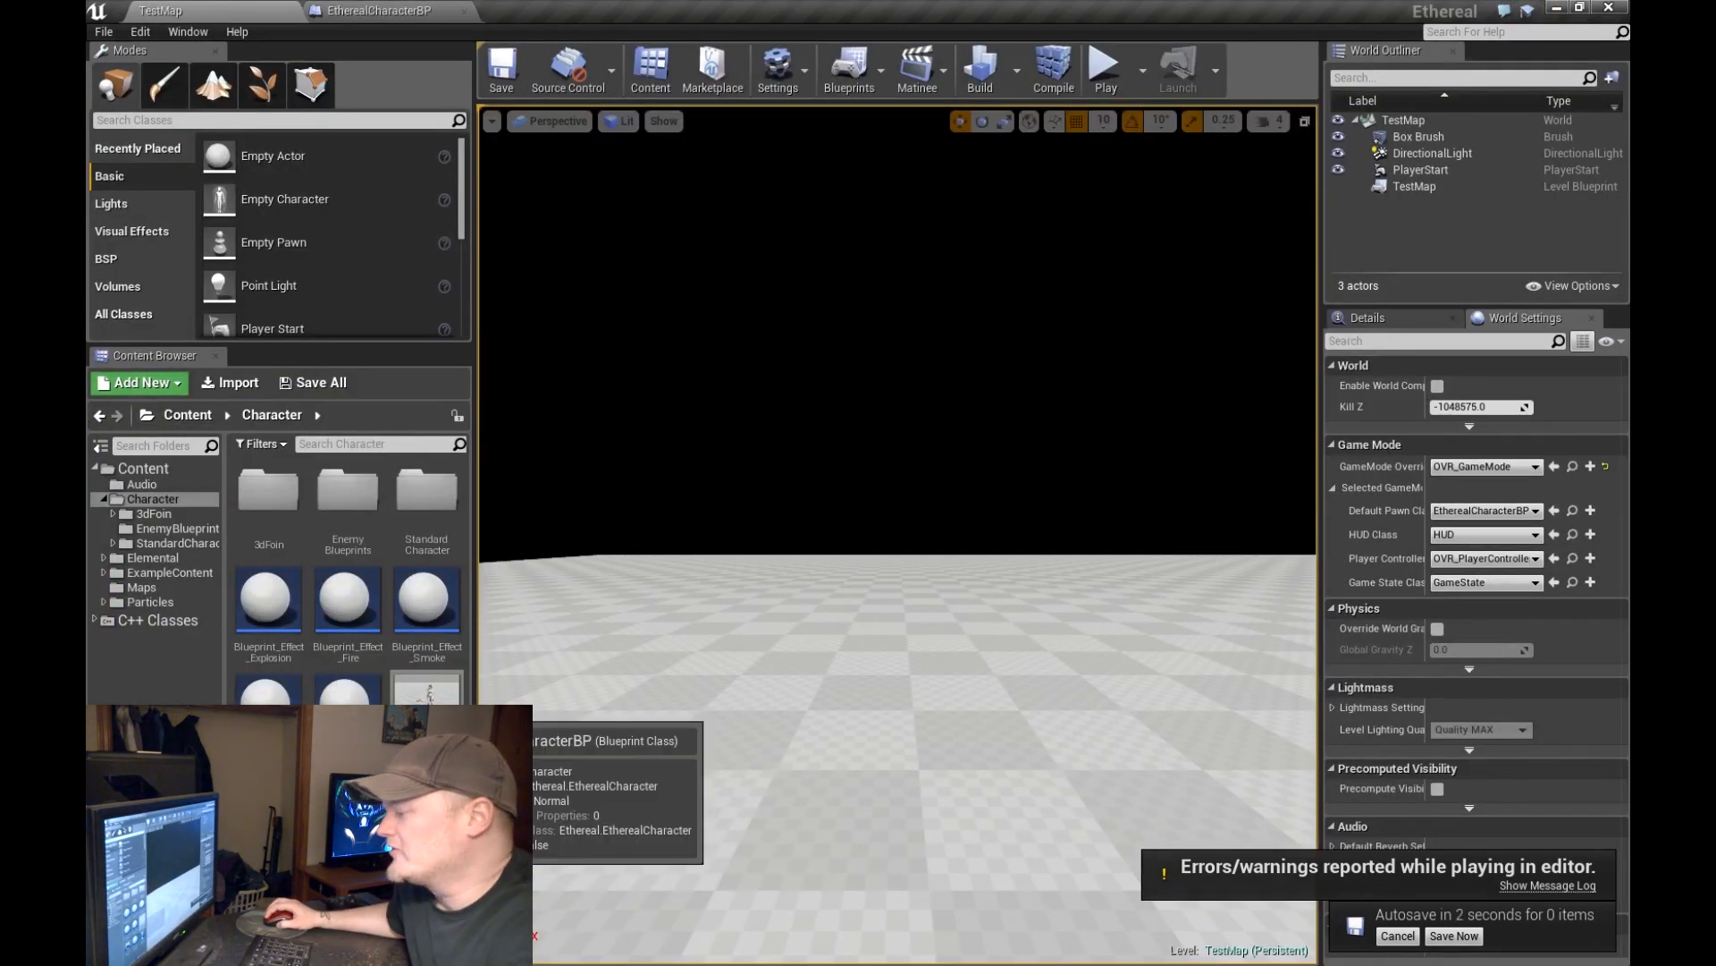
# Step: Browse Pick Parent Class options for a new Blueprint Class, then return to EtherealCharacterBP
pyautogui.click(1397, 936)
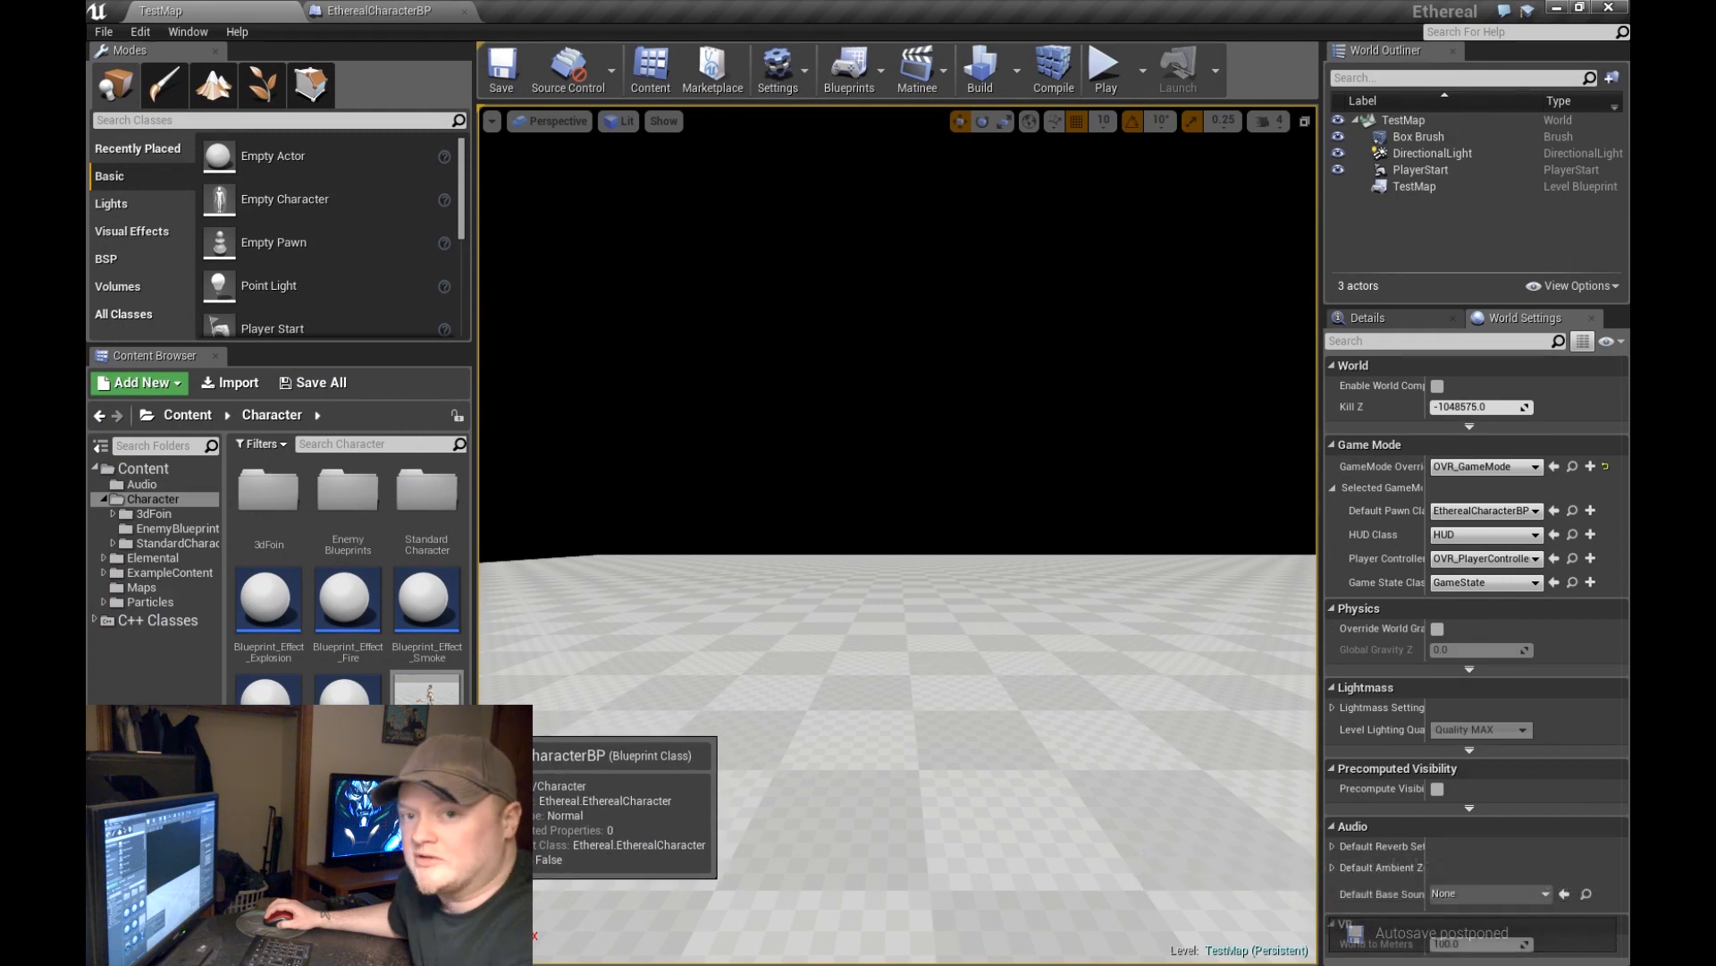
pyautogui.click(137, 381)
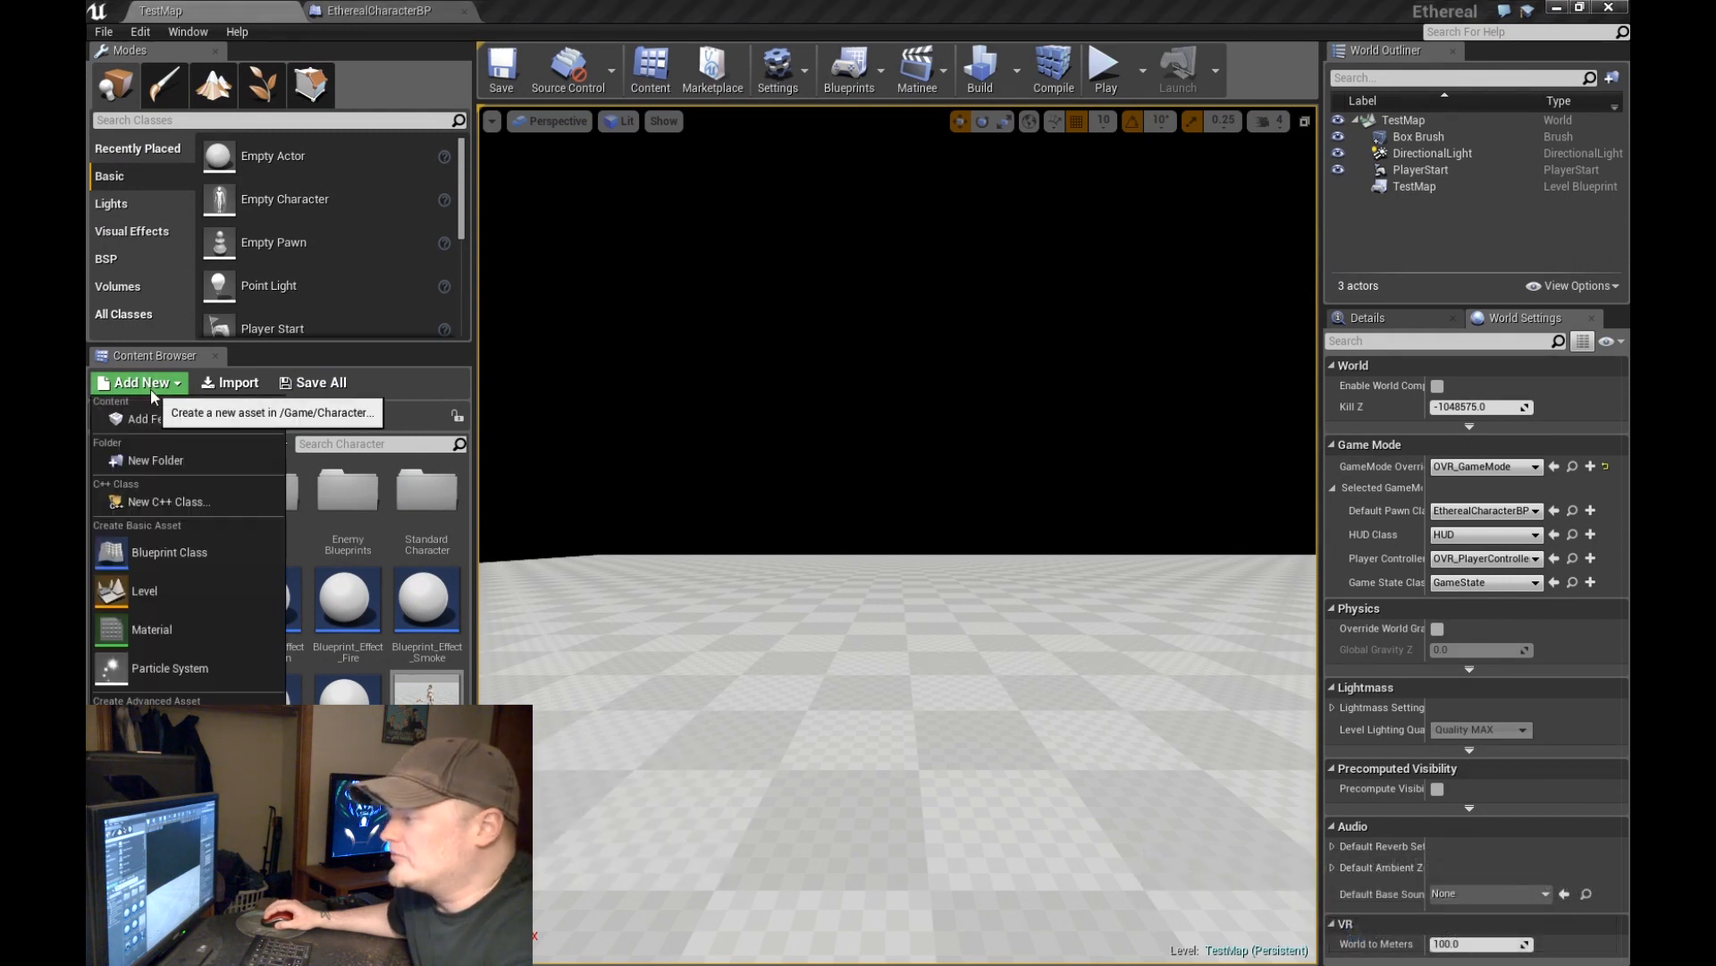
pyautogui.moveTo(169, 551)
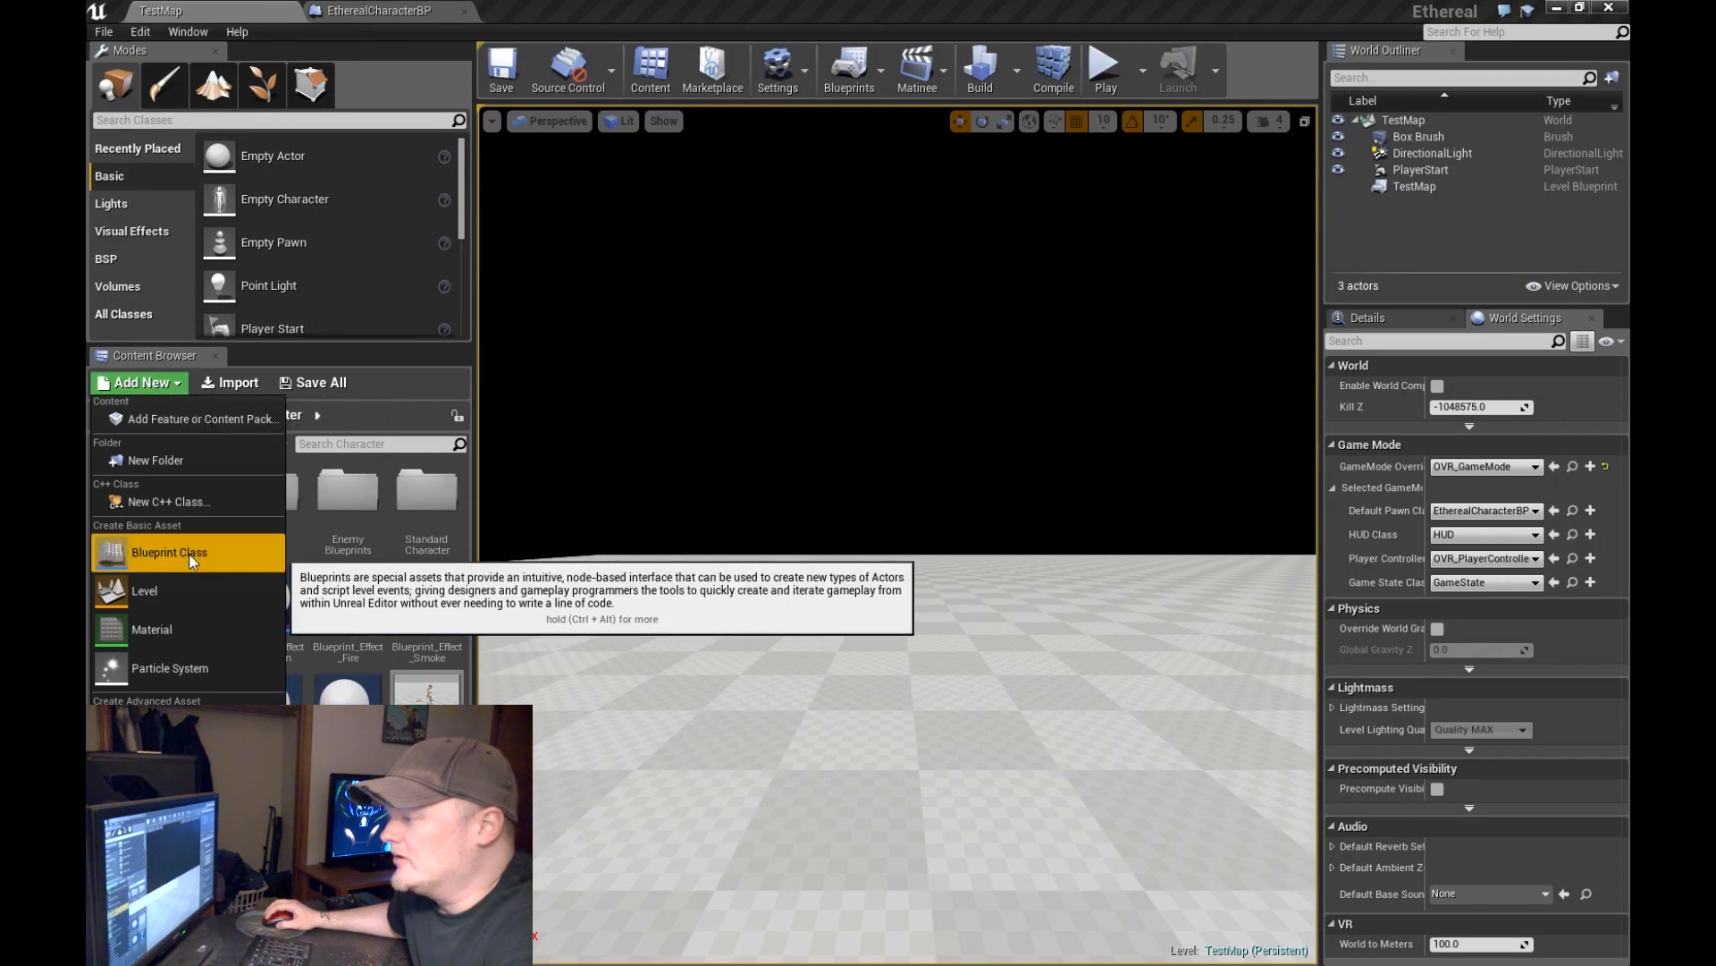
pyautogui.click(168, 552)
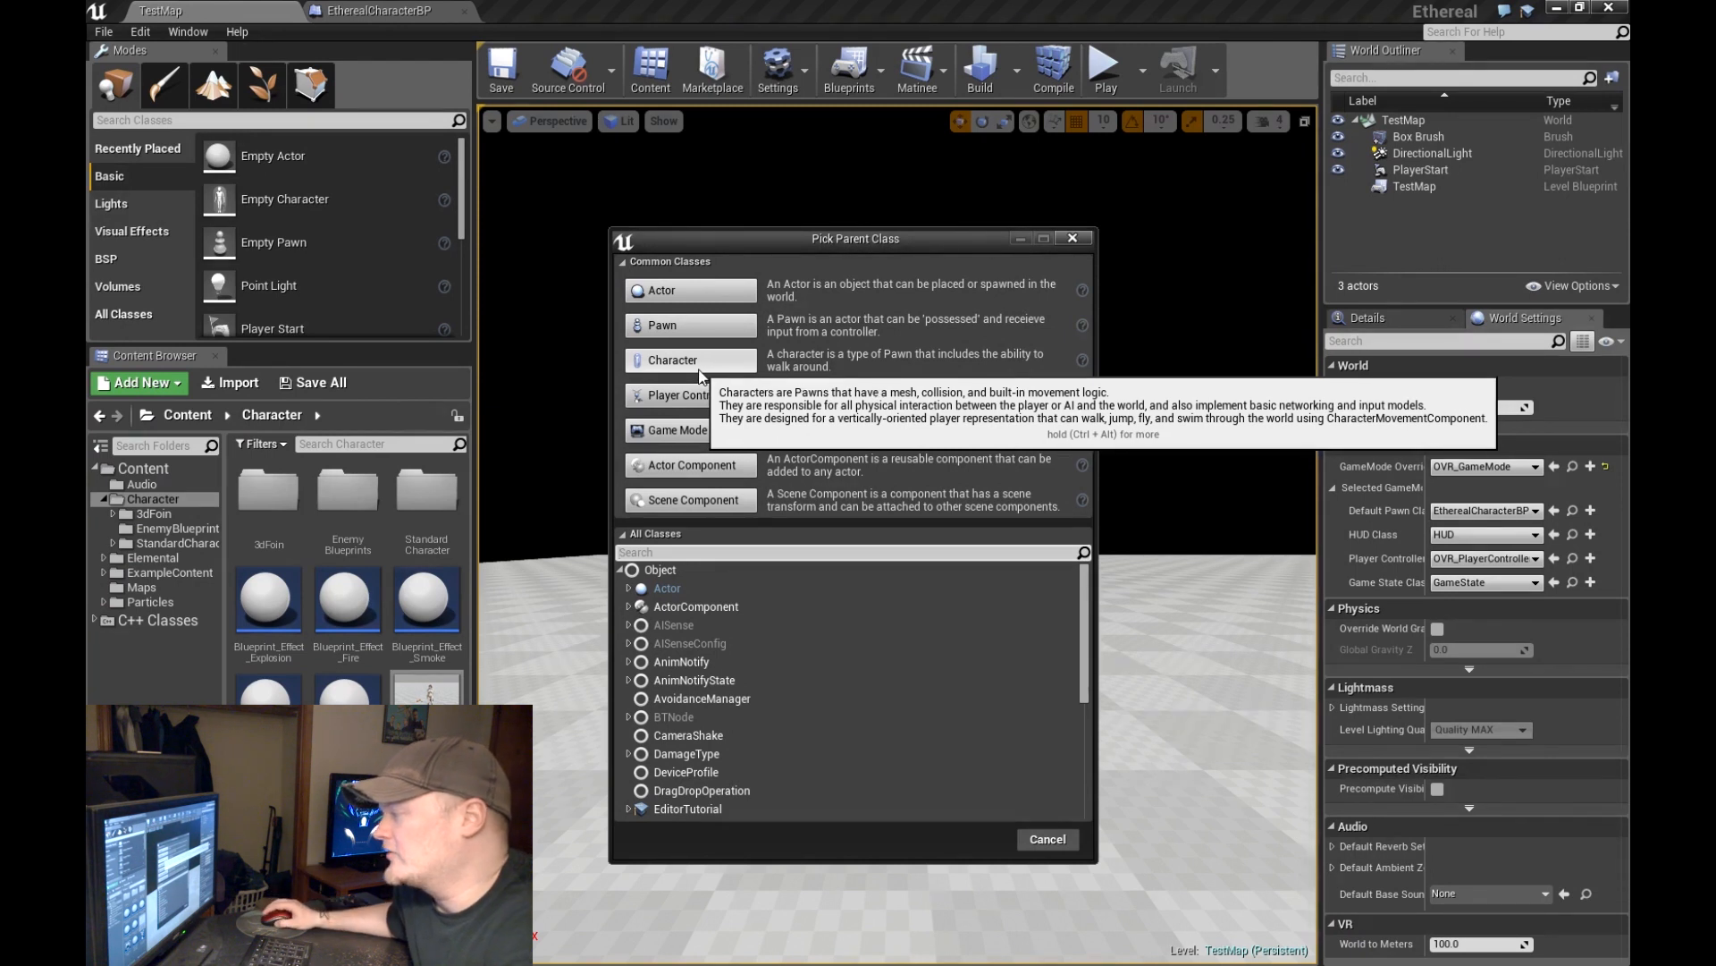
pyautogui.scroll(-3)
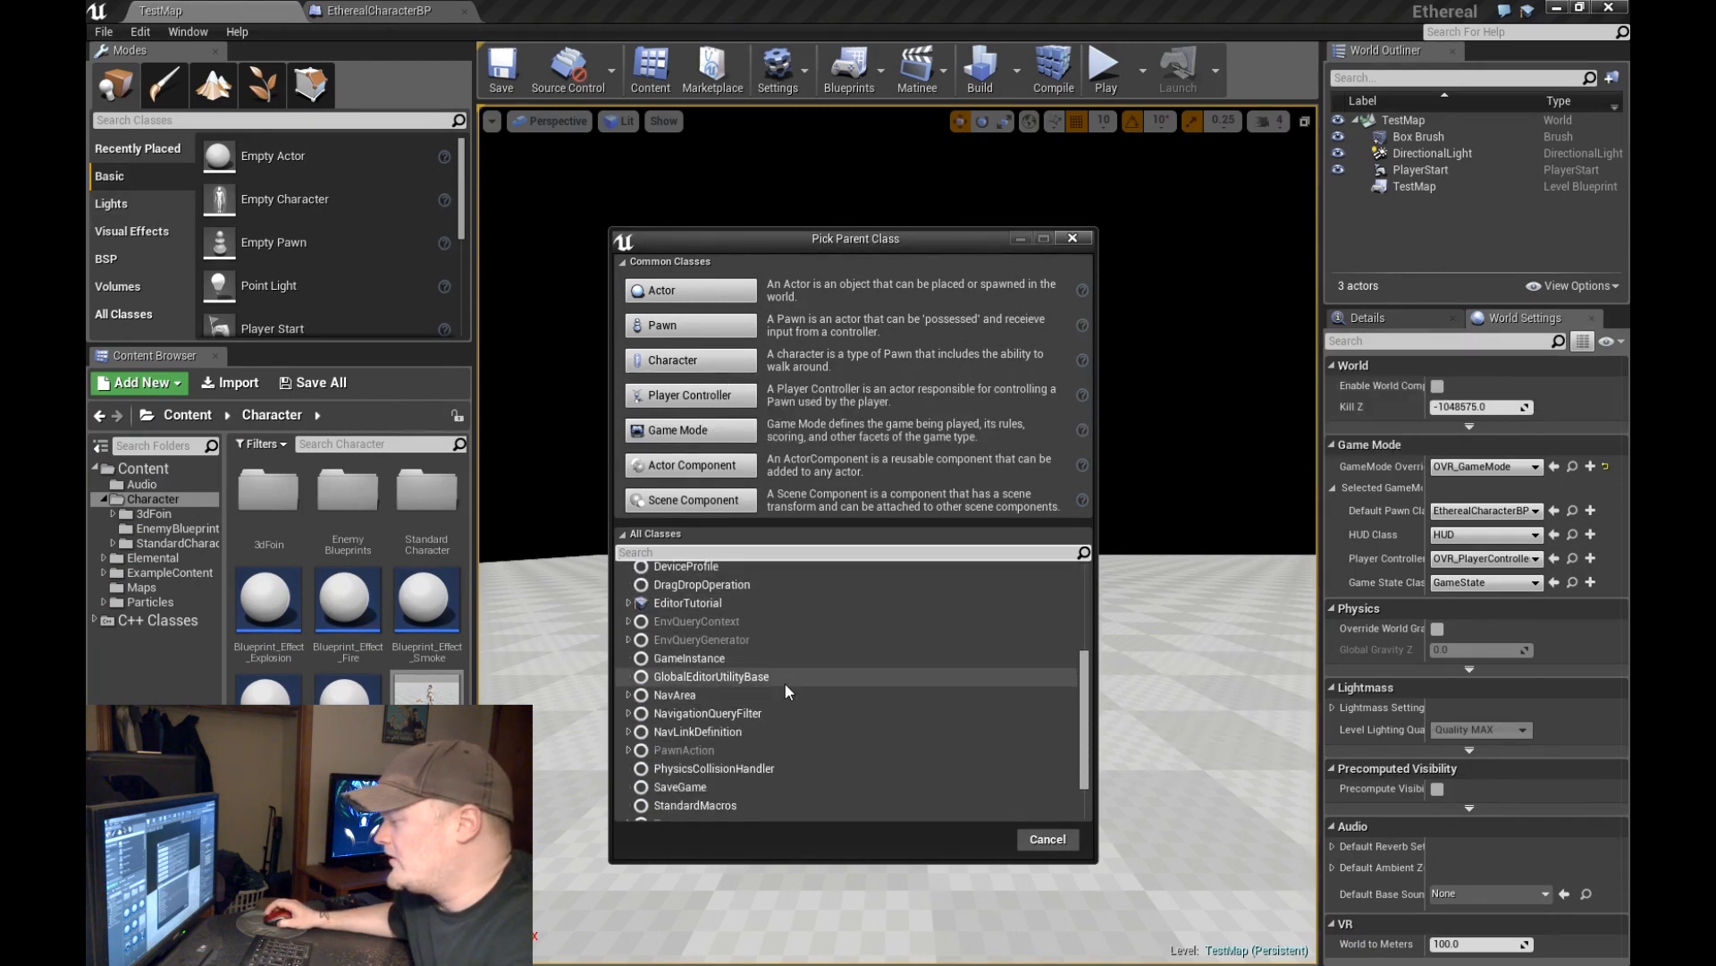
pyautogui.scroll(-3)
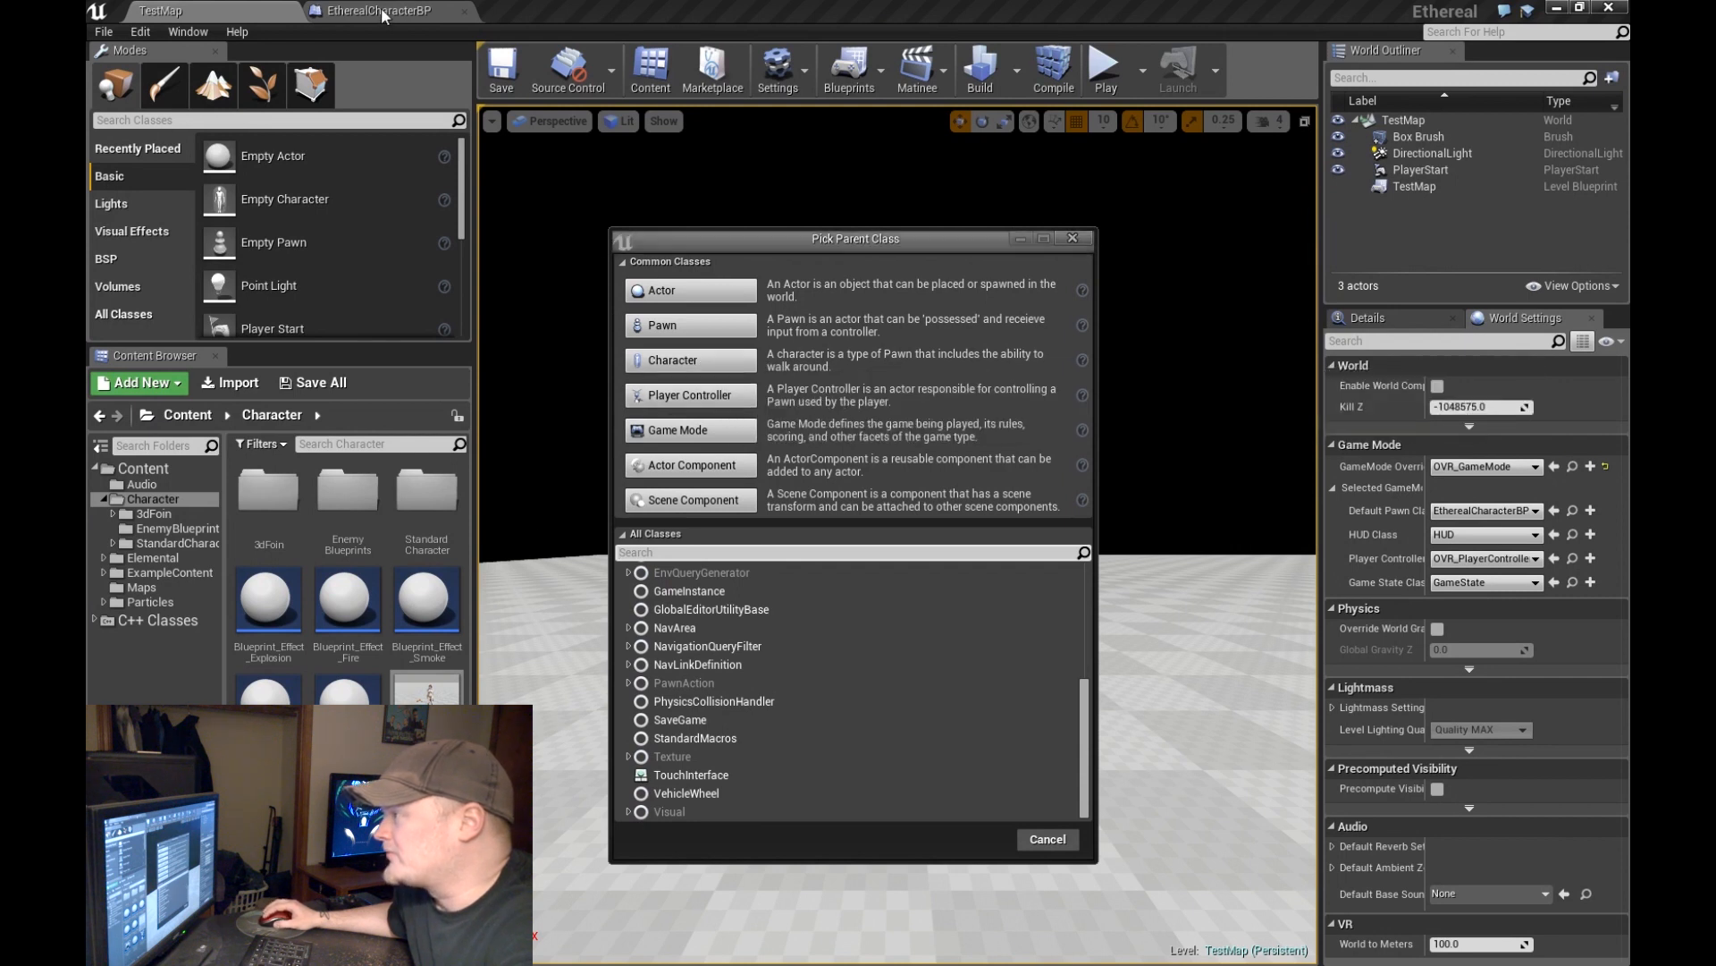
pyautogui.click(1045, 839)
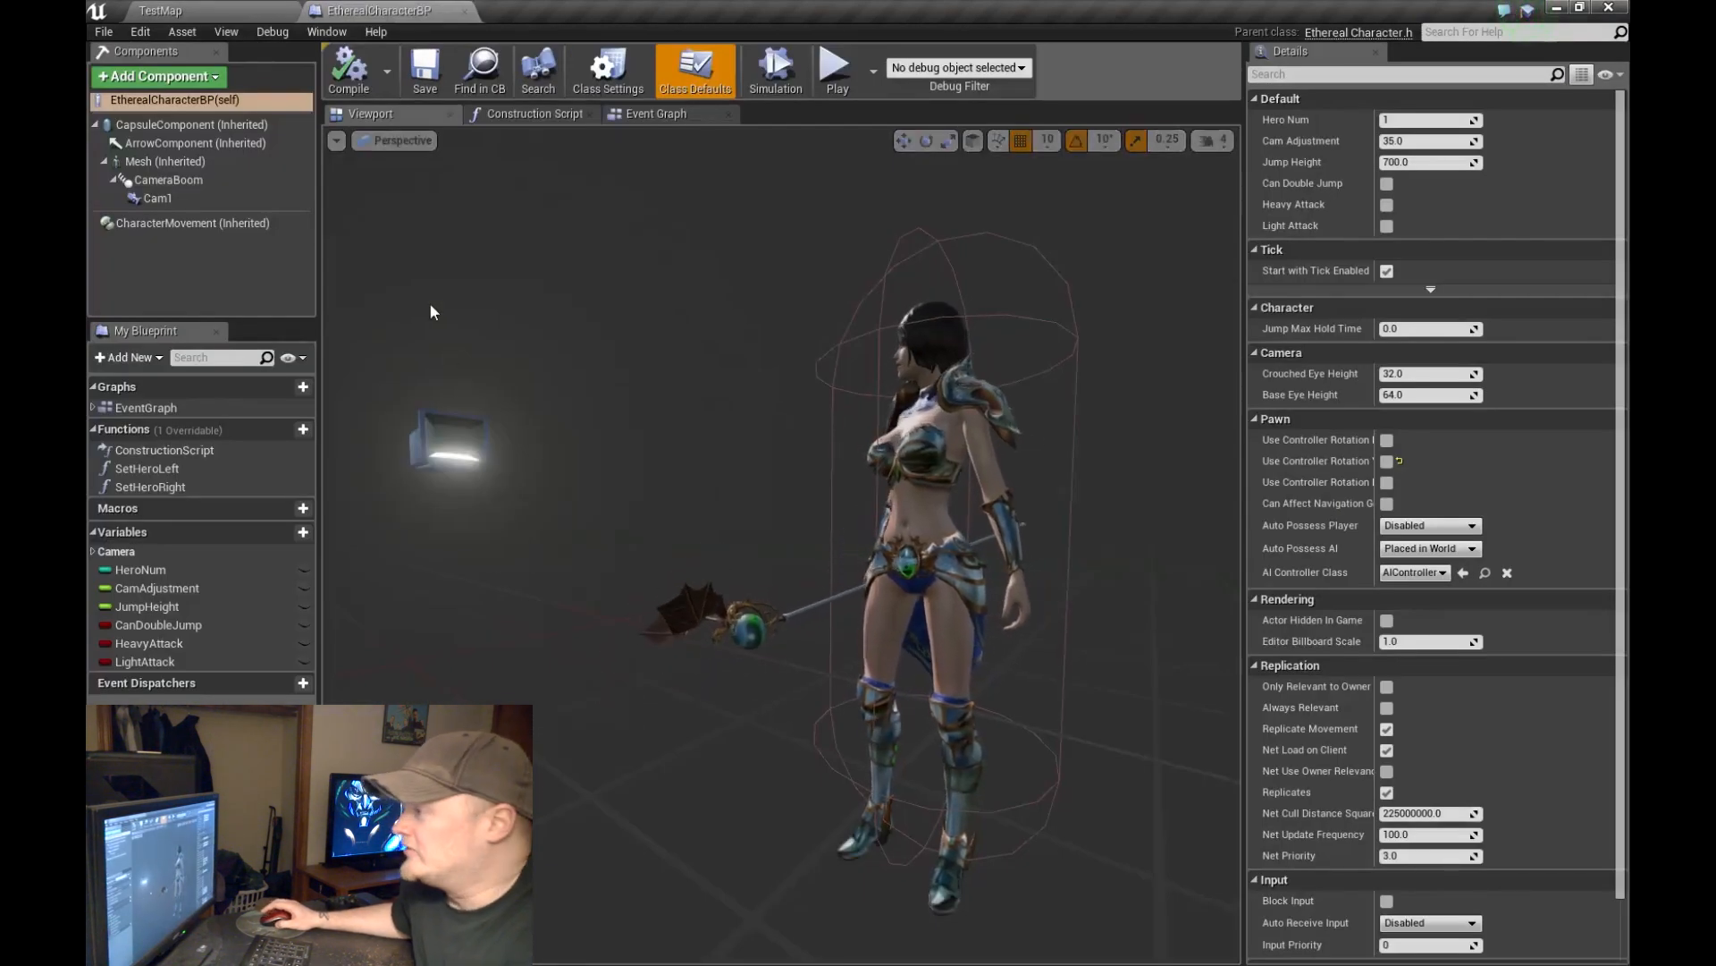
# Step: Zoom the Event Graph into Ninja Swap Controls and the SwapCharacterRight event, then return to TestMap
pyautogui.click(655, 112)
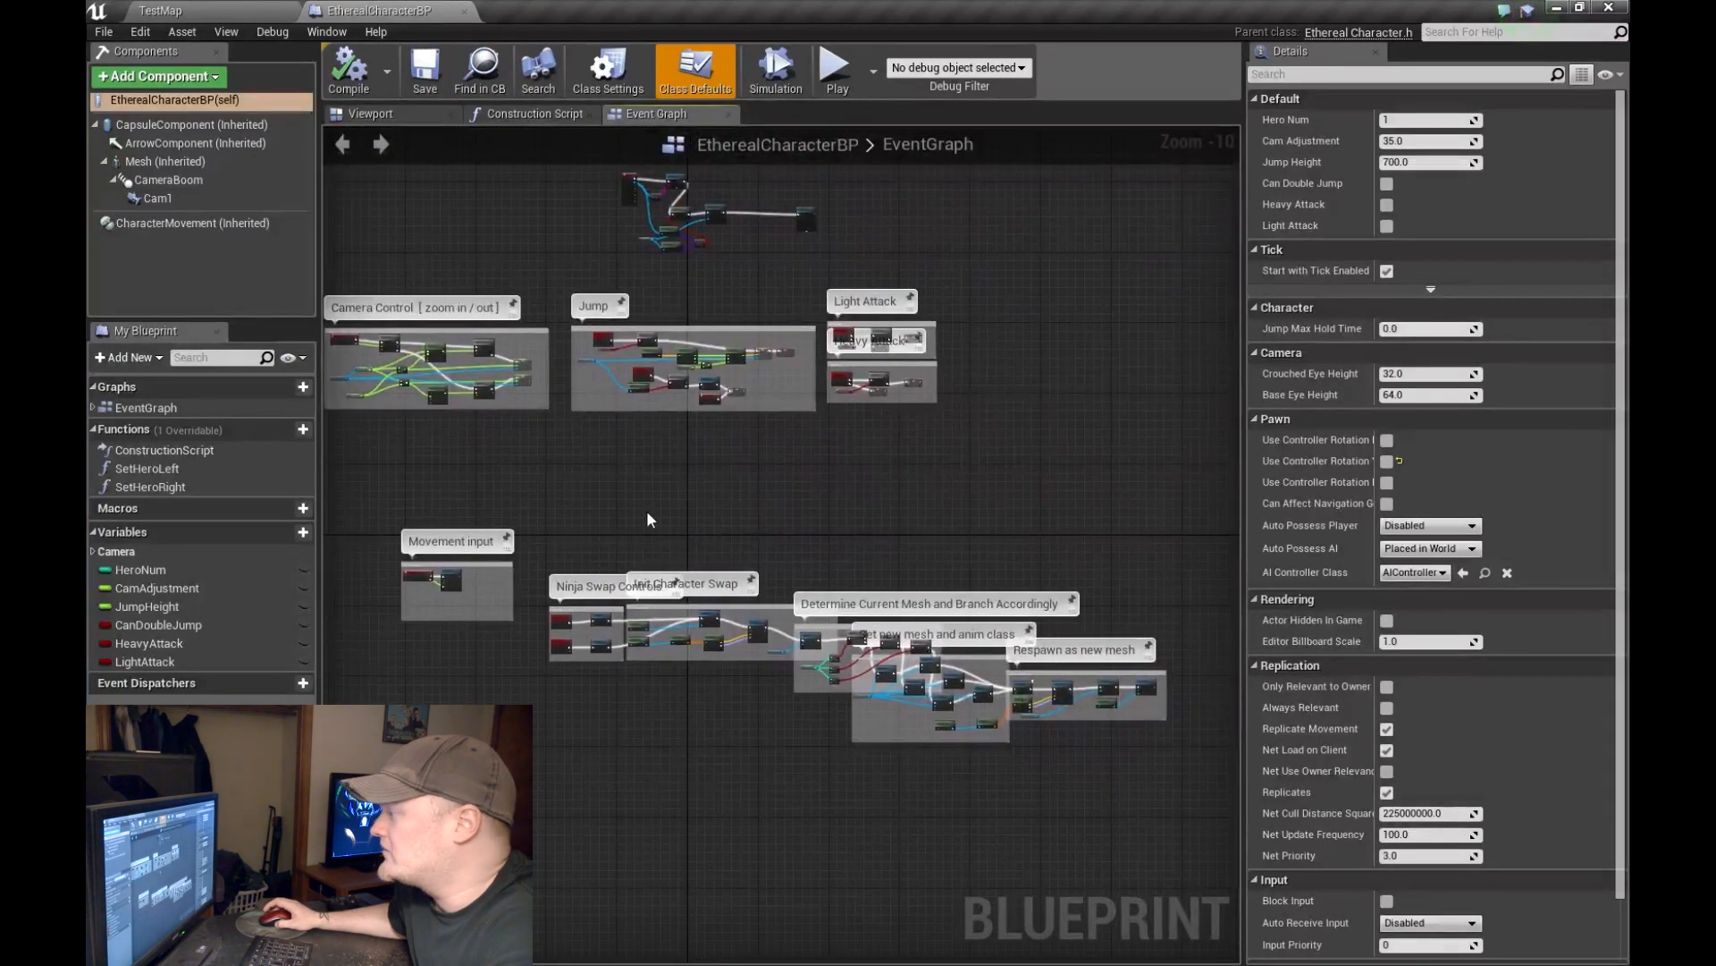
pyautogui.moveTo(678, 503)
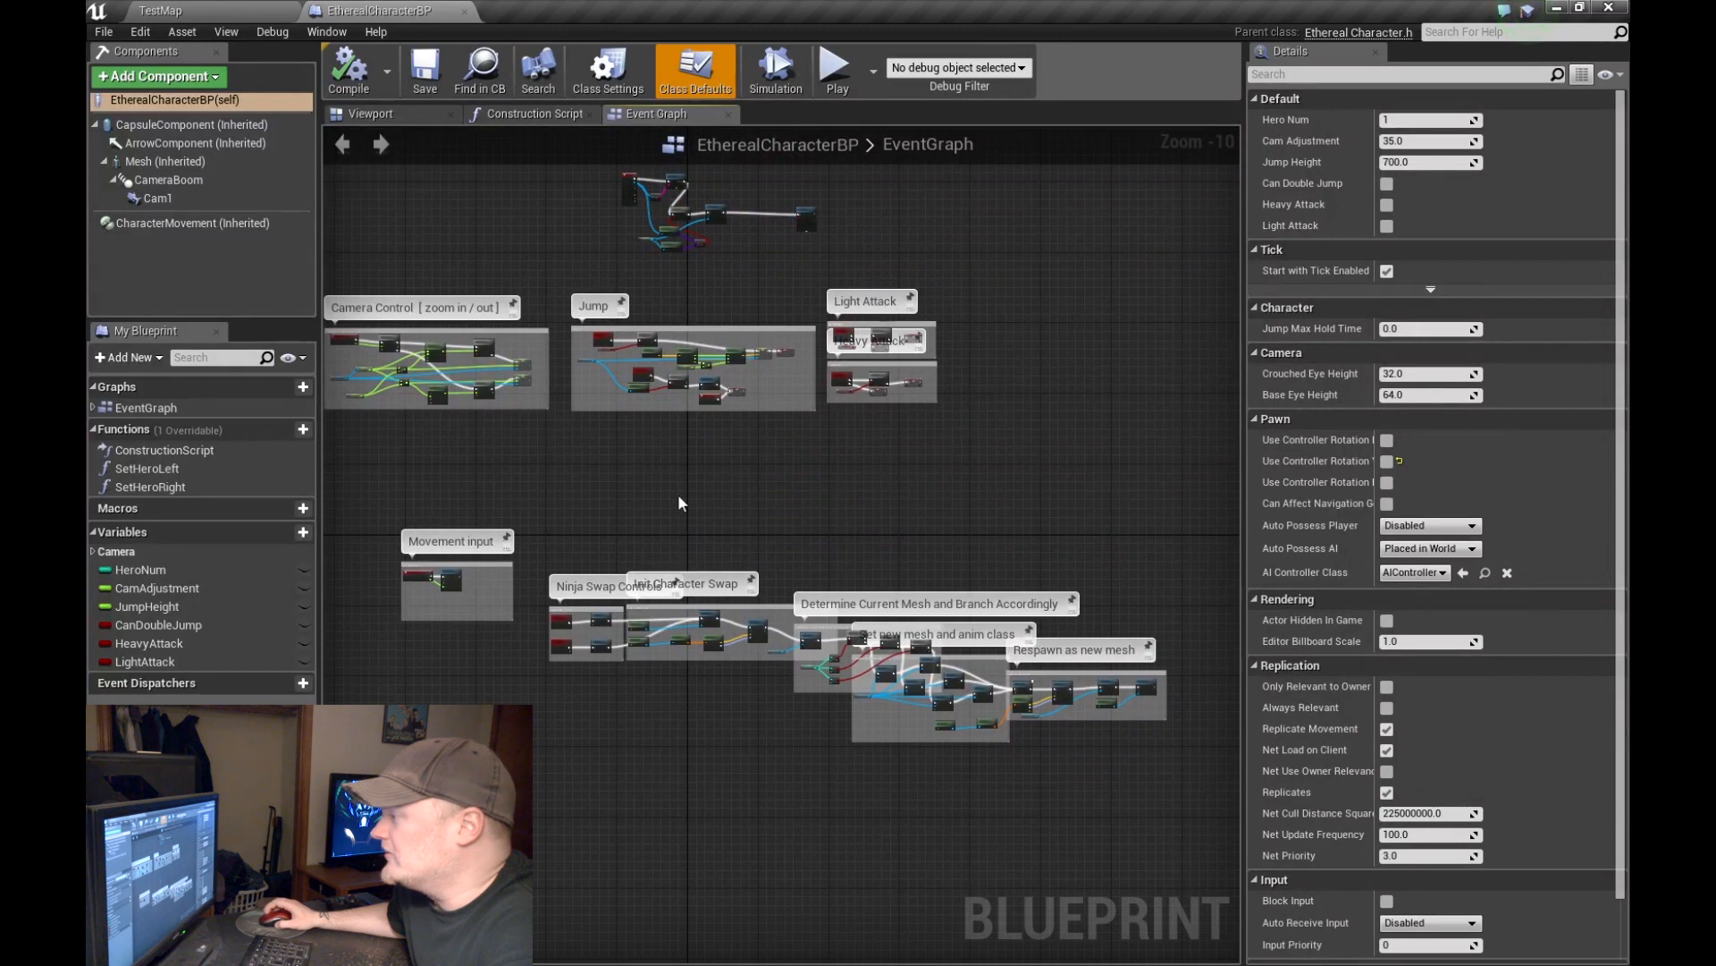
pyautogui.moveTo(684, 380)
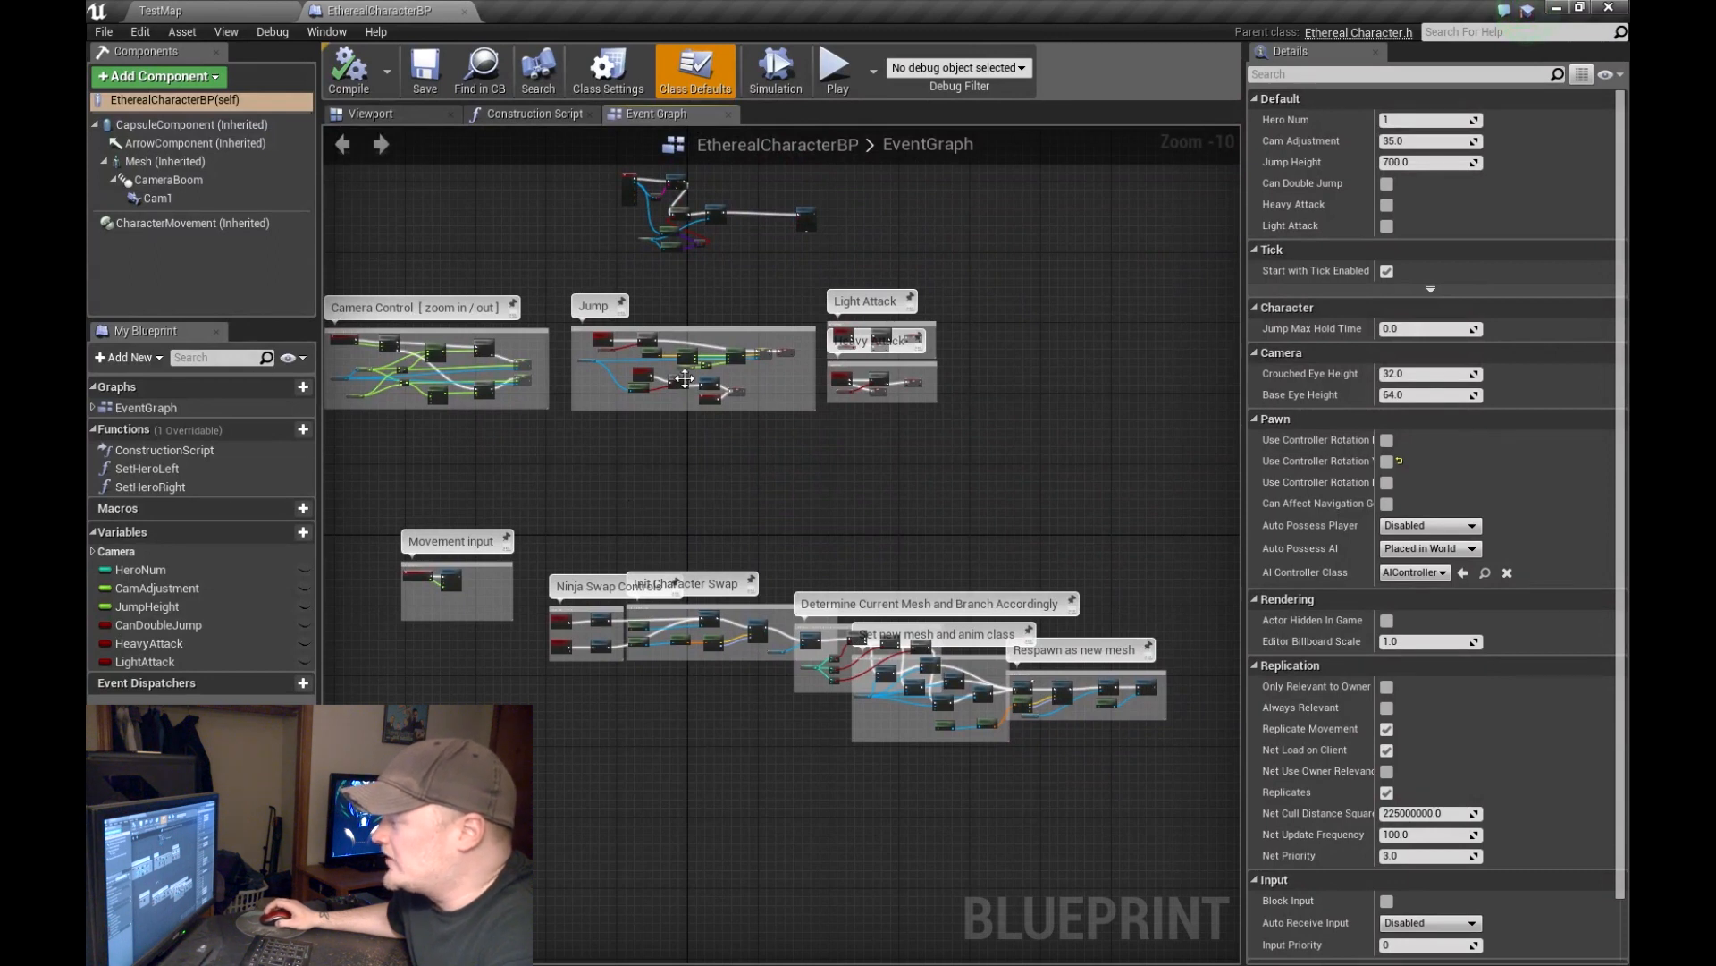
pyautogui.moveTo(462, 613)
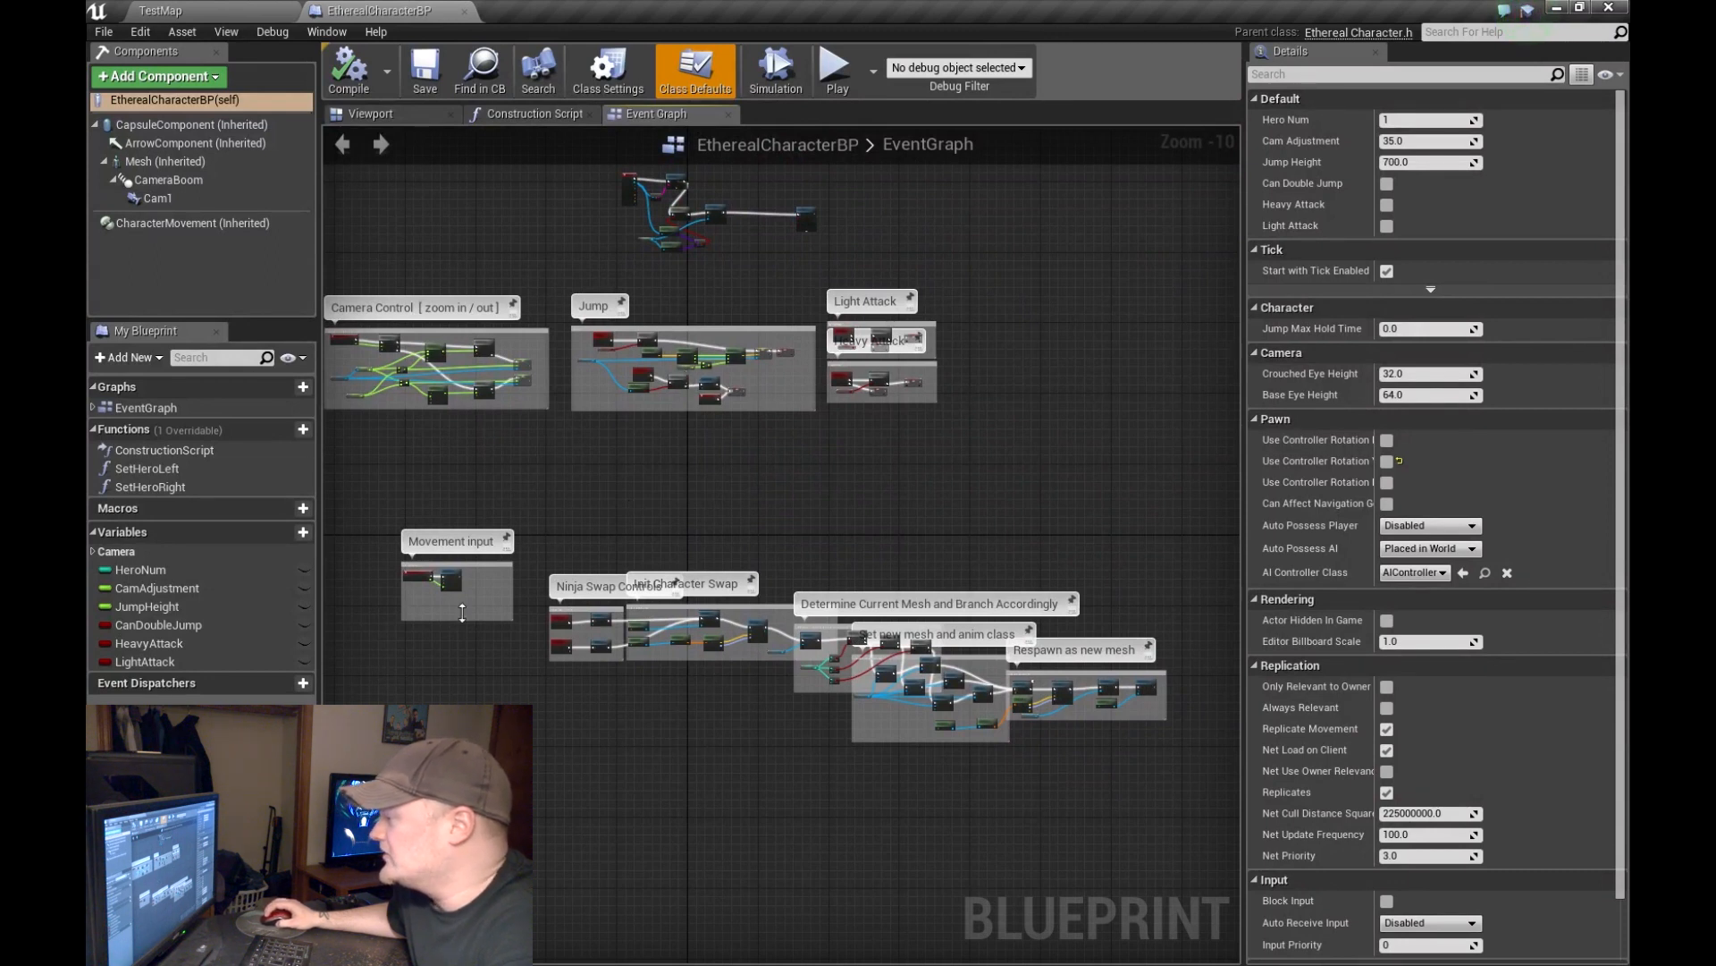
pyautogui.scroll(3)
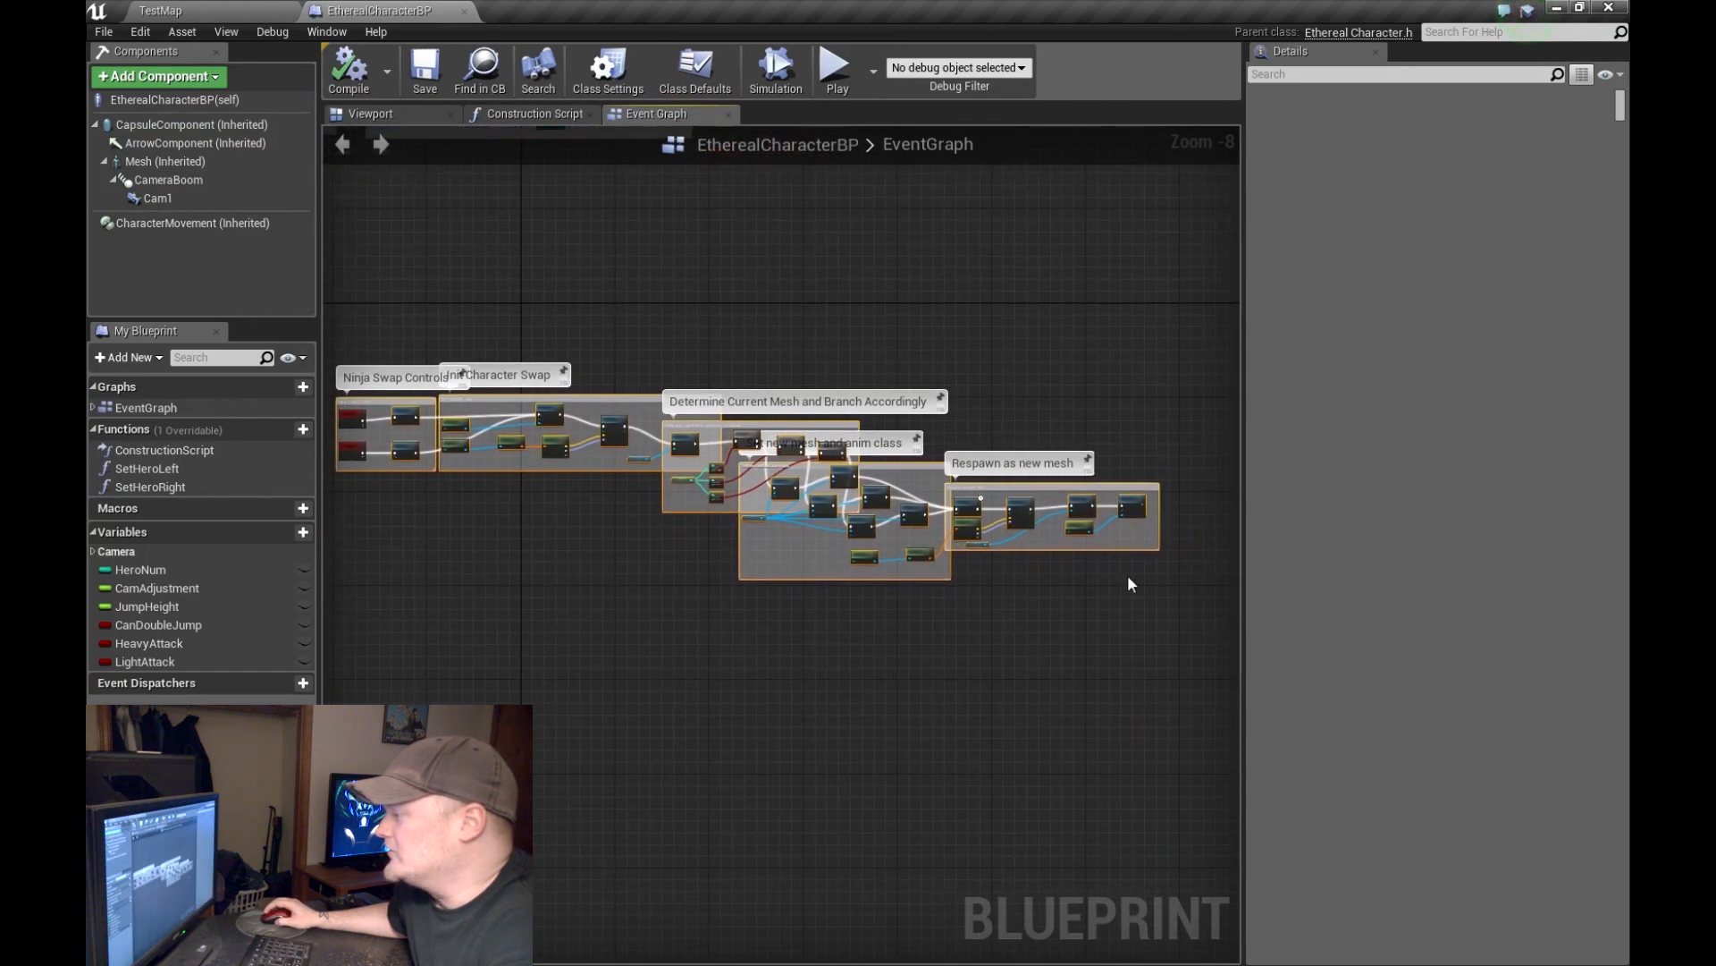
pyautogui.moveTo(580, 606)
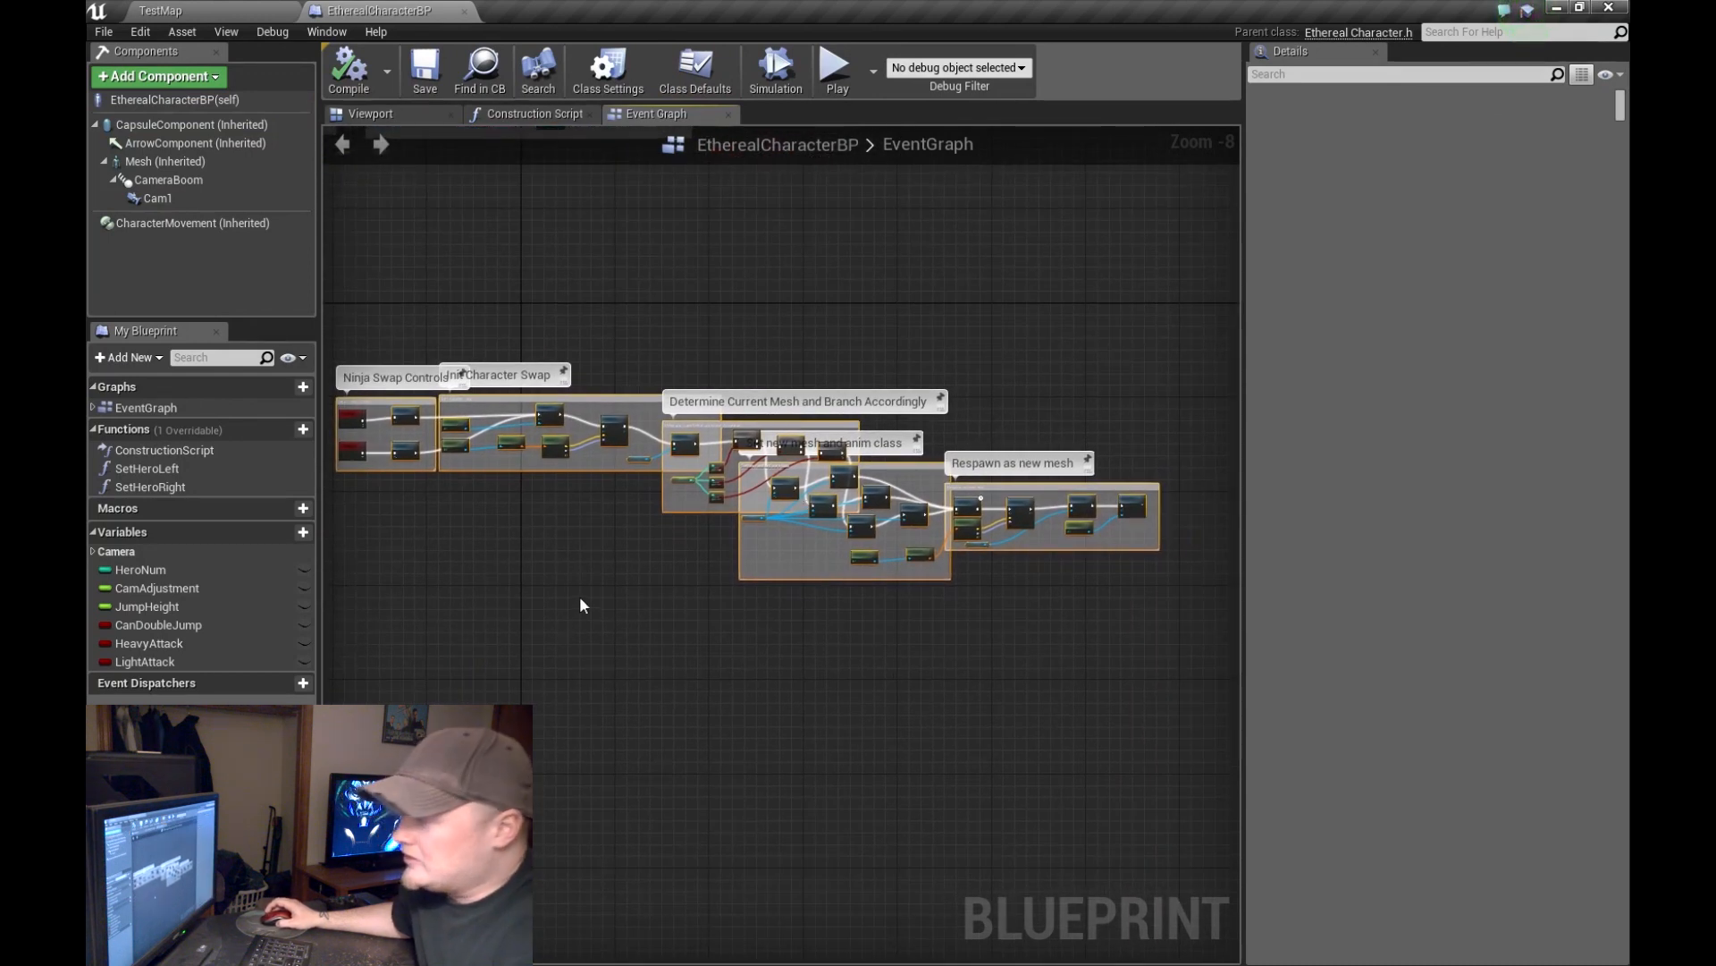
pyautogui.moveTo(536, 590)
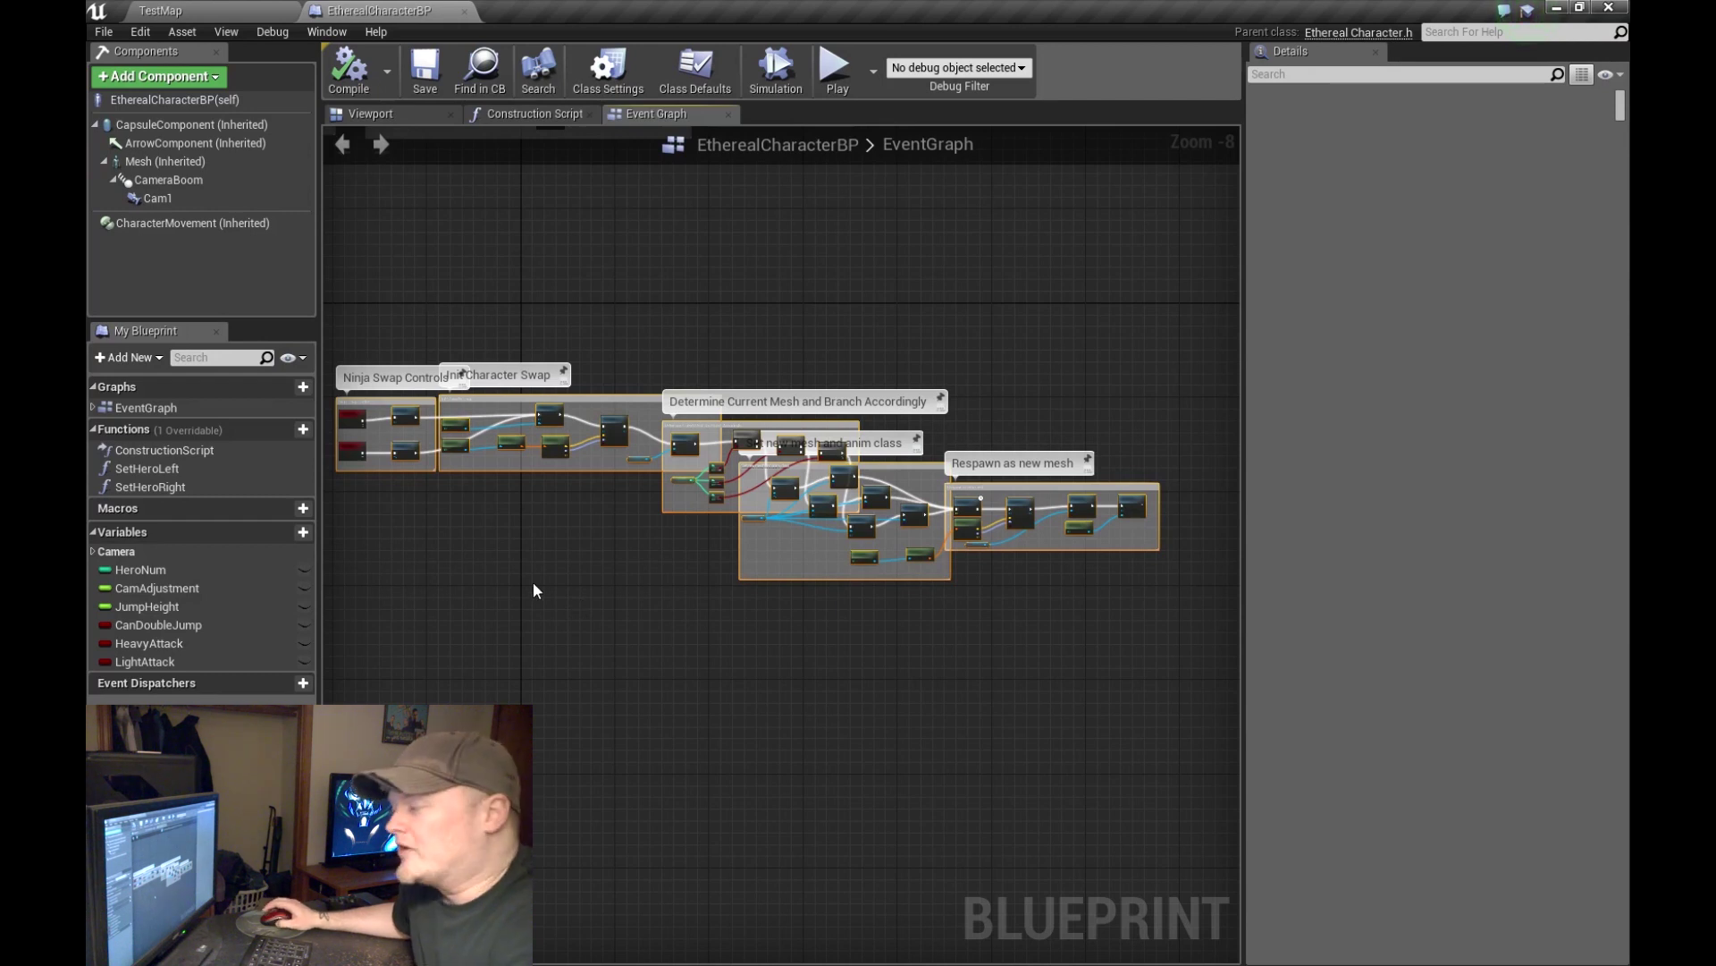
pyautogui.scroll(3)
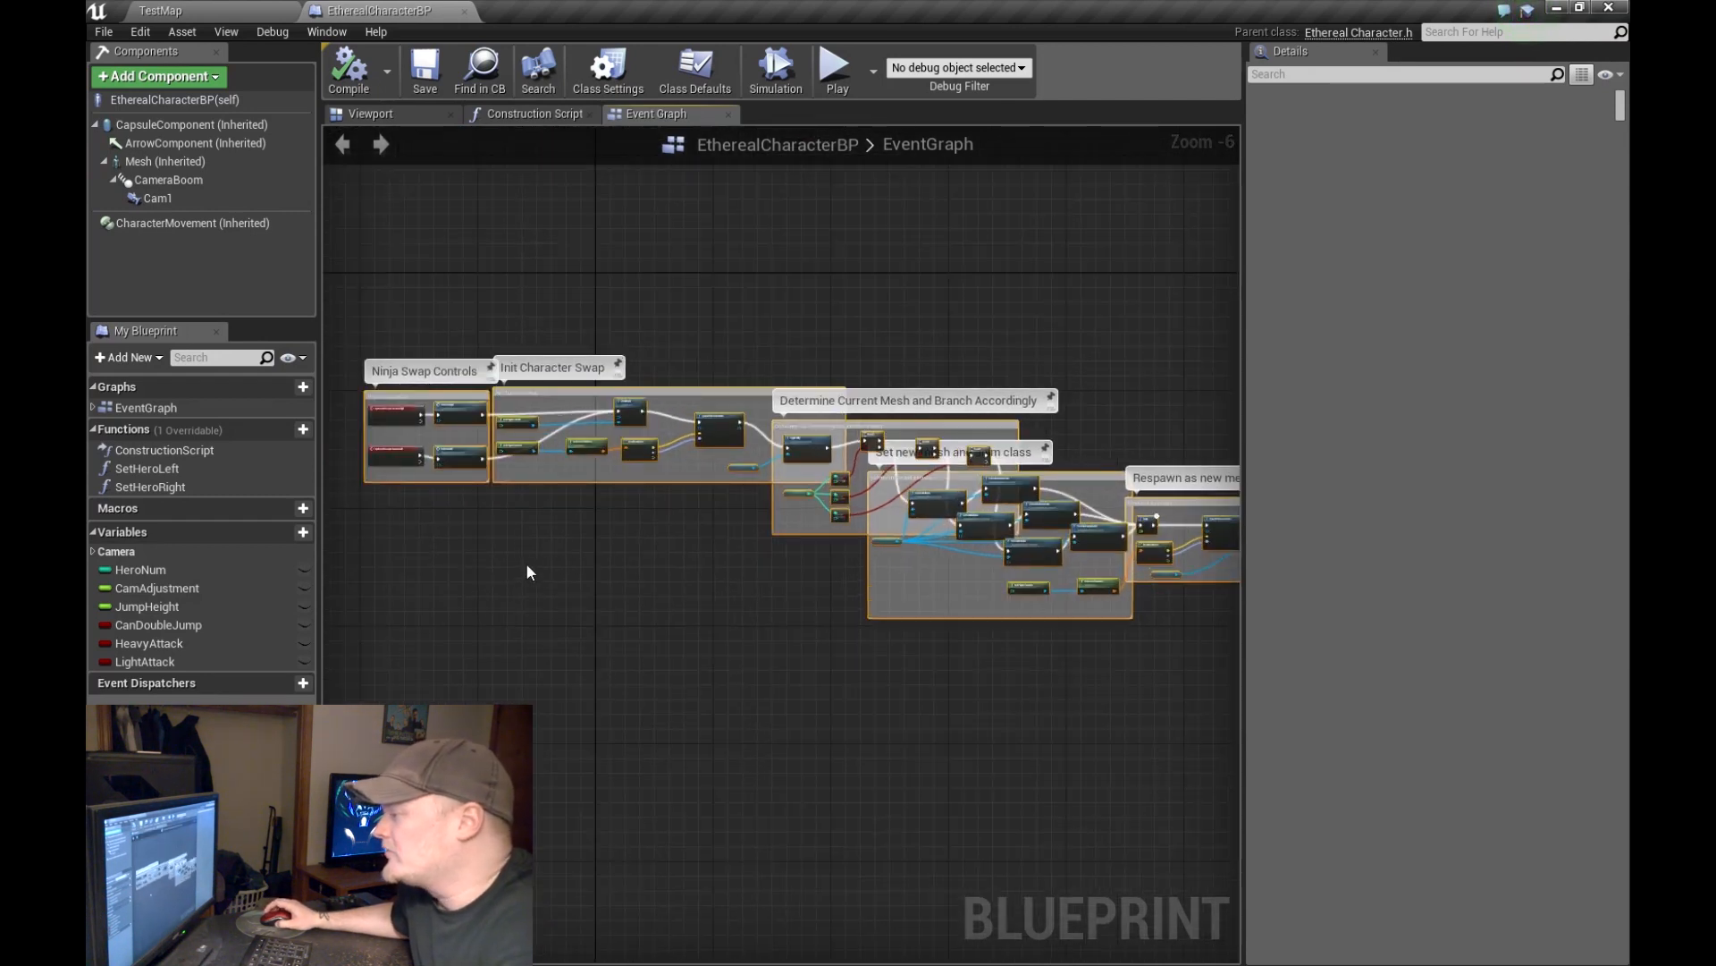
pyautogui.scroll(3)
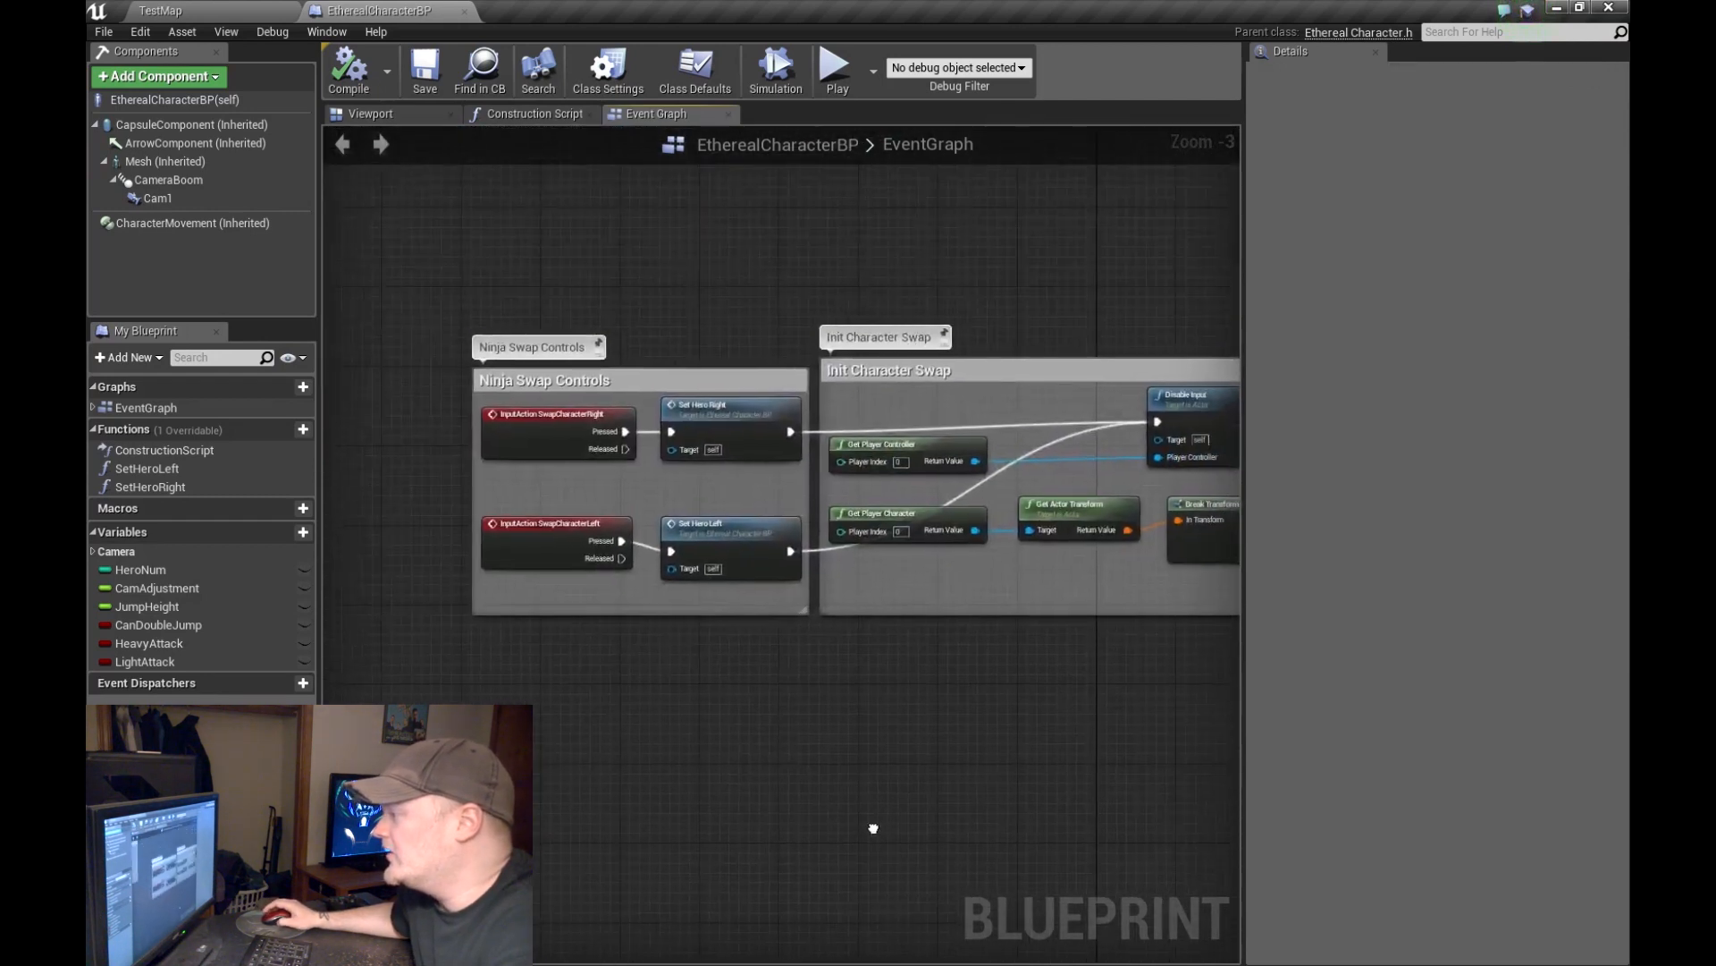
pyautogui.scroll(3)
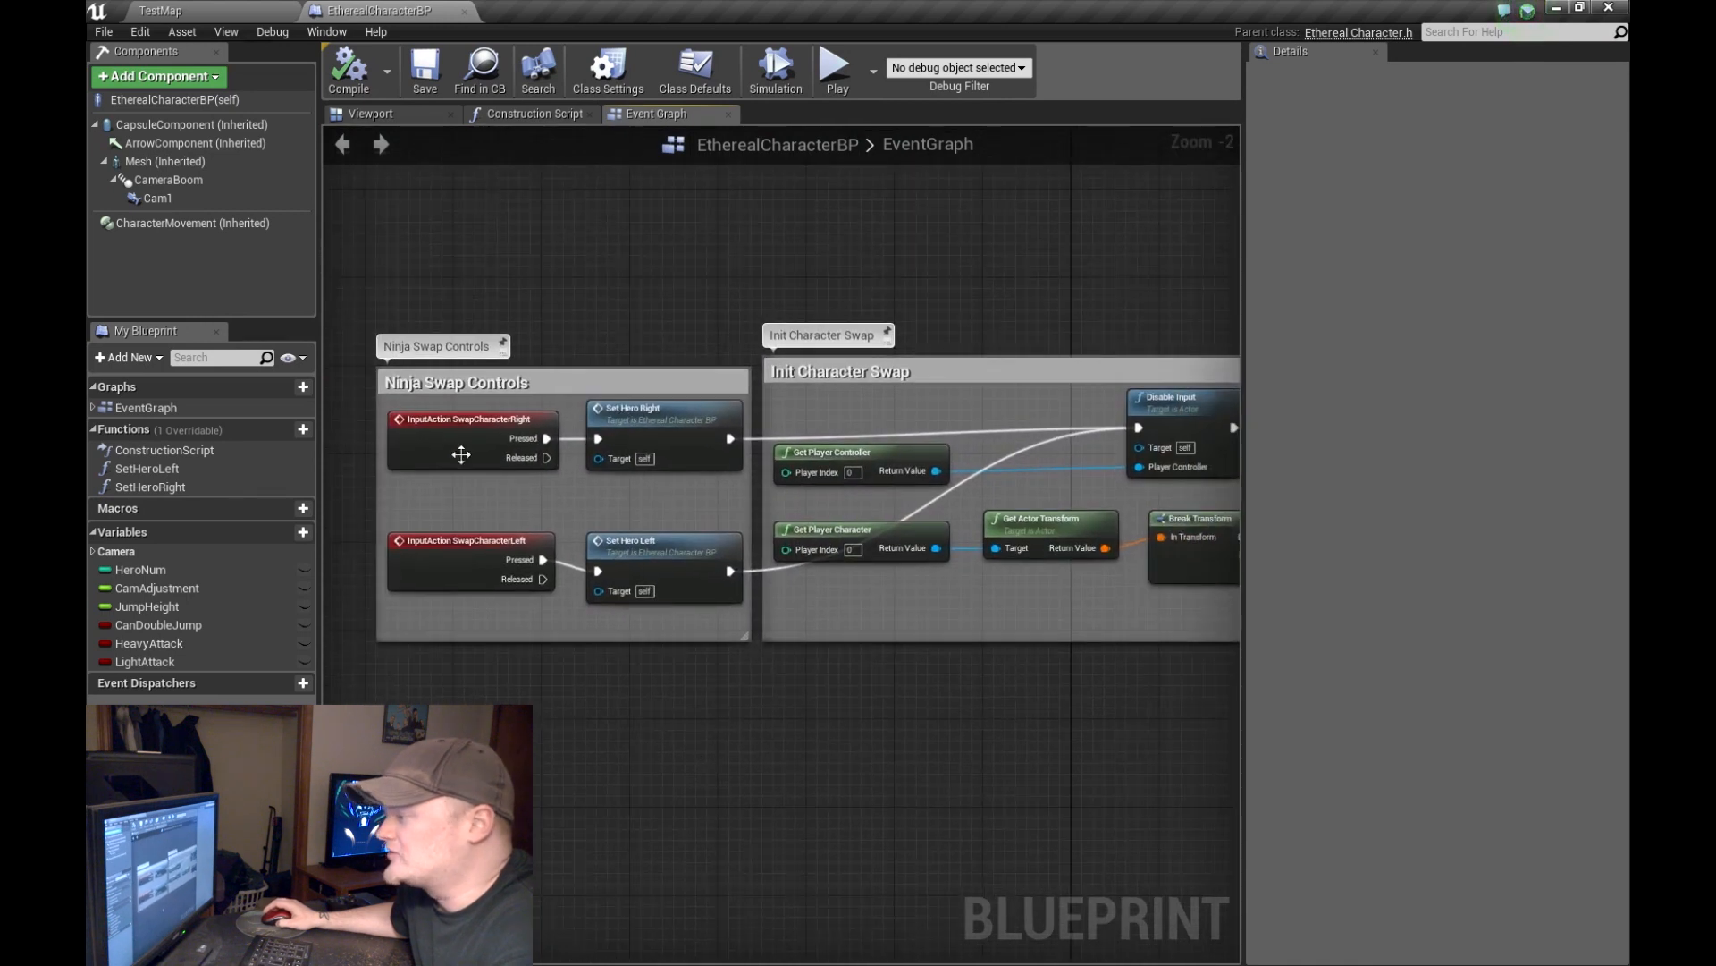
pyautogui.click(471, 540)
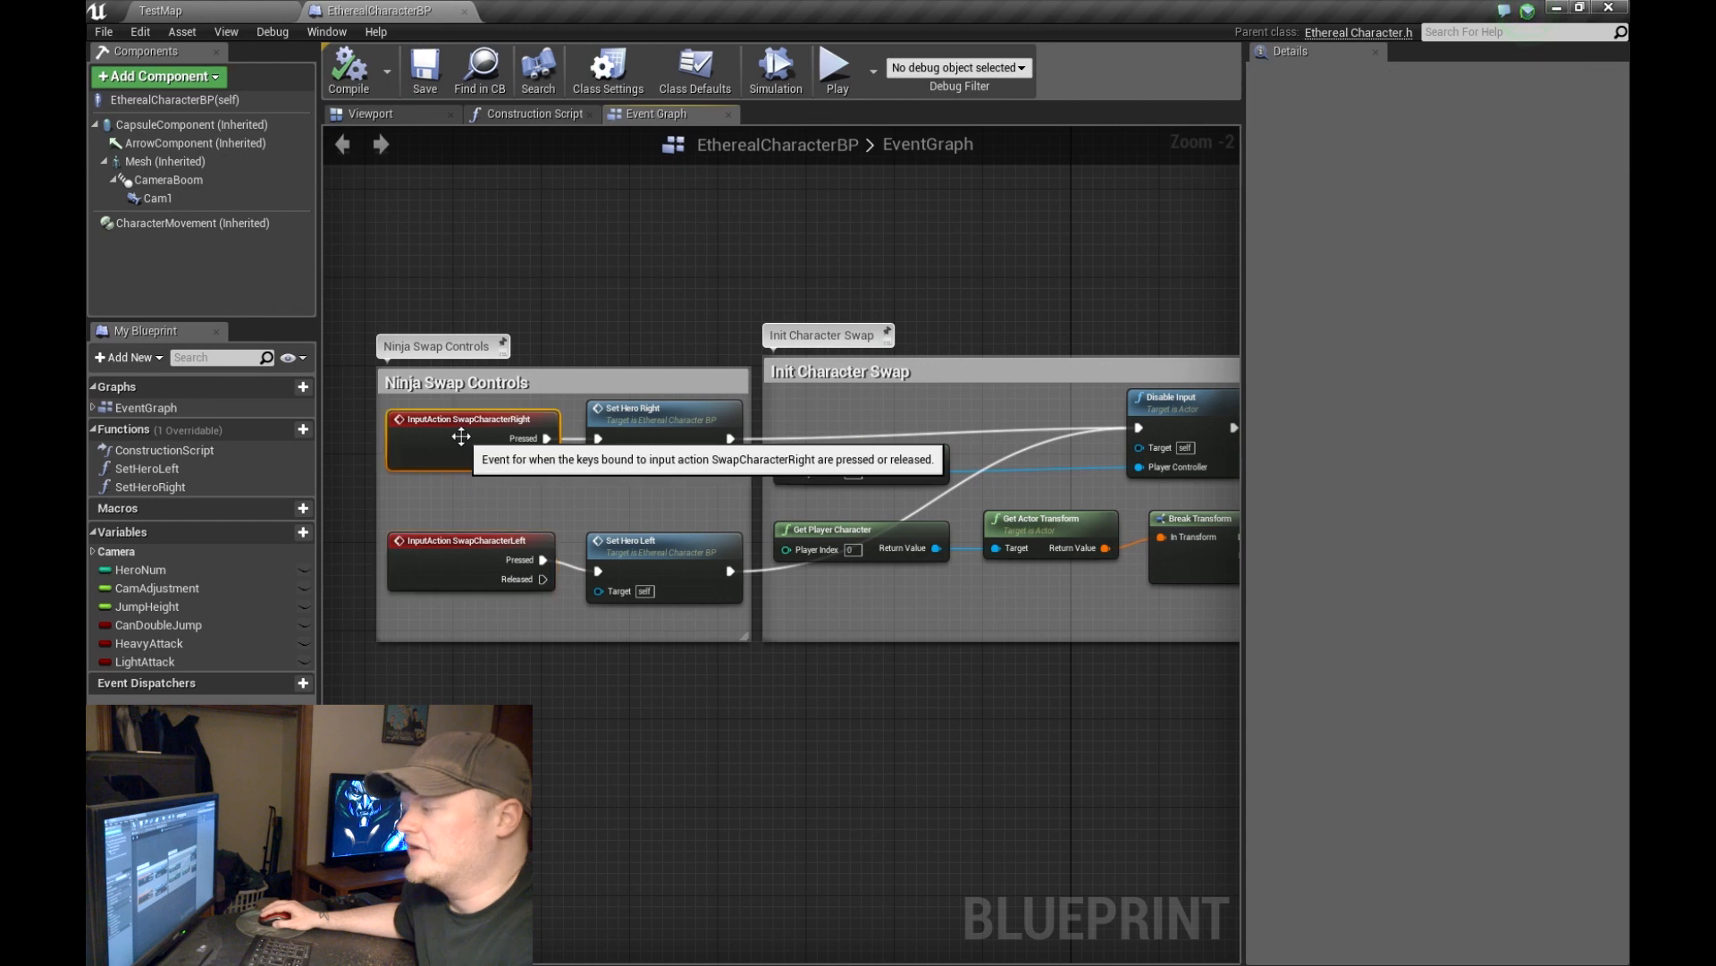
pyautogui.click(471, 540)
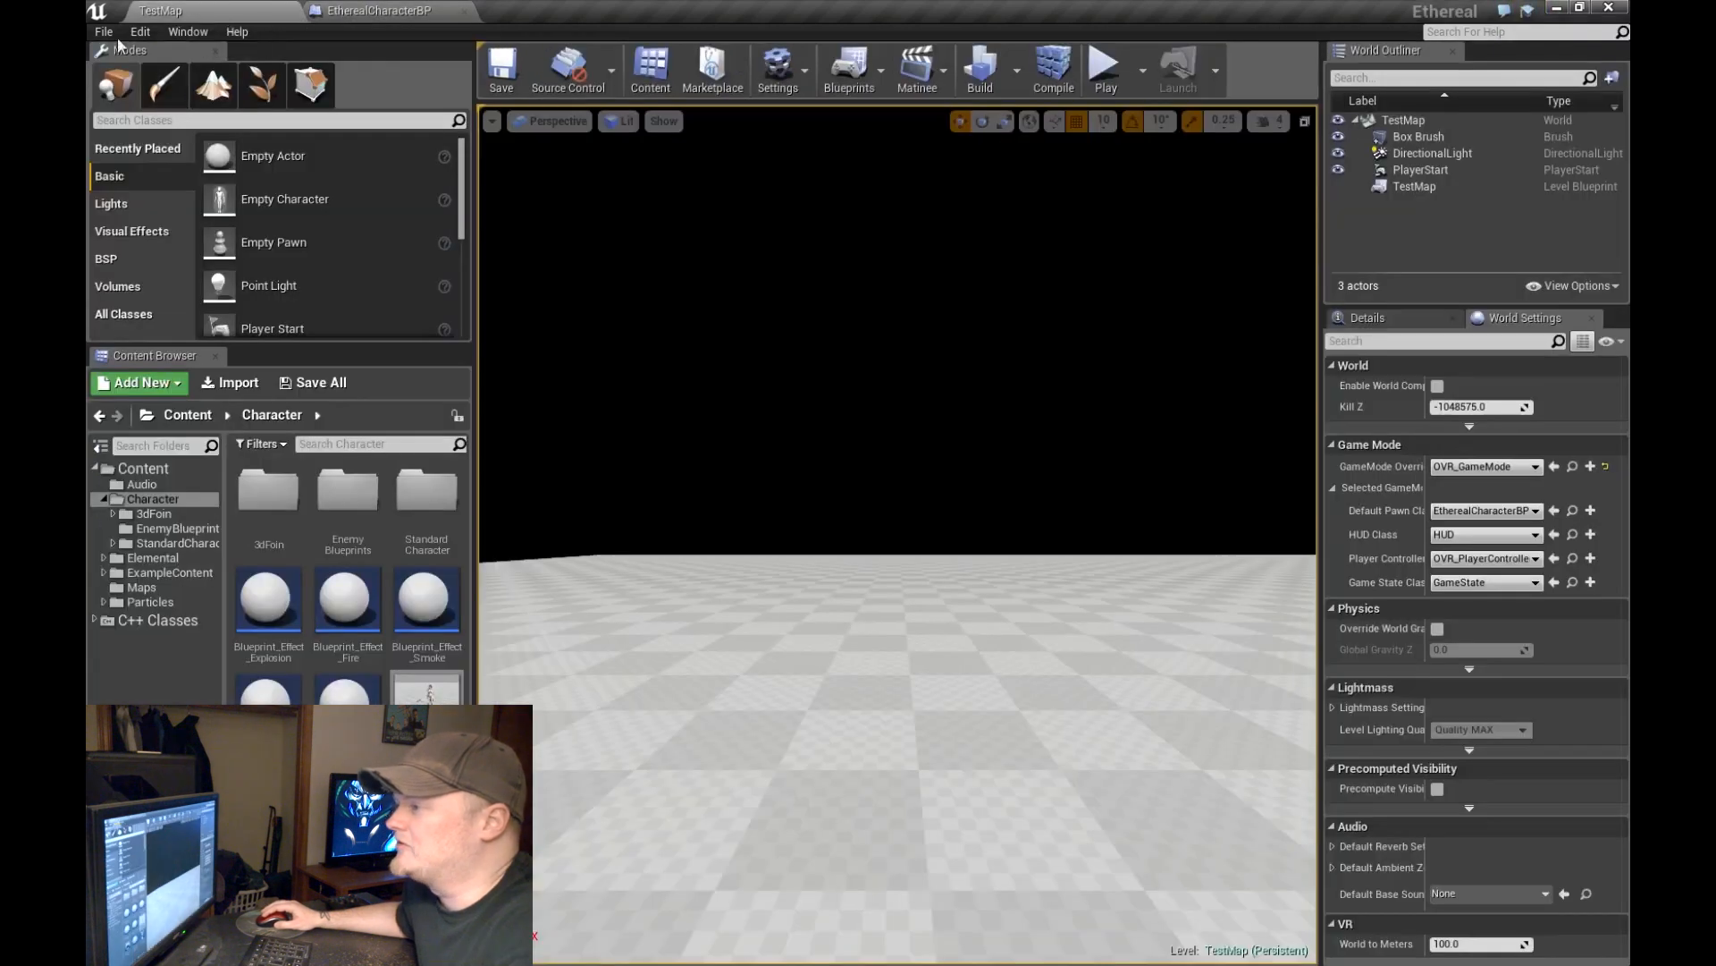
# Step: Open Project Settings > Input and collapse the SwapCharacterRight and Heavy action mapping entries
pyautogui.click(139, 30)
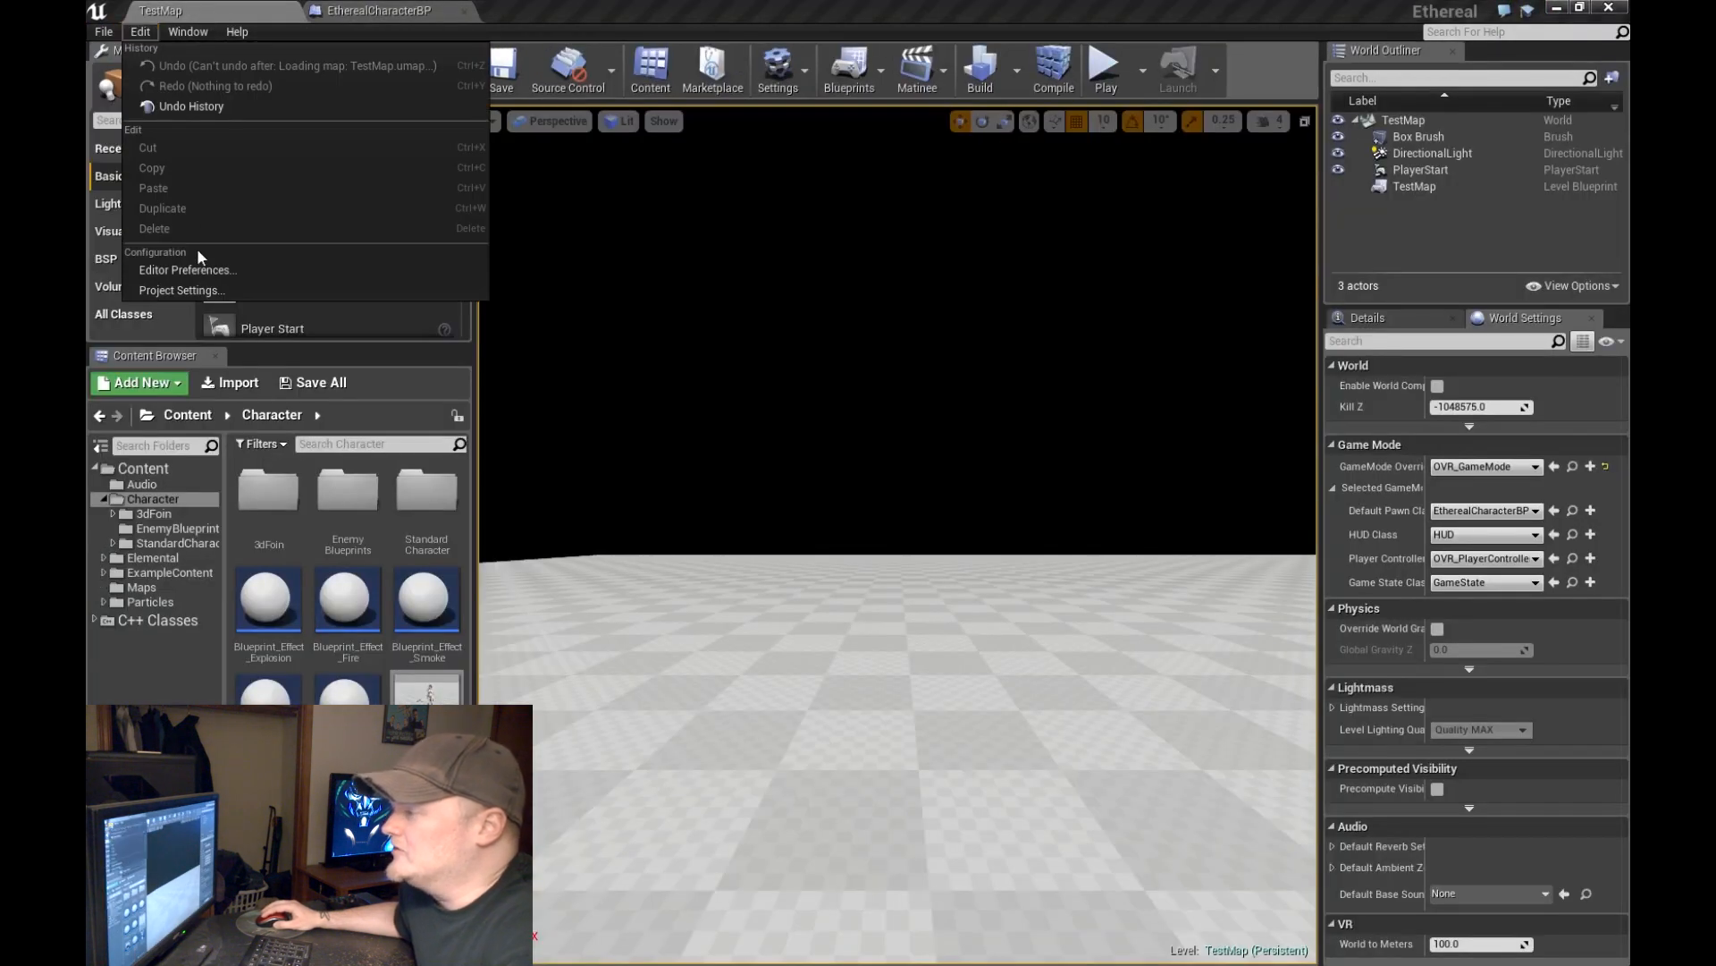
pyautogui.moveTo(180, 290)
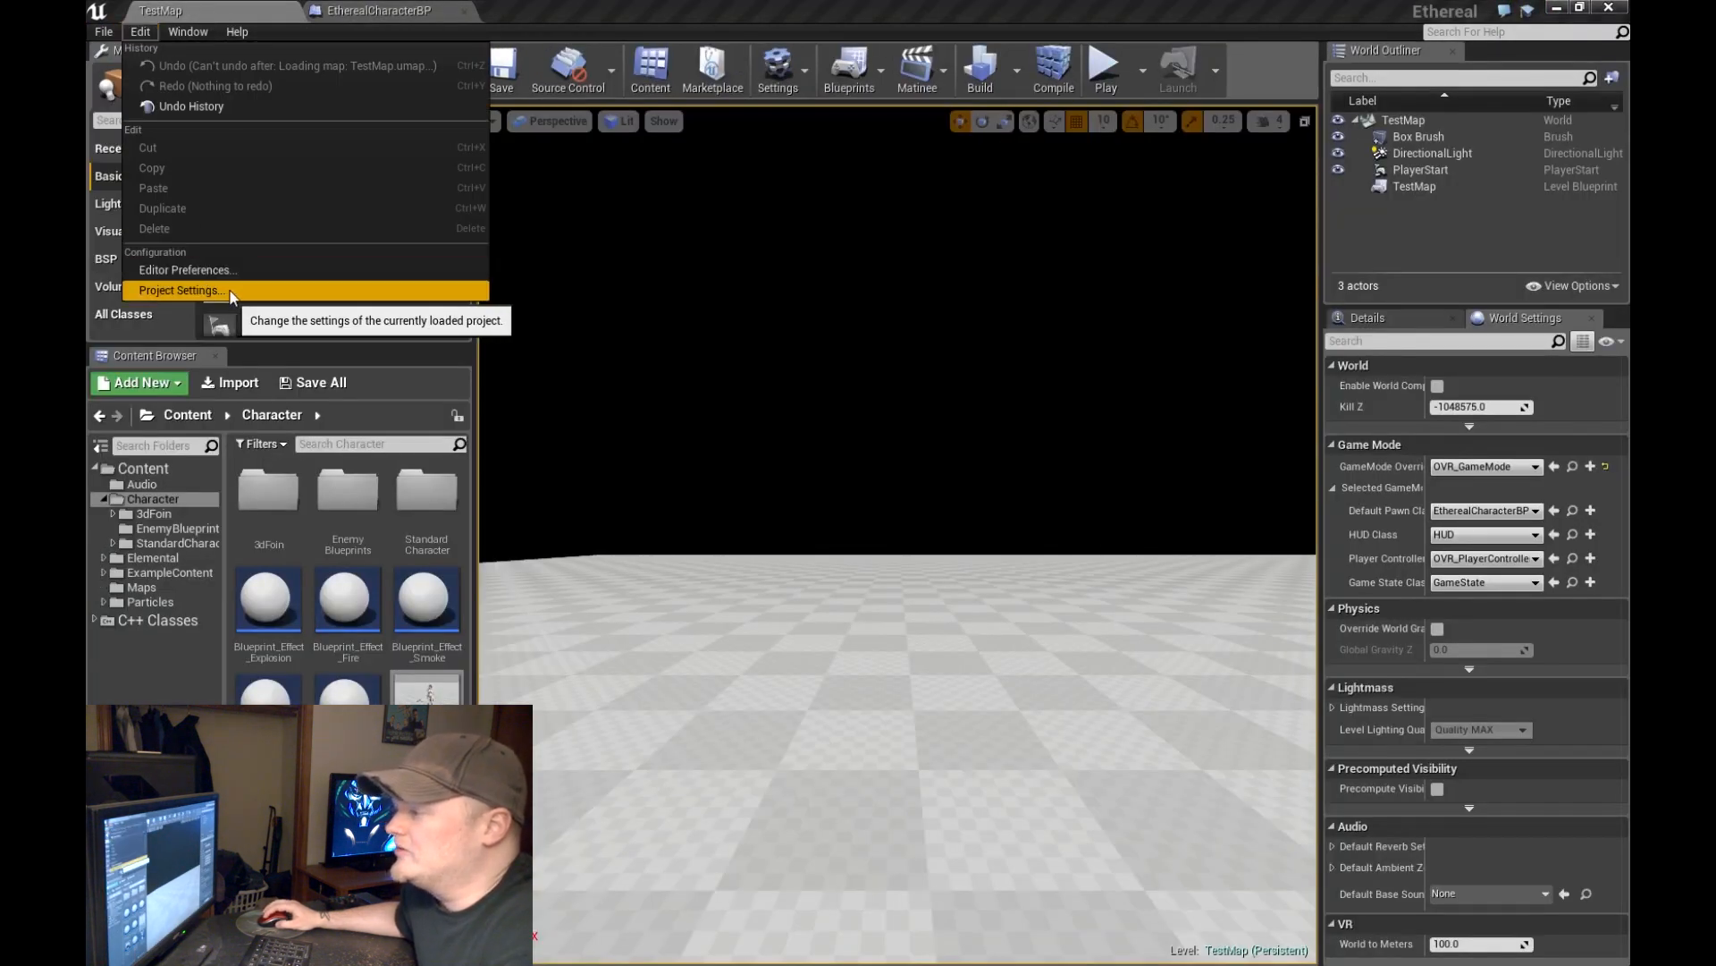
pyautogui.click(182, 290)
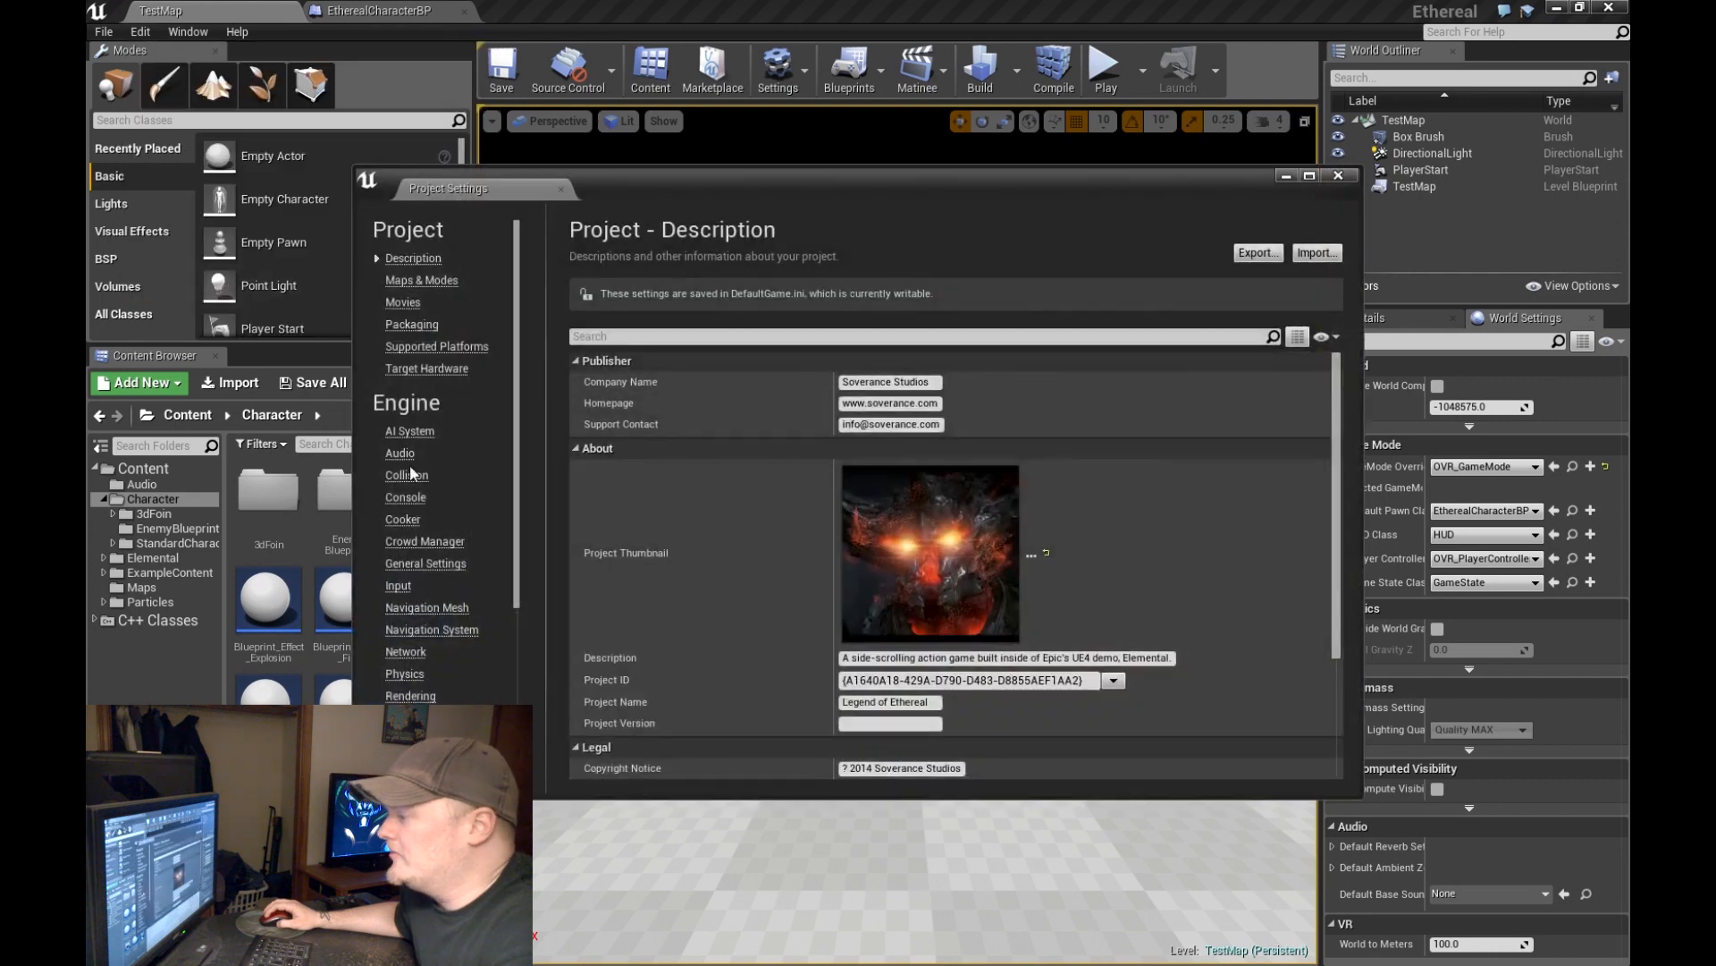
pyautogui.moveTo(397, 586)
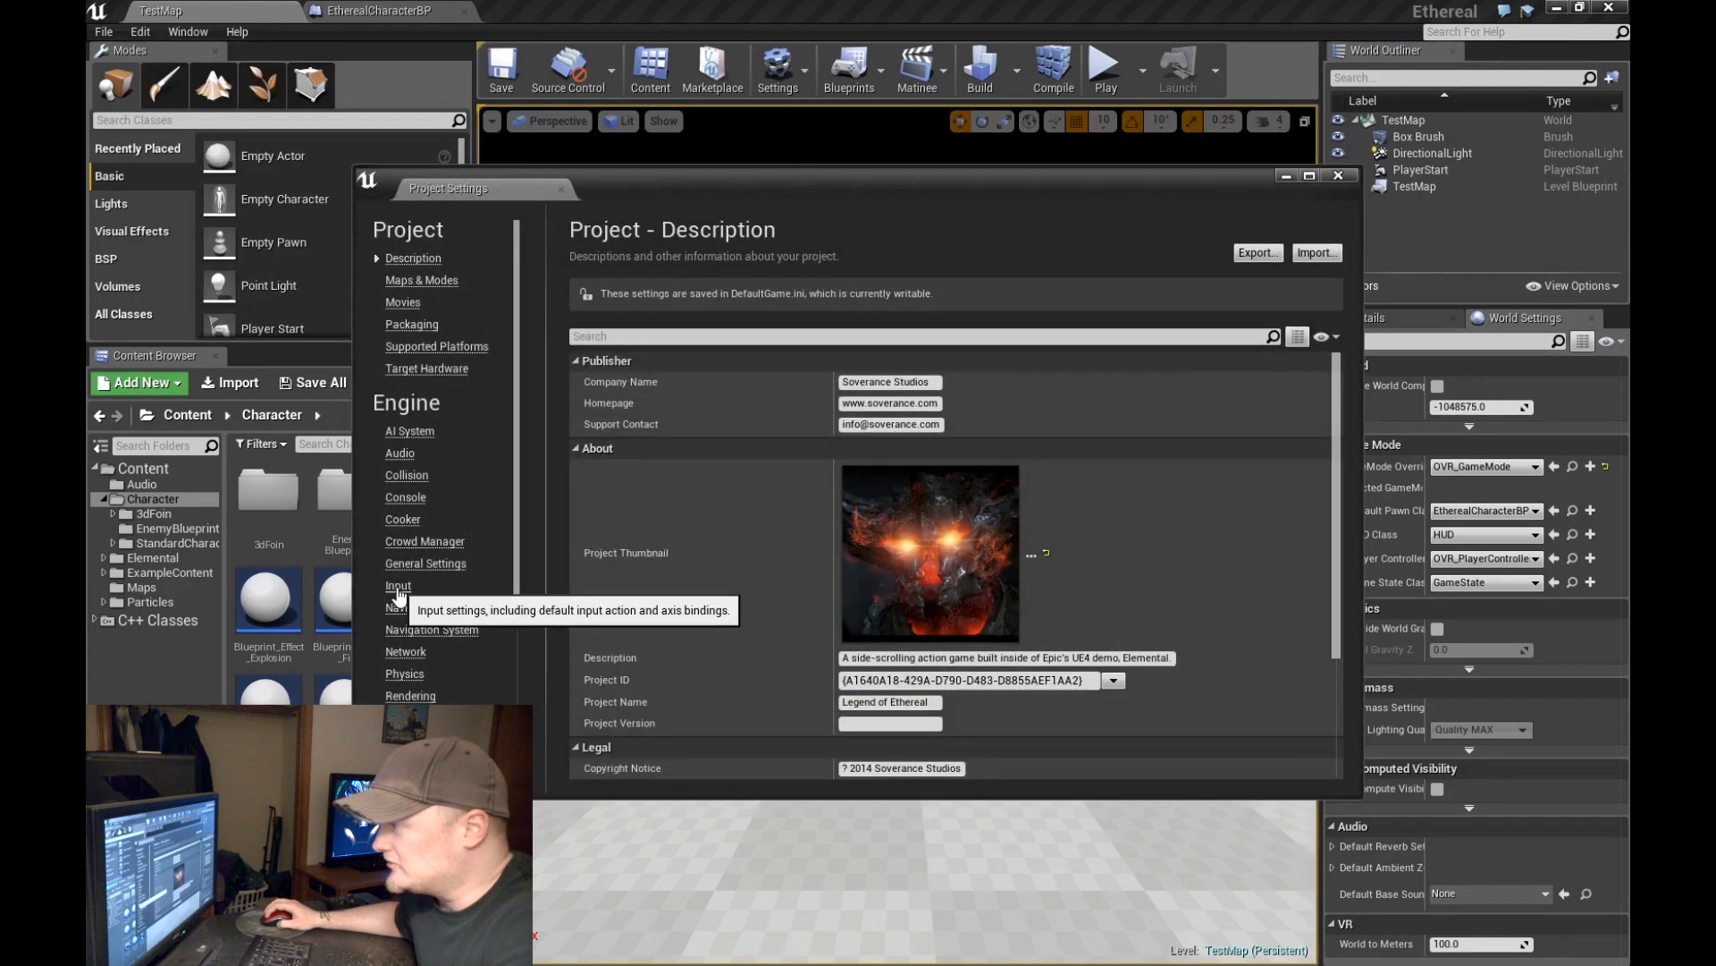
pyautogui.click(396, 585)
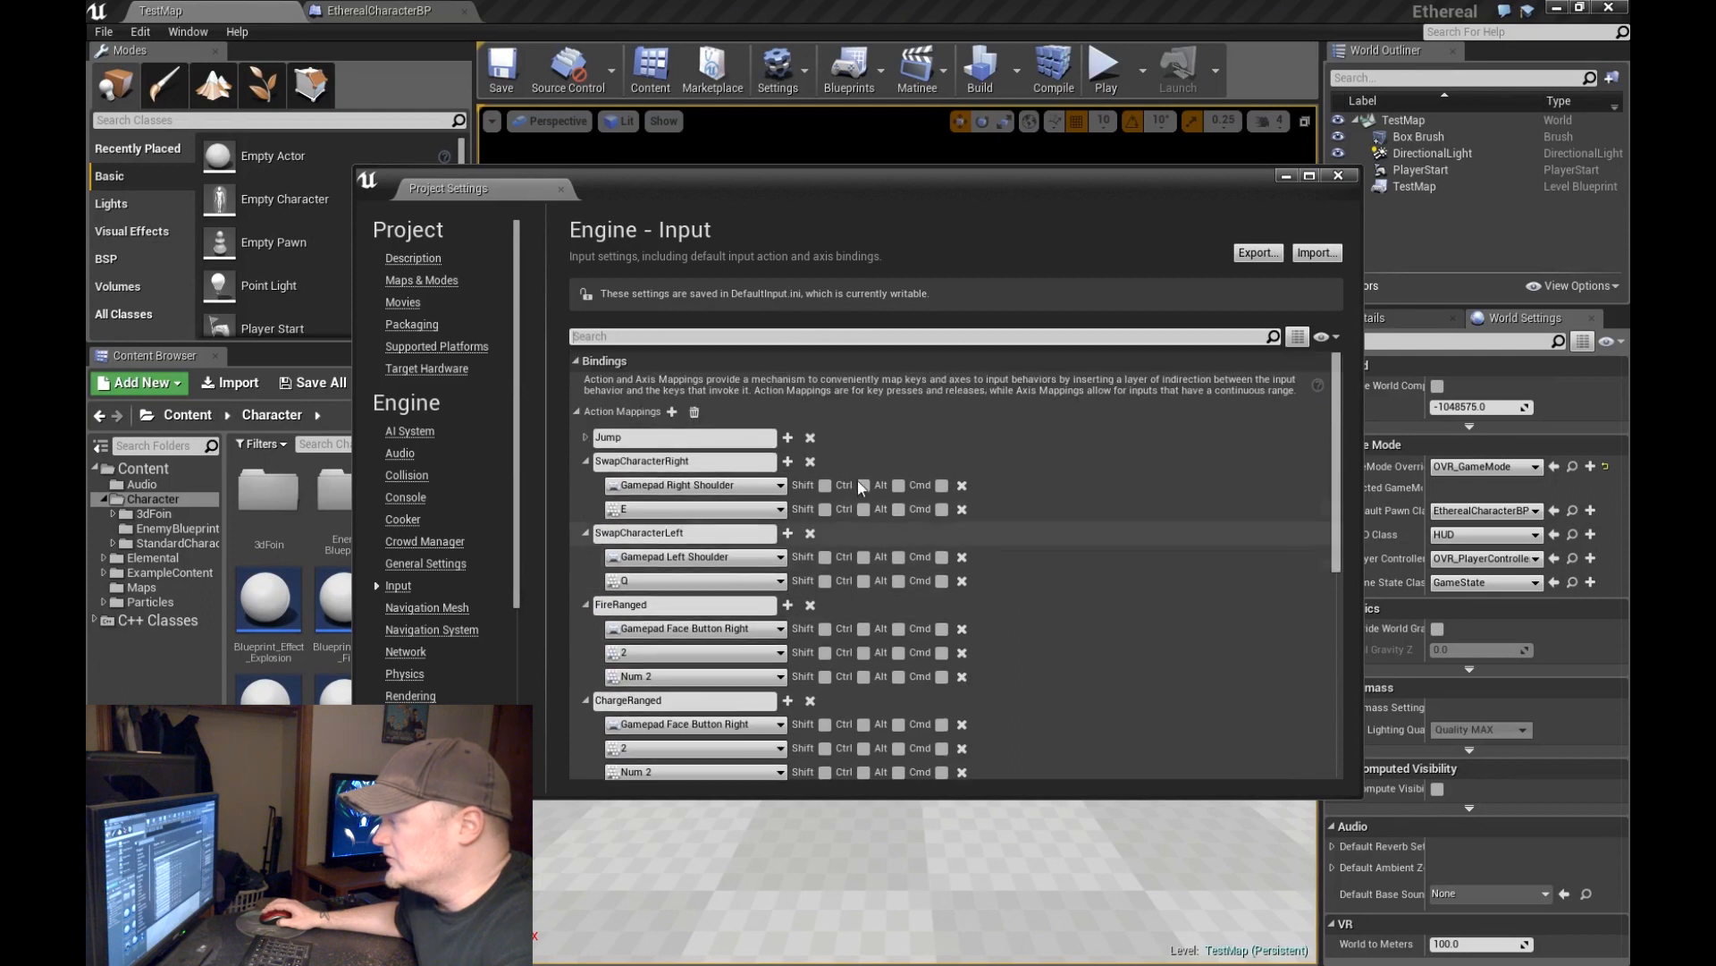
pyautogui.click(586, 462)
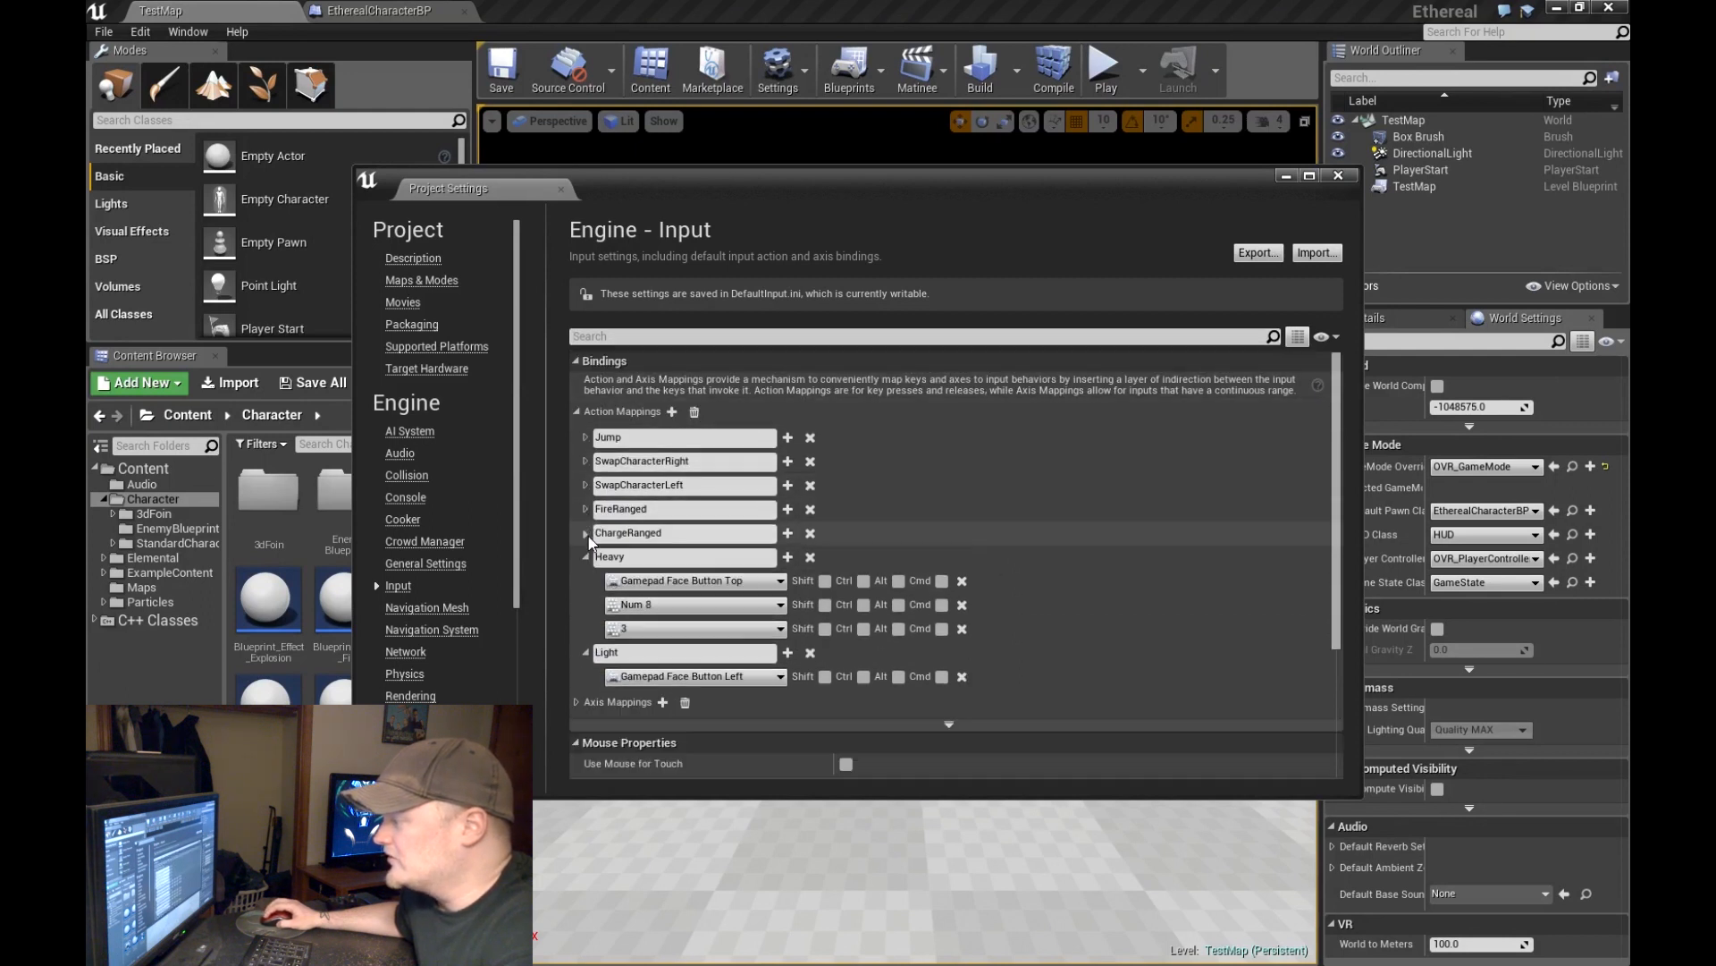
pyautogui.click(586, 556)
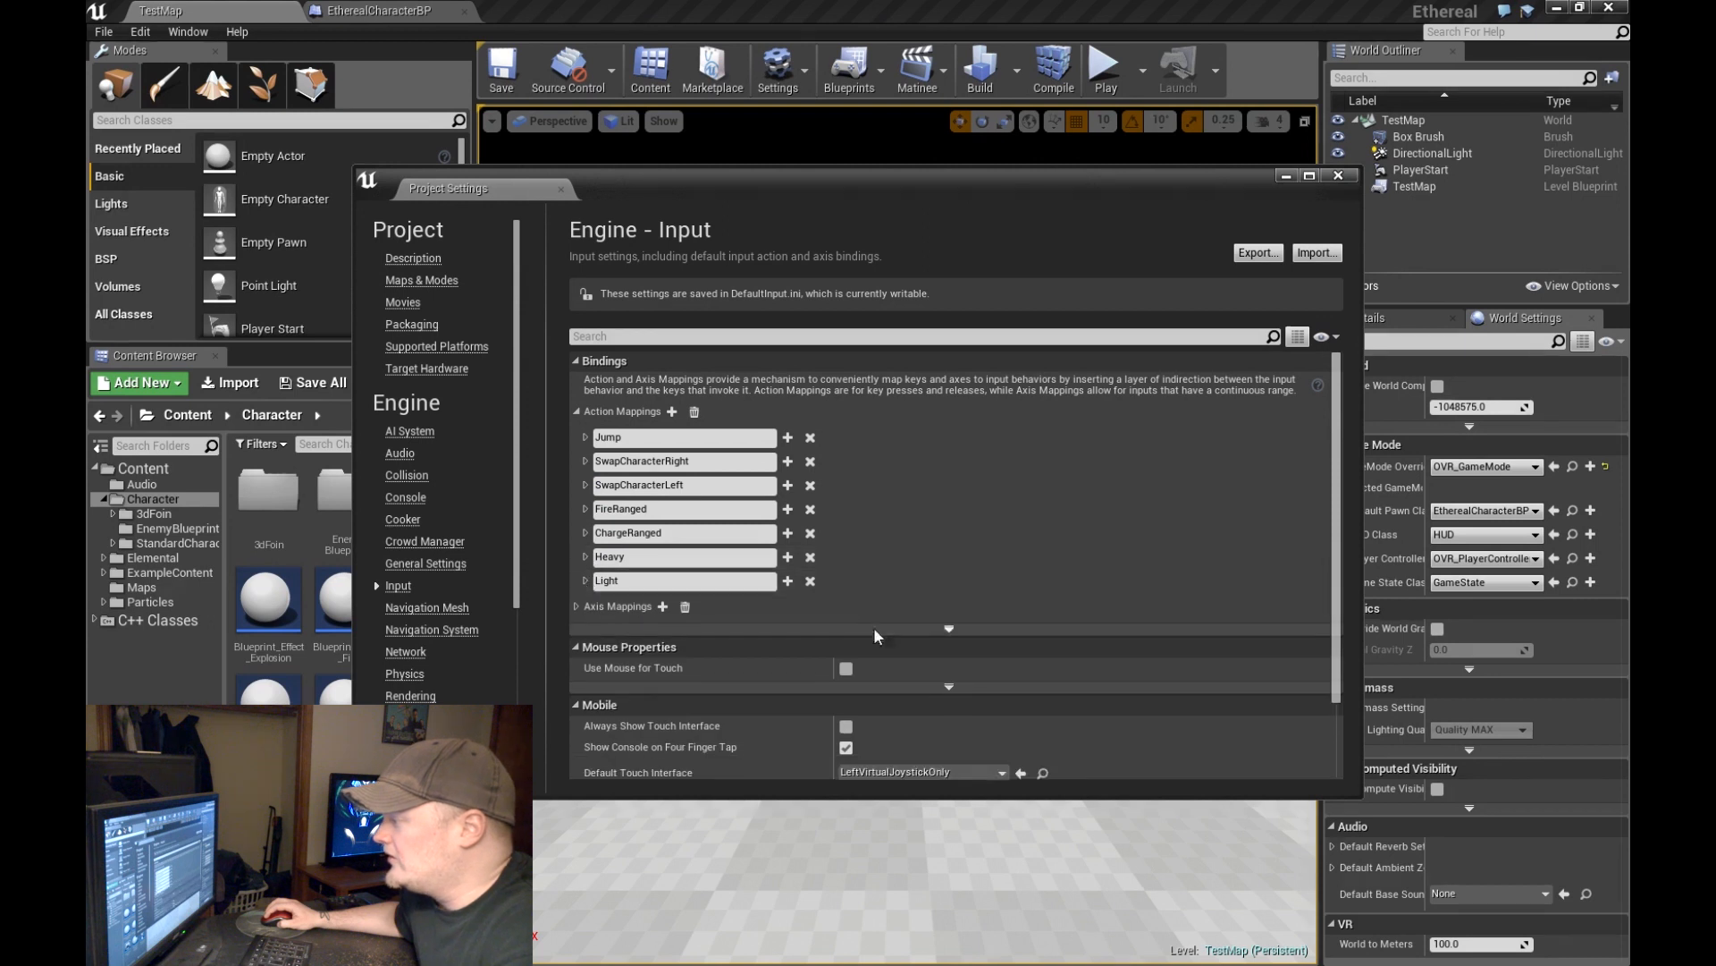
# Step: Inspect the CharacterControl and CameraControl axis bindings, then re-expand Action Mappings
pyautogui.click(576, 410)
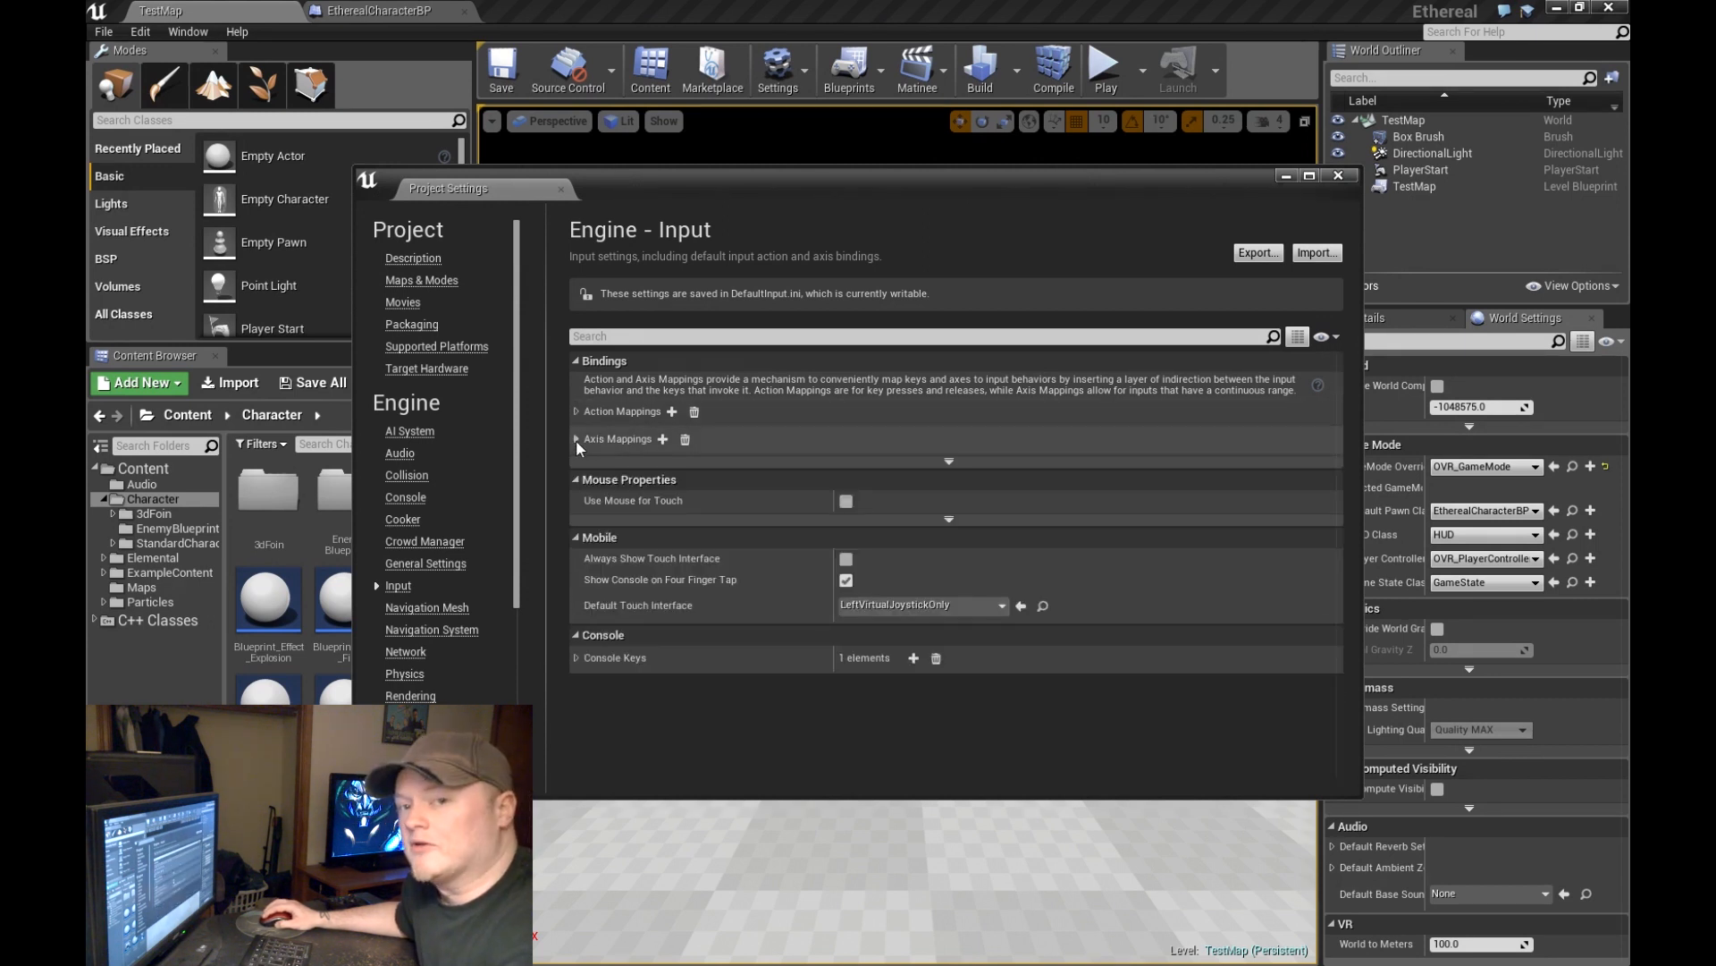
pyautogui.click(575, 439)
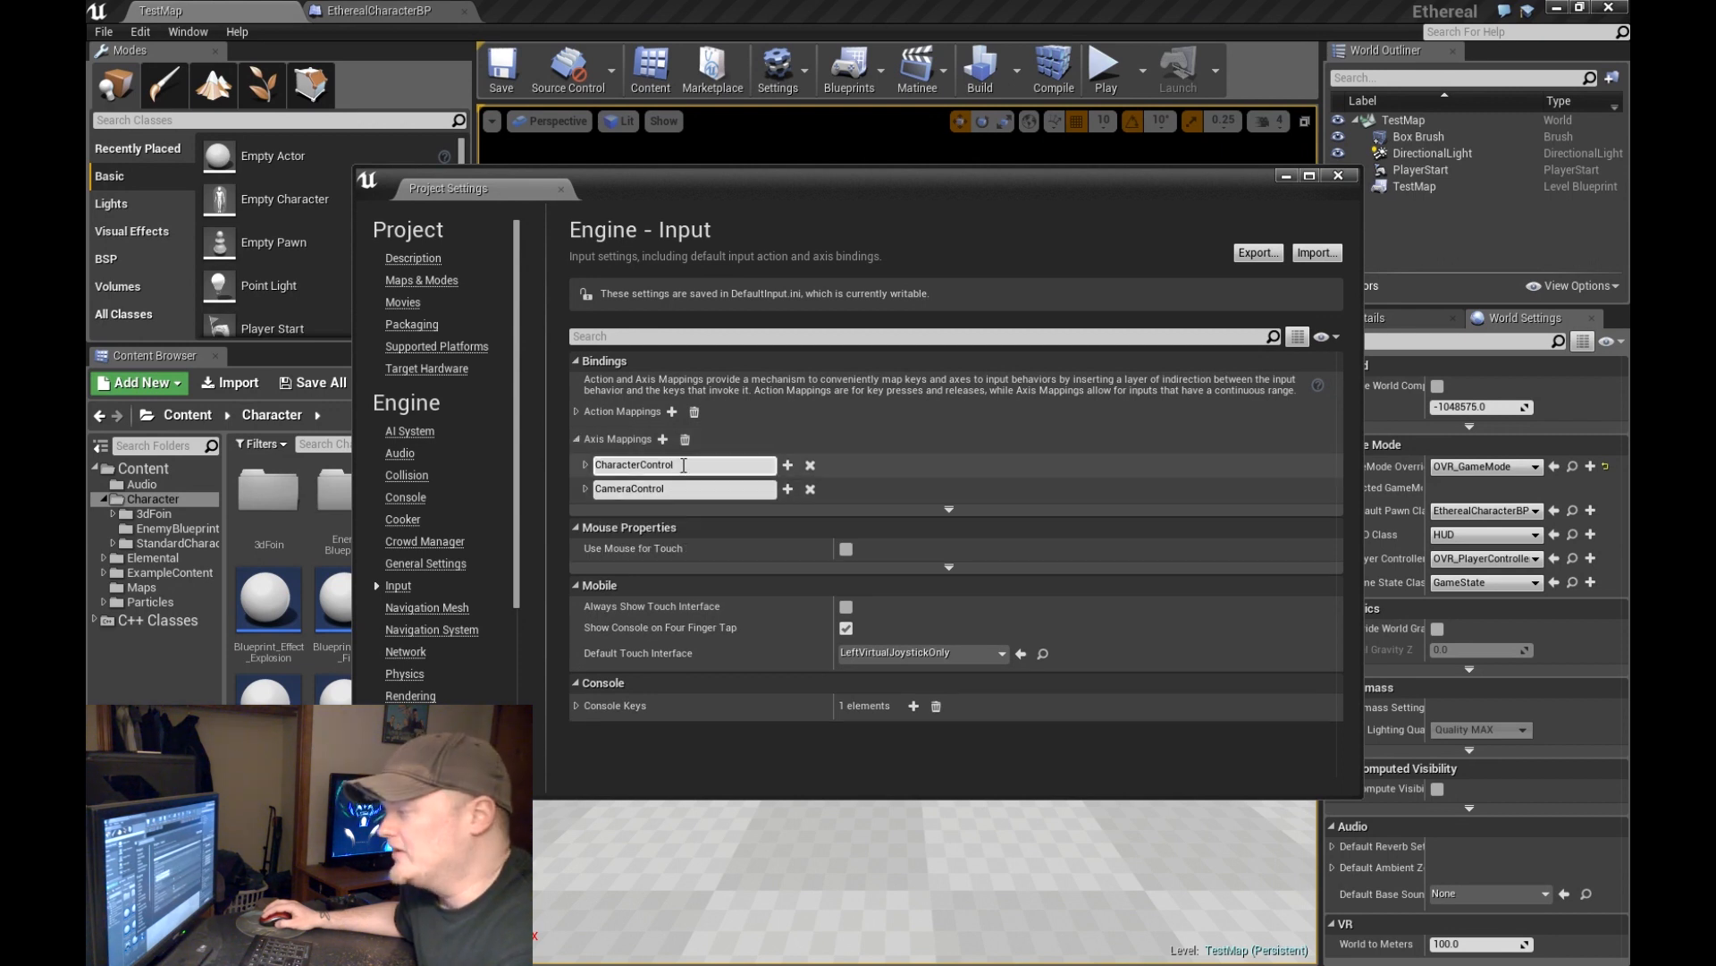
pyautogui.click(585, 464)
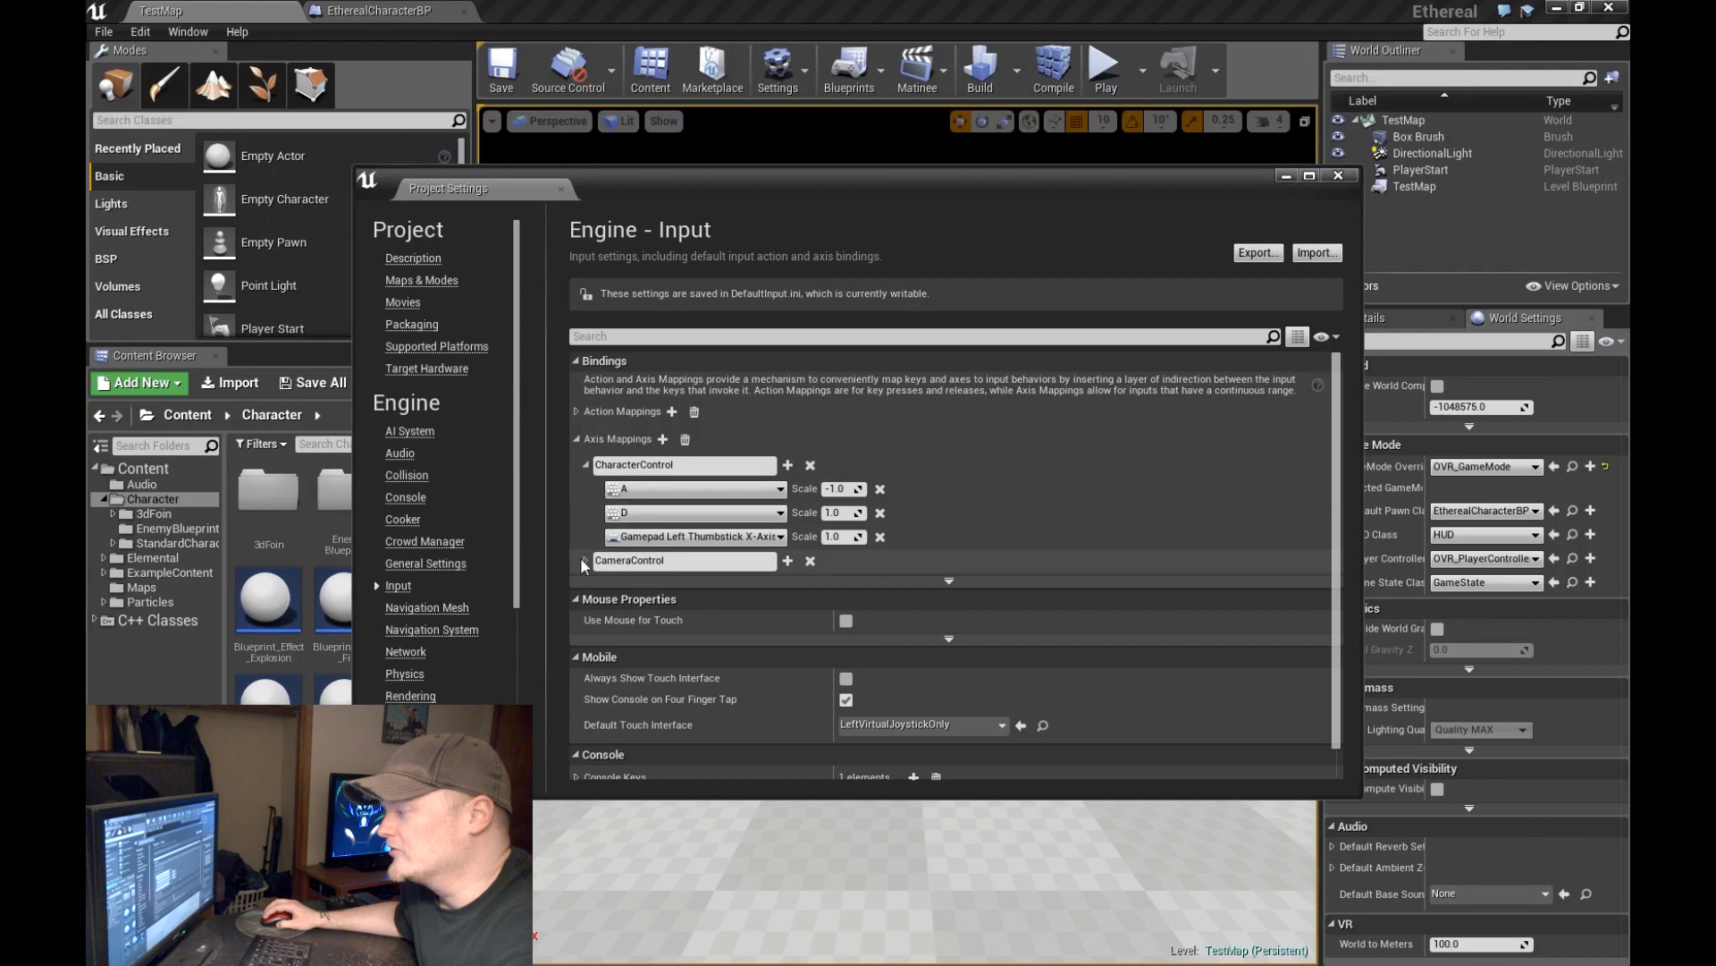
pyautogui.click(584, 565)
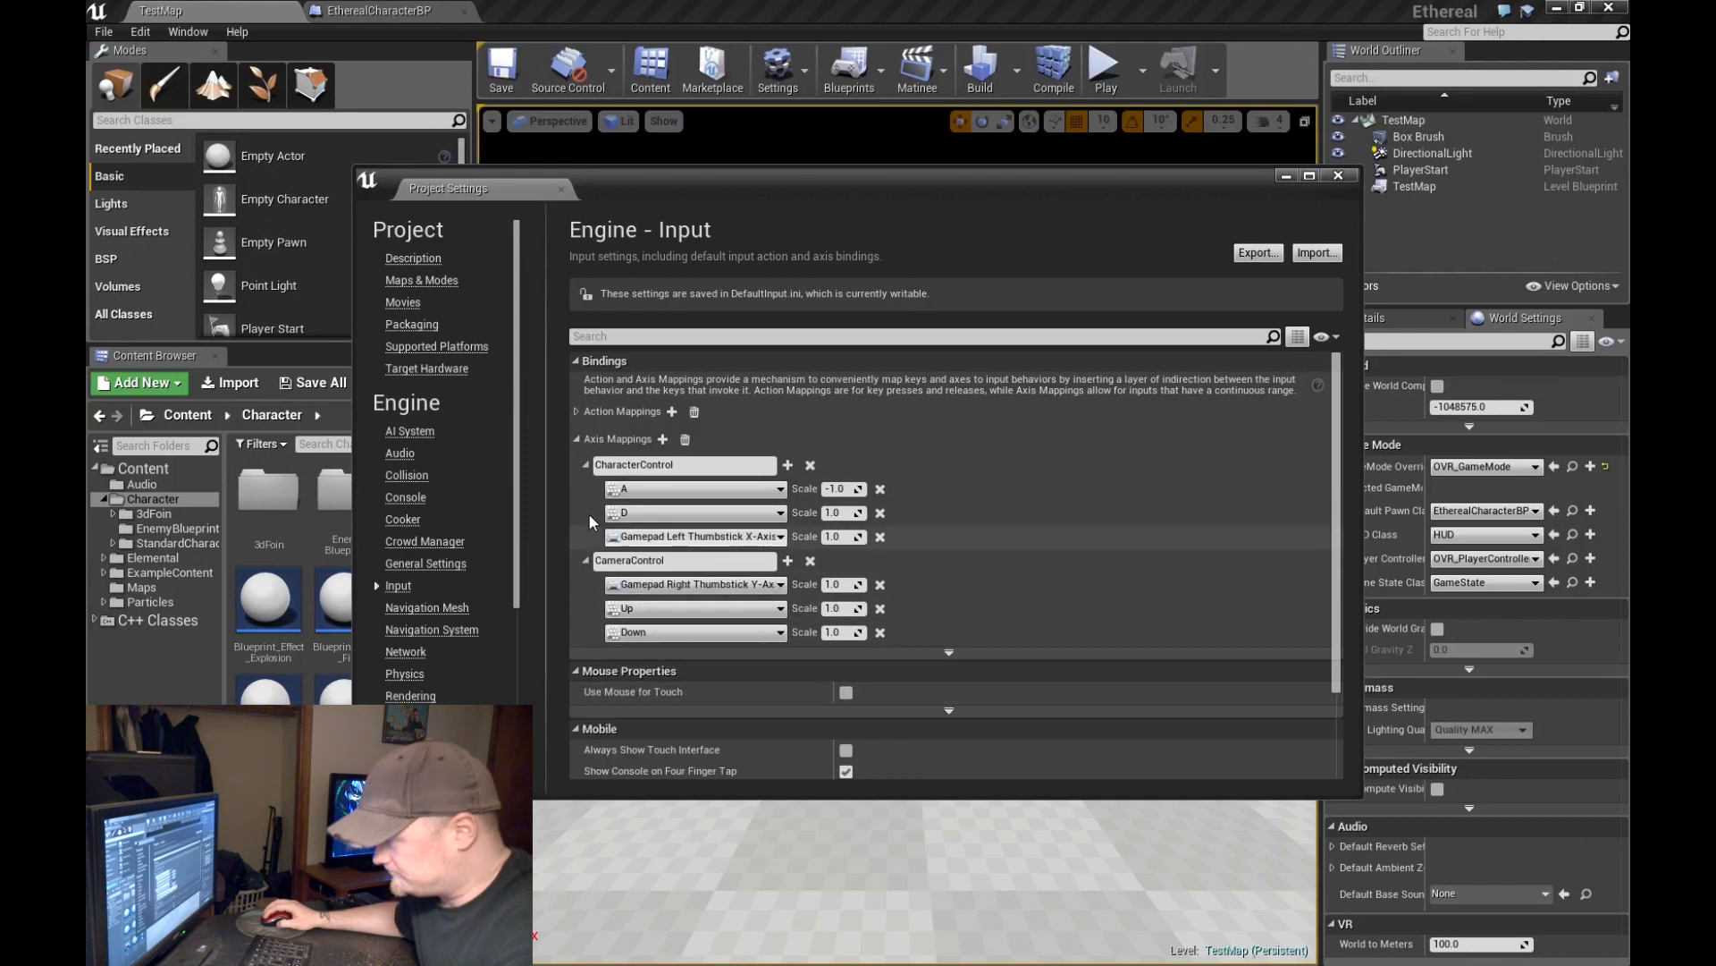
pyautogui.click(586, 464)
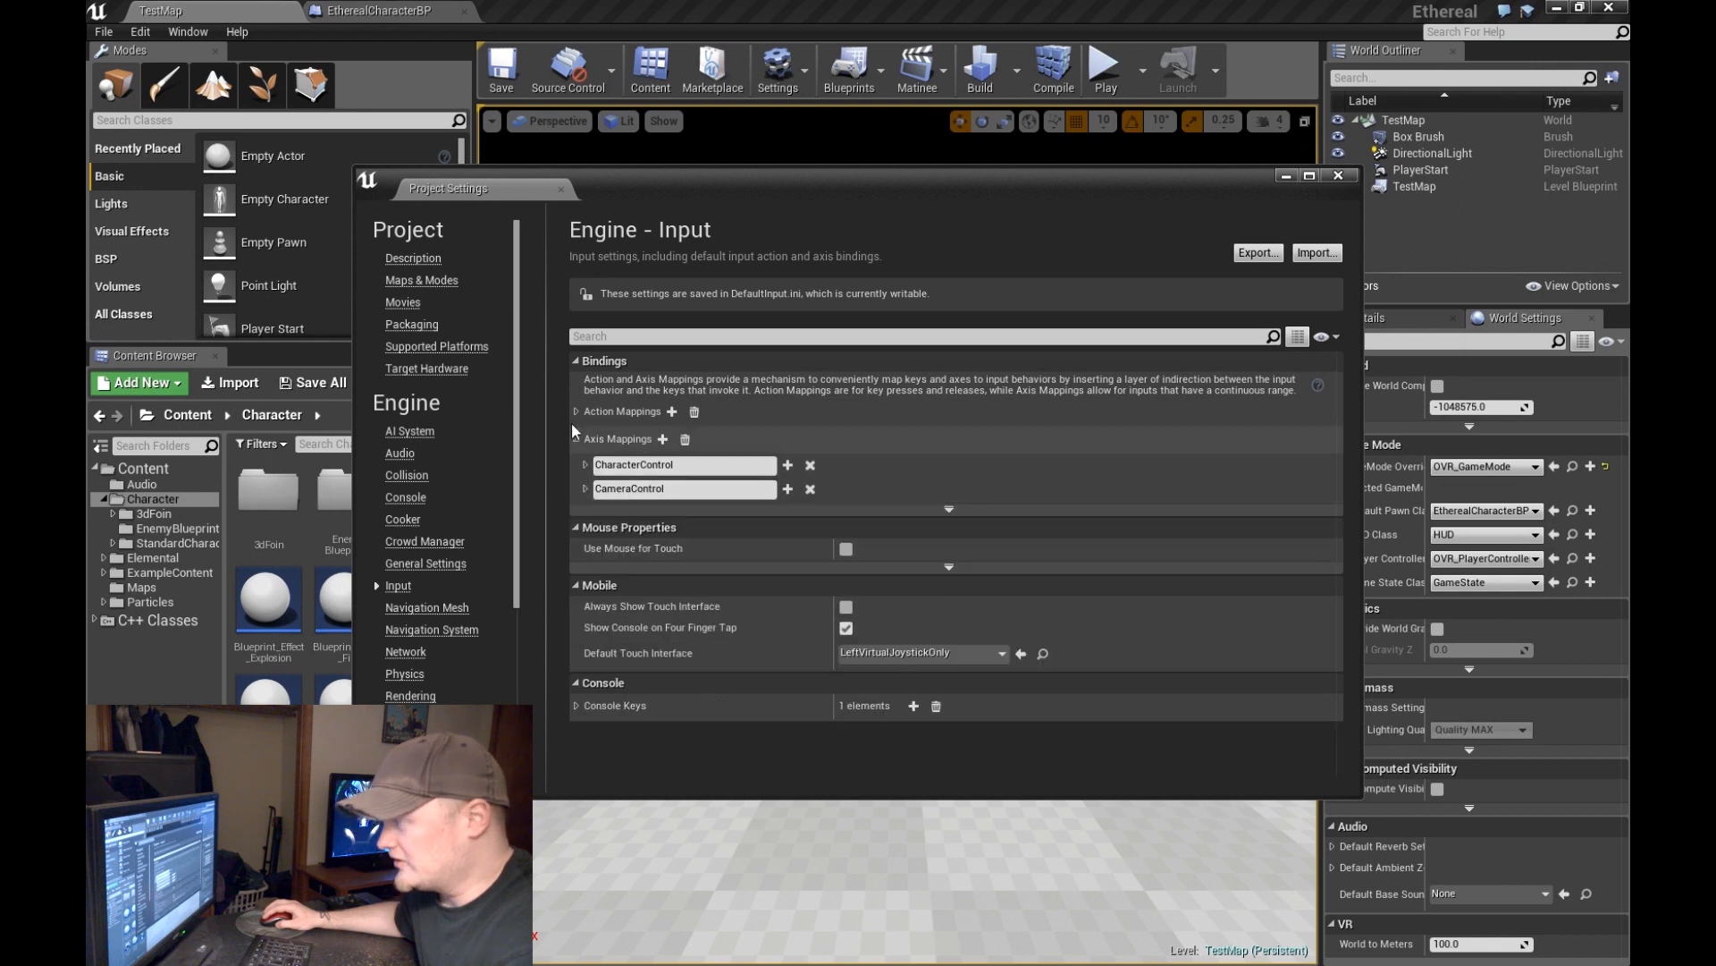
pyautogui.click(585, 410)
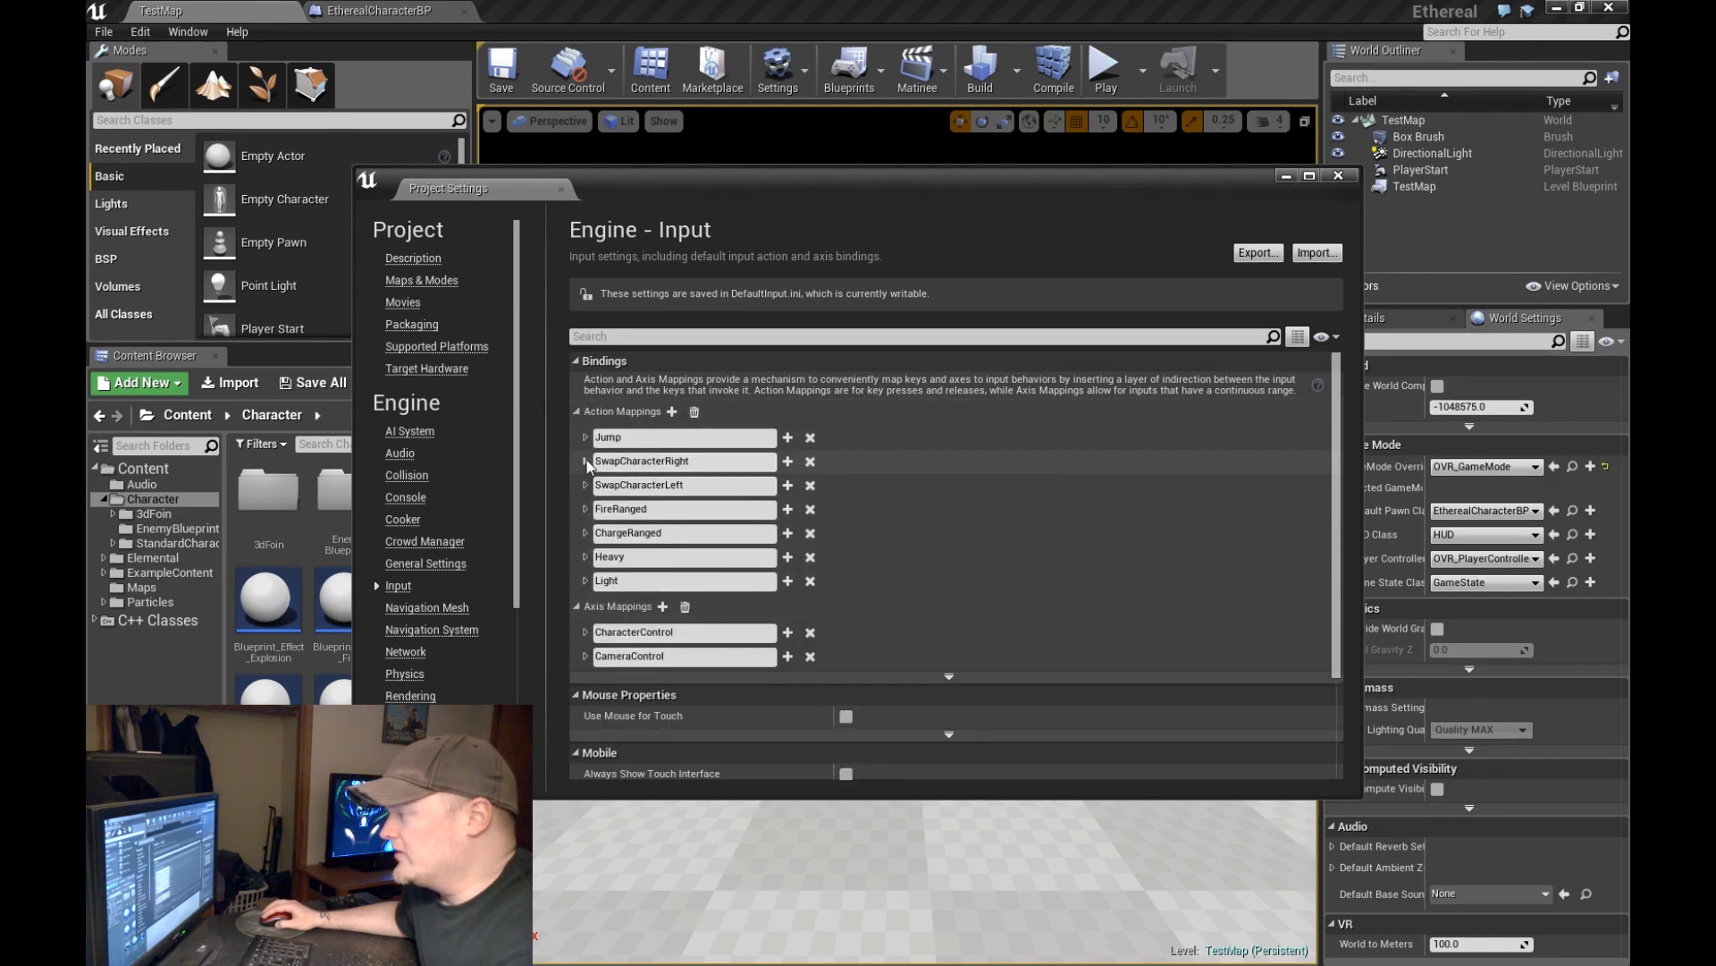
# Step: Expand the SwapCharacterRight and SwapCharacterLeft key bindings, then close Project Settings
pyautogui.click(586, 462)
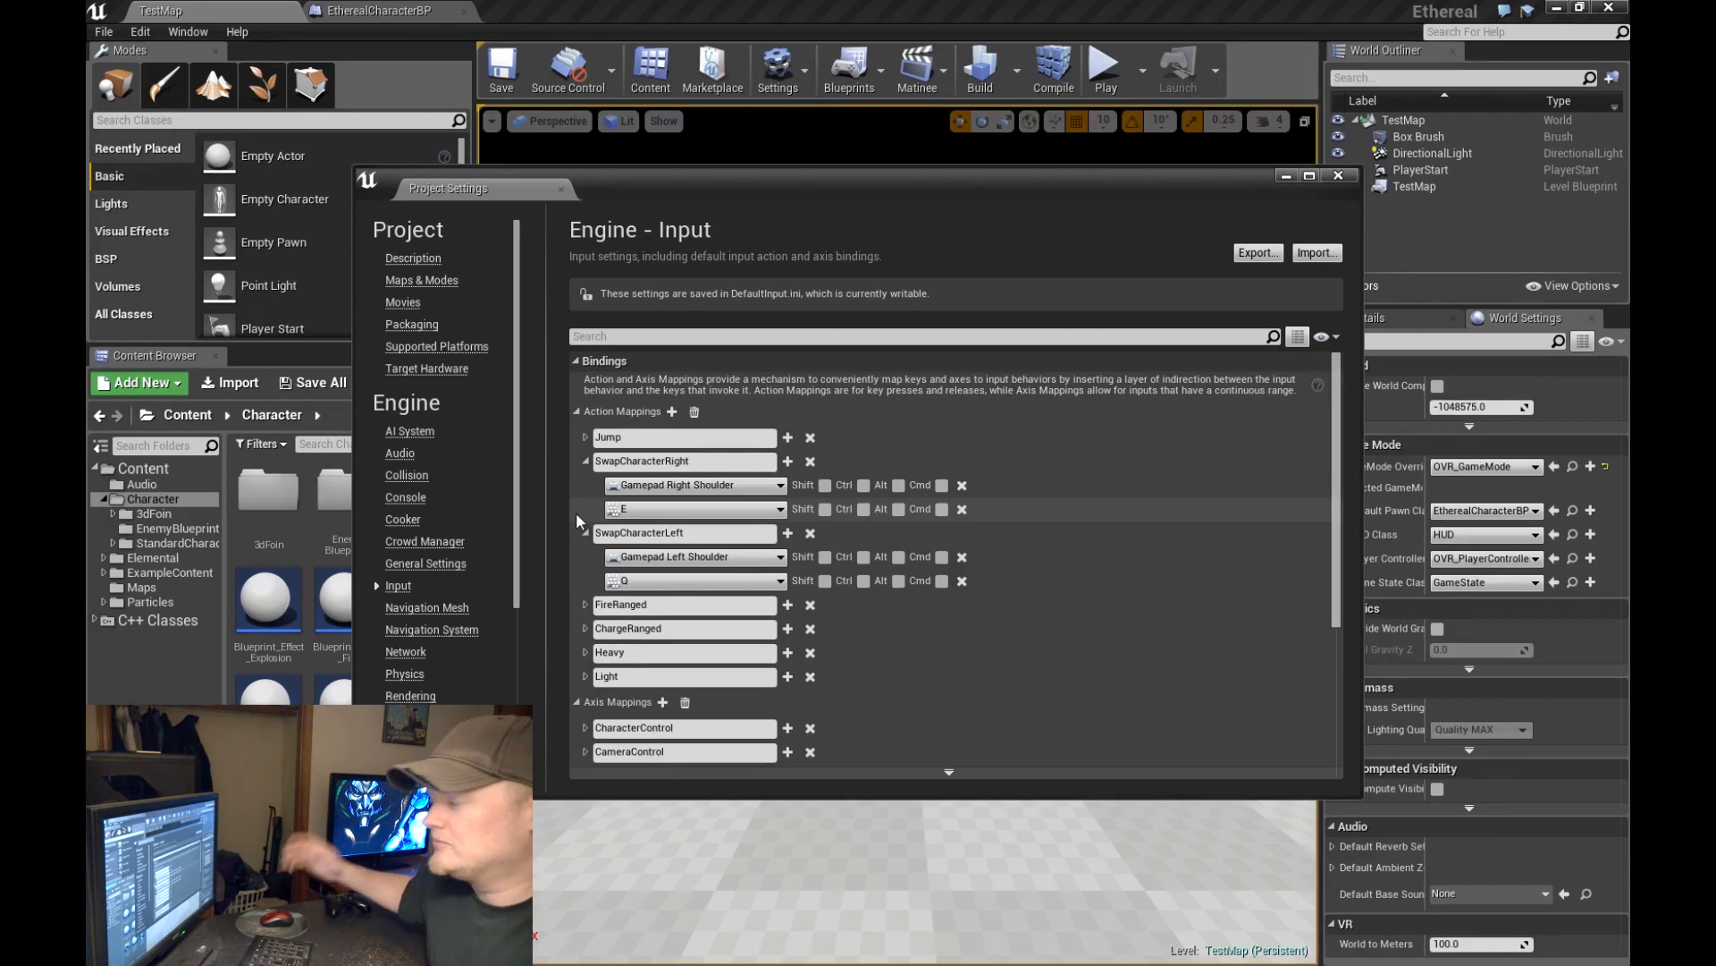
pyautogui.moveTo(561, 189)
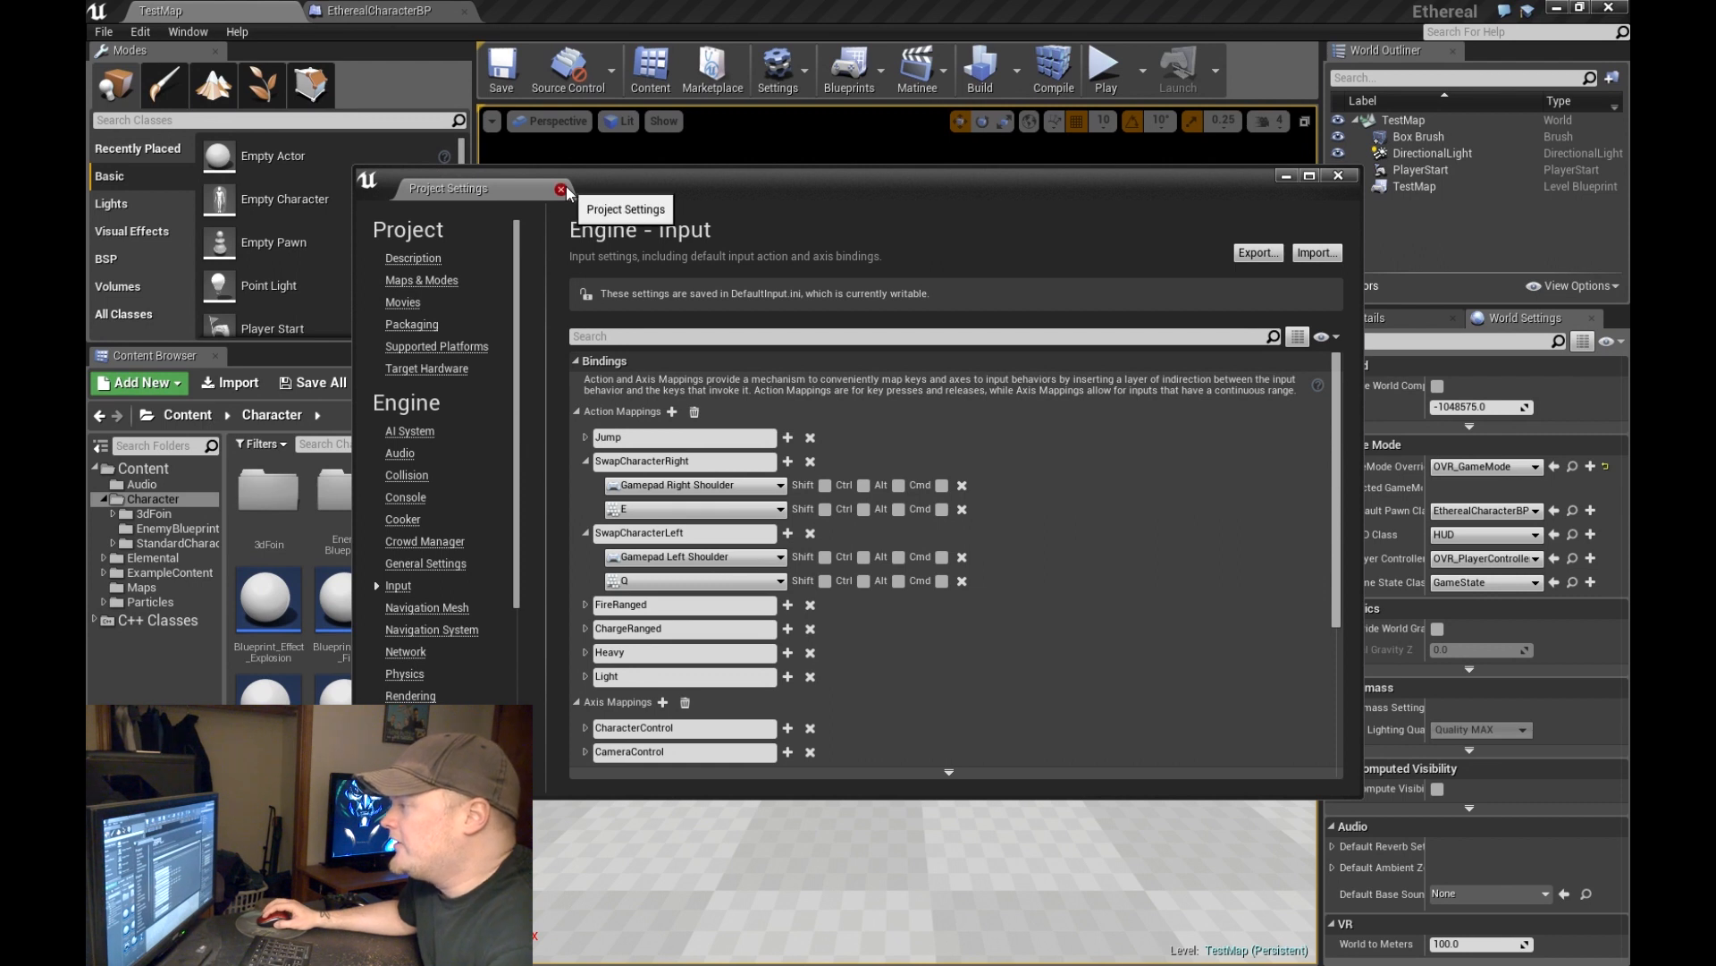
pyautogui.click(1337, 176)
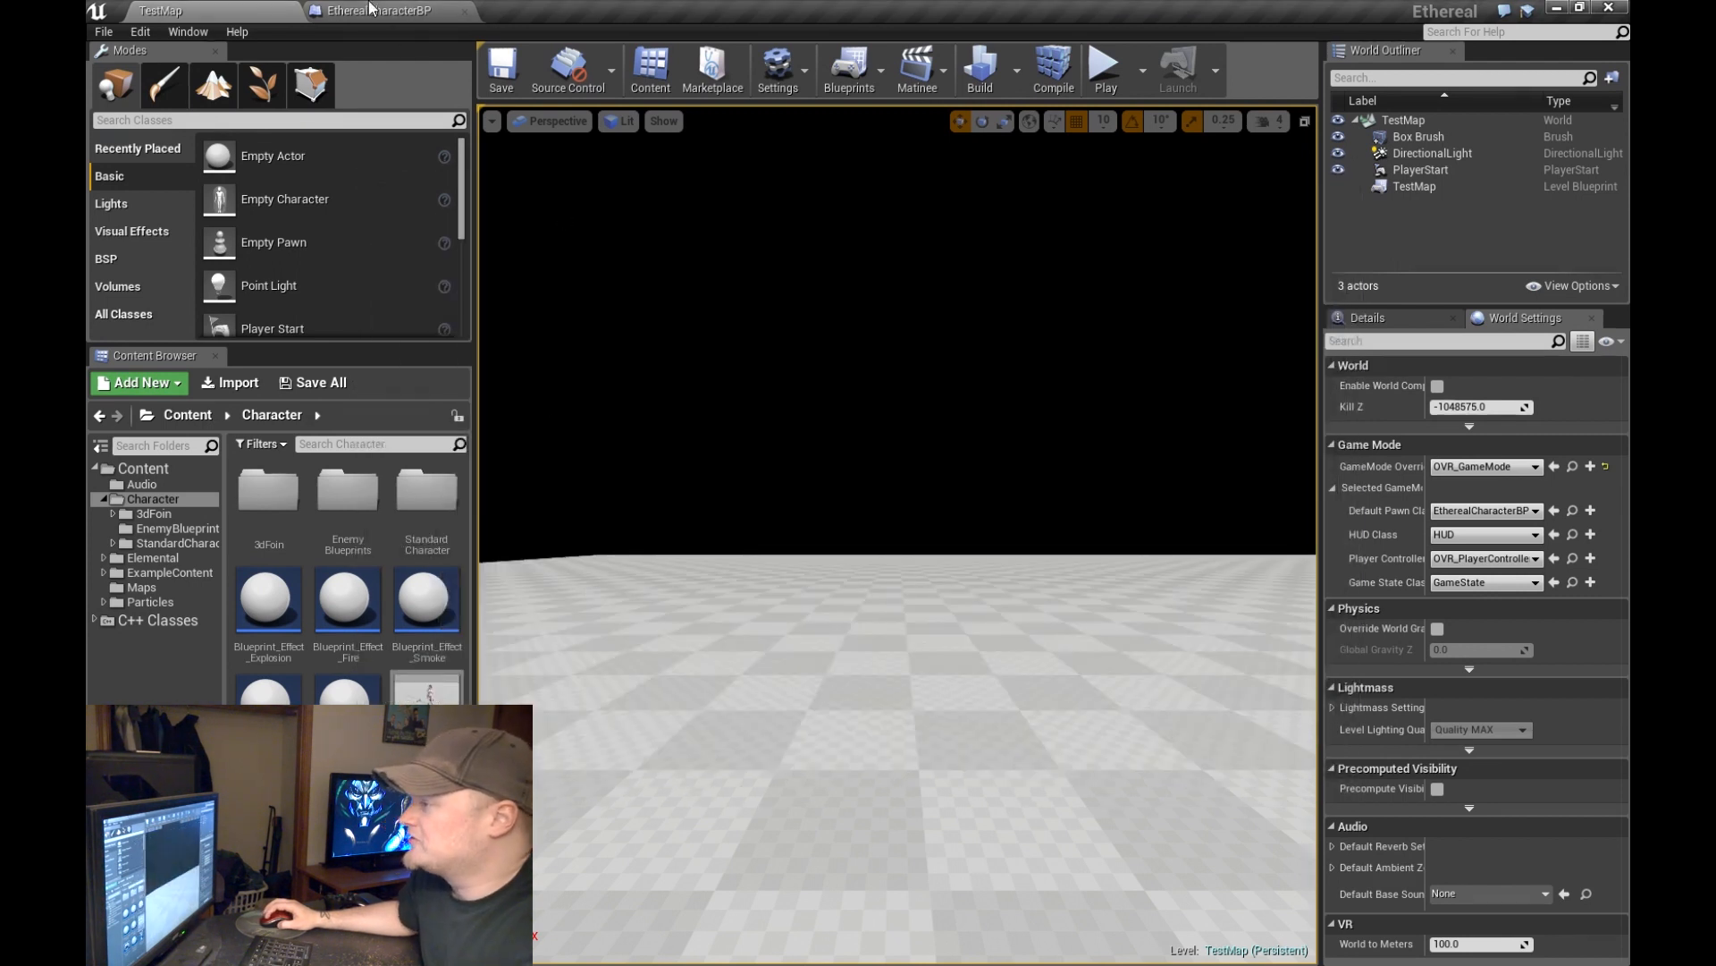
# Step: In EtherealCharacterBP's graph, search 'input action' in the action menu and inspect Set Hero Right
pyautogui.click(377, 10)
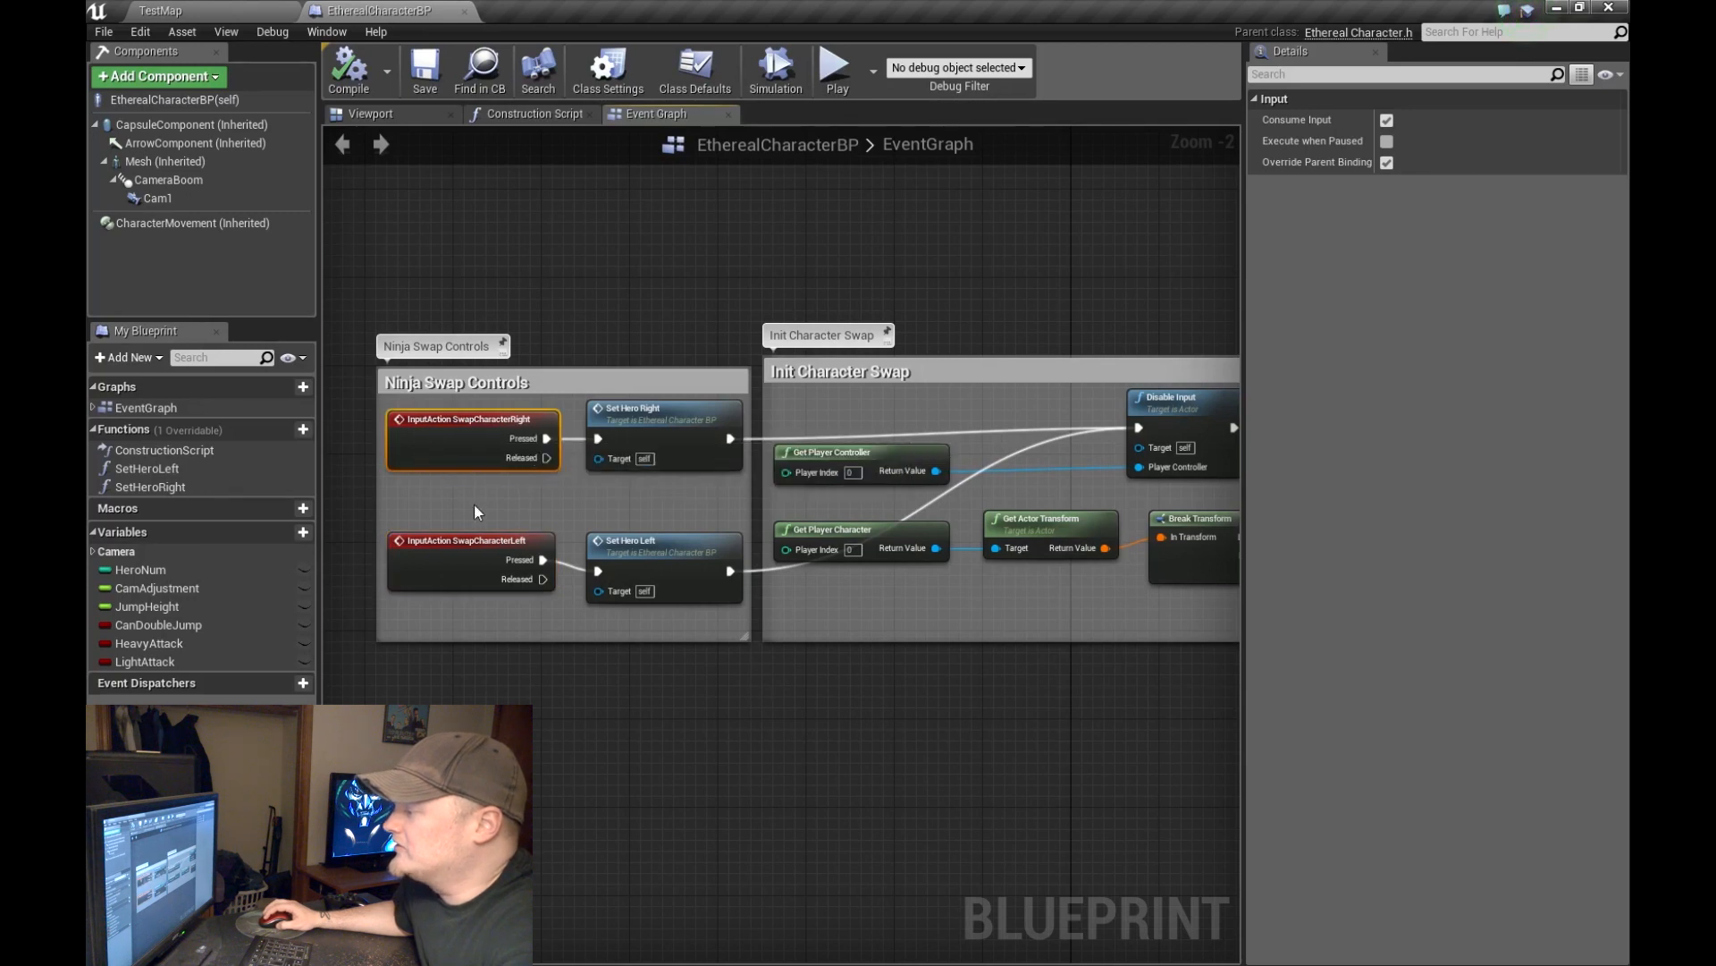
pyautogui.rightClick(475, 511)
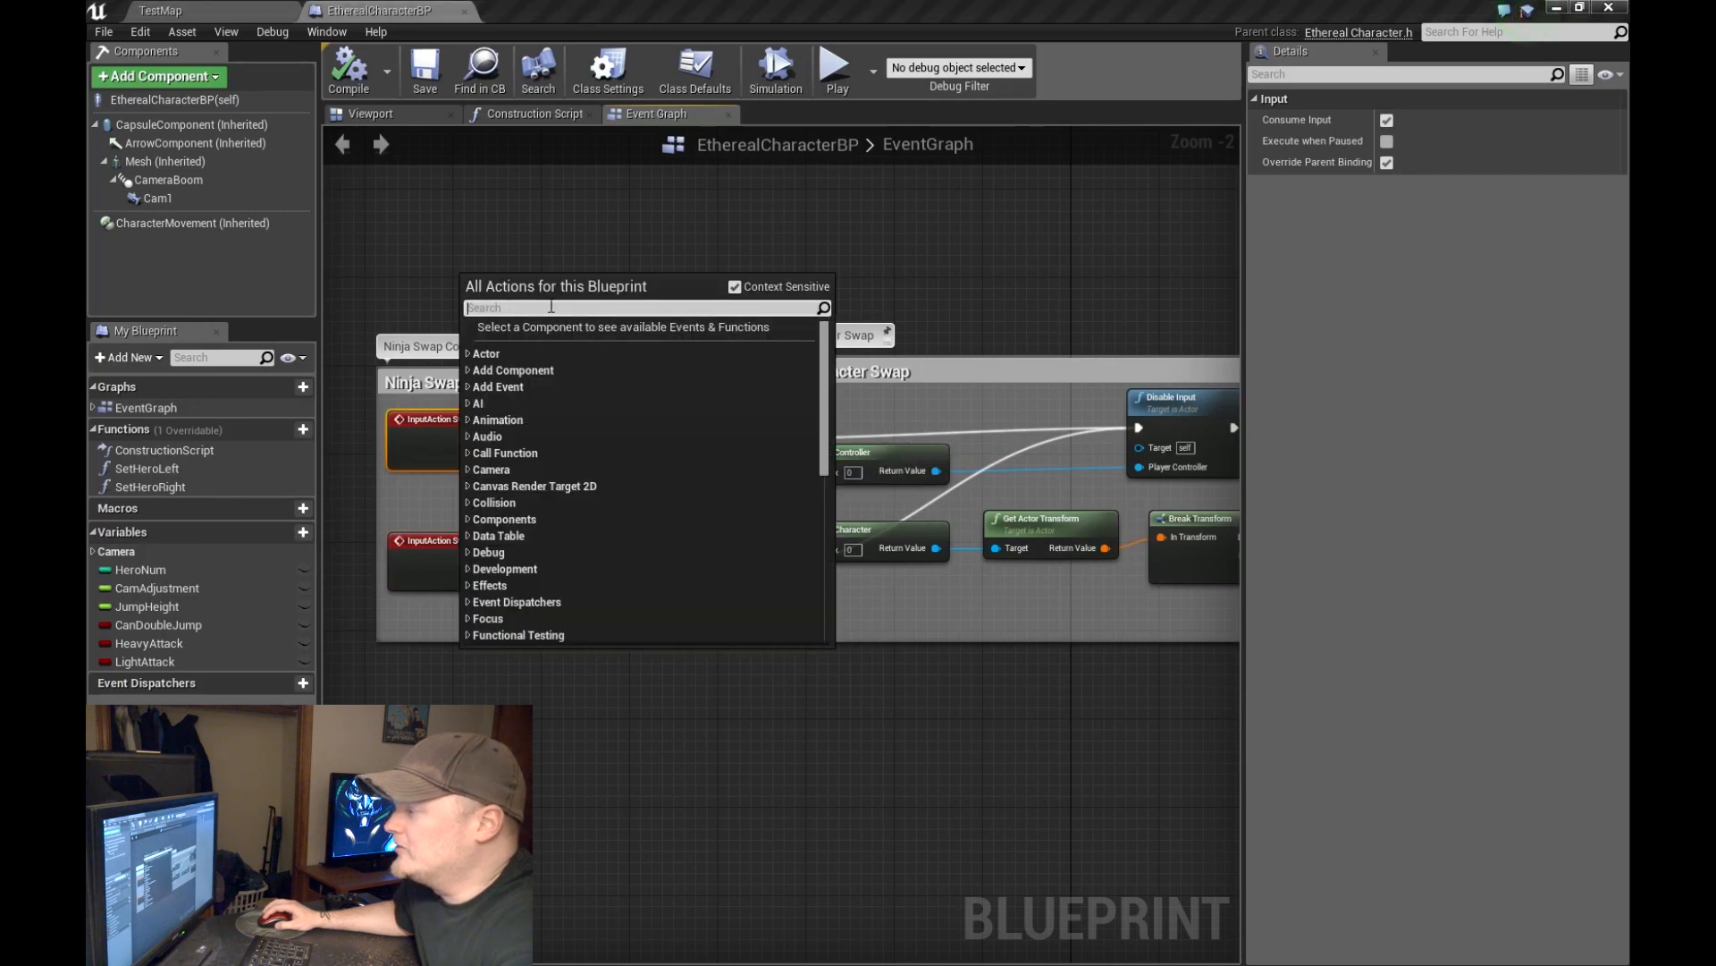
pyautogui.write('input')
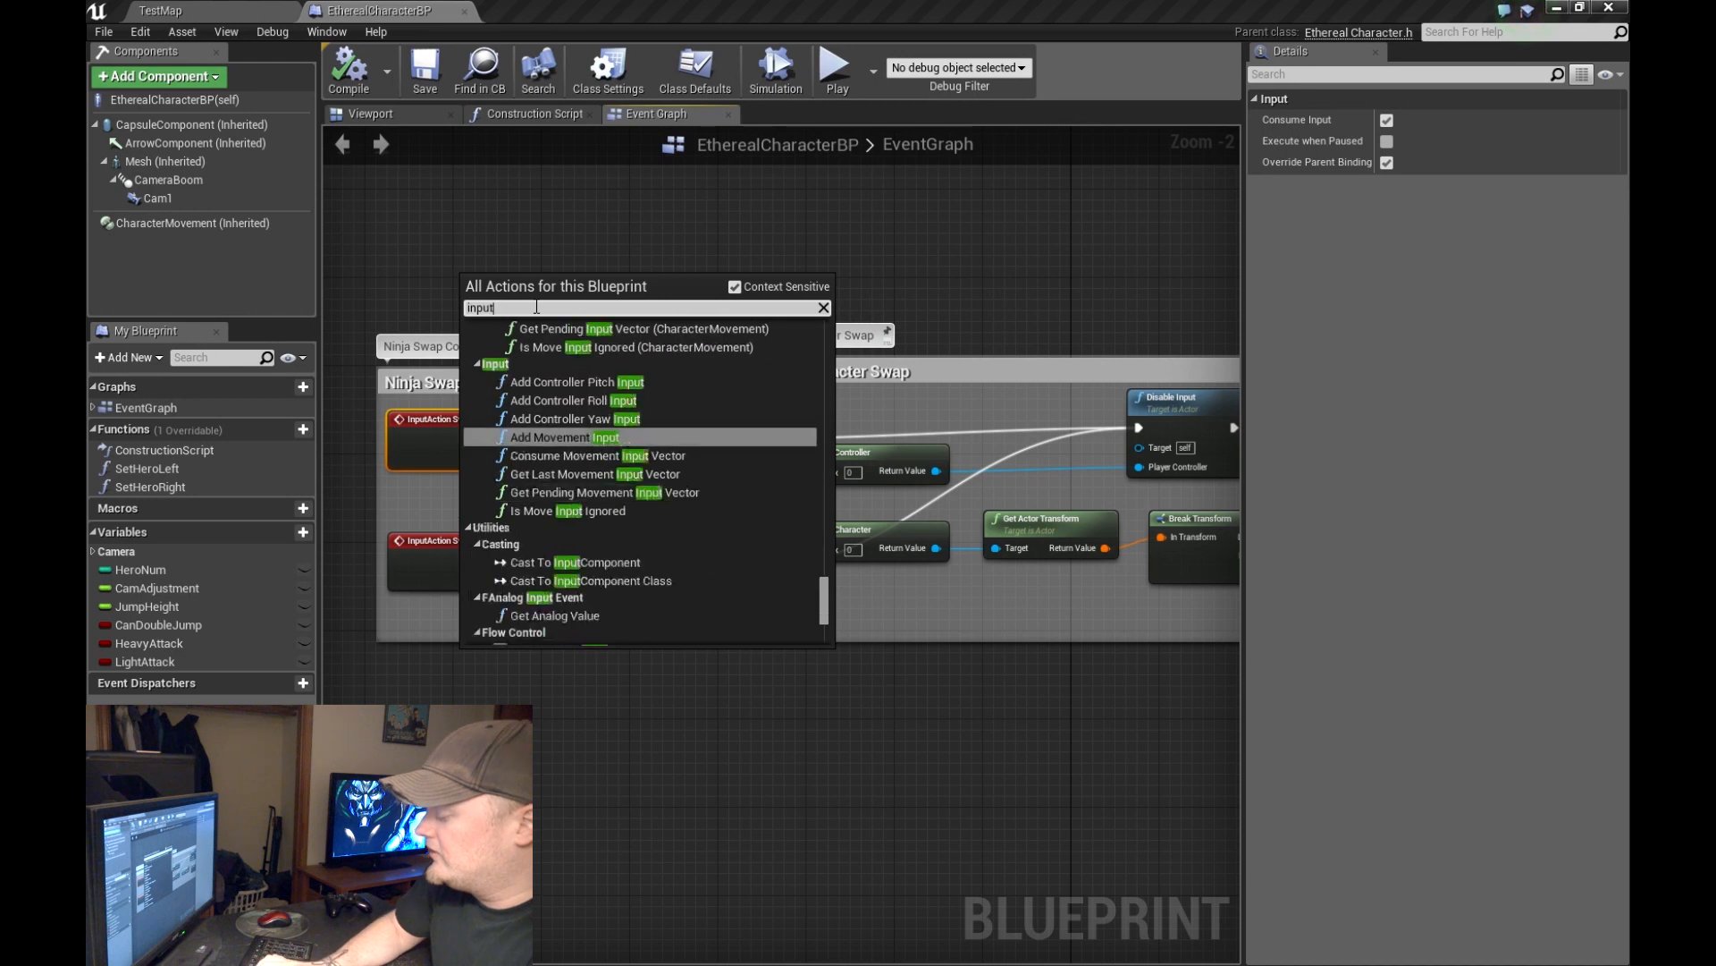
pyautogui.write('acti')
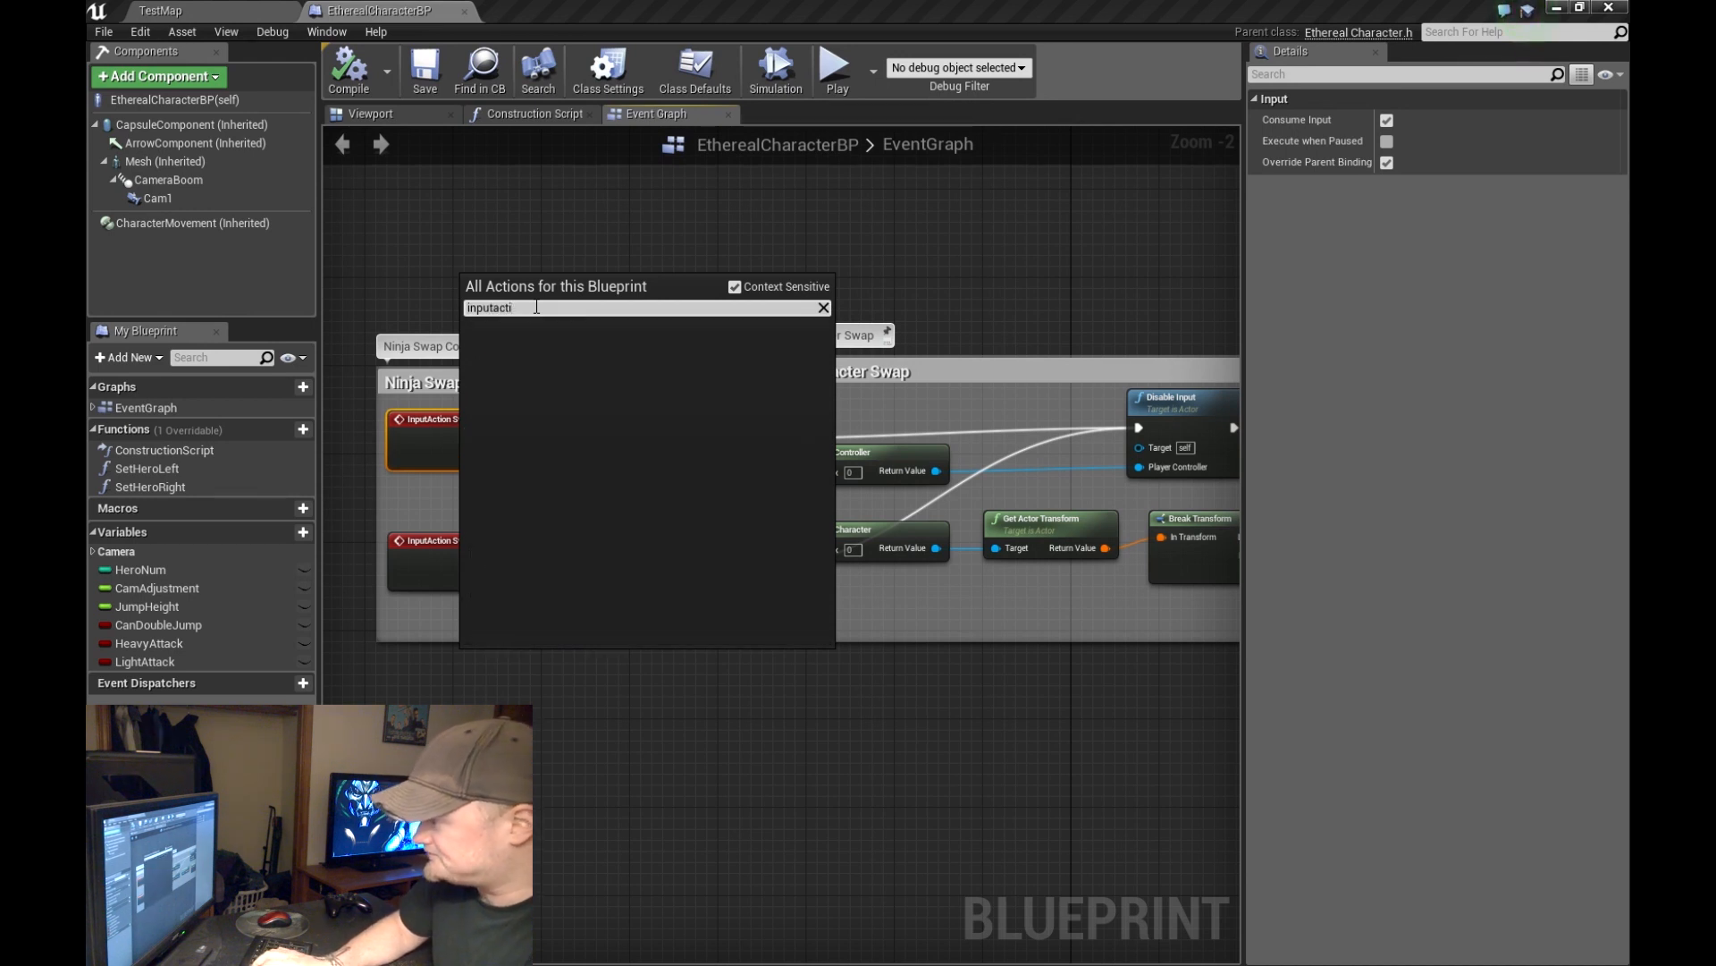
pyautogui.write('input')
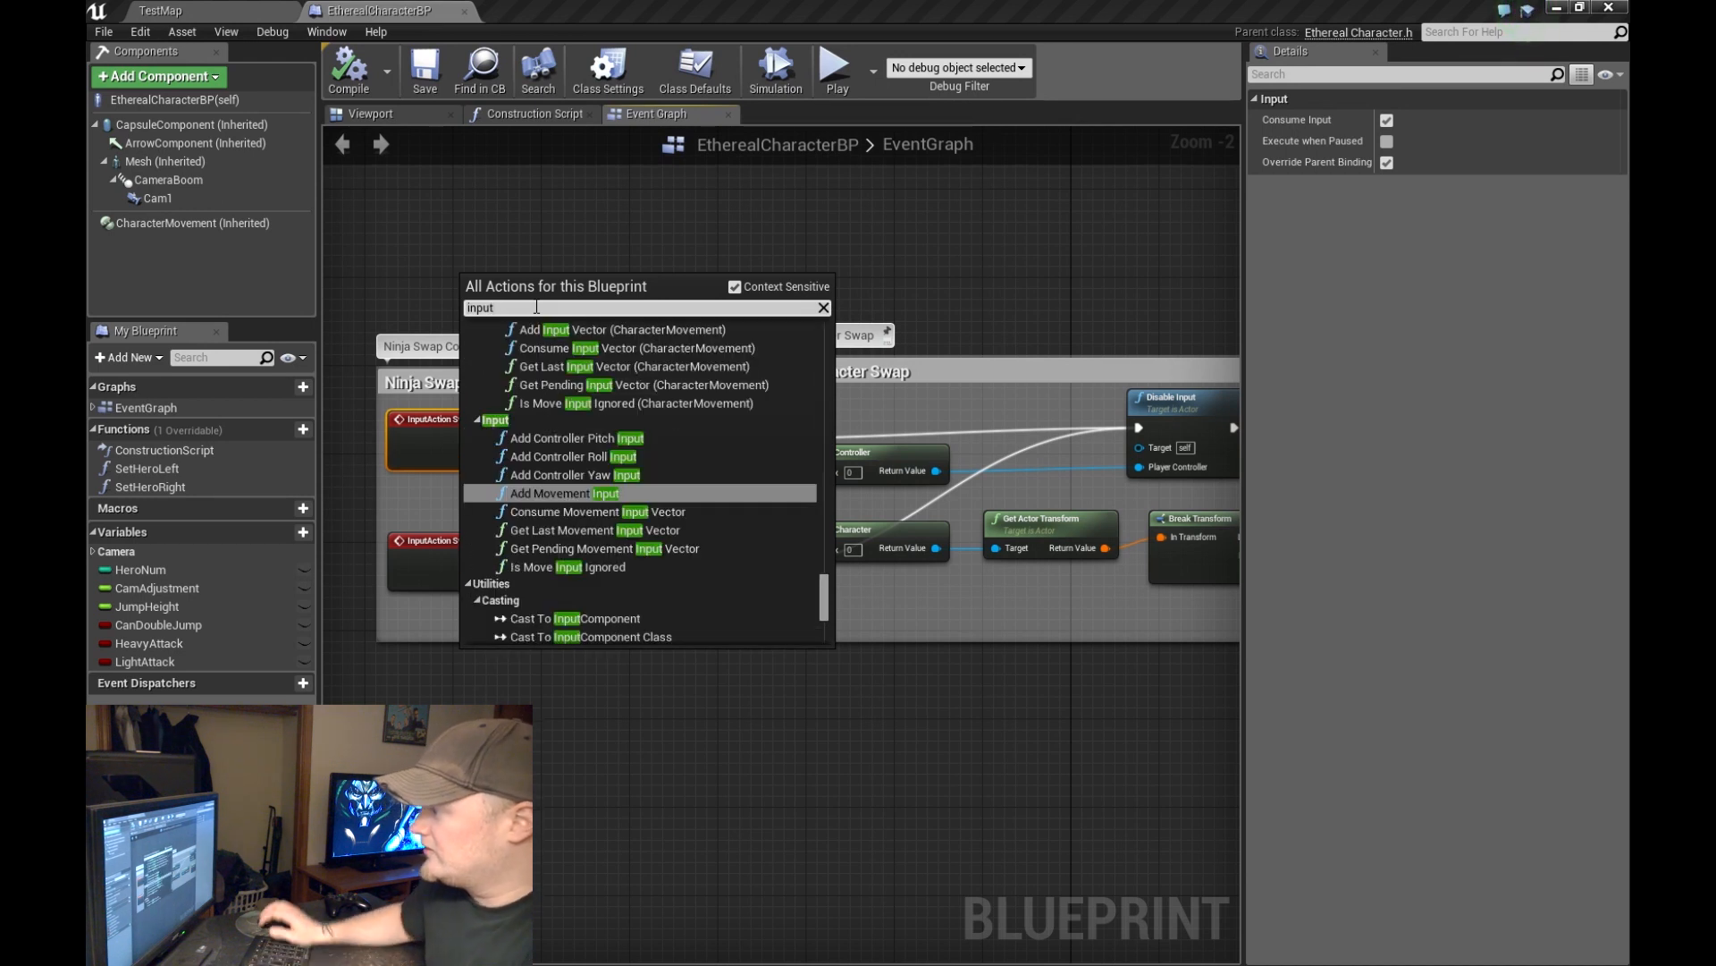
pyautogui.write('a')
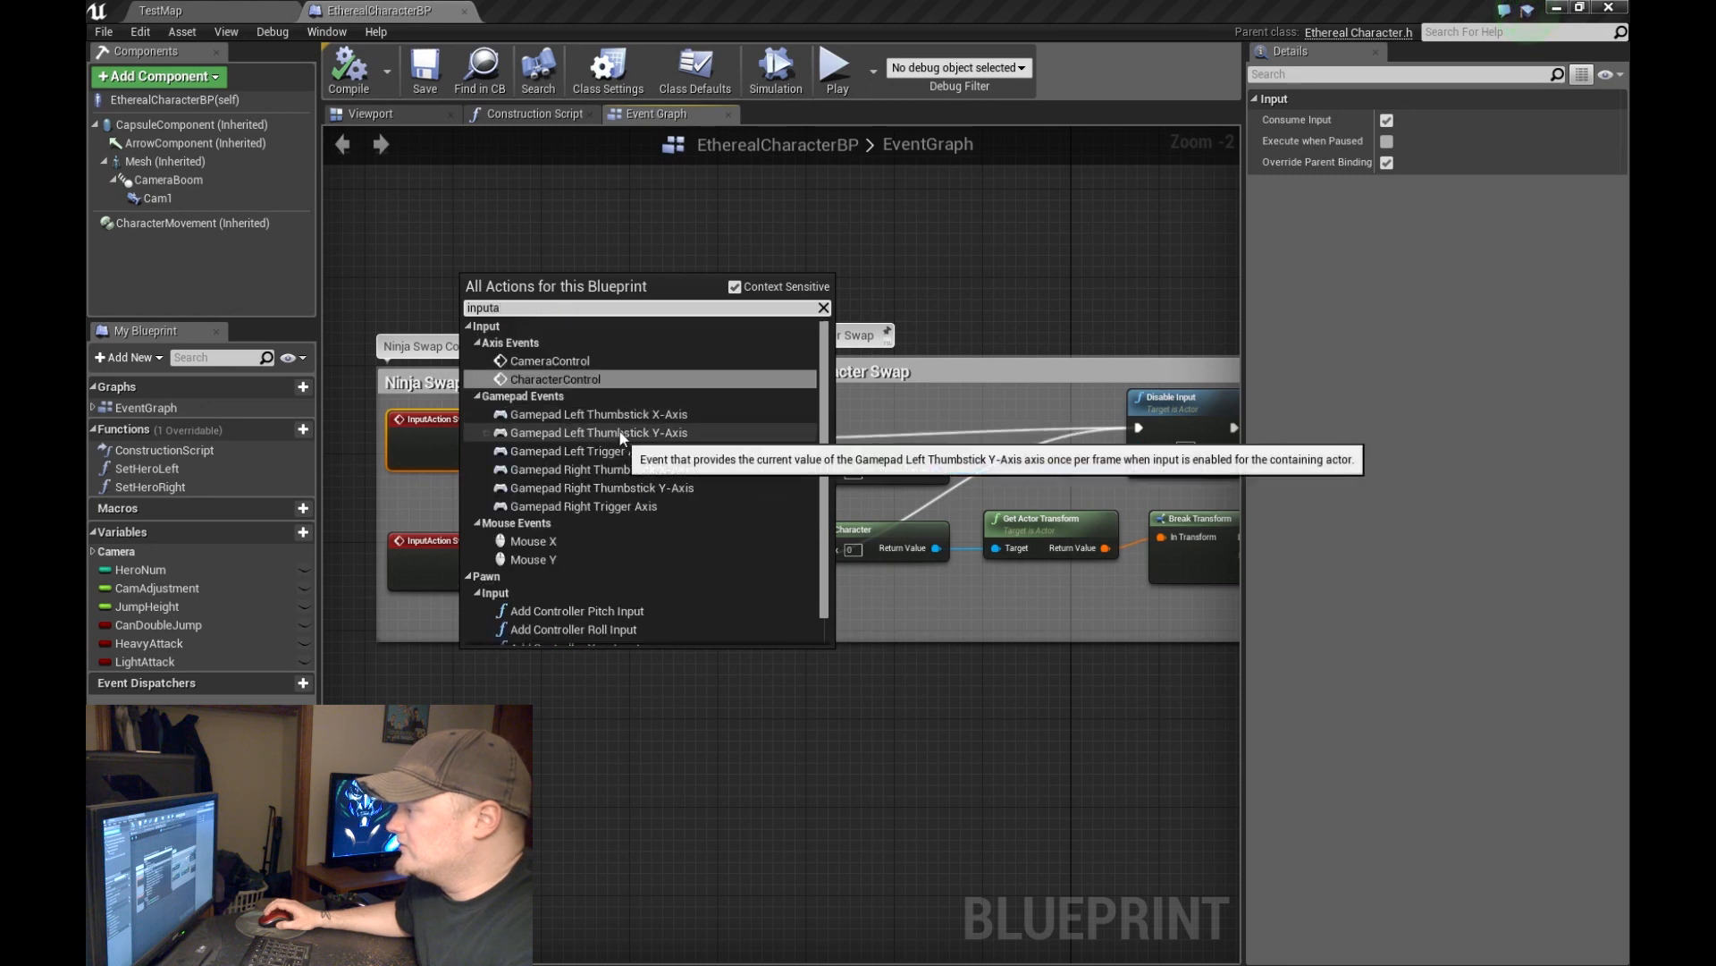
pyautogui.moveTo(555, 404)
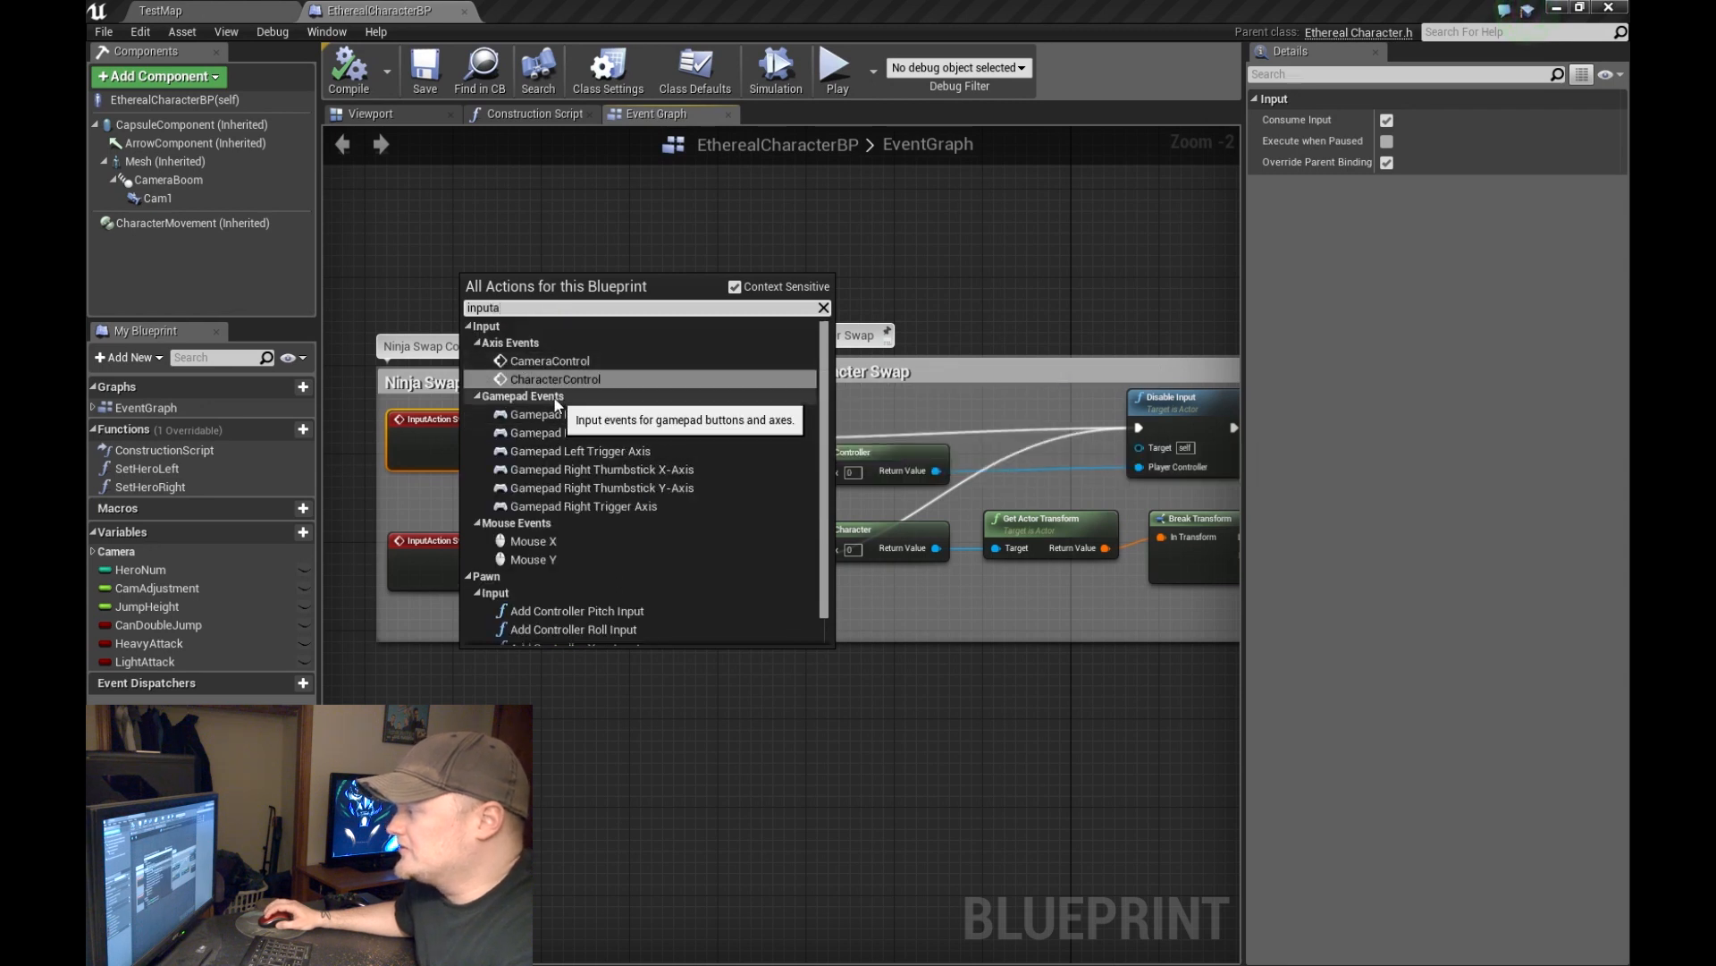
pyautogui.moveTo(588, 591)
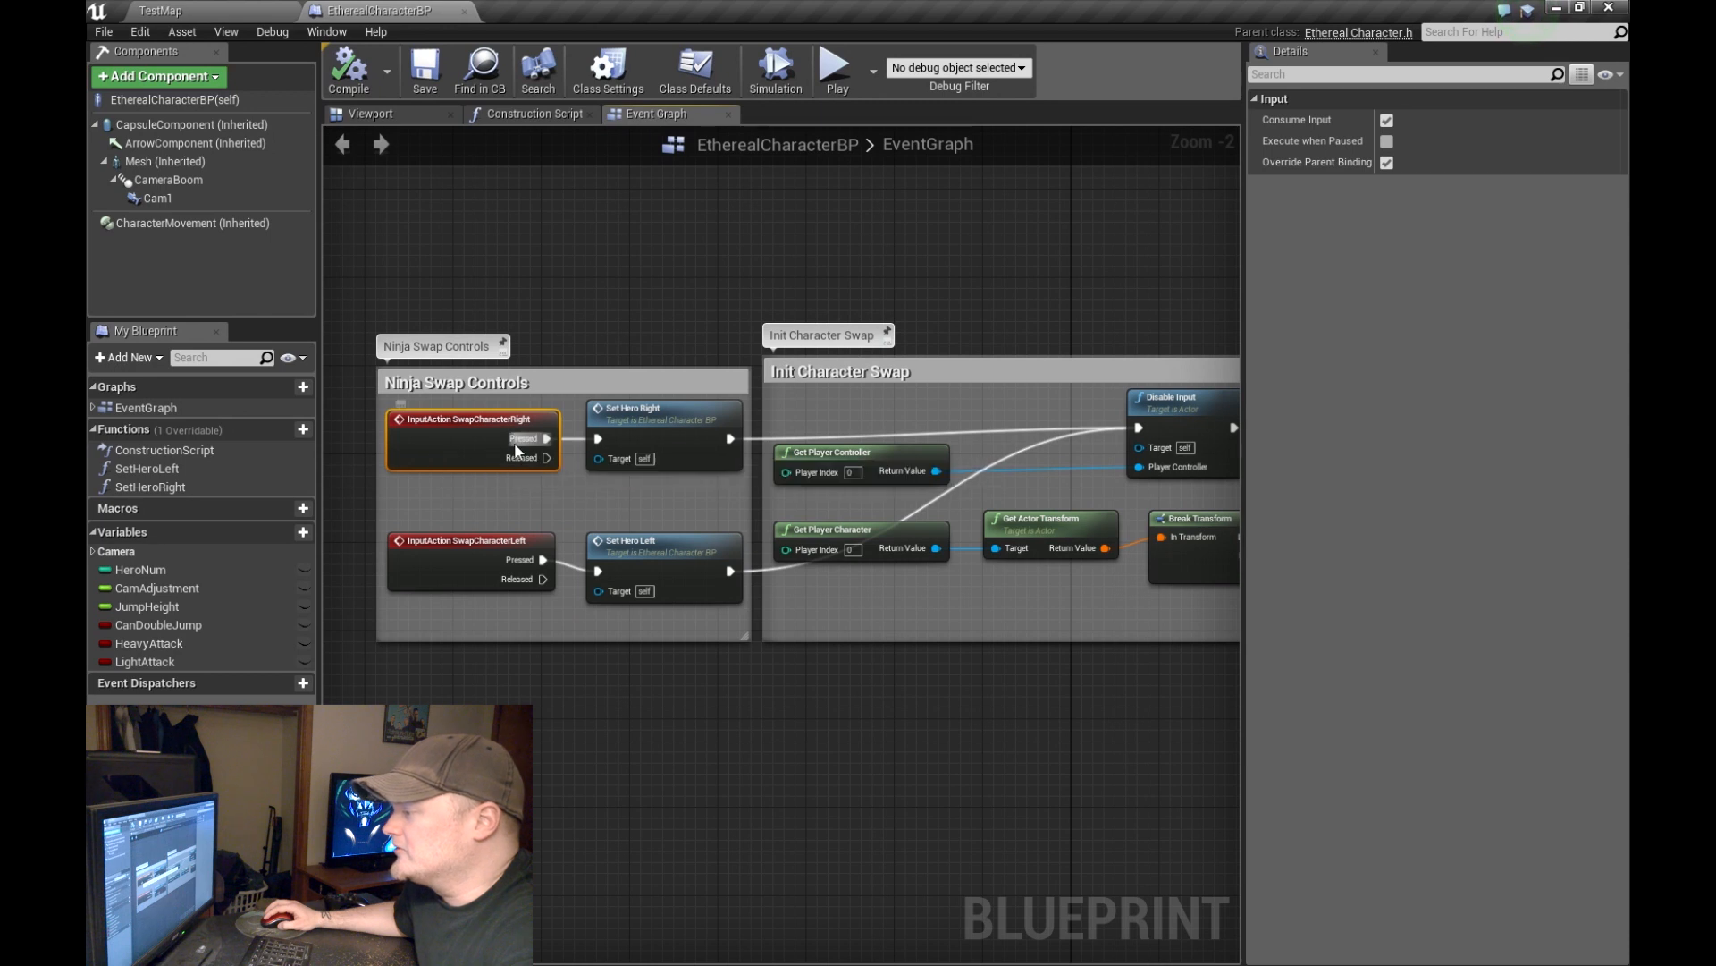
pyautogui.click(662, 408)
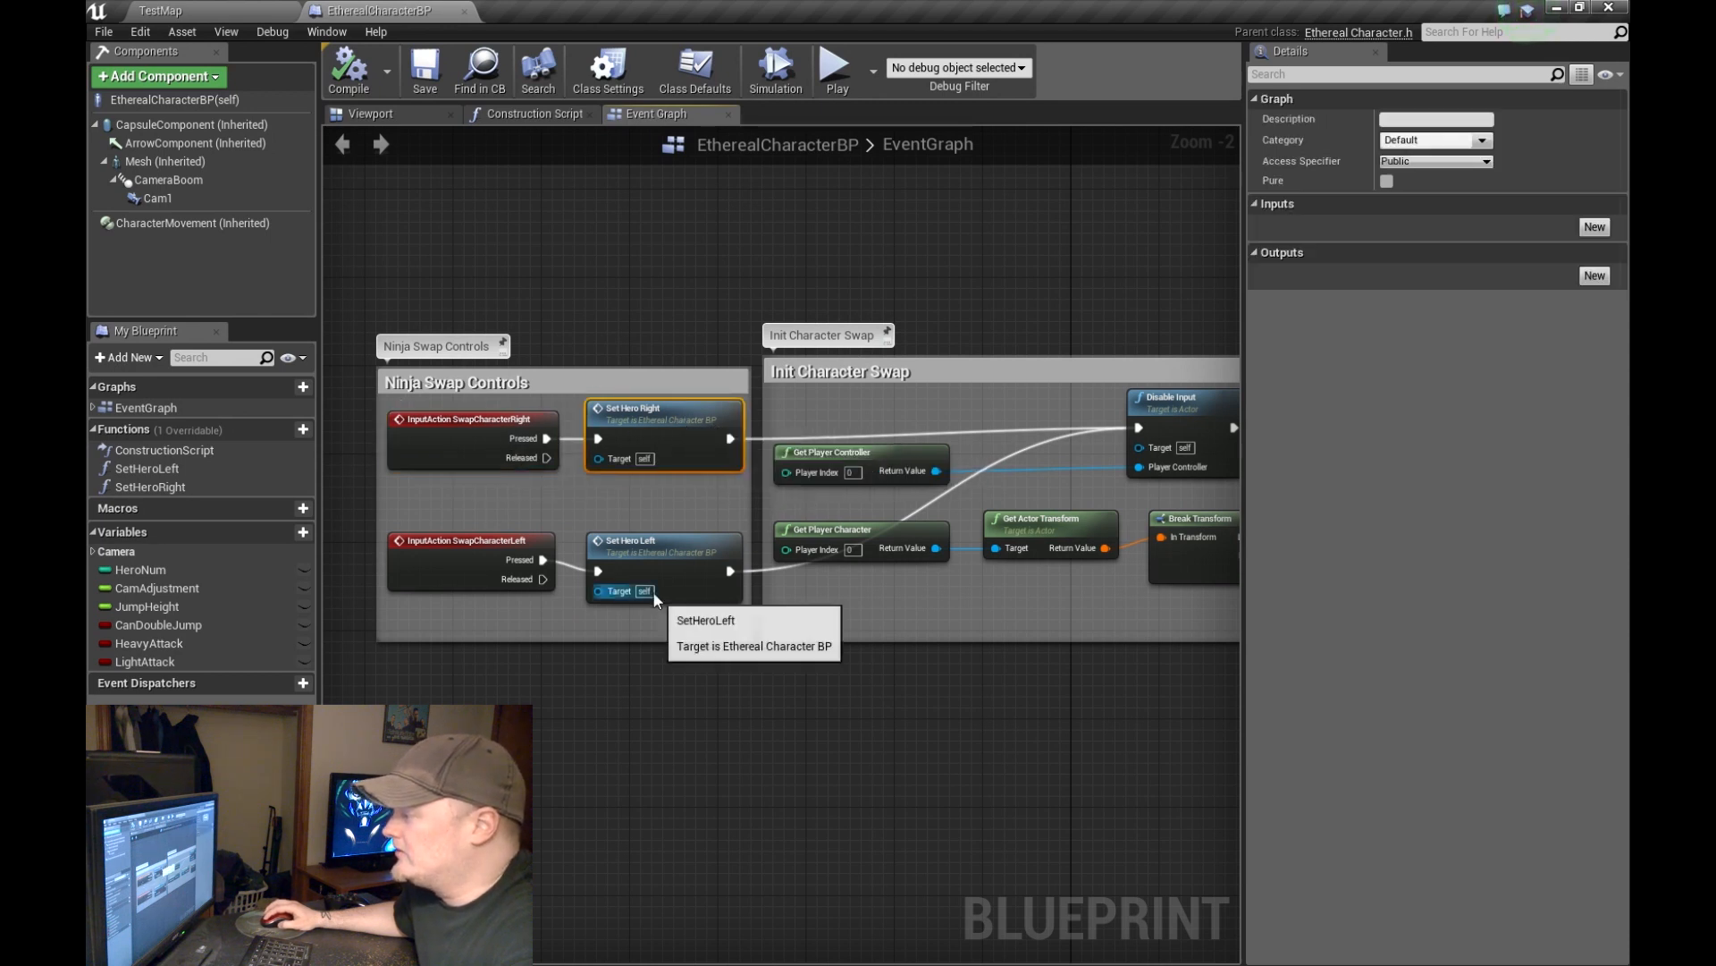
pyautogui.moveTo(658, 425)
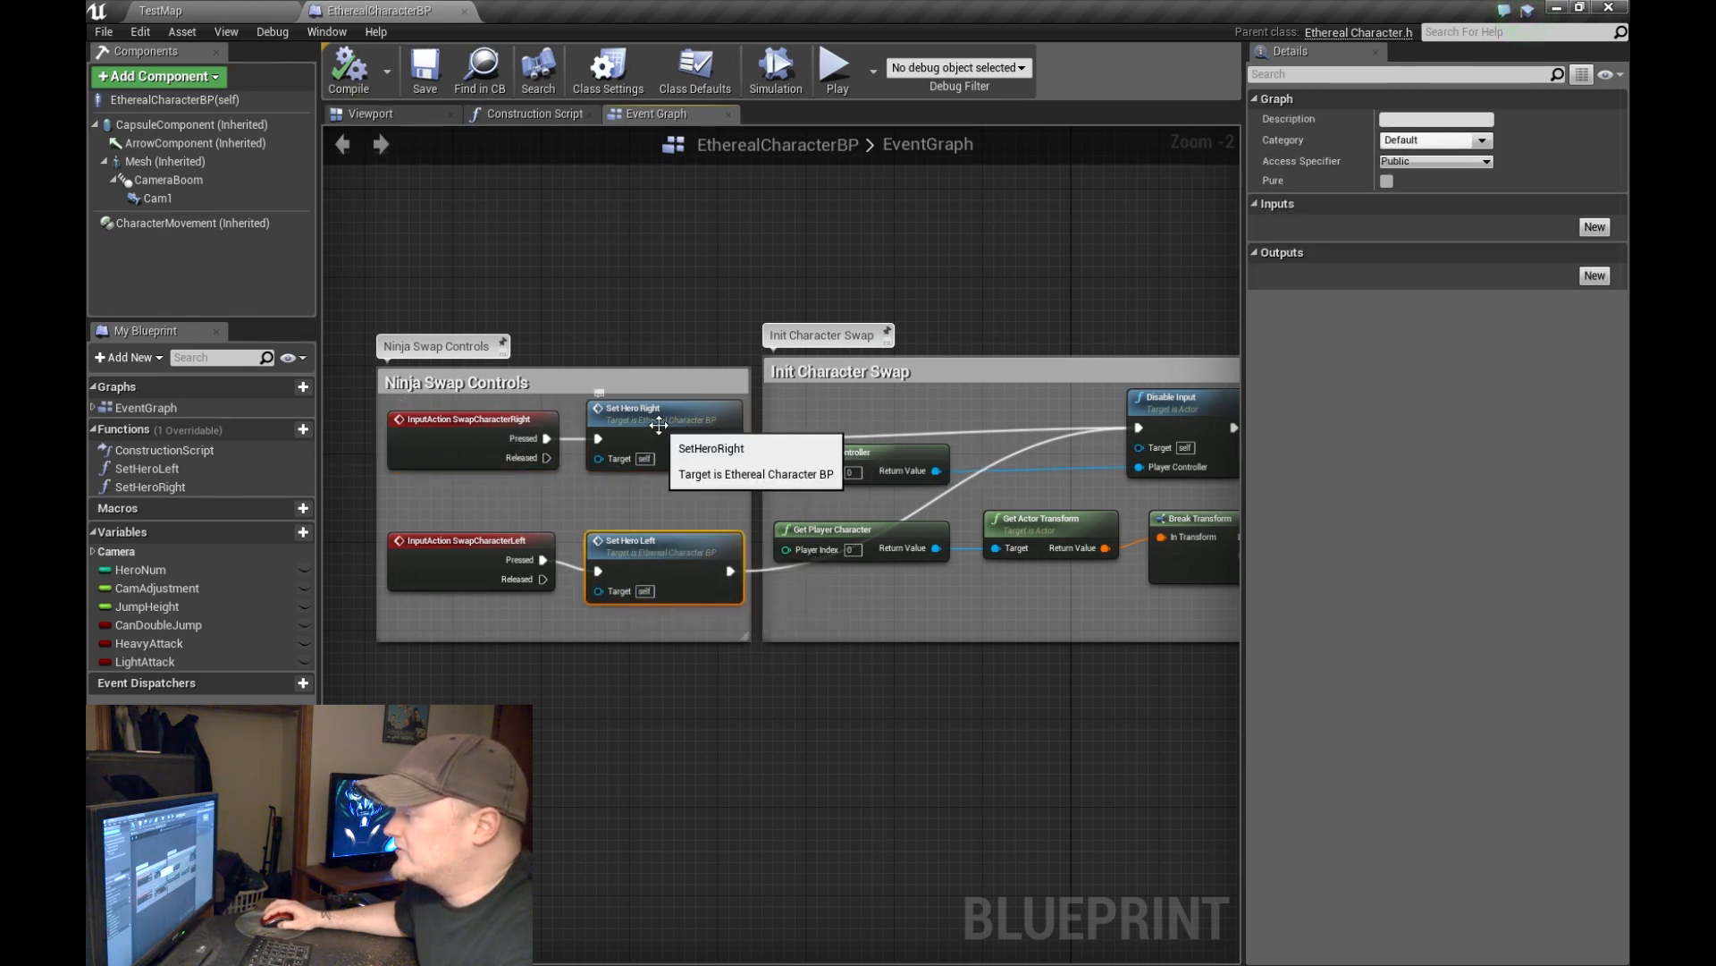
pyautogui.moveTo(553, 579)
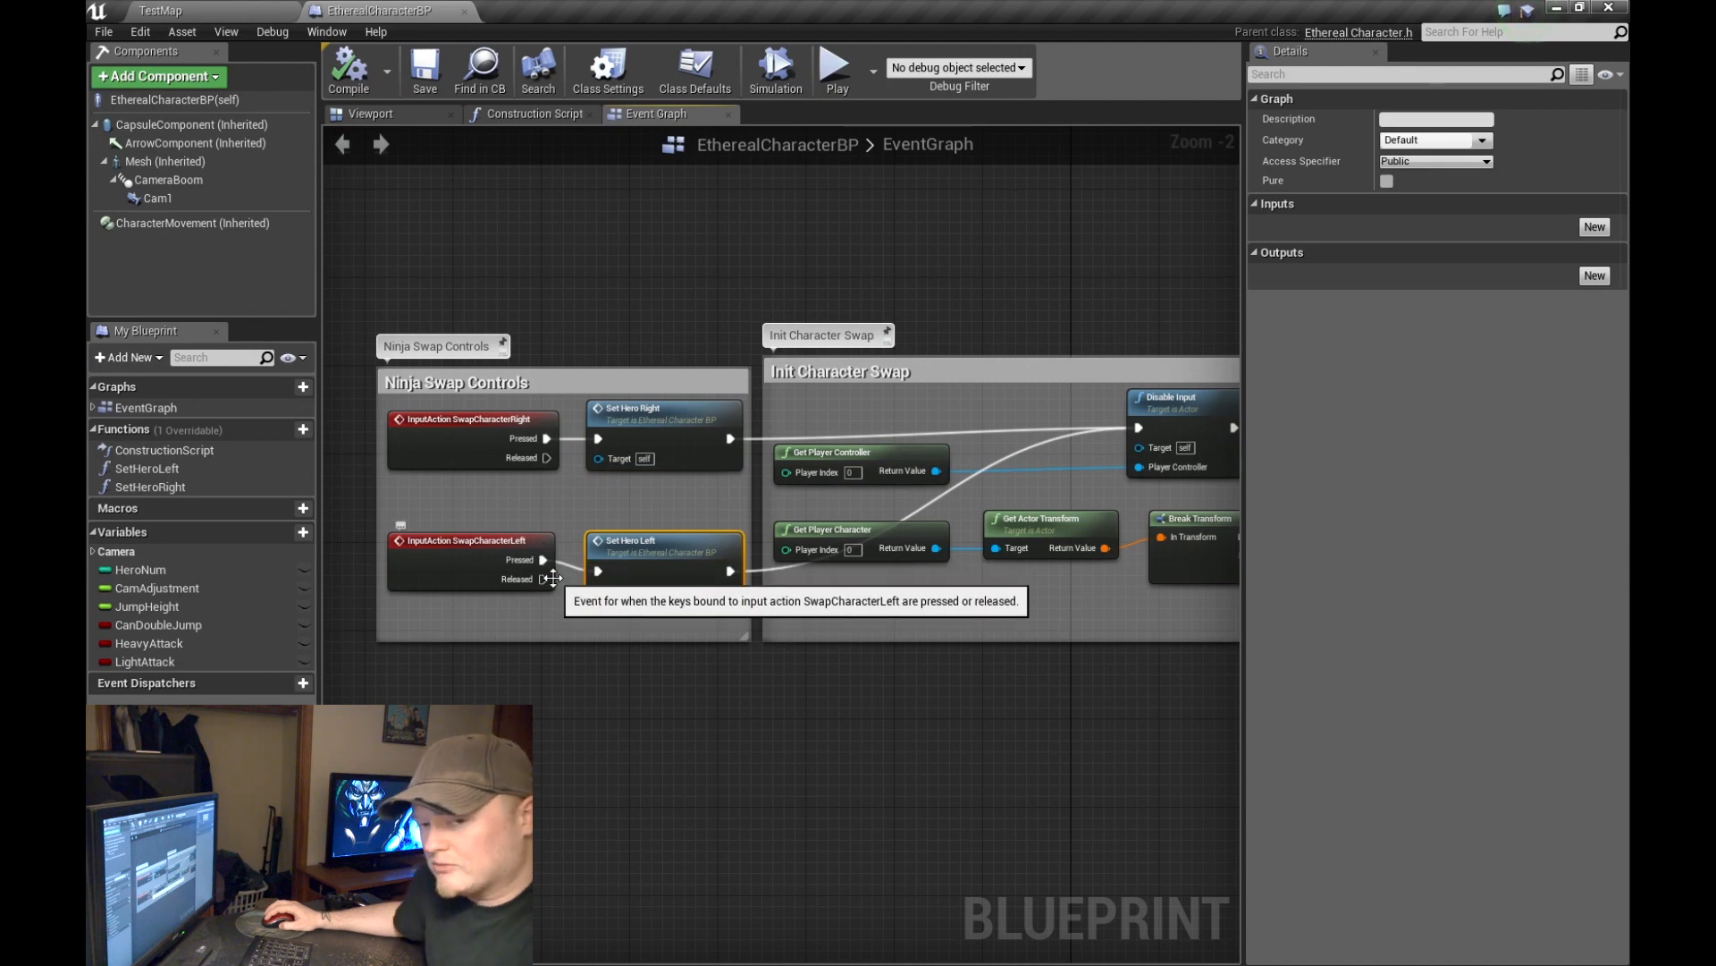
pyautogui.moveTo(659, 423)
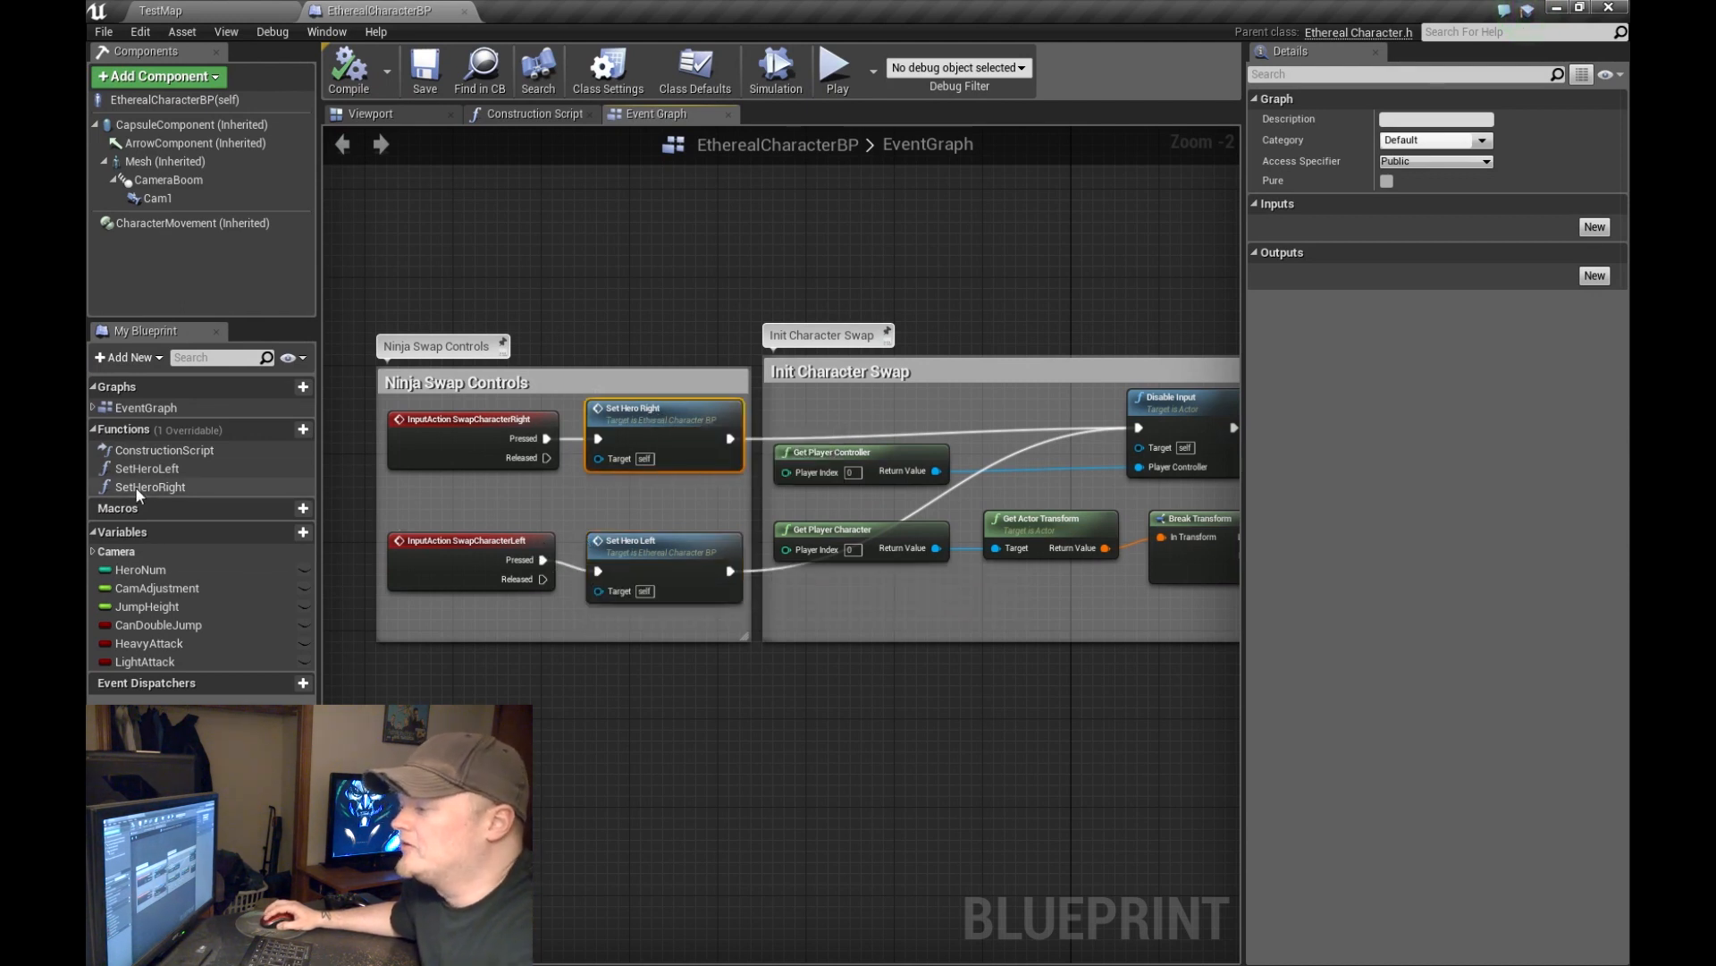
pyautogui.moveTo(146, 468)
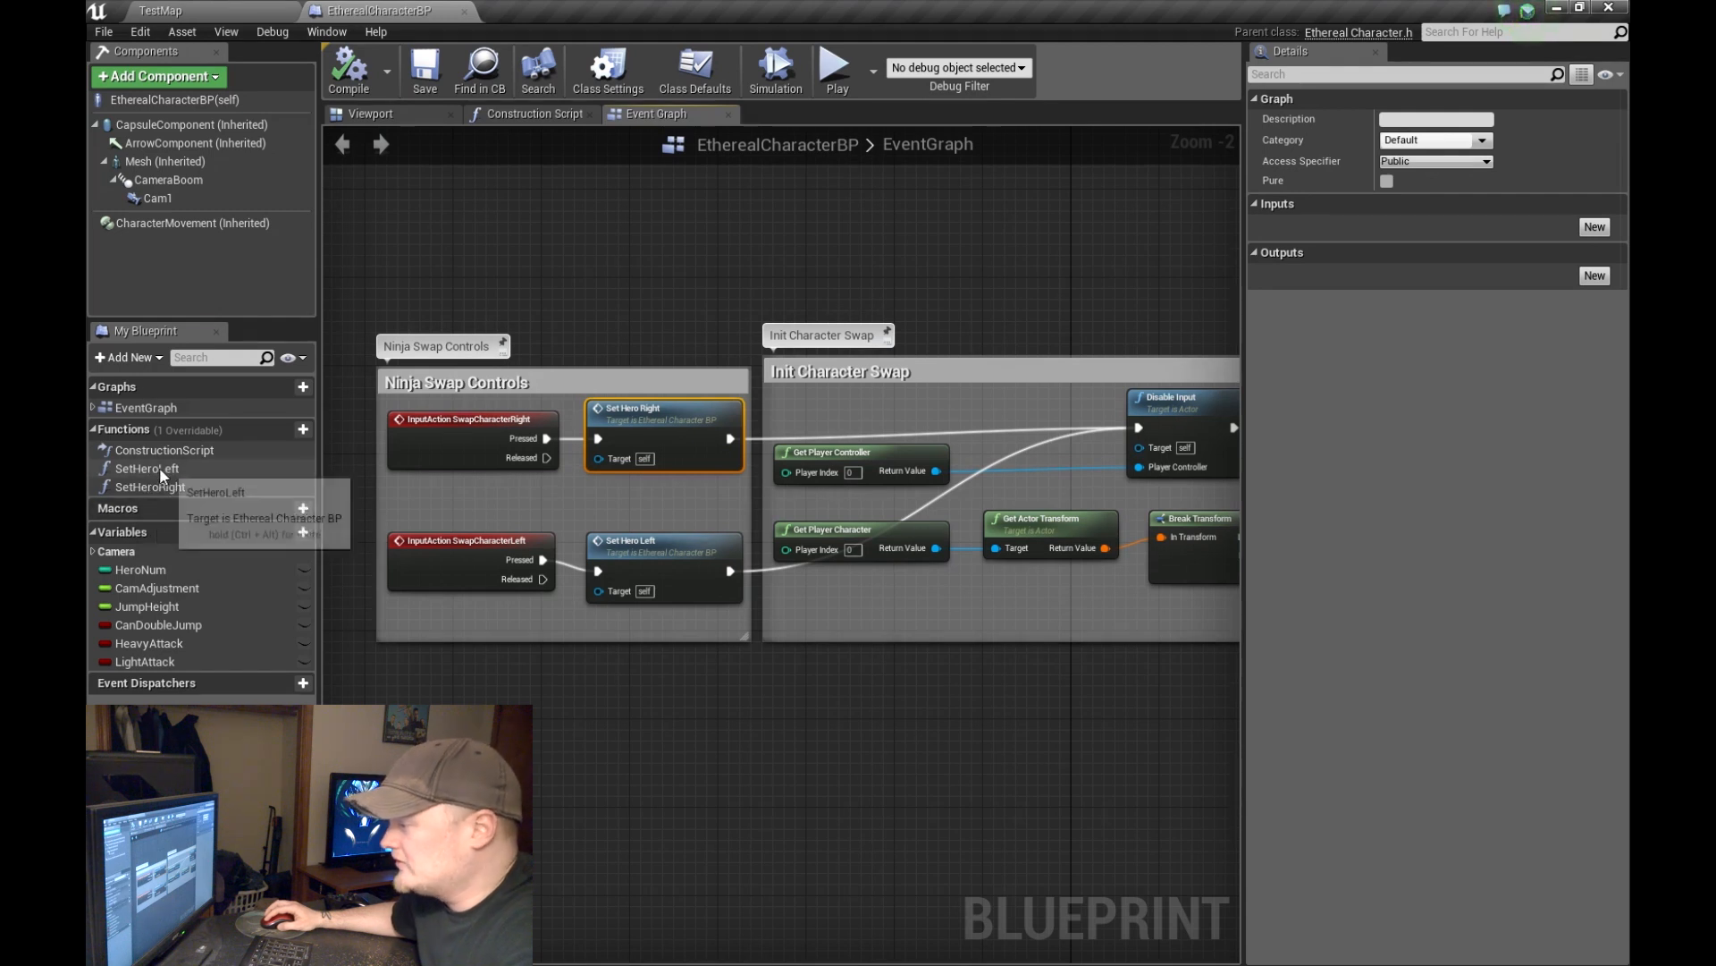
# Step: Open the SetHeroRight function and inspect its HeroNum getter and first Branch node
pyautogui.doubleClick(147, 467)
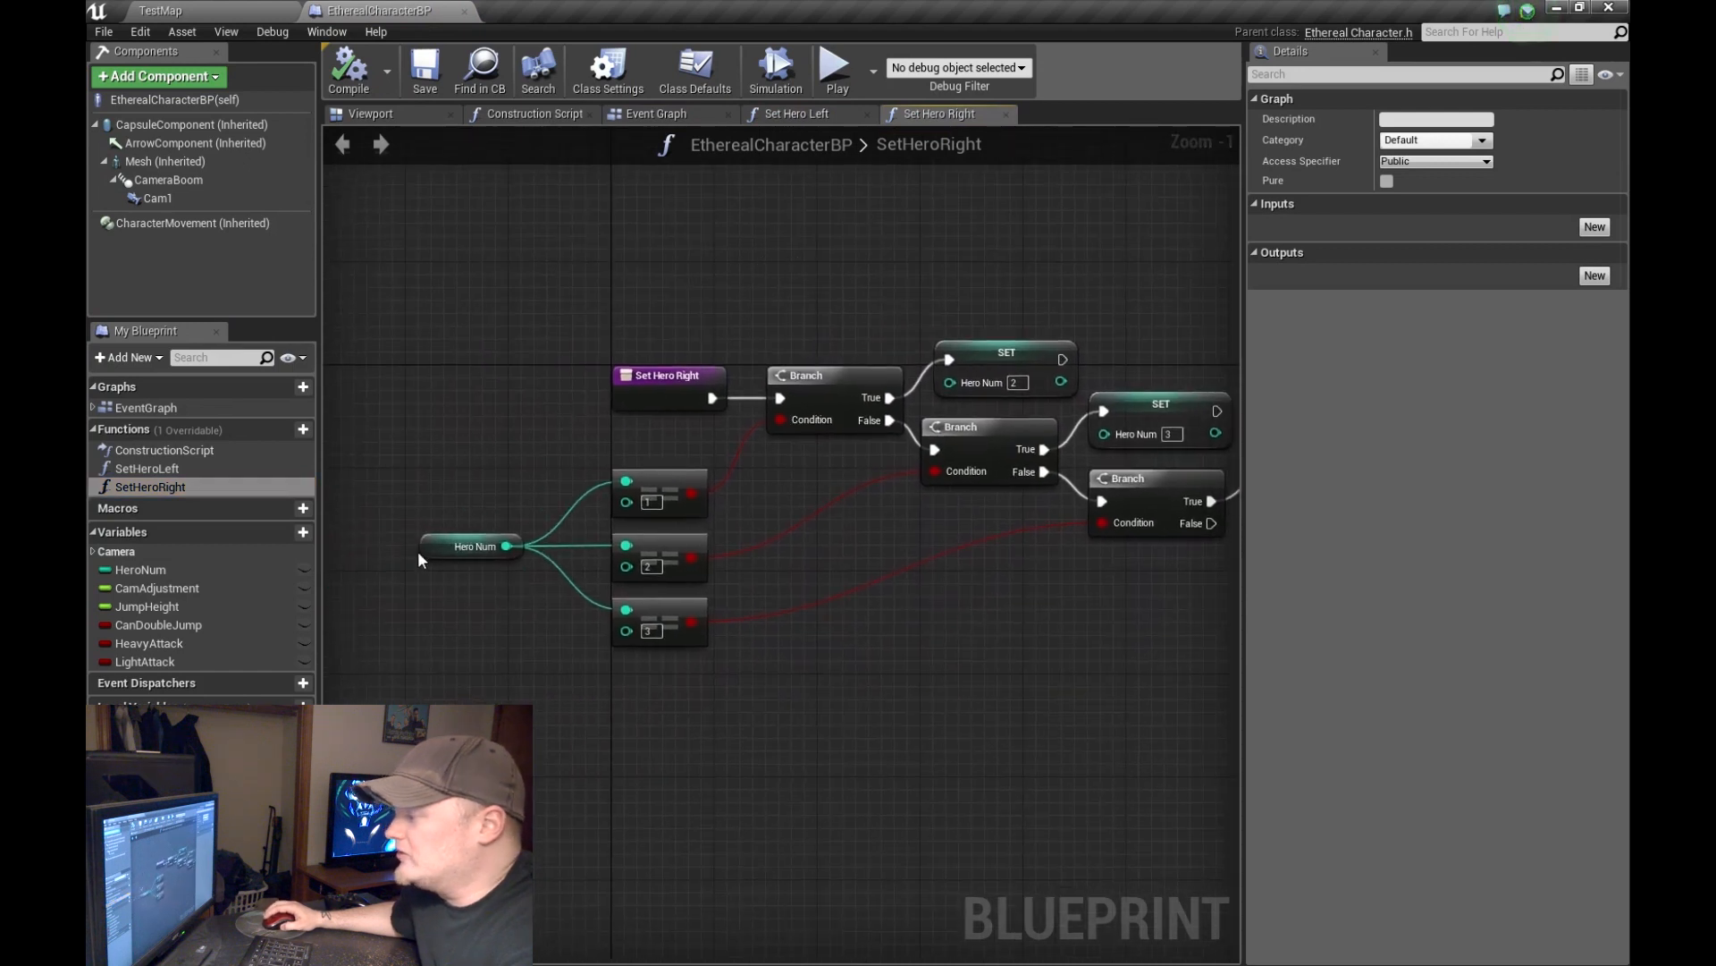
pyautogui.click(474, 546)
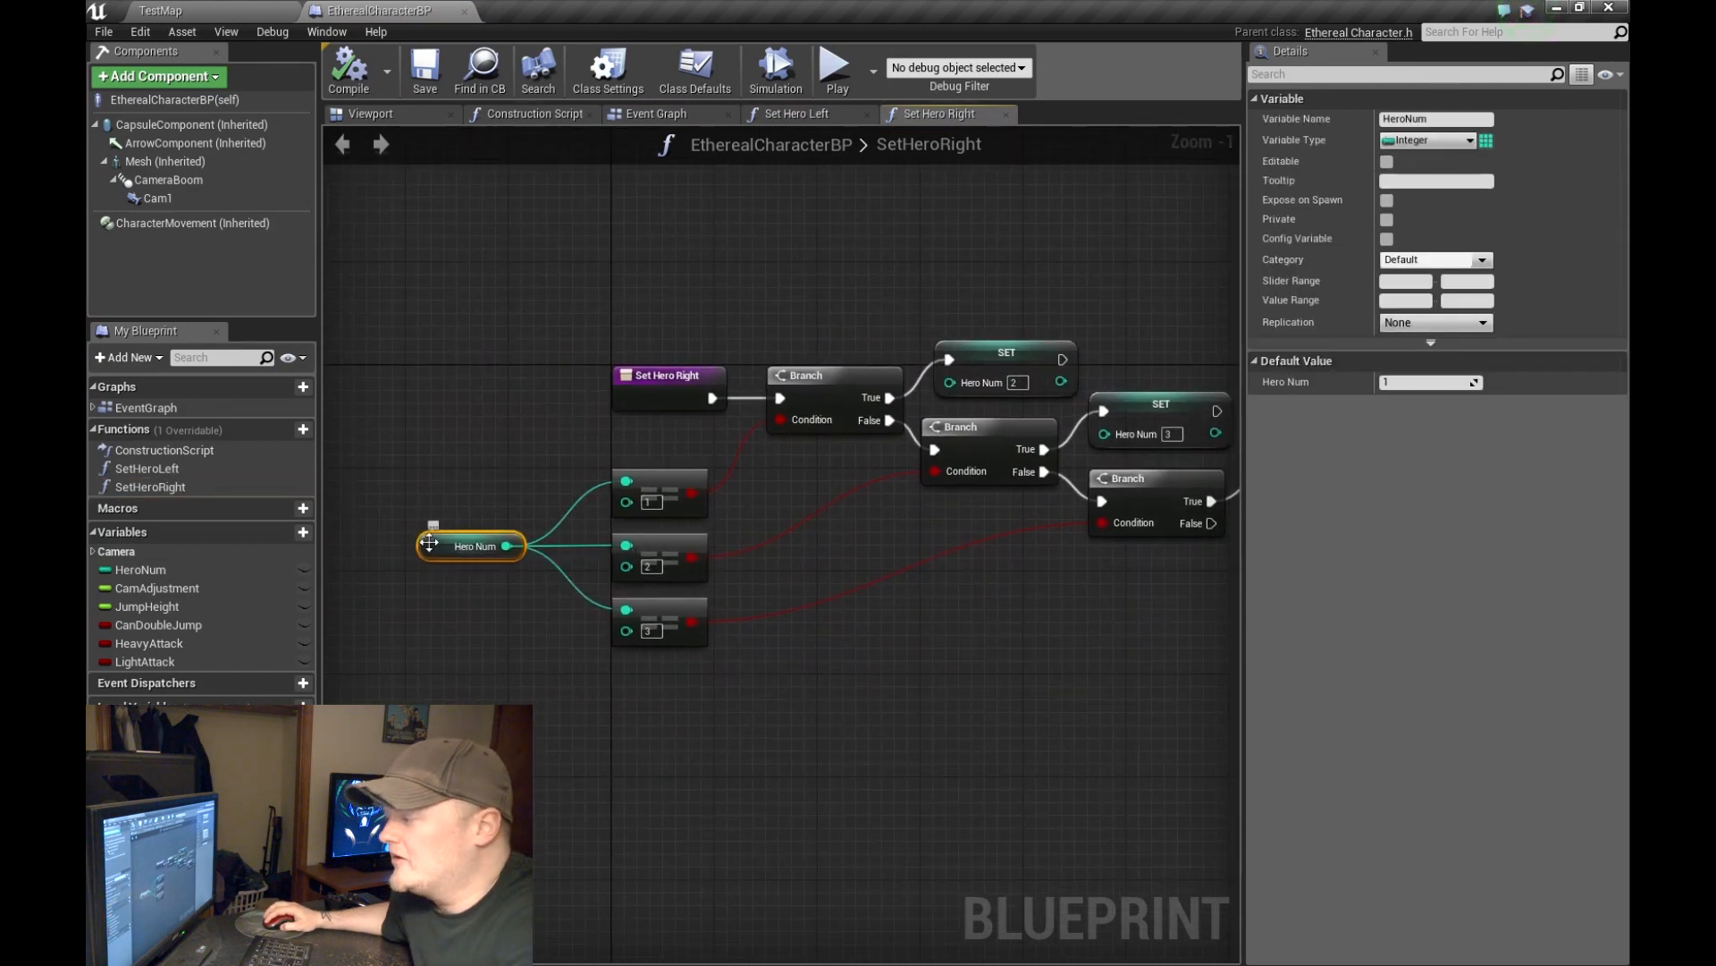
pyautogui.moveTo(472, 545)
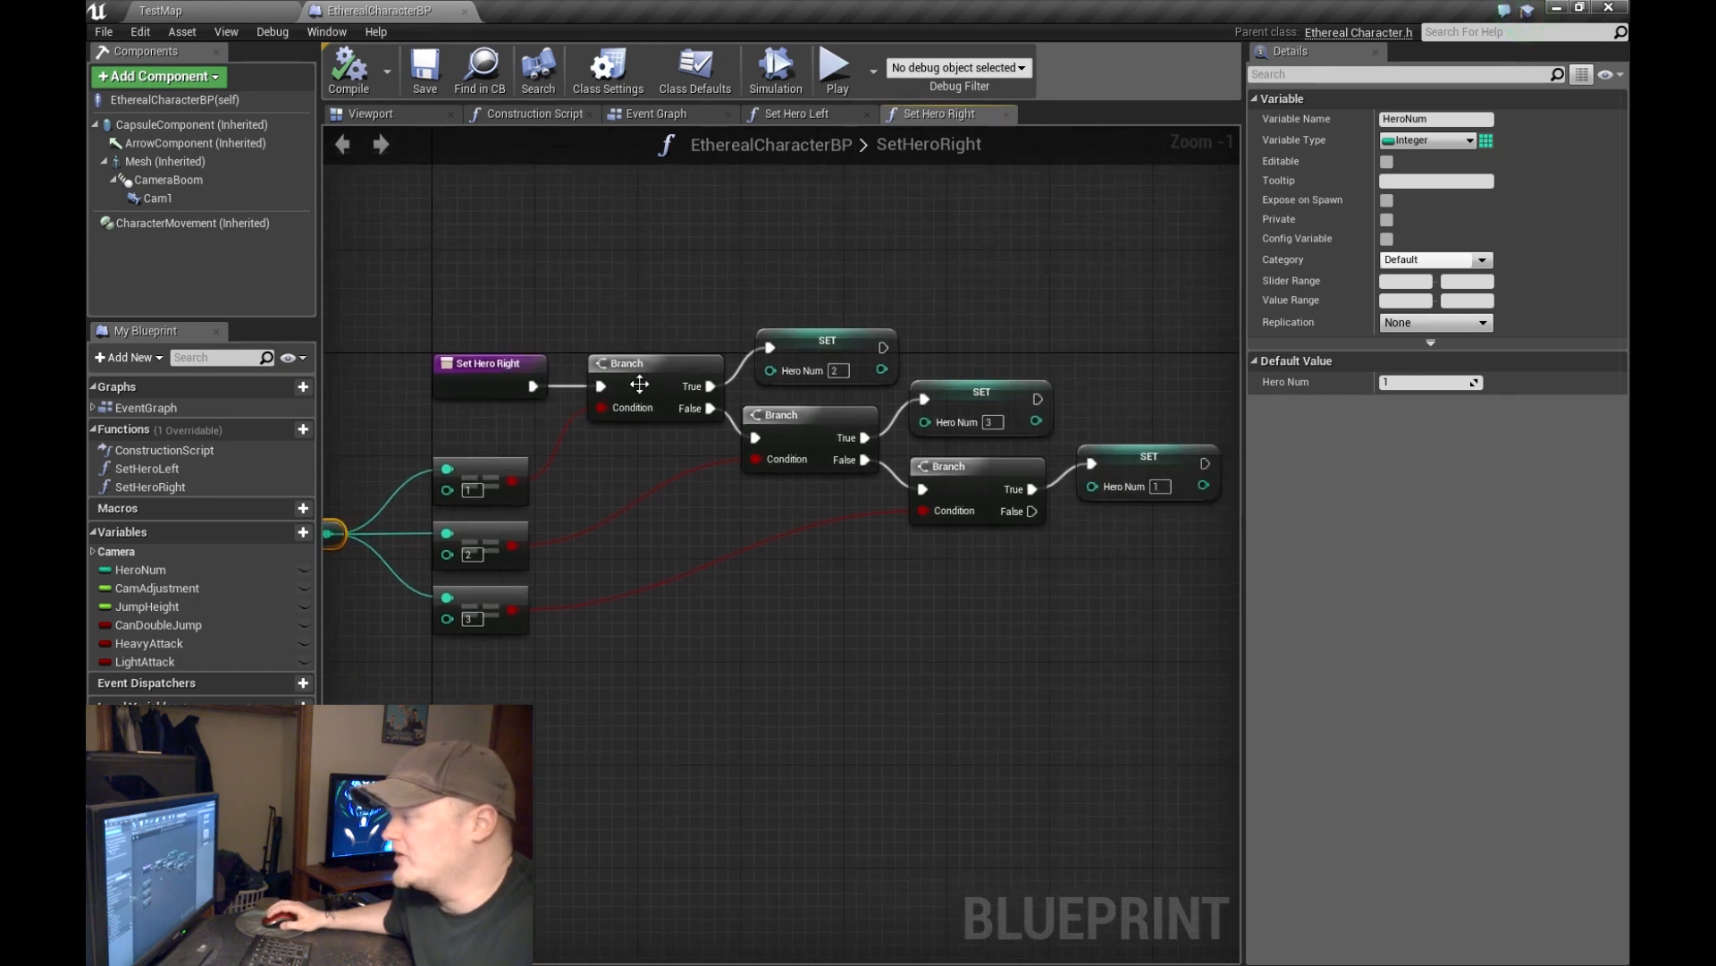
pyautogui.click(654, 363)
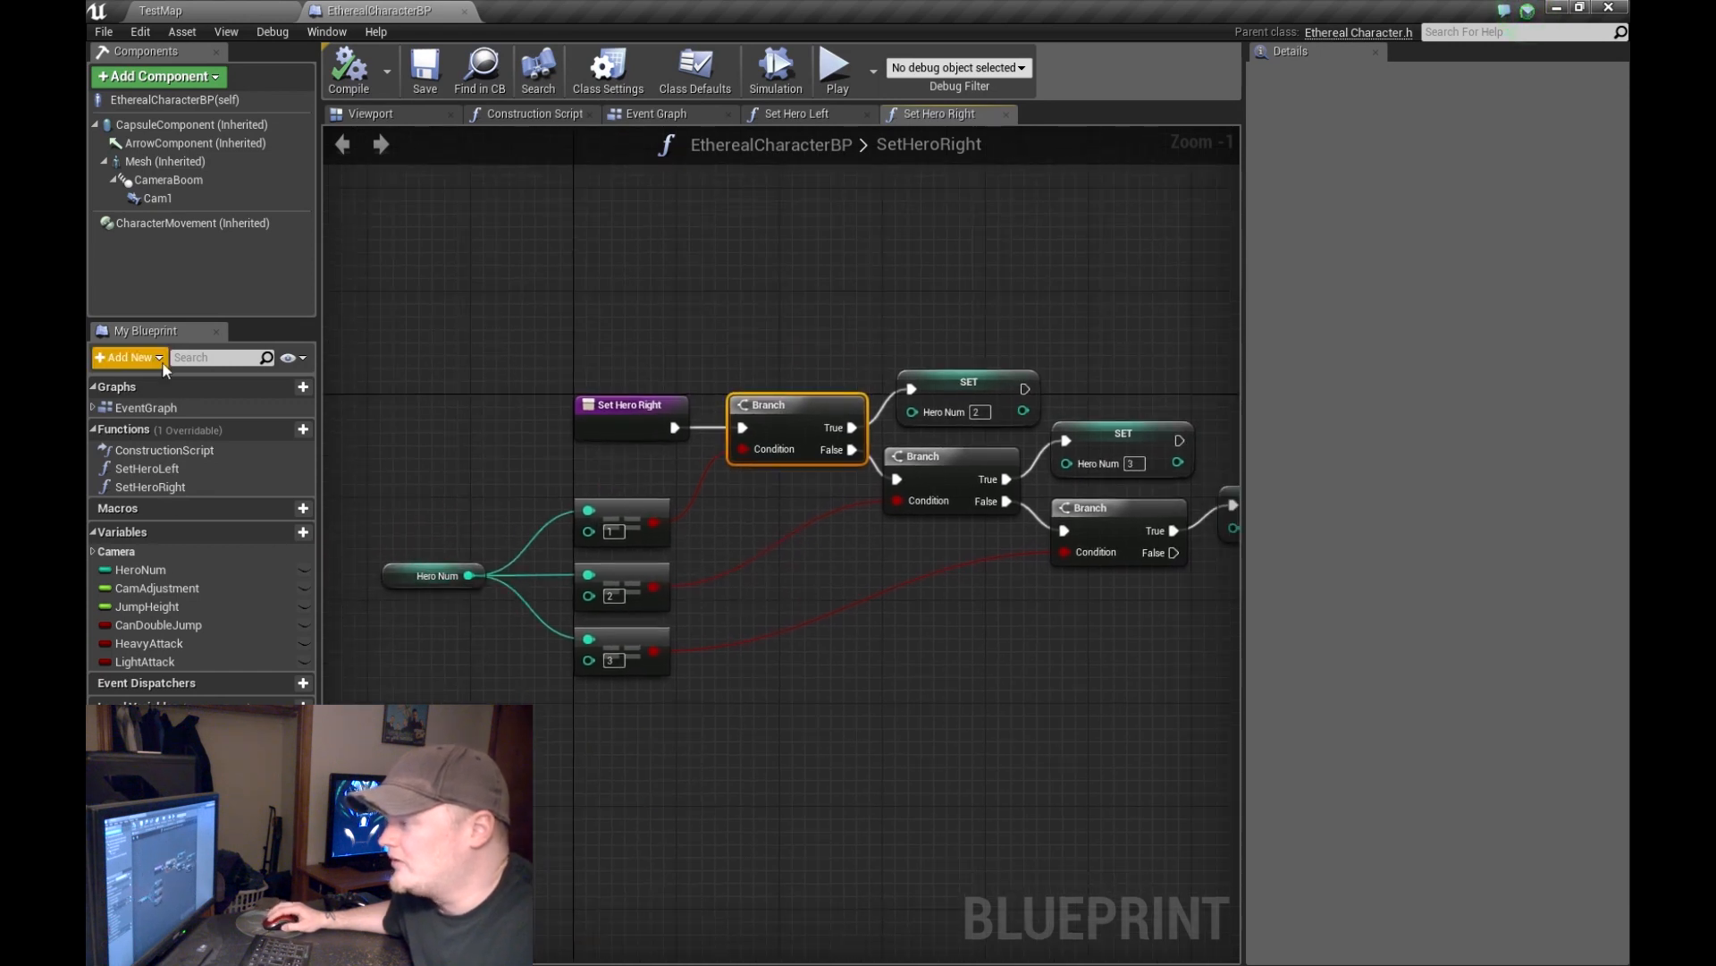
# Step: Inspect HeroNum's integer settings (default 1) and the SET node assigning HeroNum 2
pyautogui.click(126, 356)
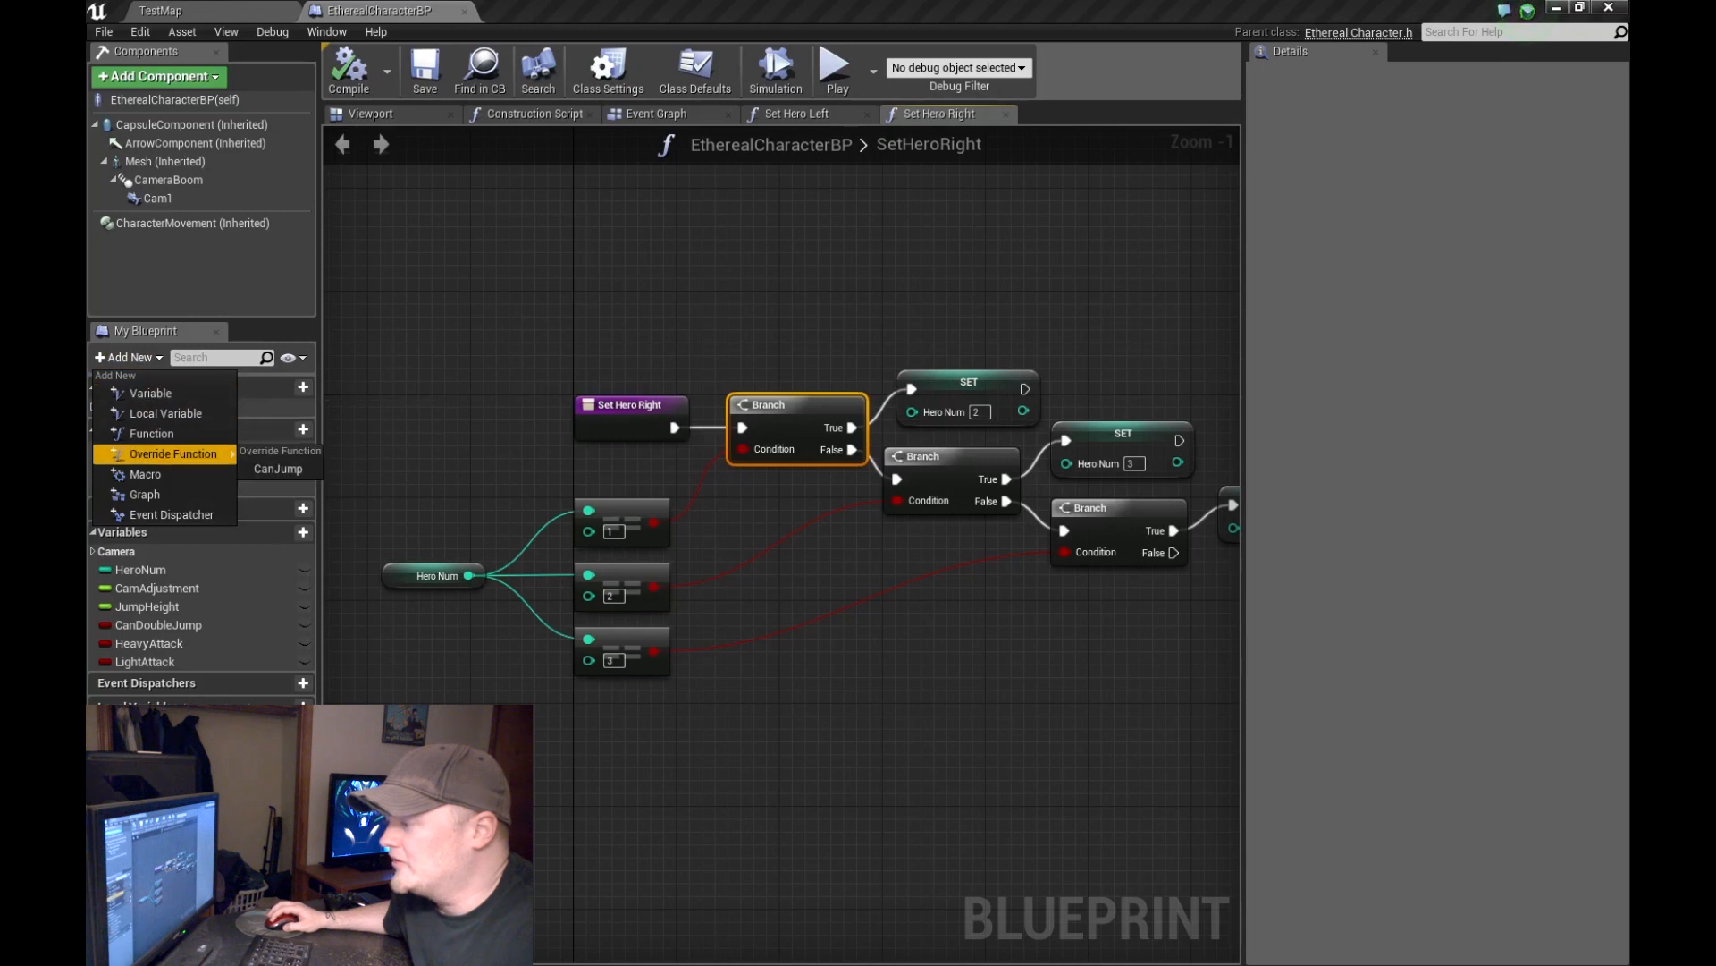
pyautogui.click(140, 568)
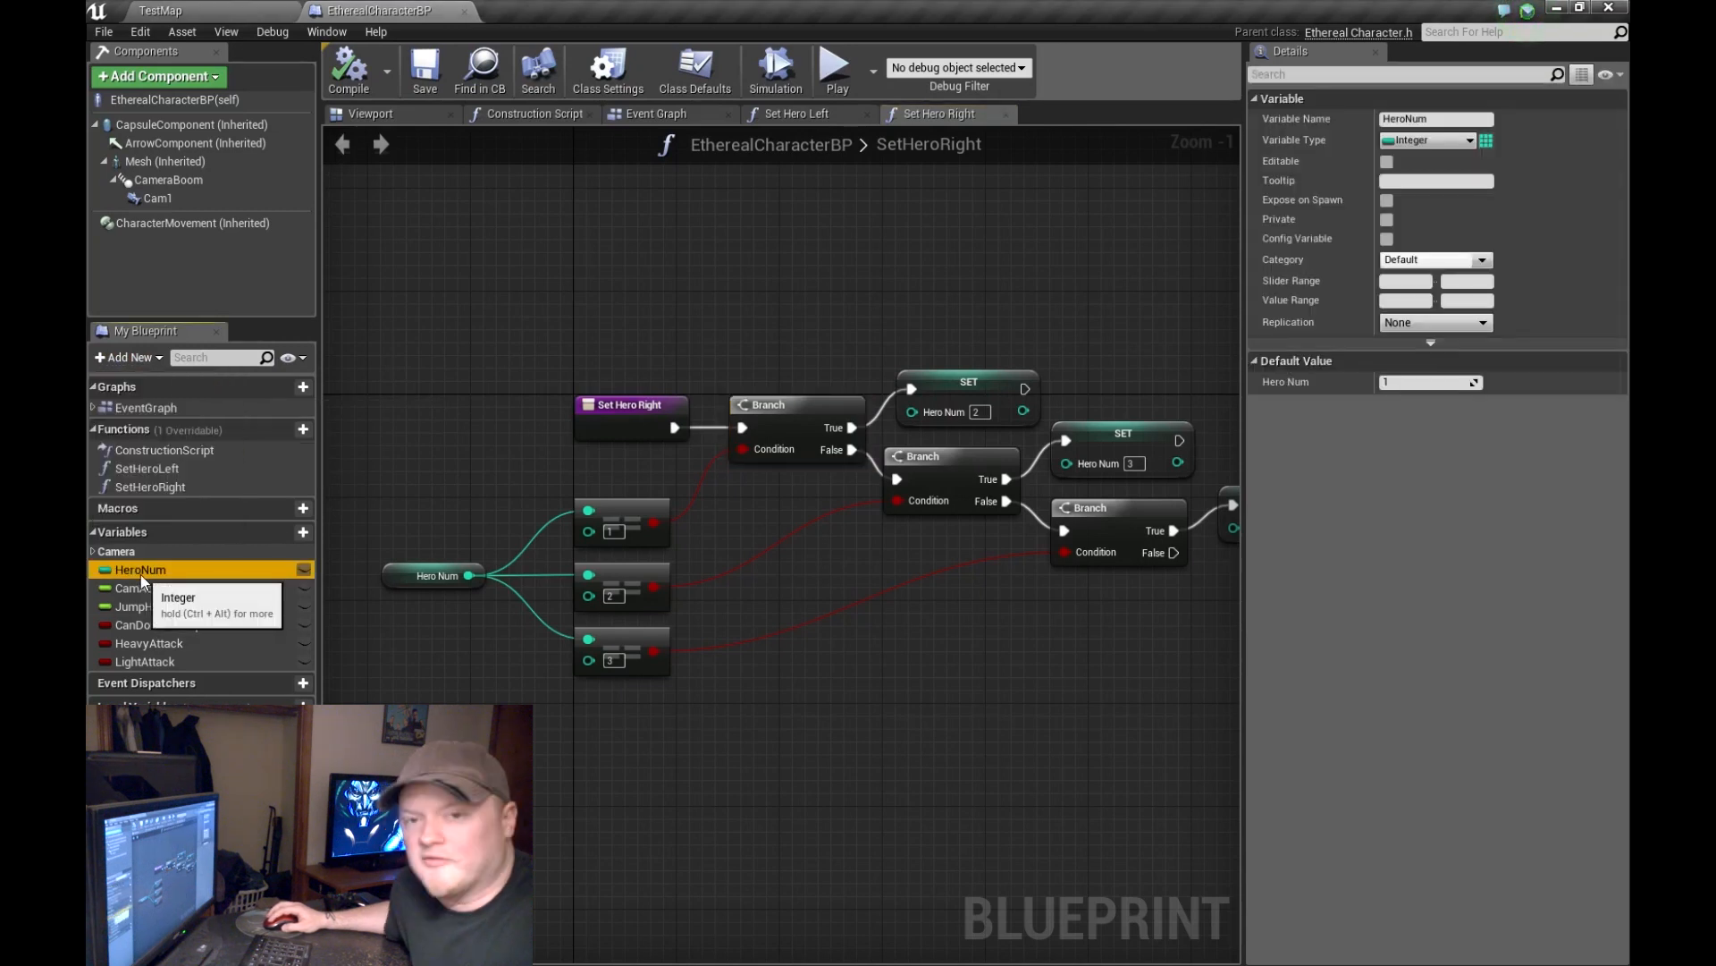
pyautogui.moveTo(148, 588)
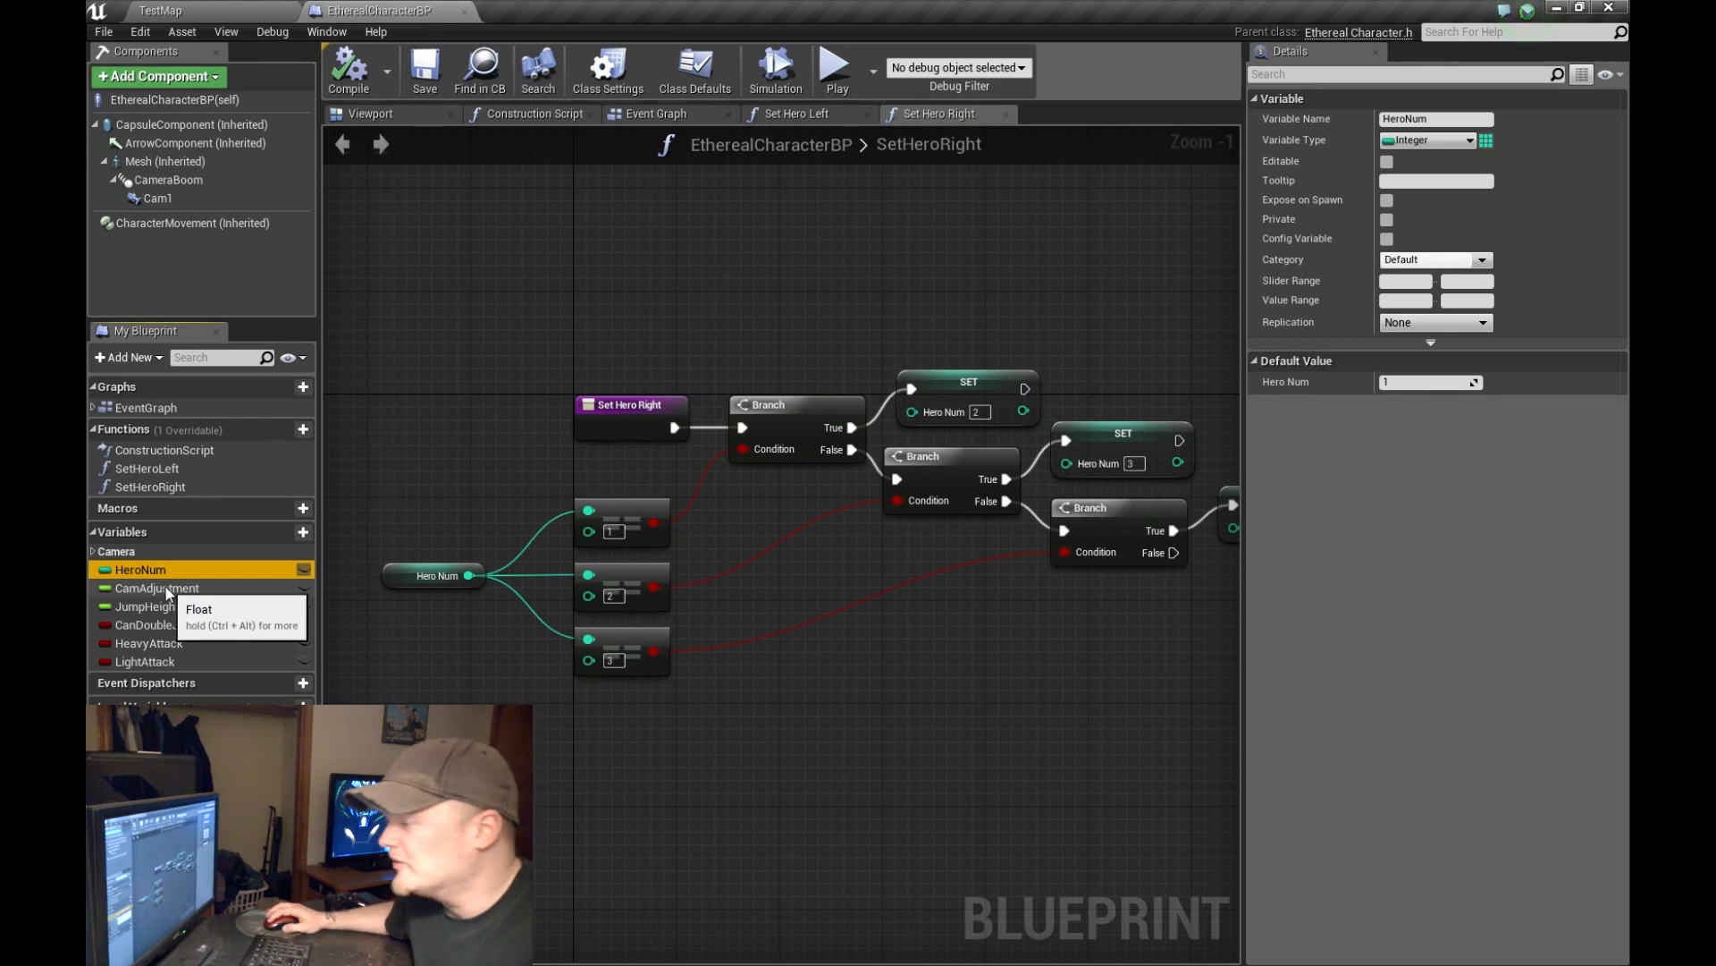
pyautogui.moveTo(141, 568)
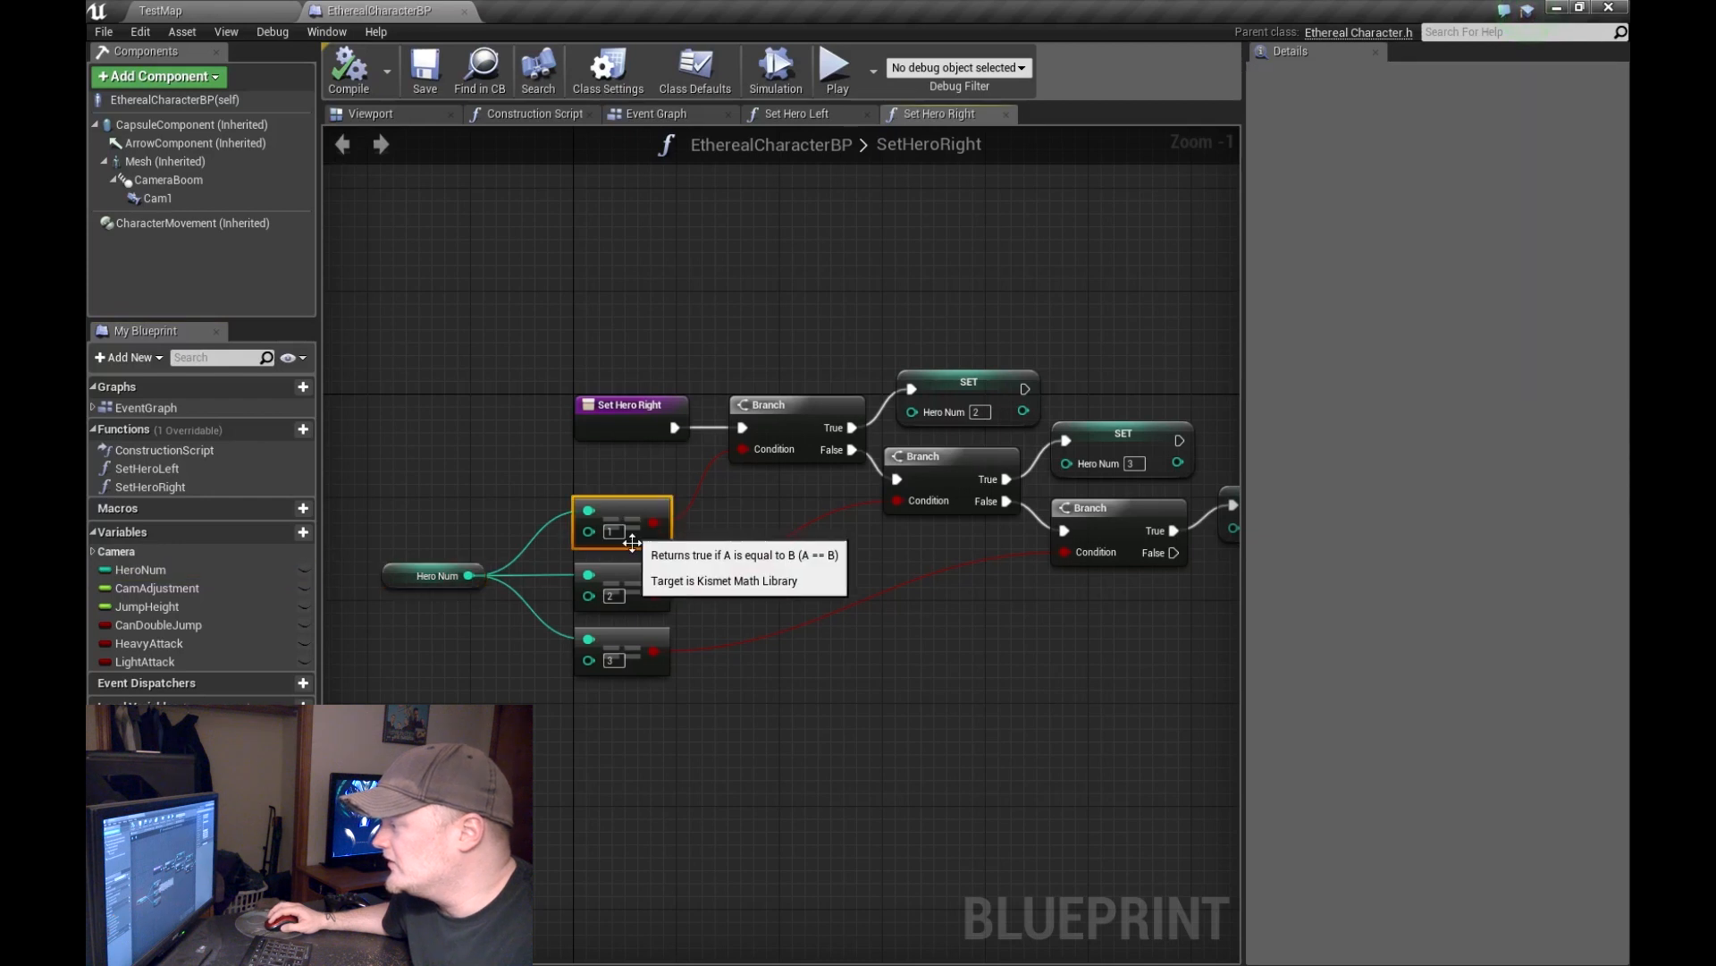
pyautogui.moveTo(790, 421)
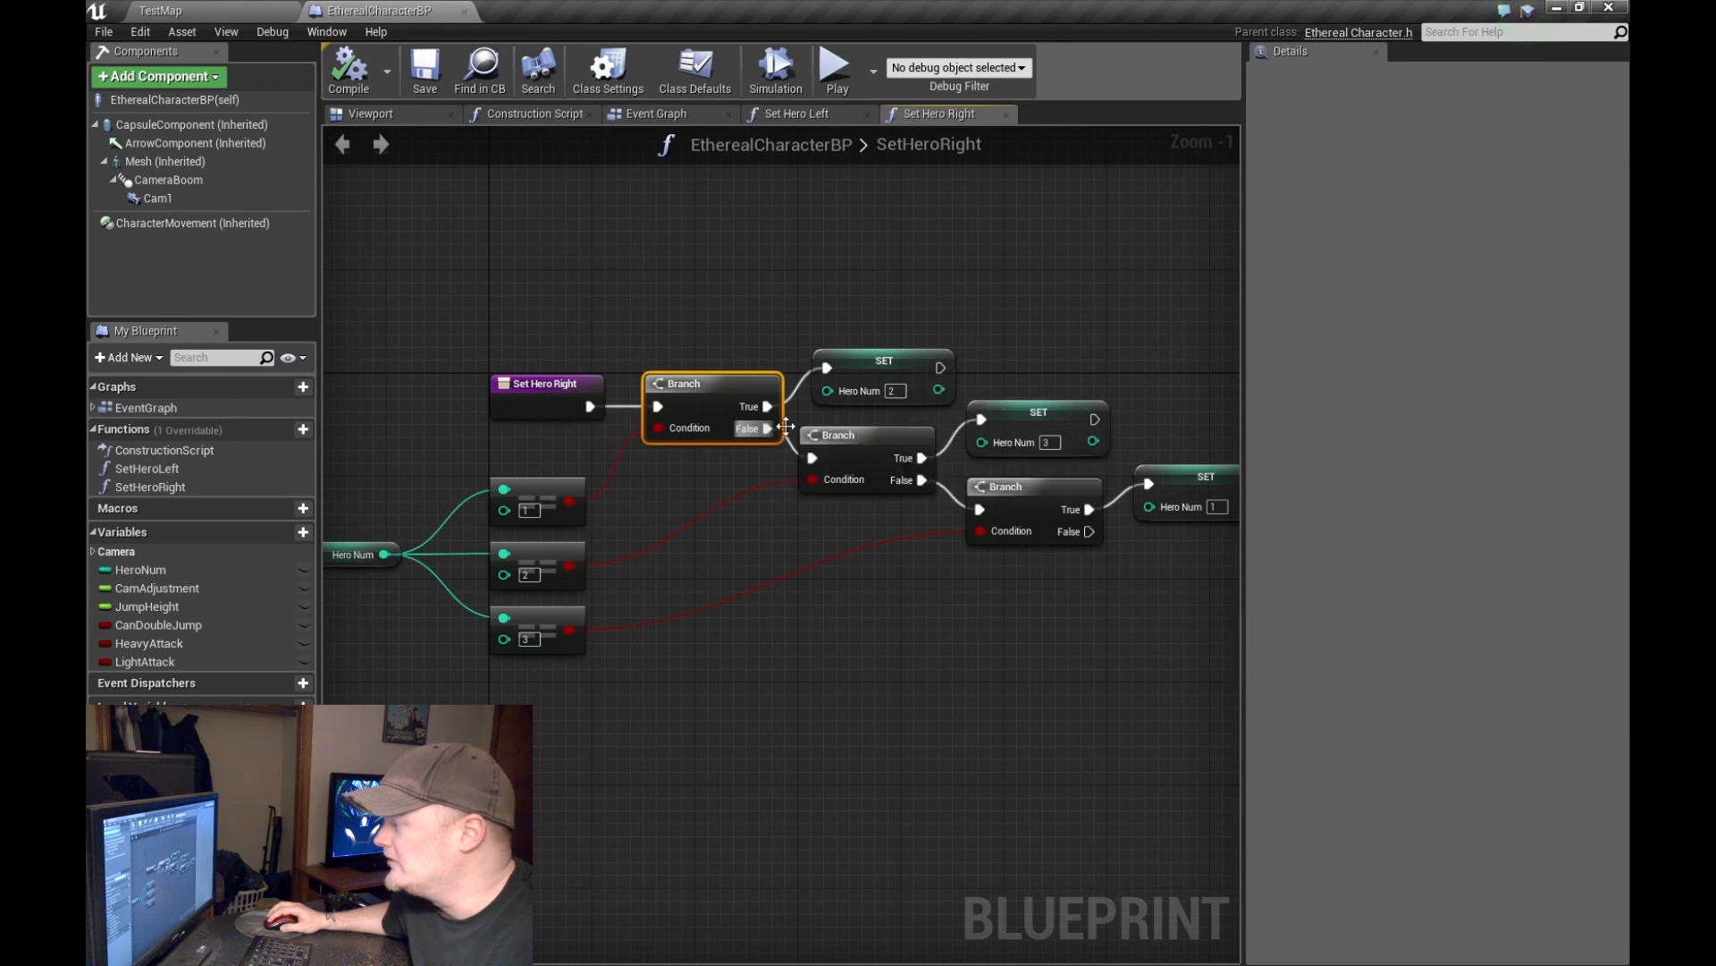
pyautogui.moveTo(709, 562)
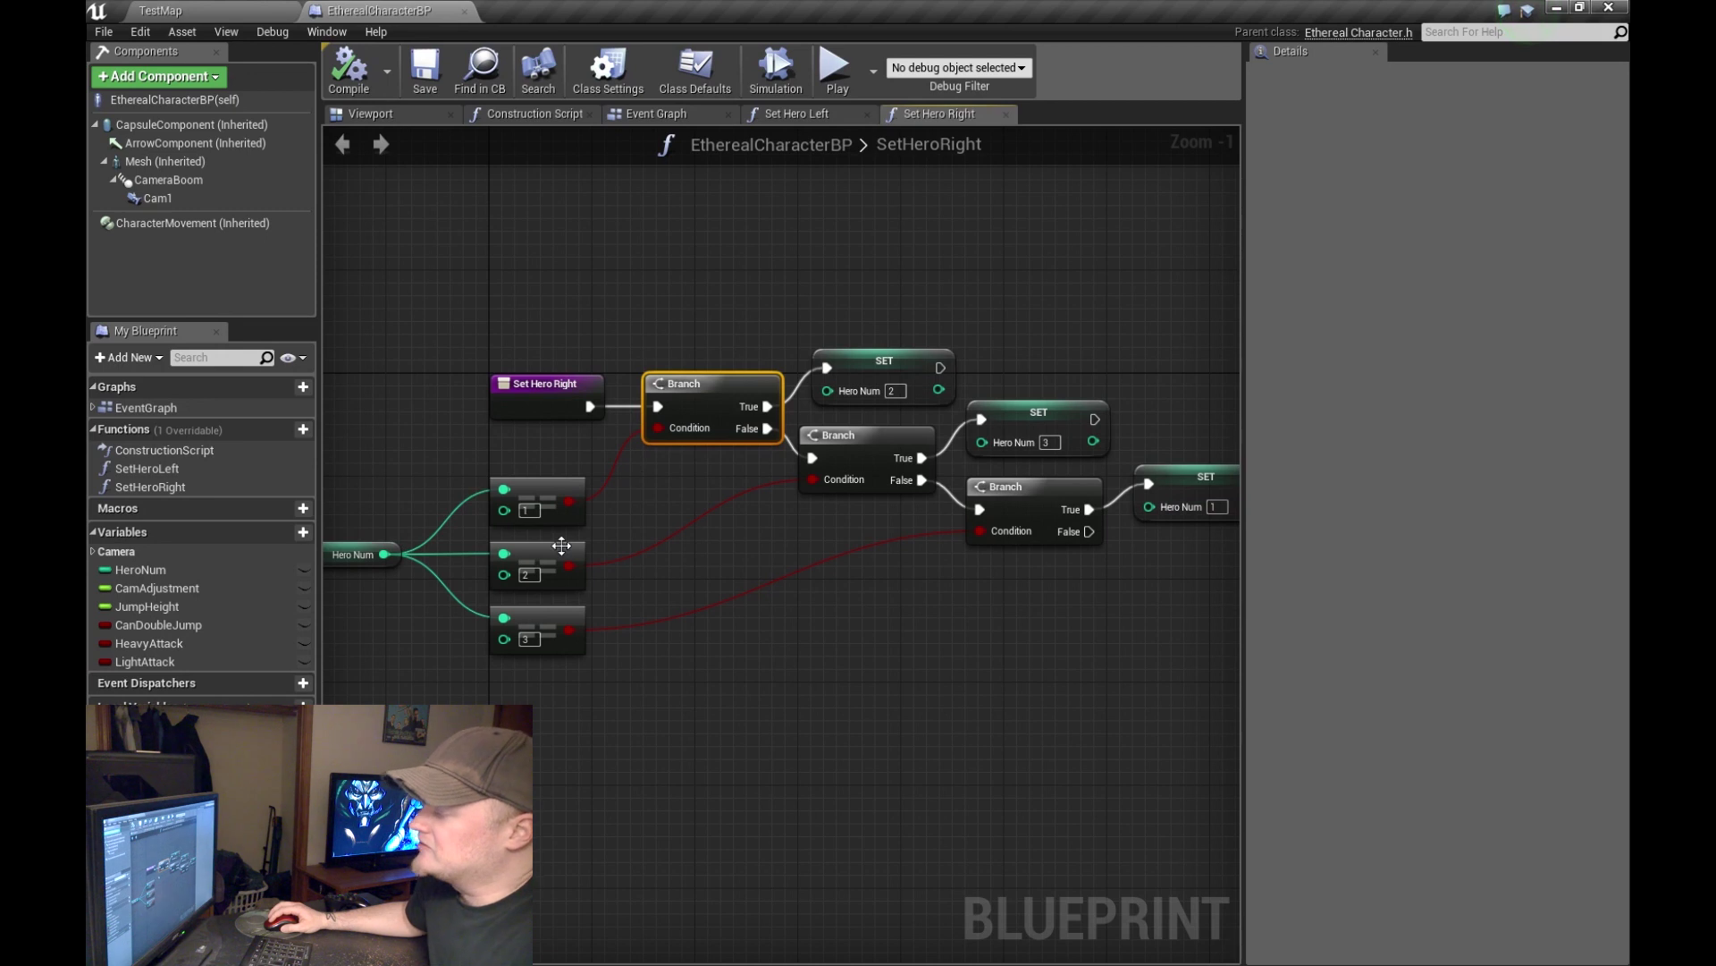
pyautogui.moveTo(546, 491)
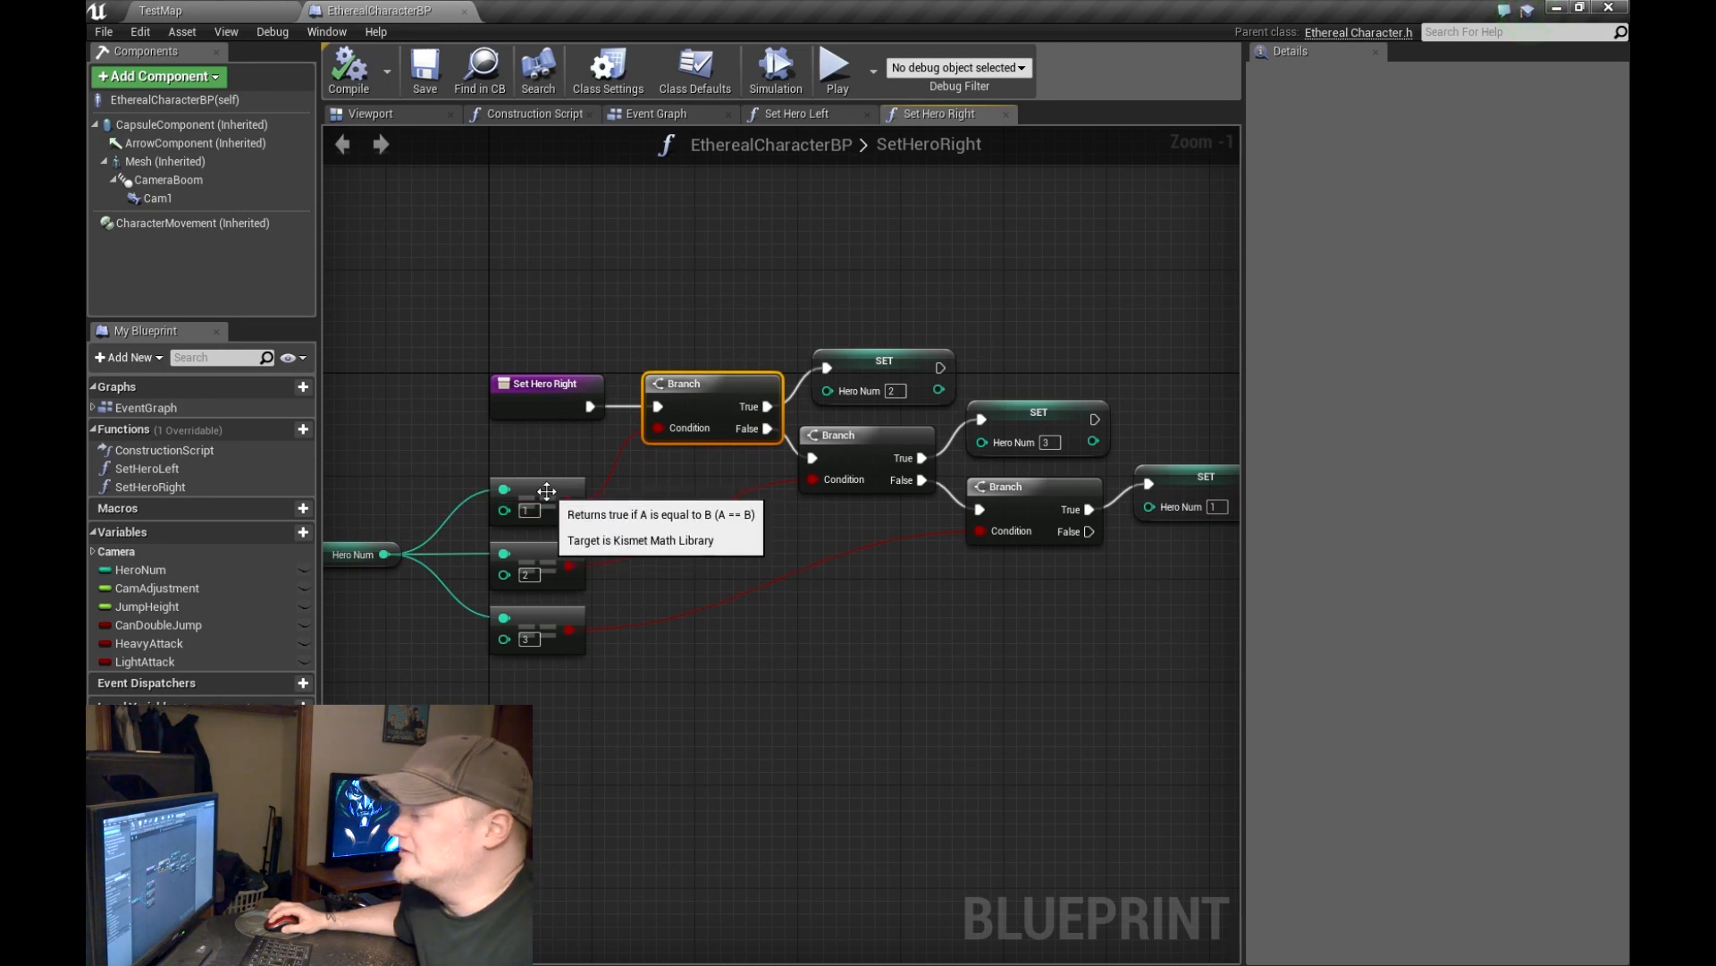
pyautogui.click(536, 509)
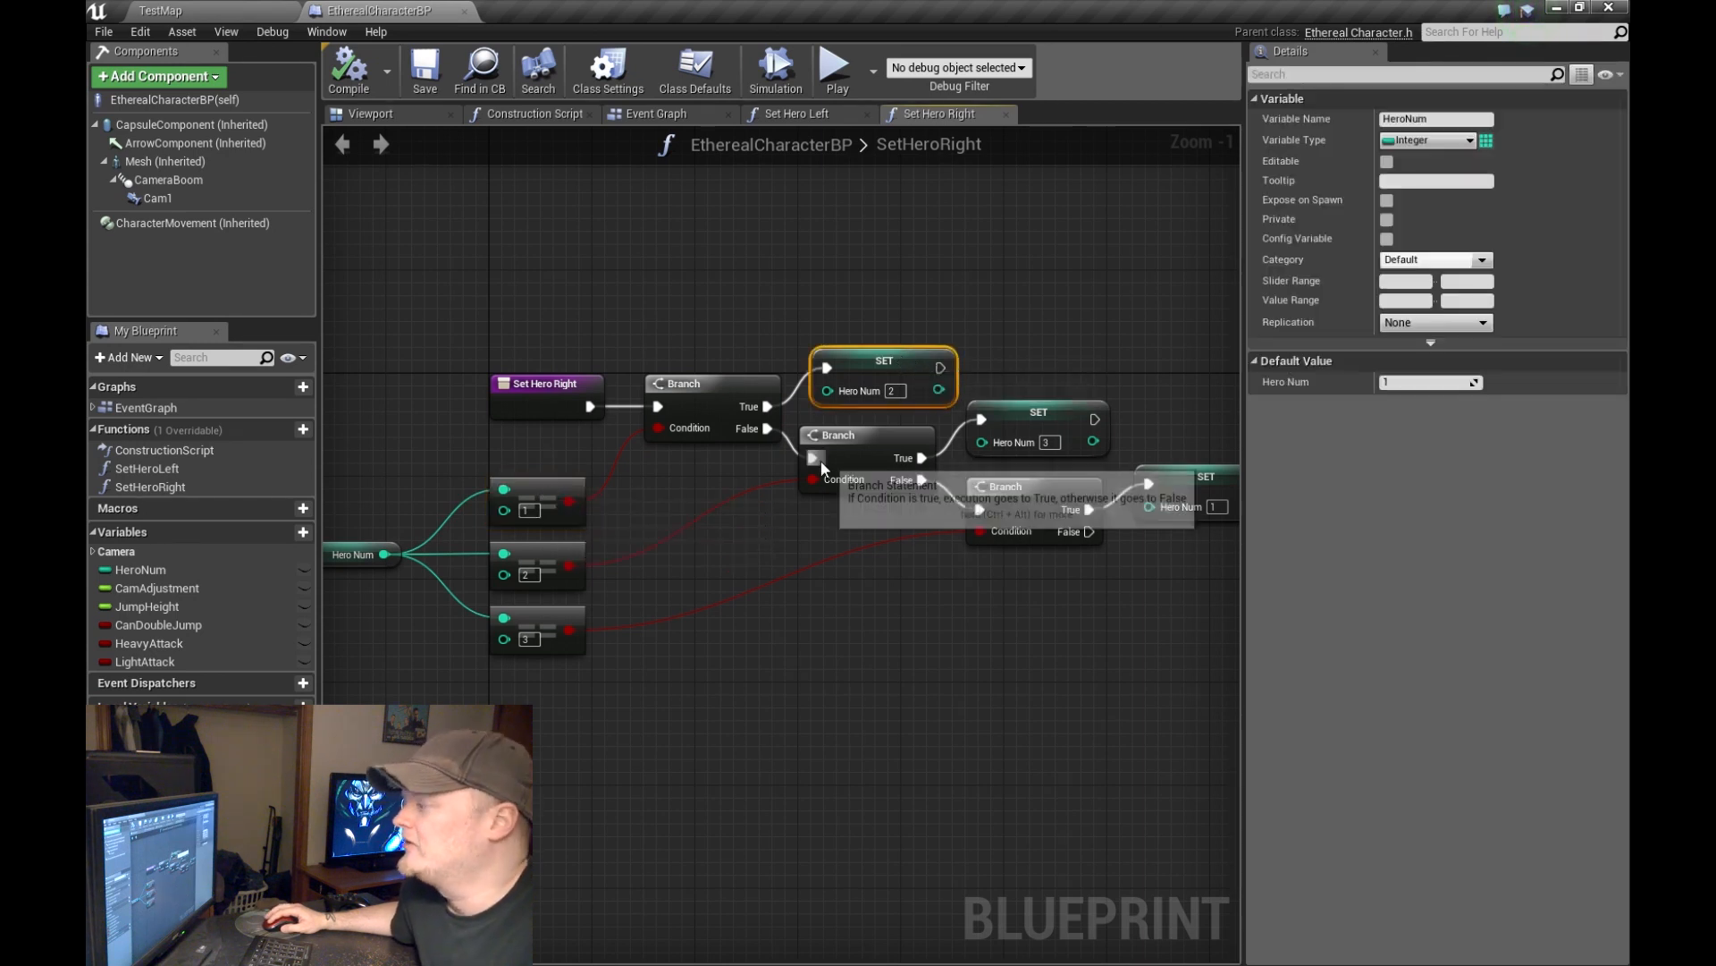
pyautogui.moveTo(893, 384)
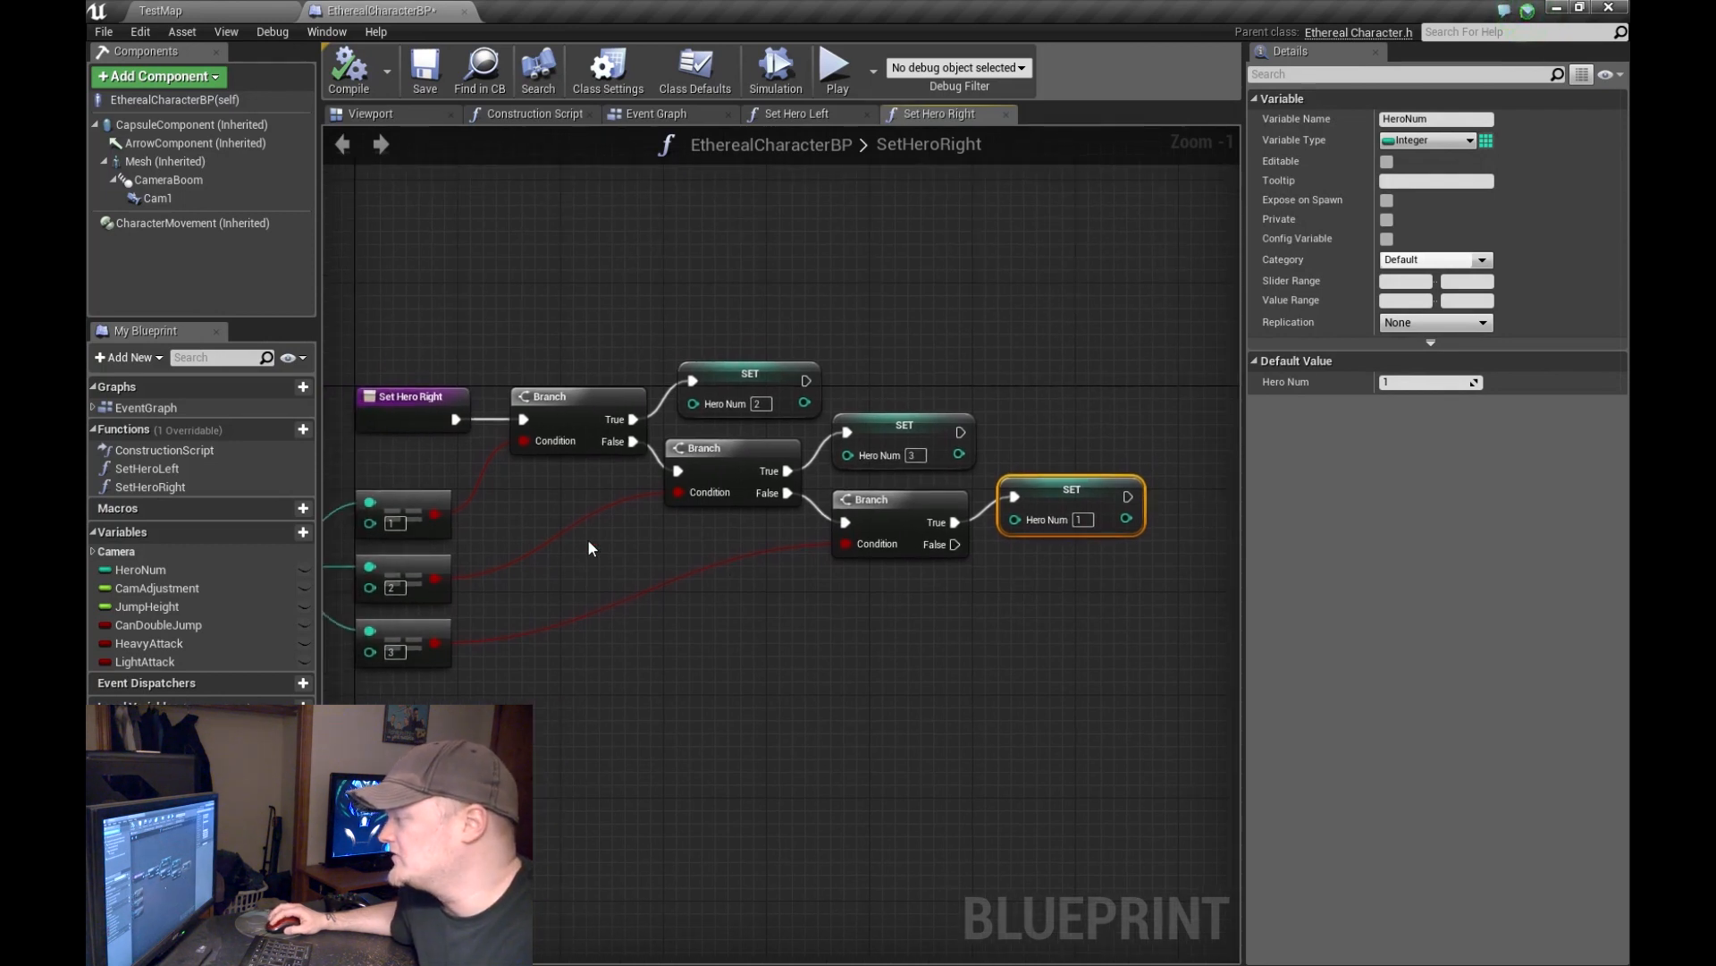
pyautogui.moveTo(613, 478)
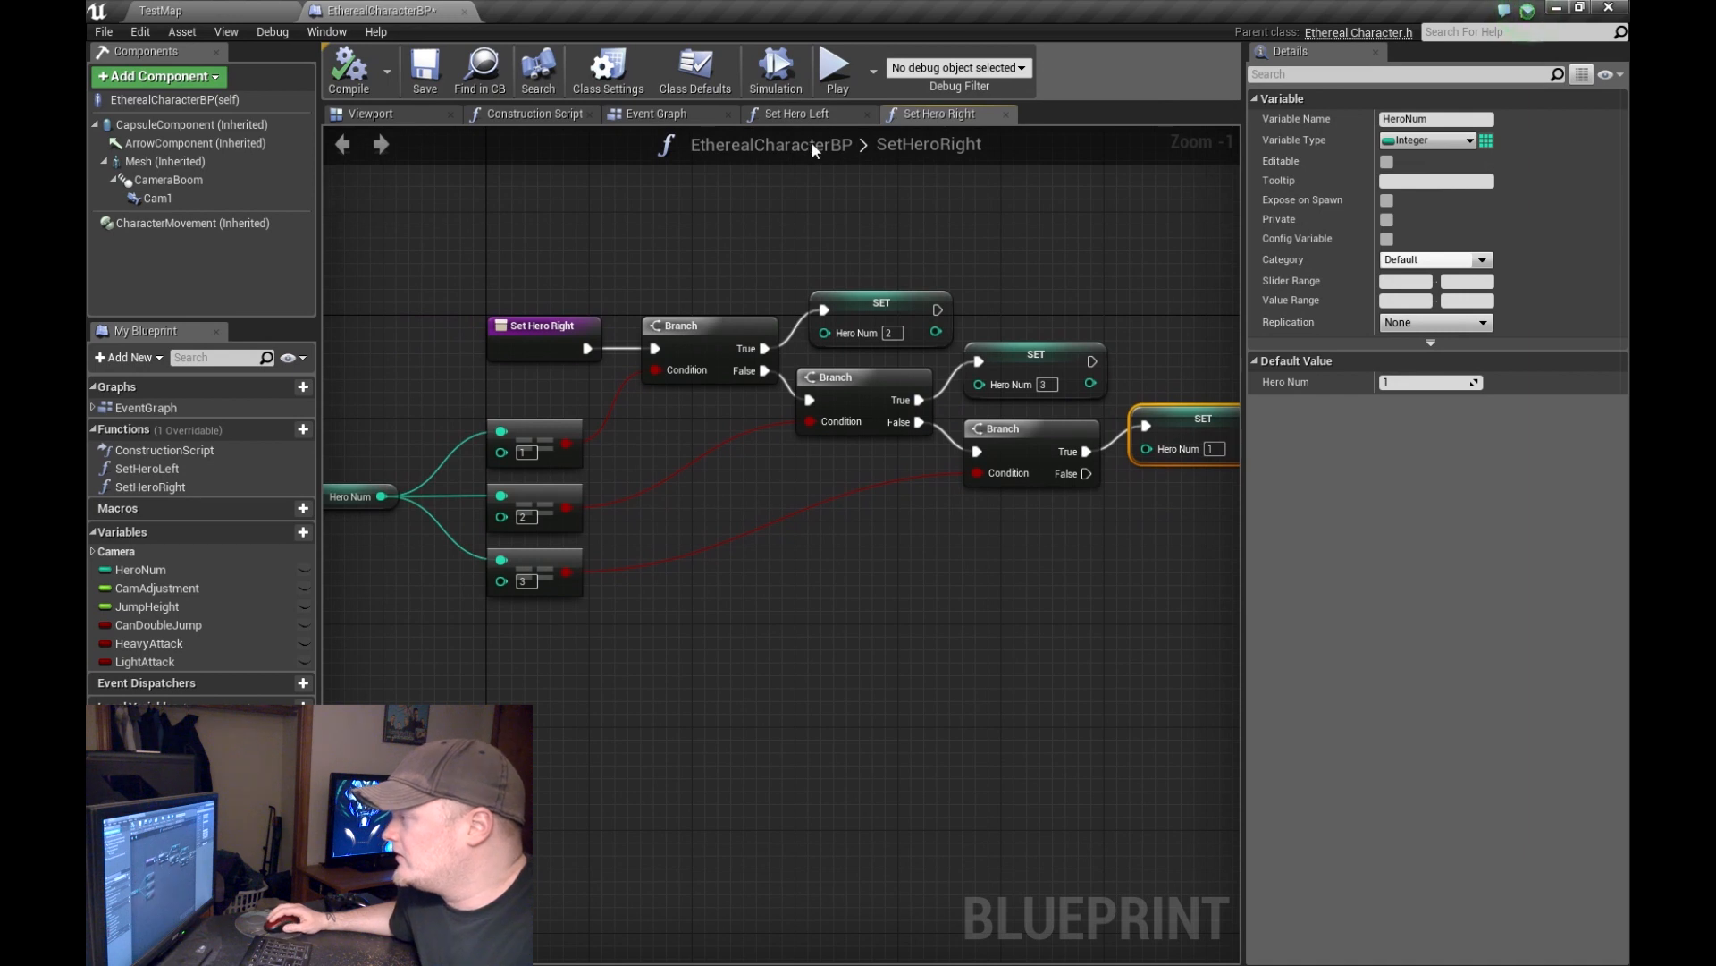
# Step: Close Set Hero Right and inspect SetHeroLeft's HeroNum == 1 check and HeroNum getter
pyautogui.click(796, 113)
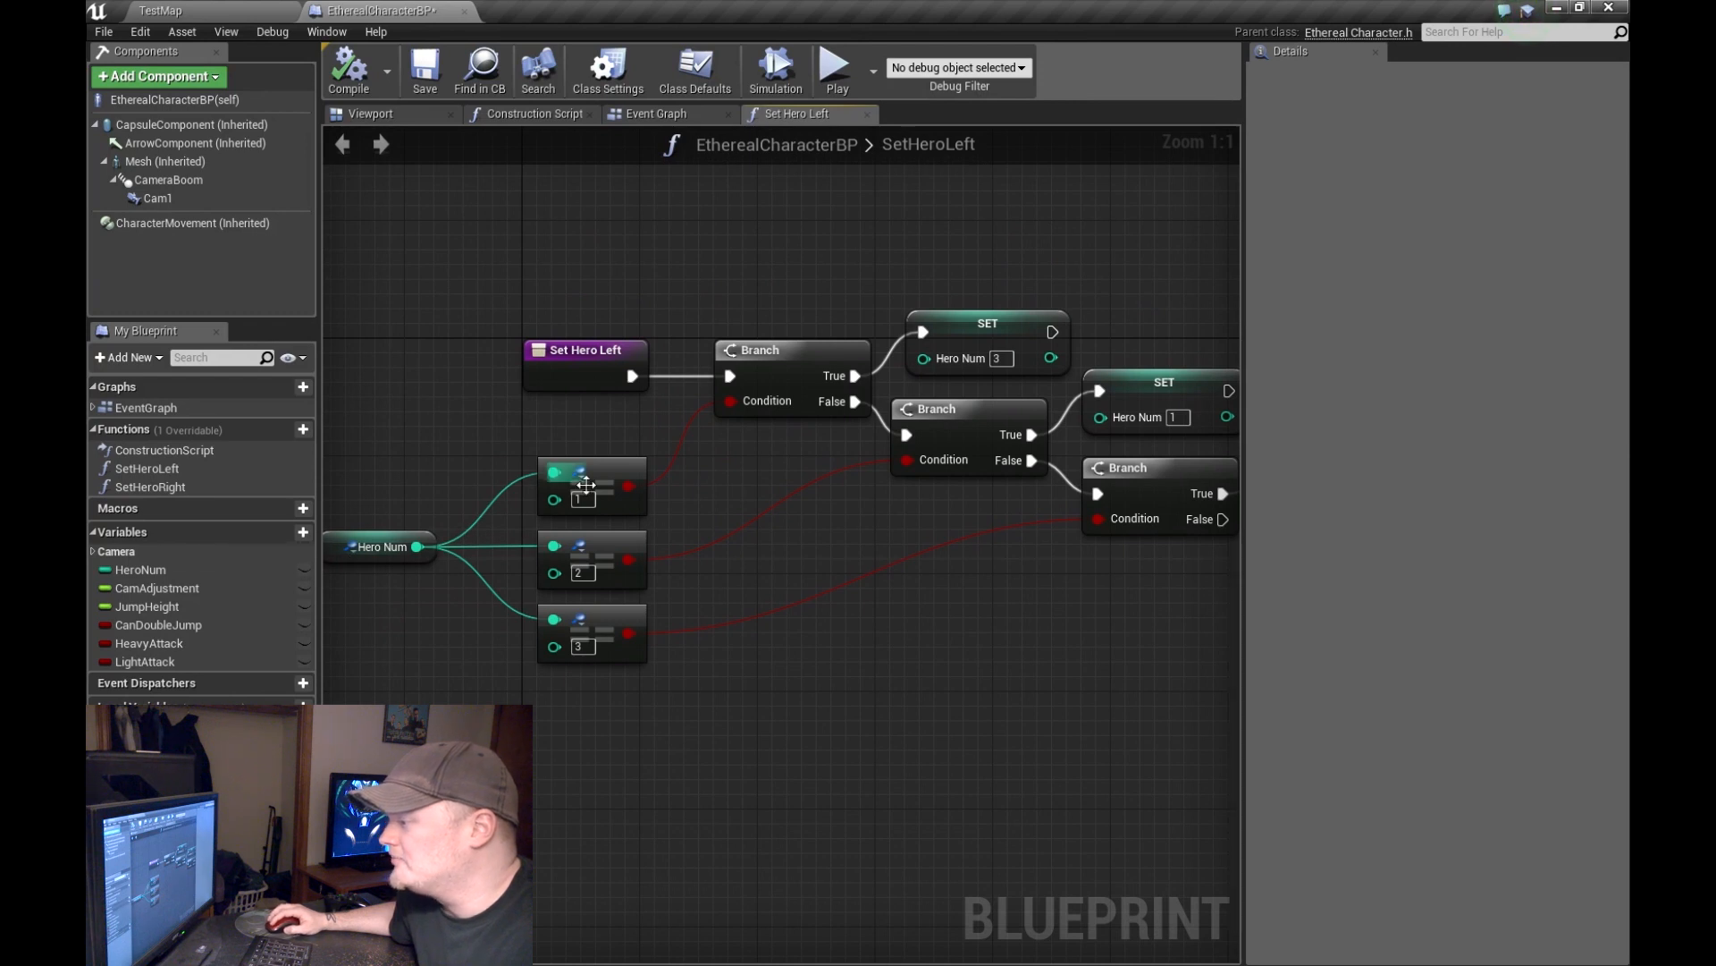
pyautogui.click(591, 485)
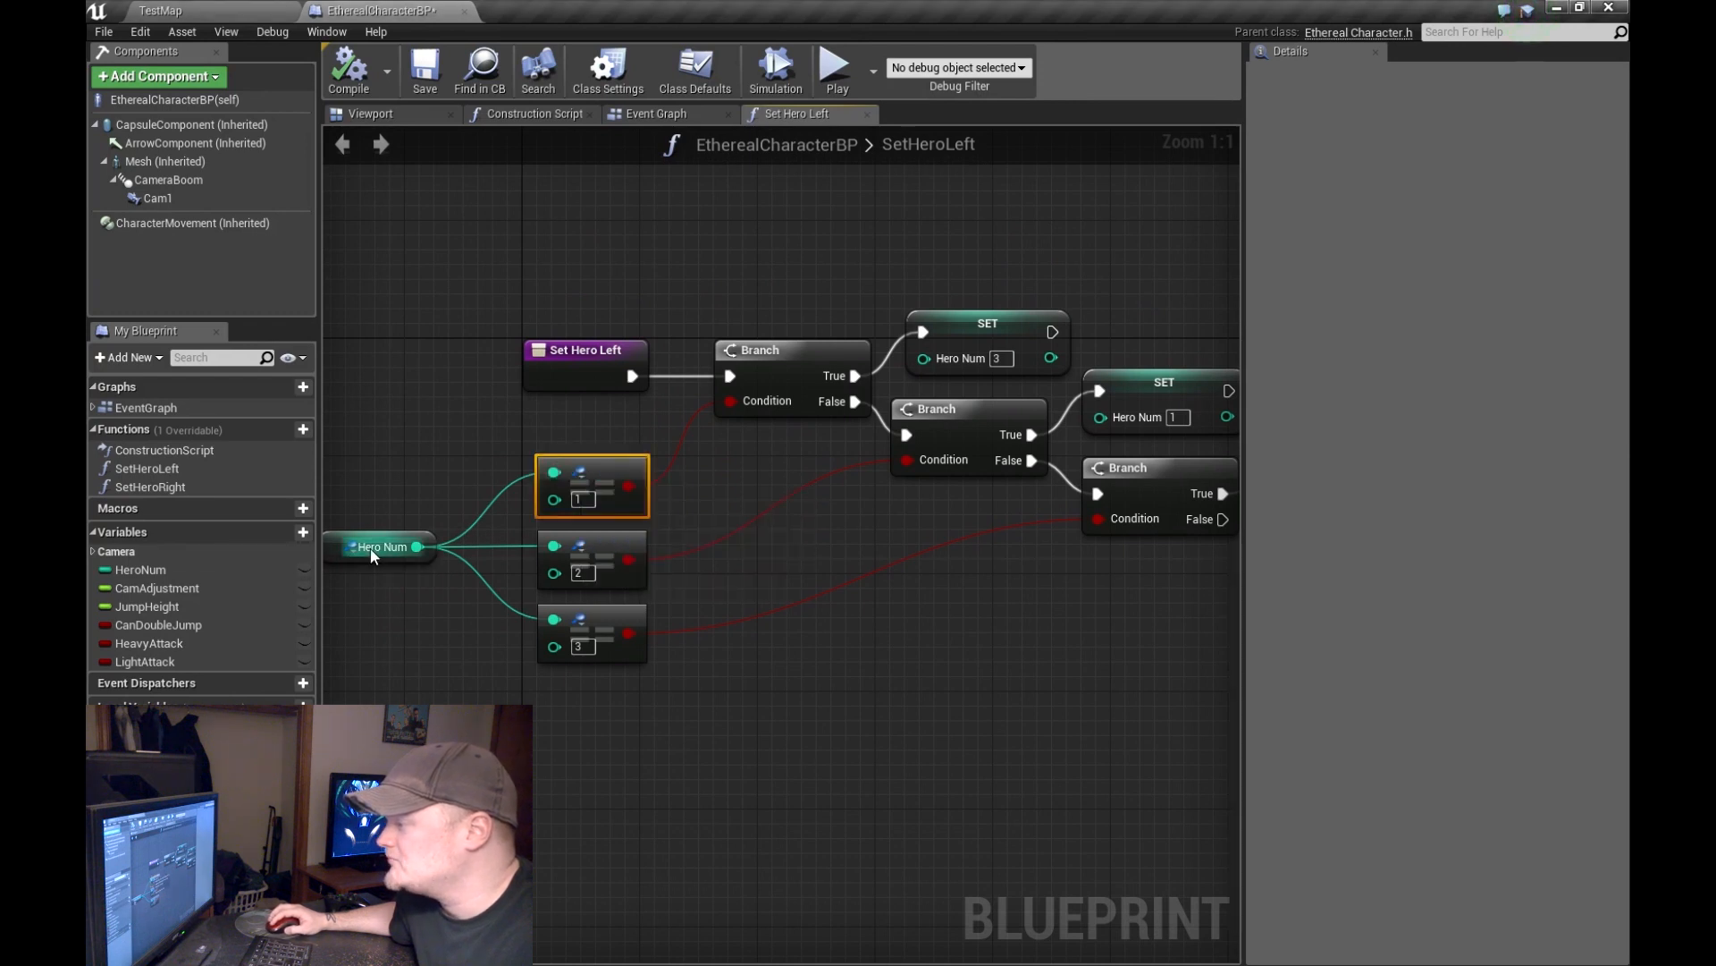
pyautogui.click(381, 546)
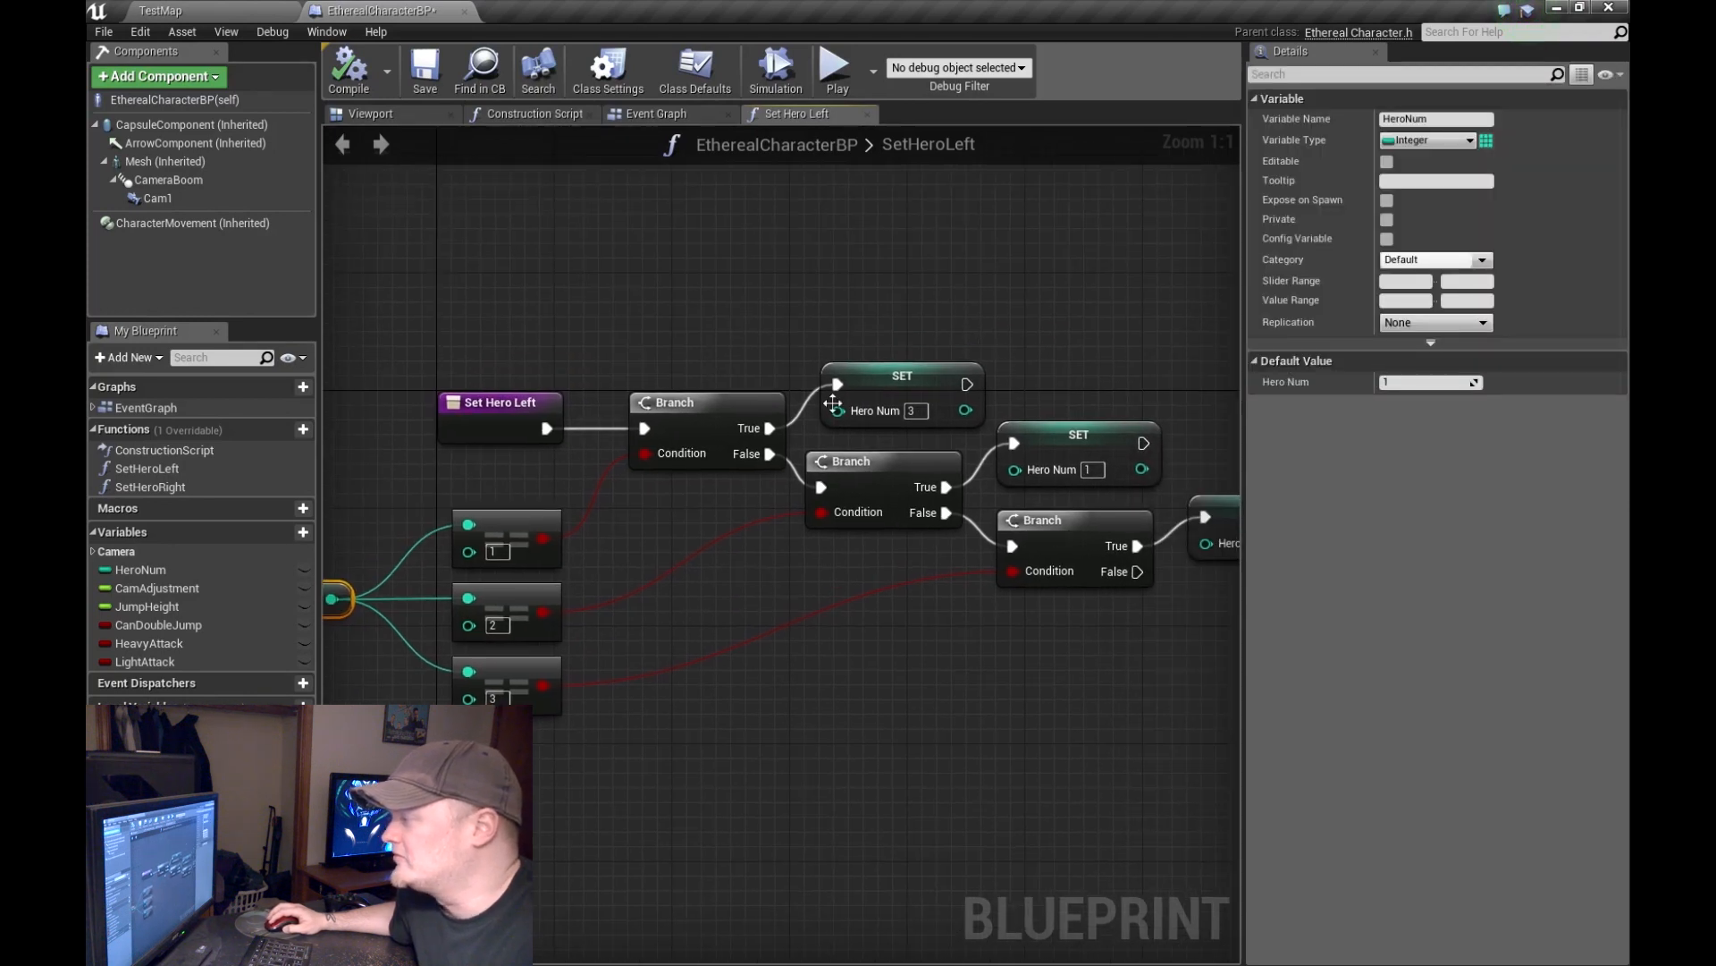
pyautogui.moveTo(838, 576)
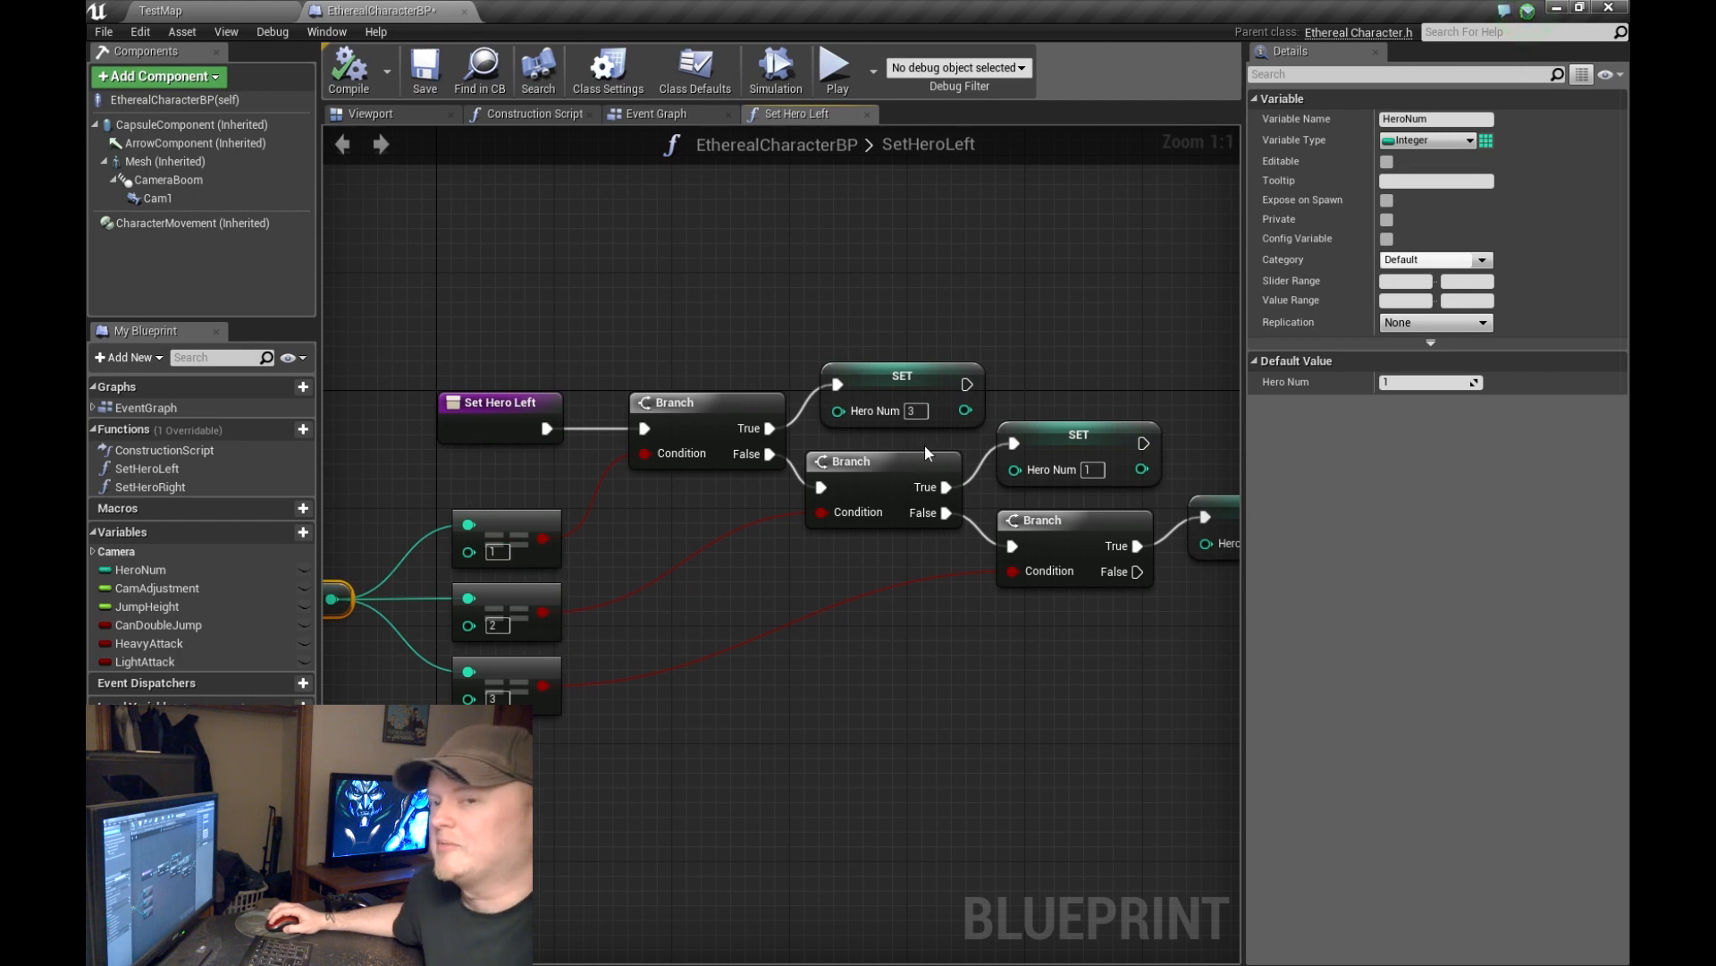
pyautogui.moveTo(898, 671)
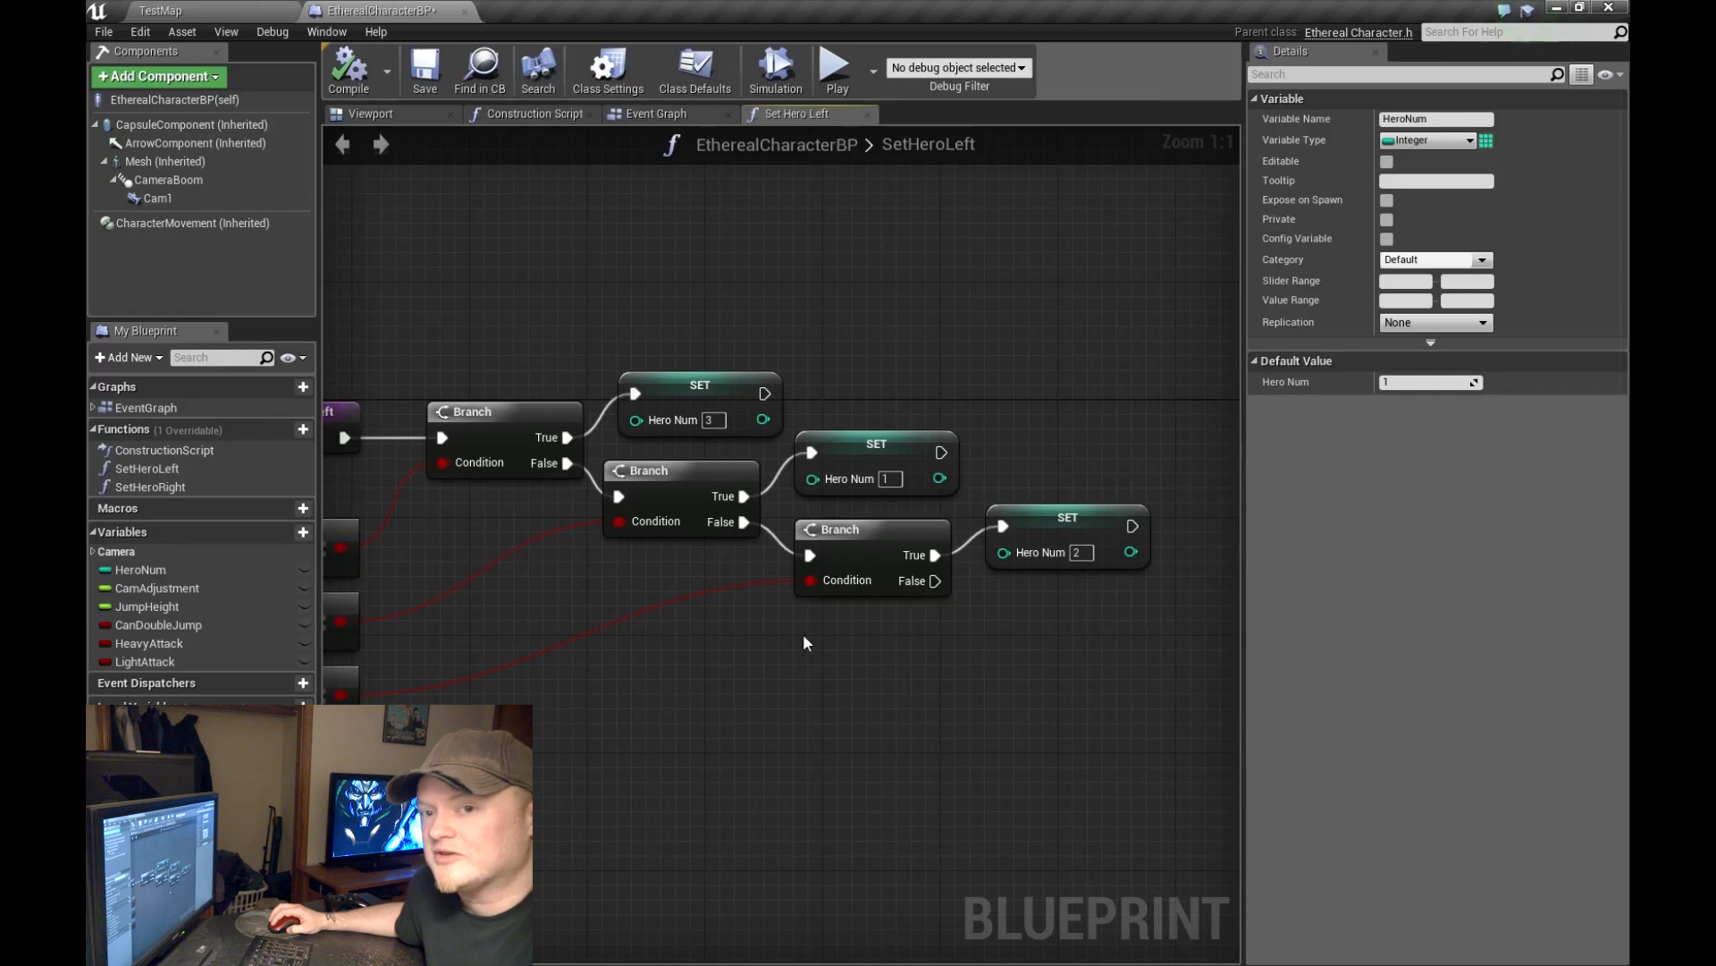
pyautogui.moveTo(774, 290)
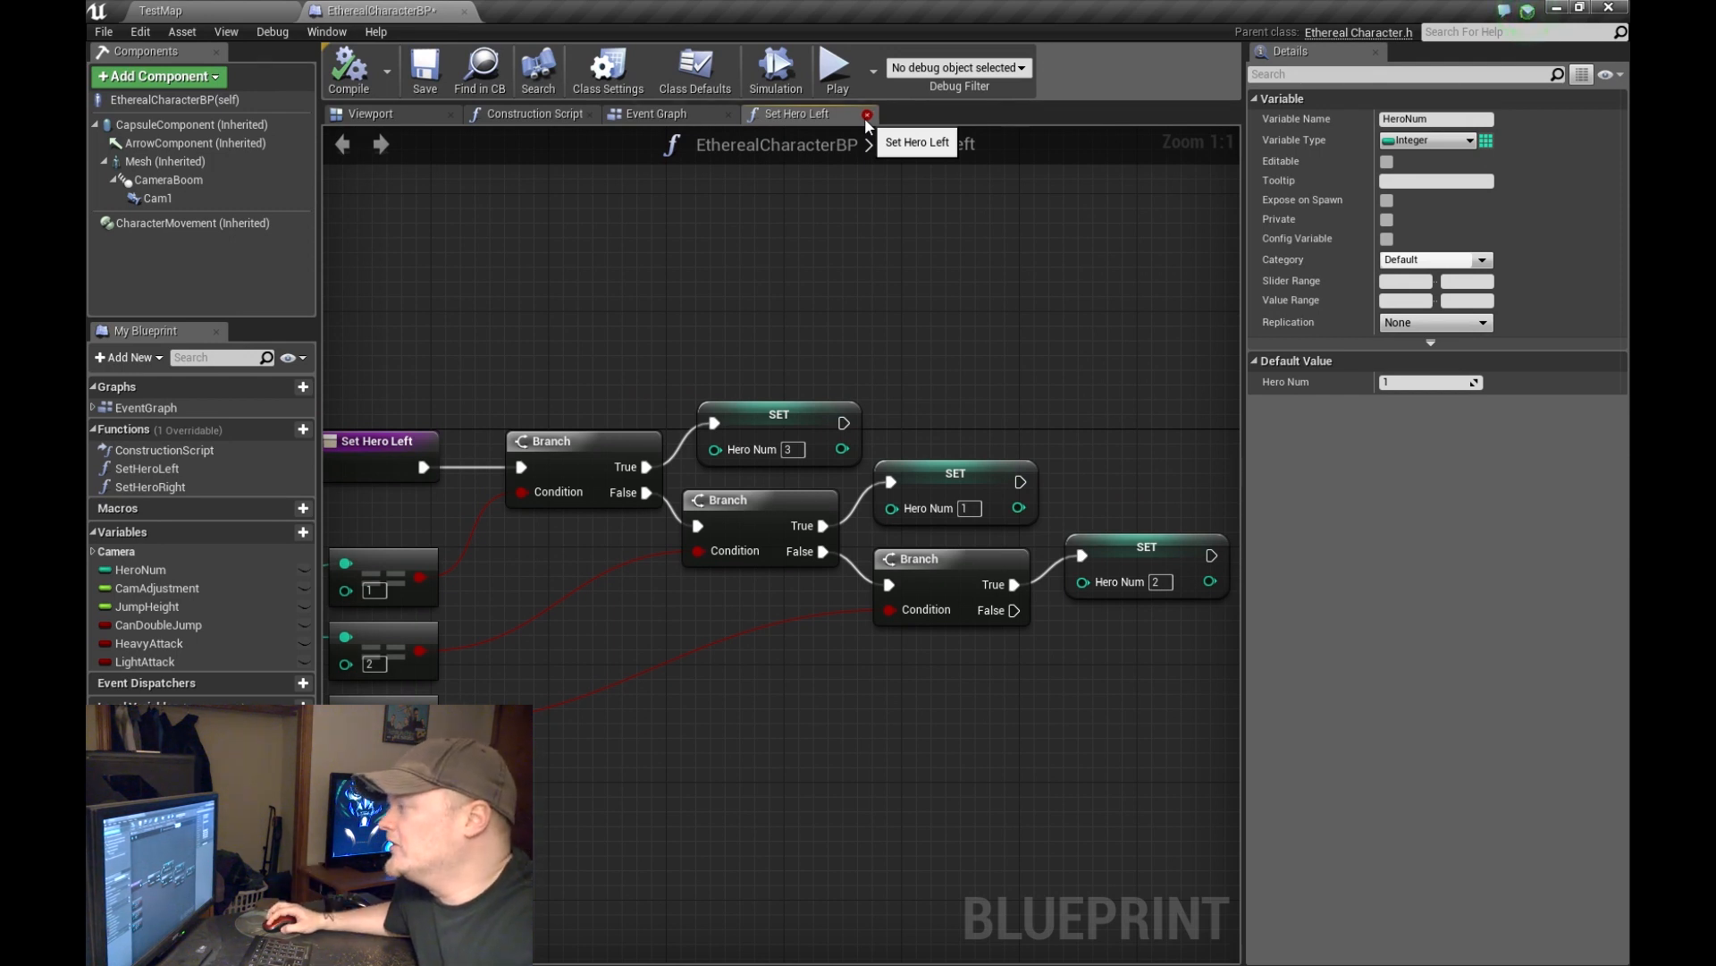
# Step: Close the SetHeroLeft graph, bring Init Character Swap into view, then reopen and close SetHeroLeft
pyautogui.click(868, 113)
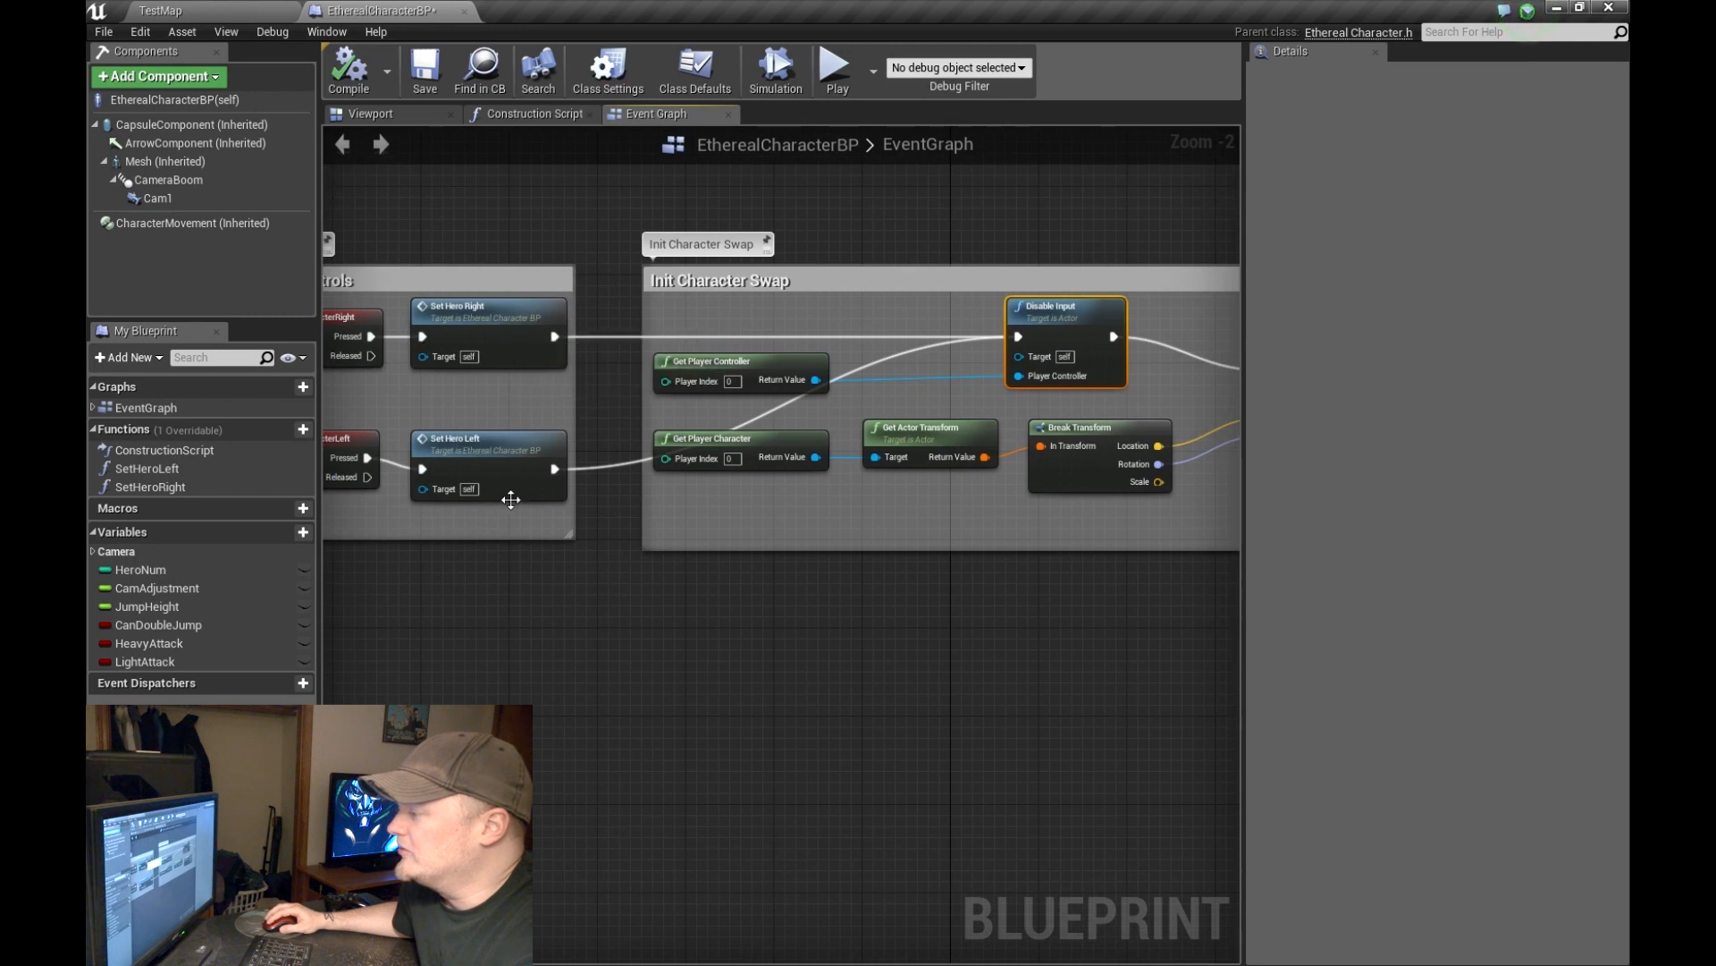
pyautogui.moveTo(1064, 334)
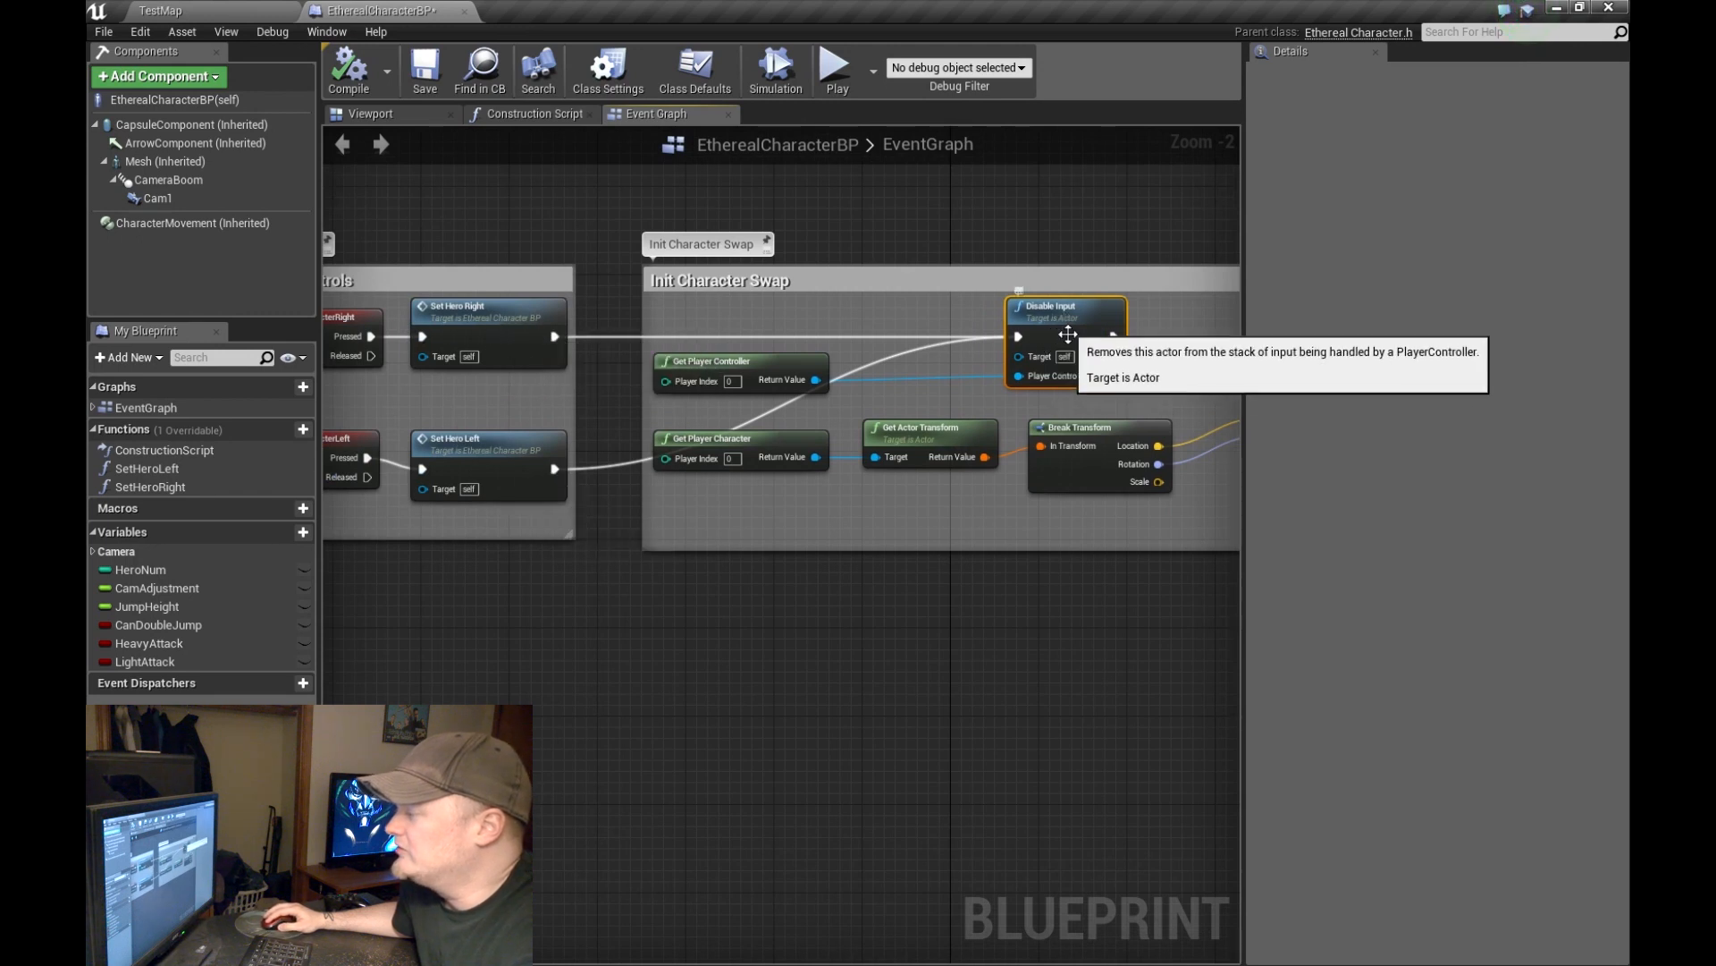
pyautogui.moveTo(857, 332)
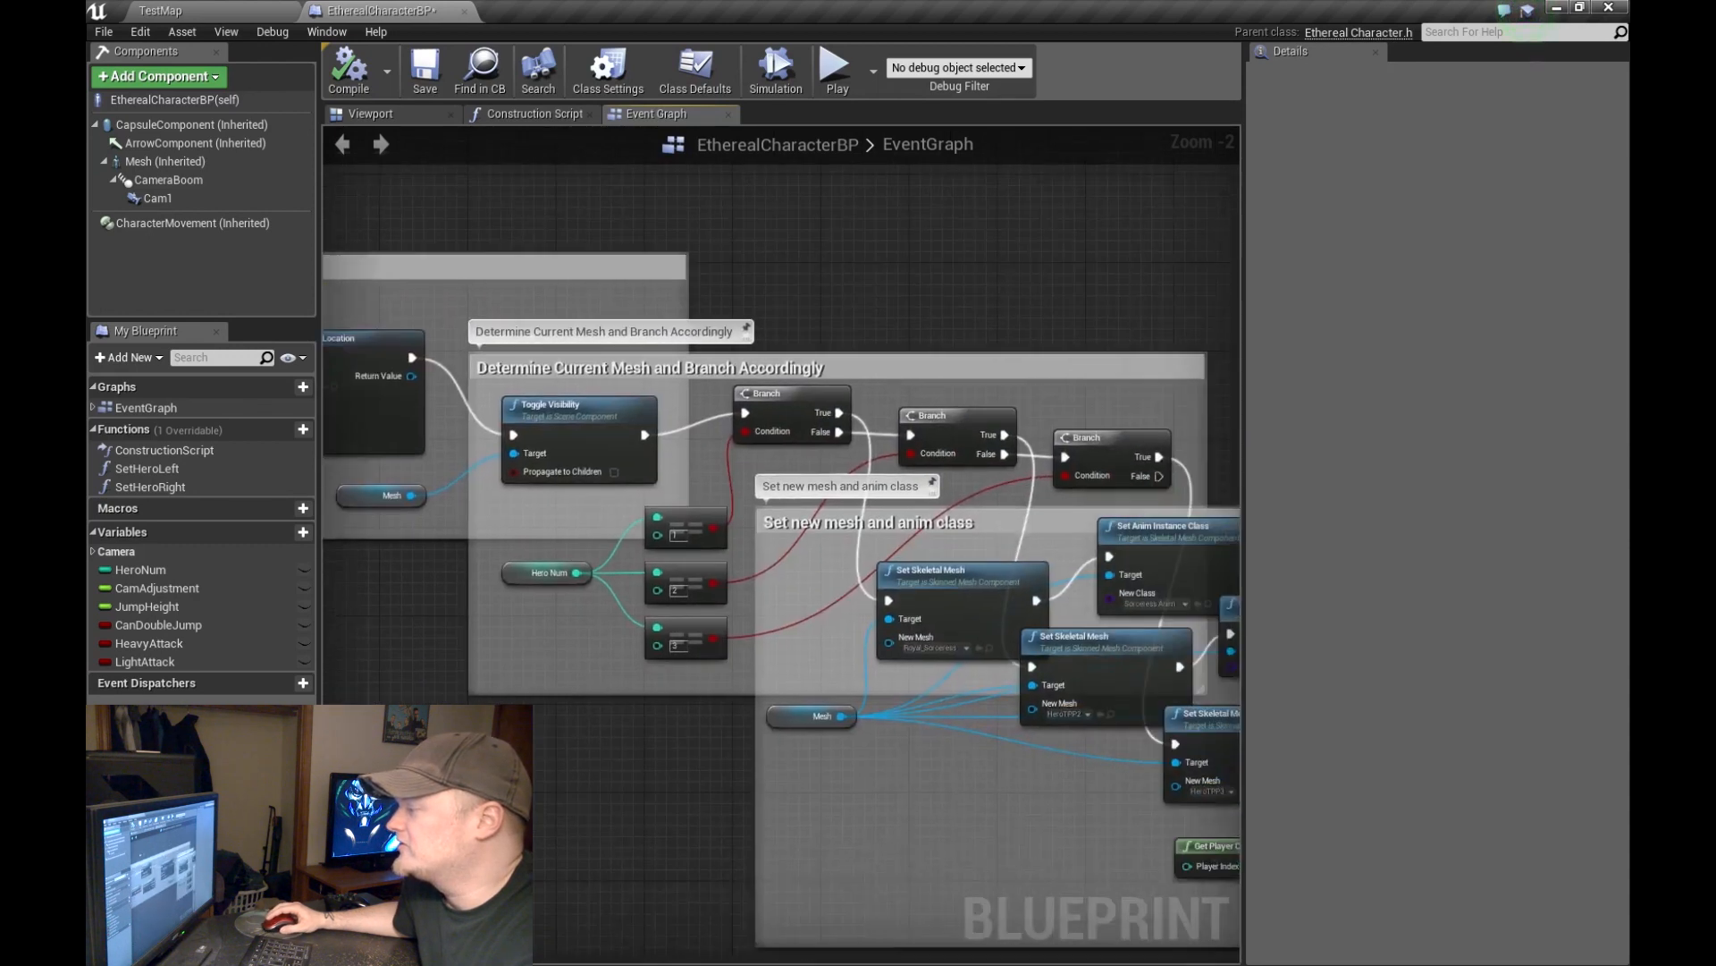
pyautogui.moveTo(766, 547); pyautogui.dragTo(766, 328)
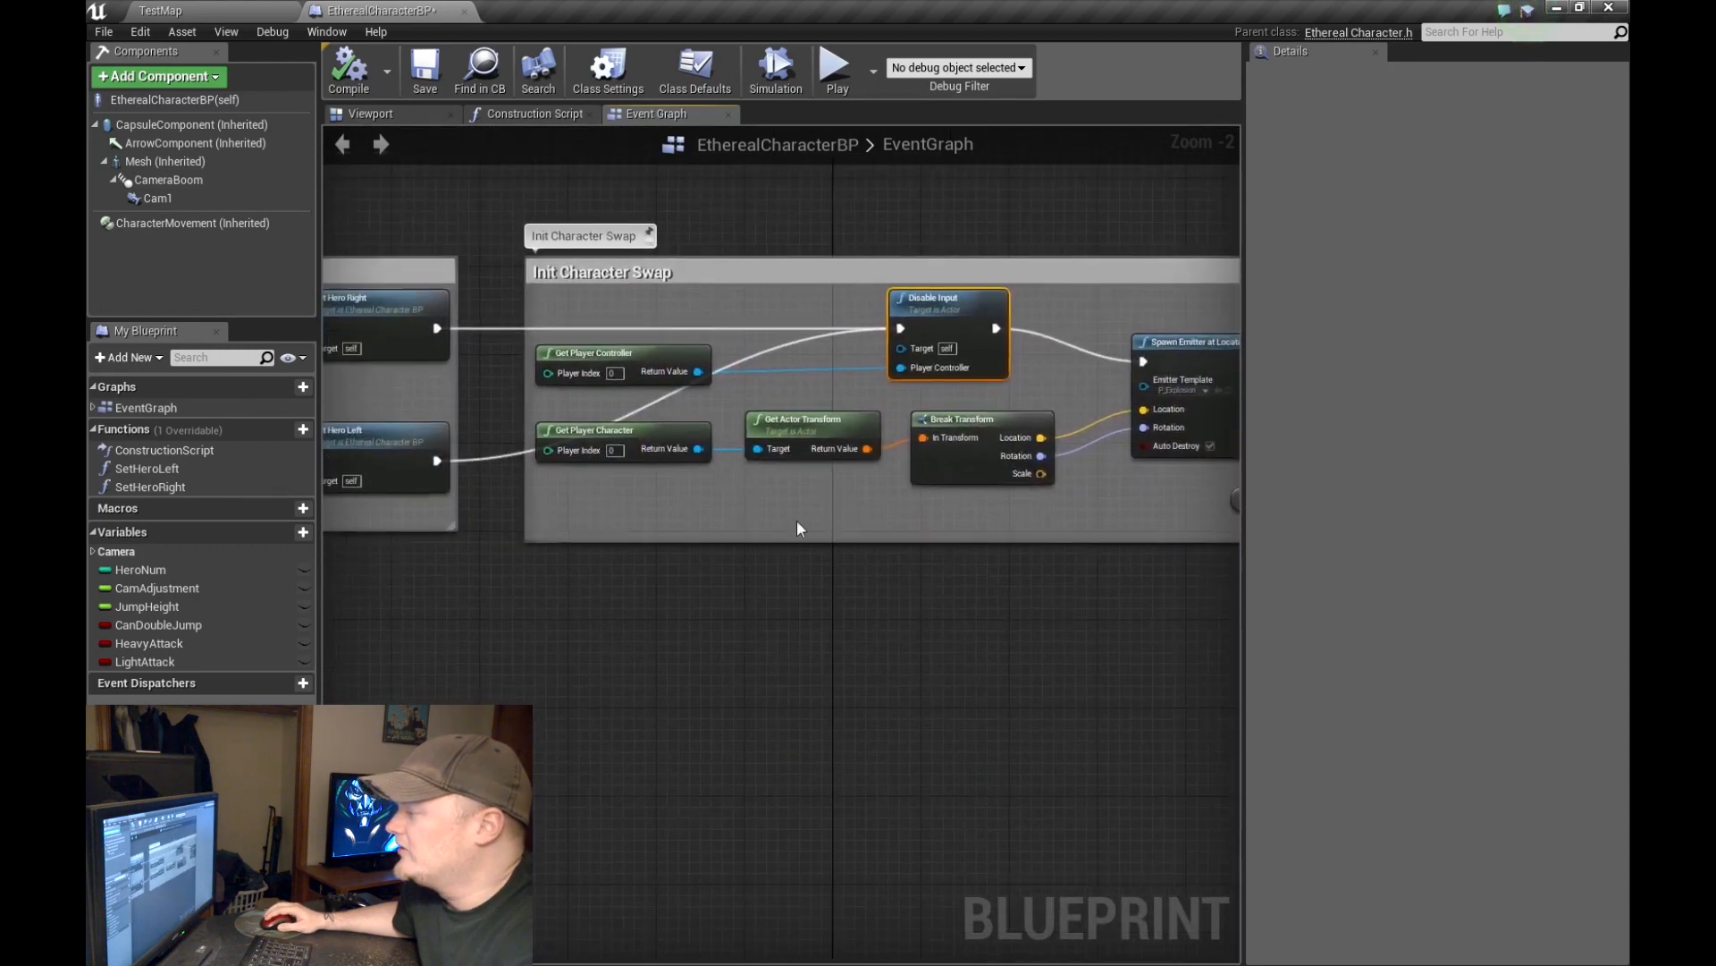
pyautogui.scroll(-3)
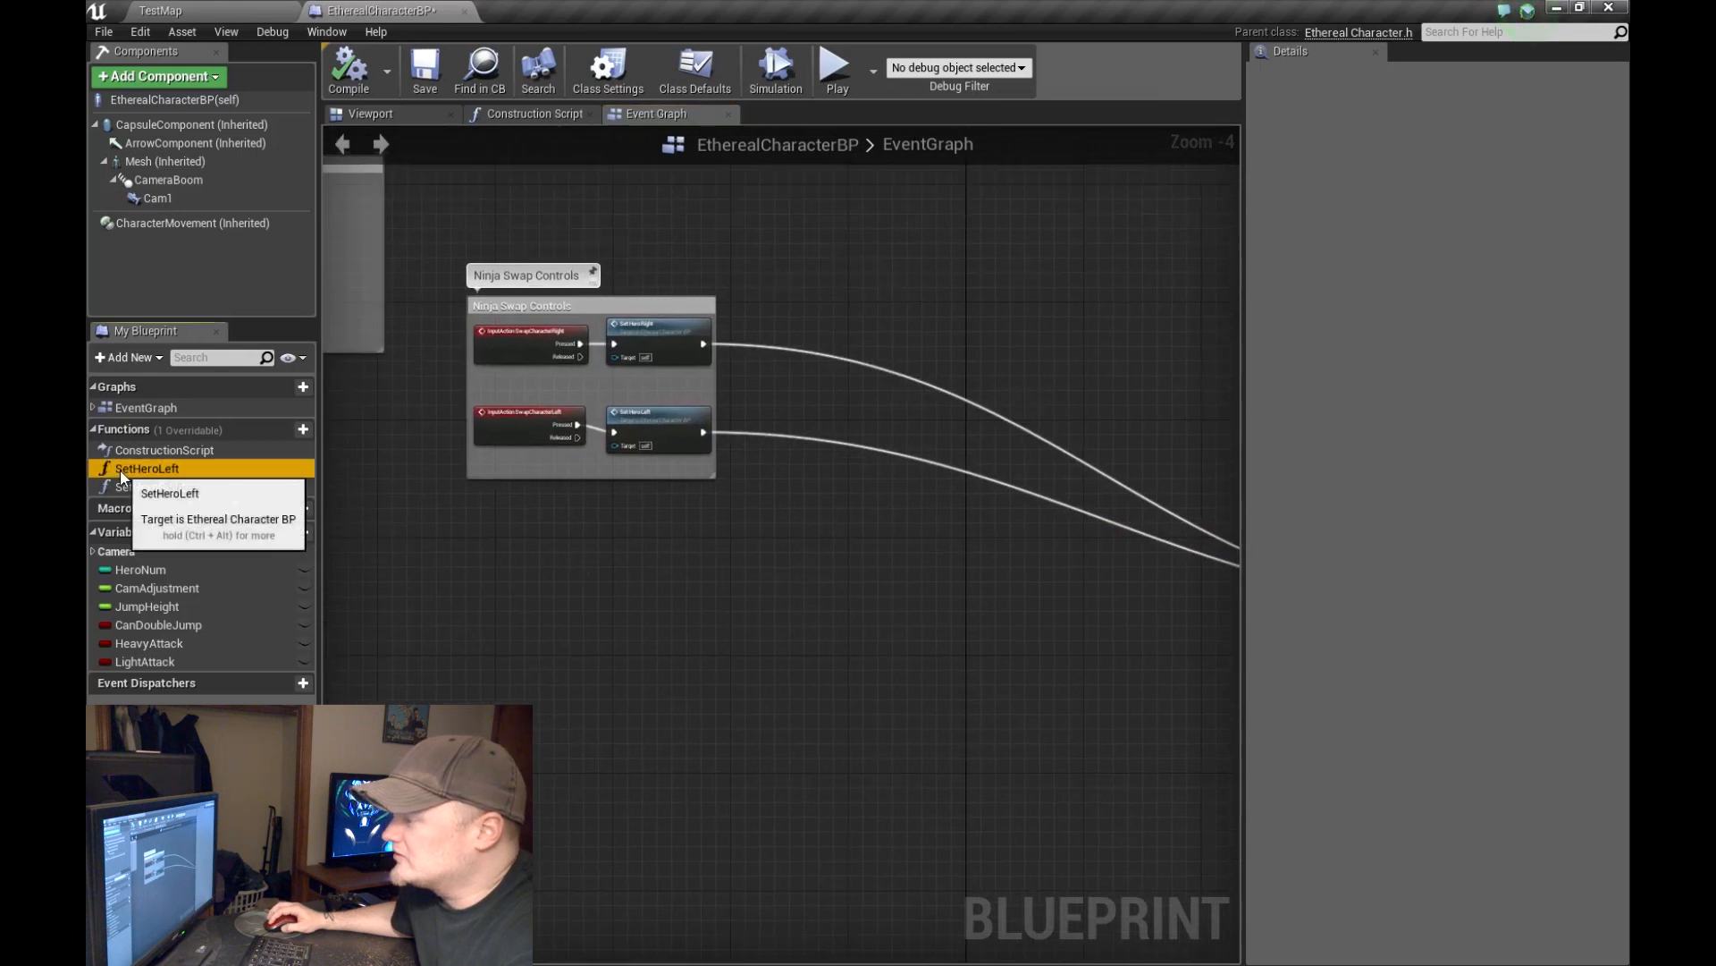
pyautogui.doubleClick(145, 468)
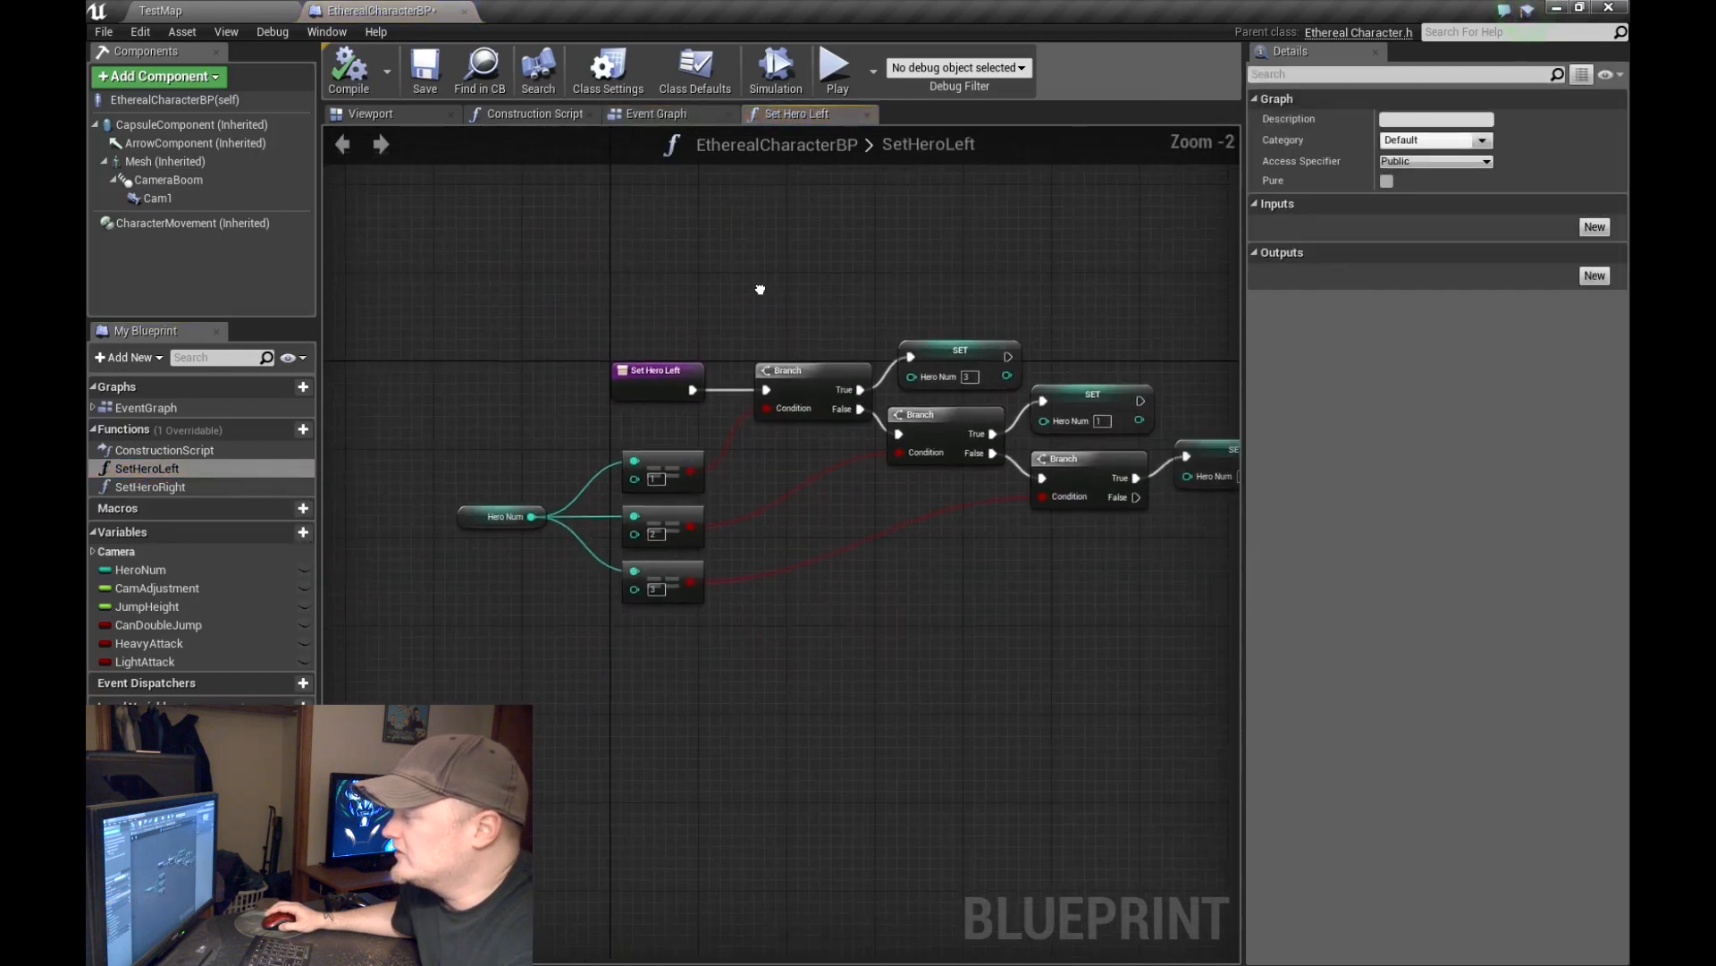
pyautogui.click(656, 112)
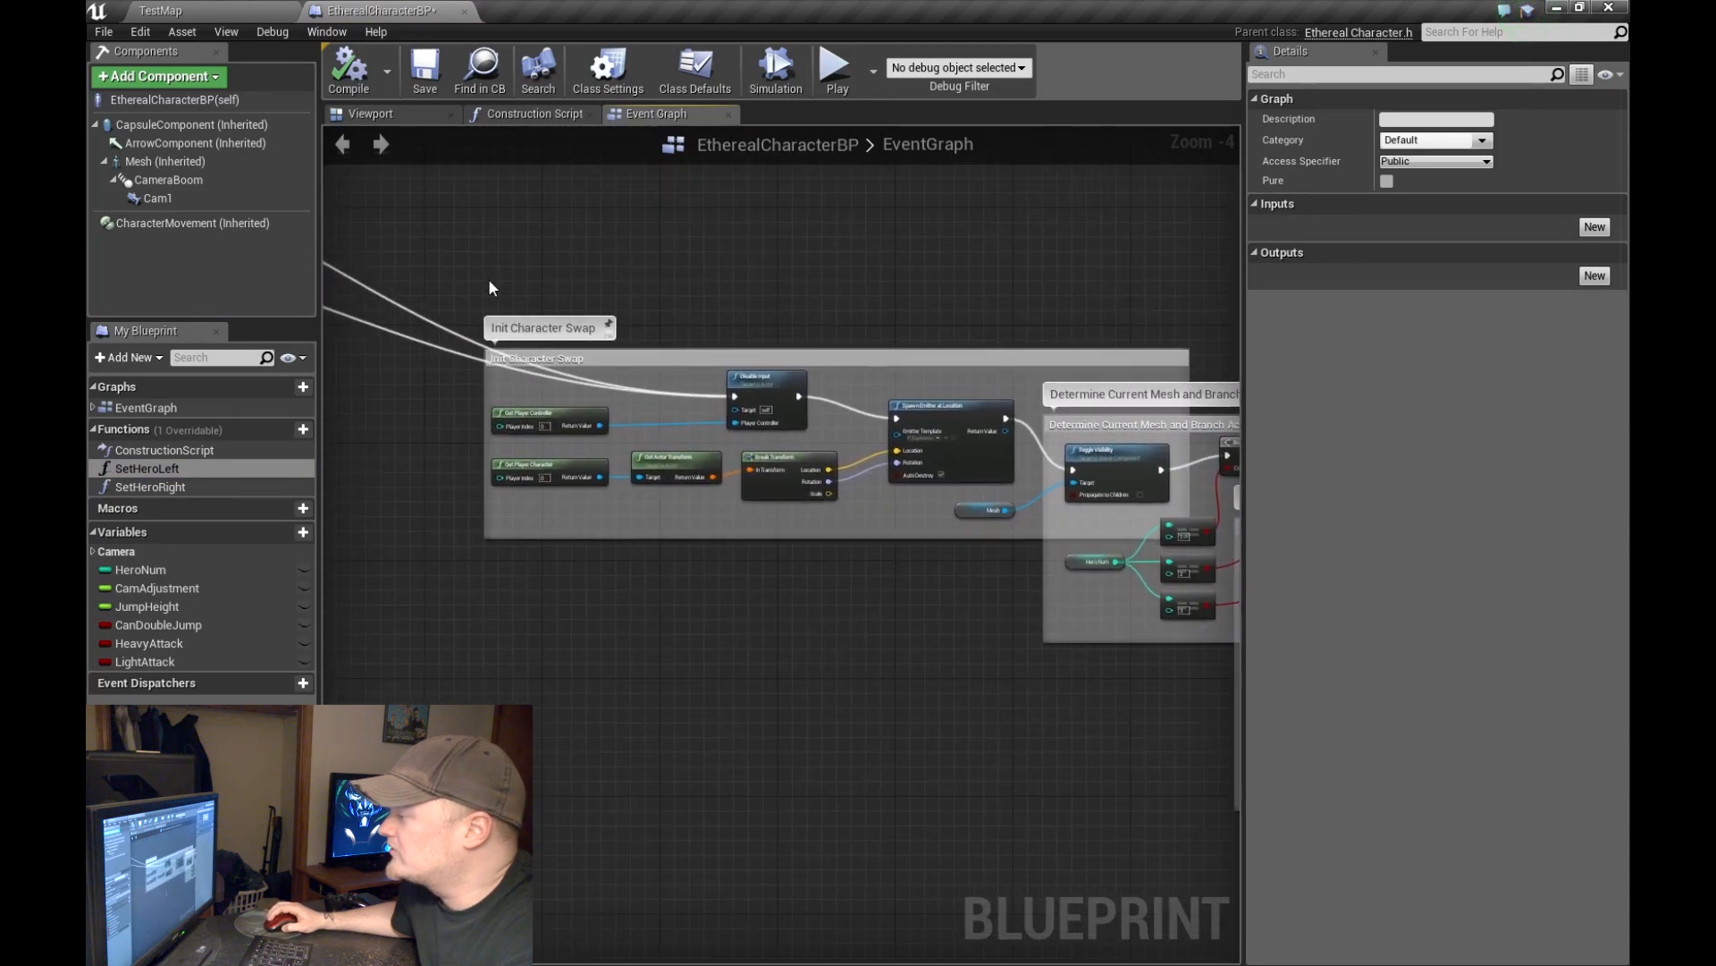
pyautogui.click(536, 358)
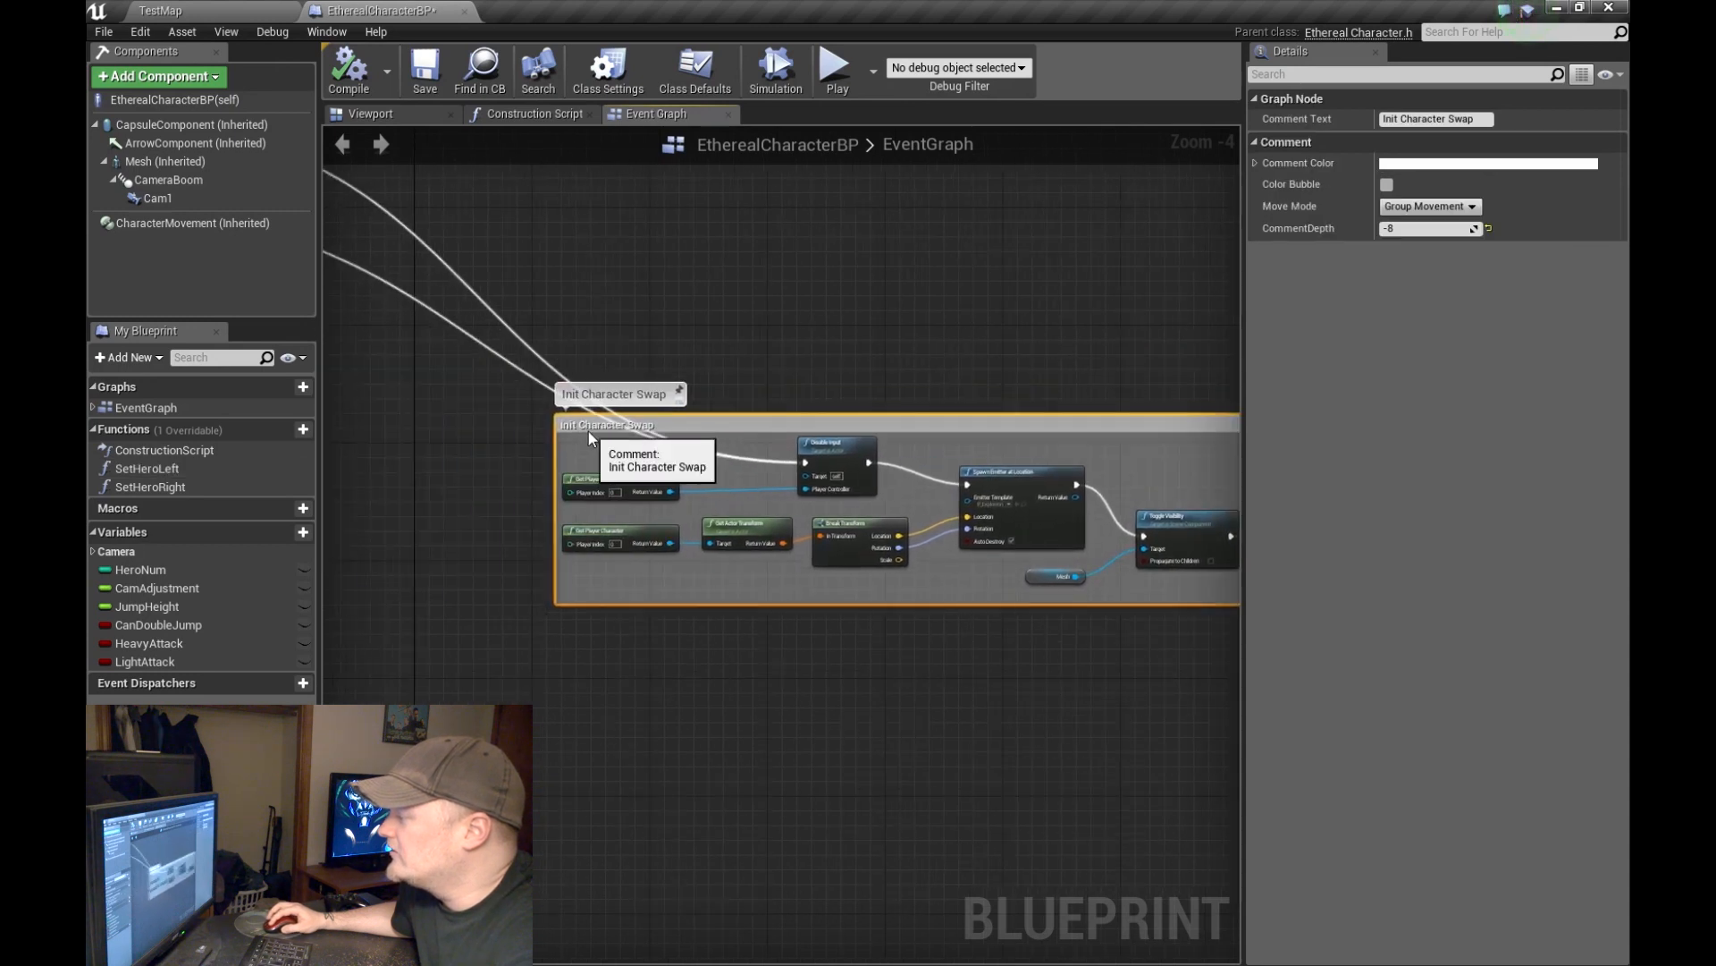
pyautogui.scroll(-3)
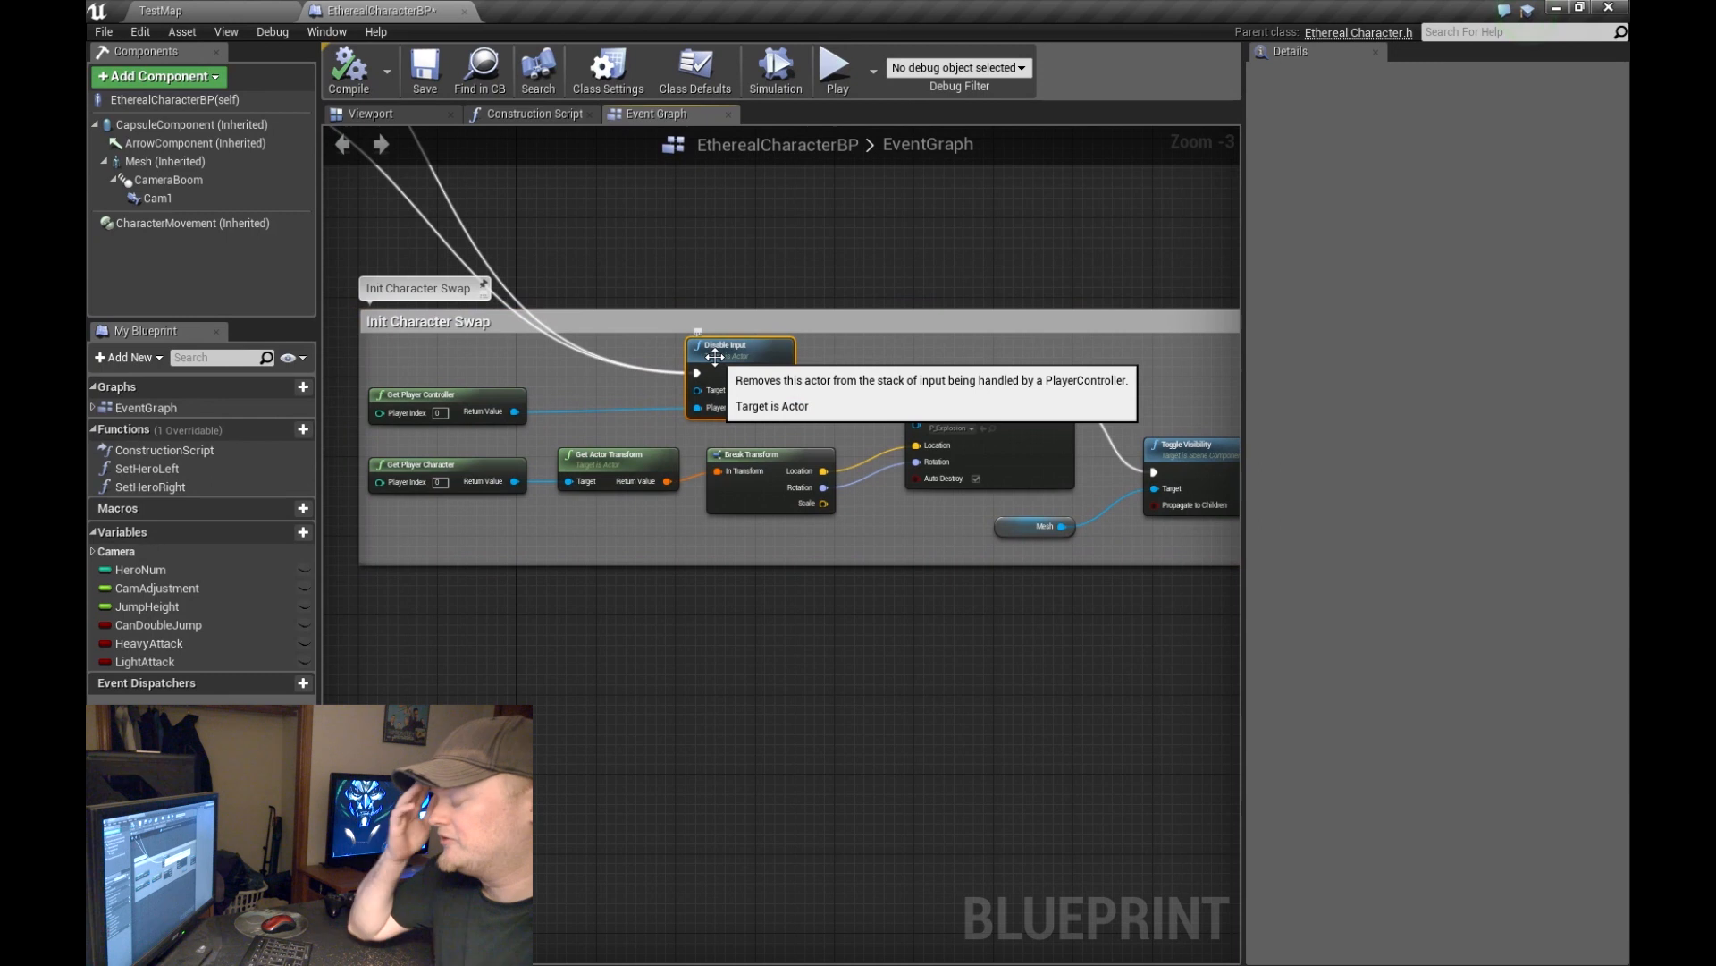
pyautogui.moveTo(805, 383)
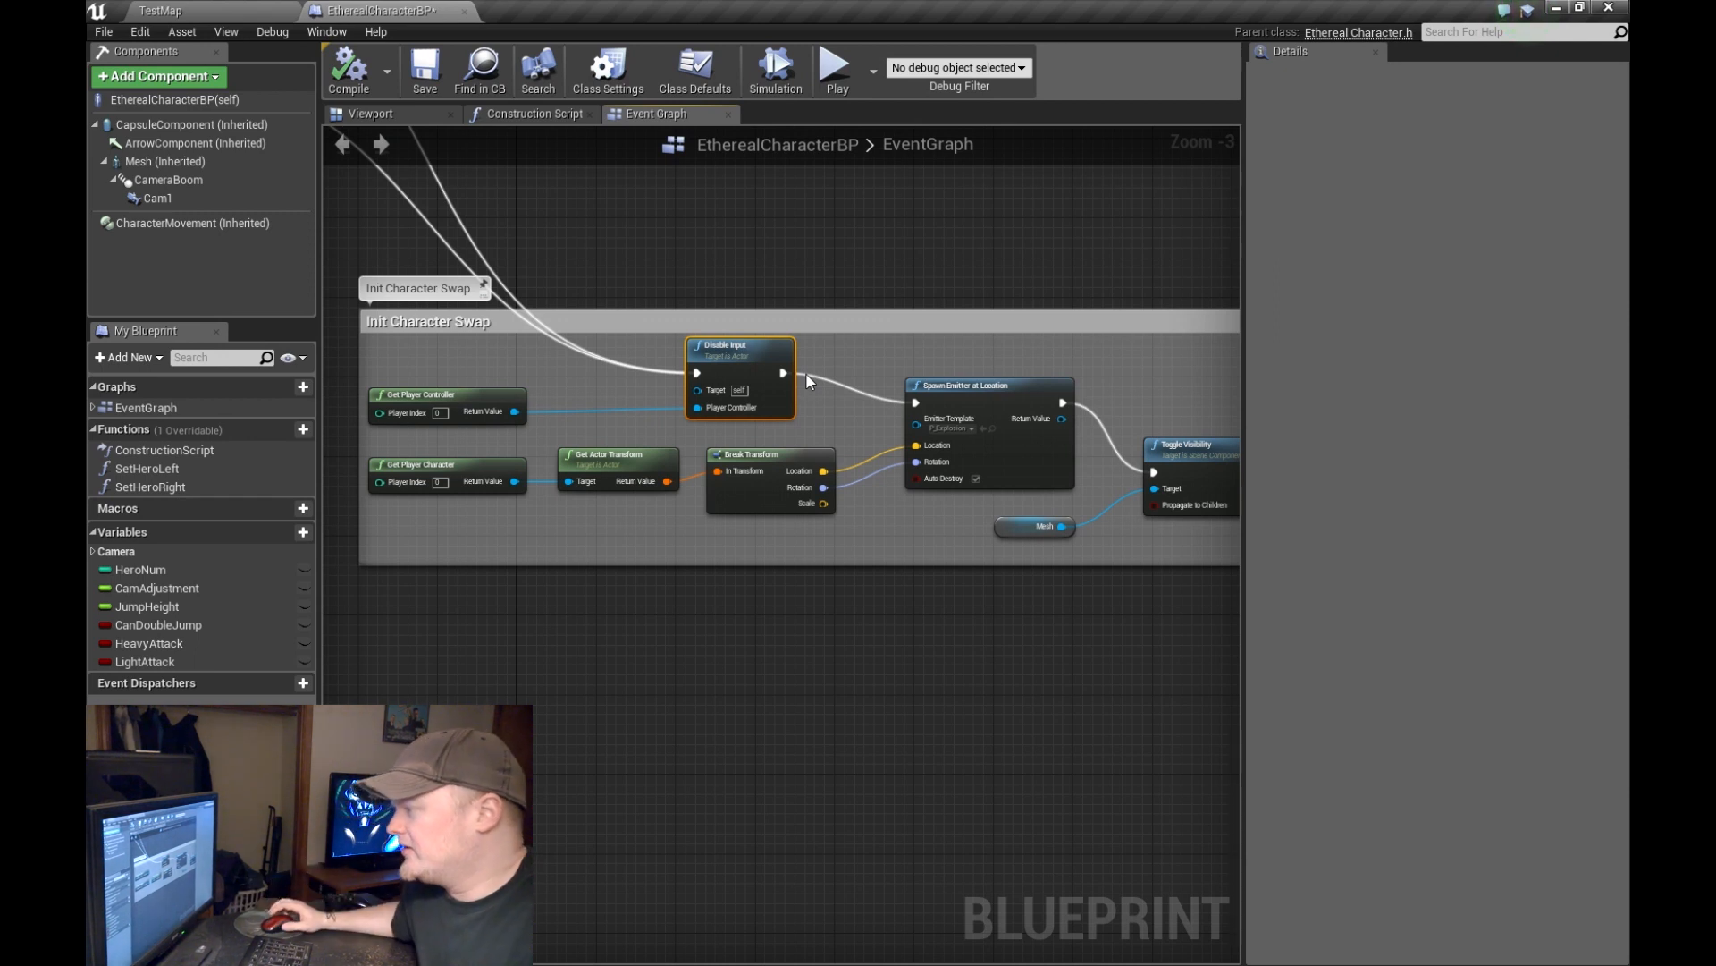
pyautogui.moveTo(771, 384)
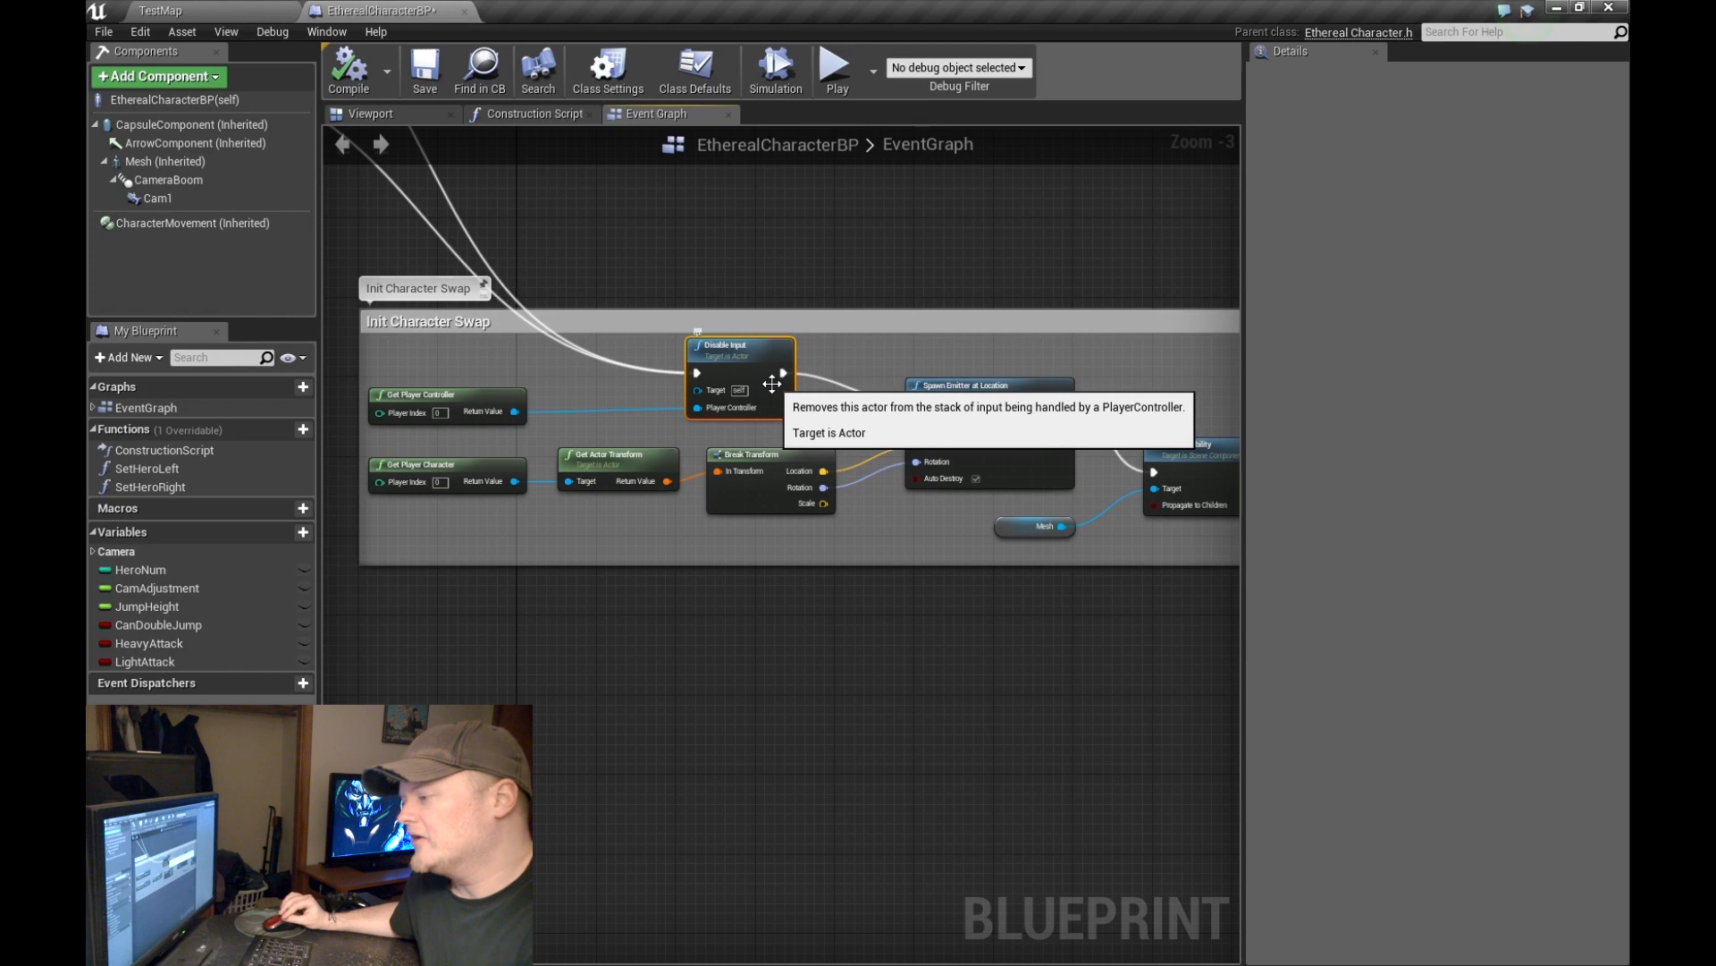
pyautogui.moveTo(881, 302)
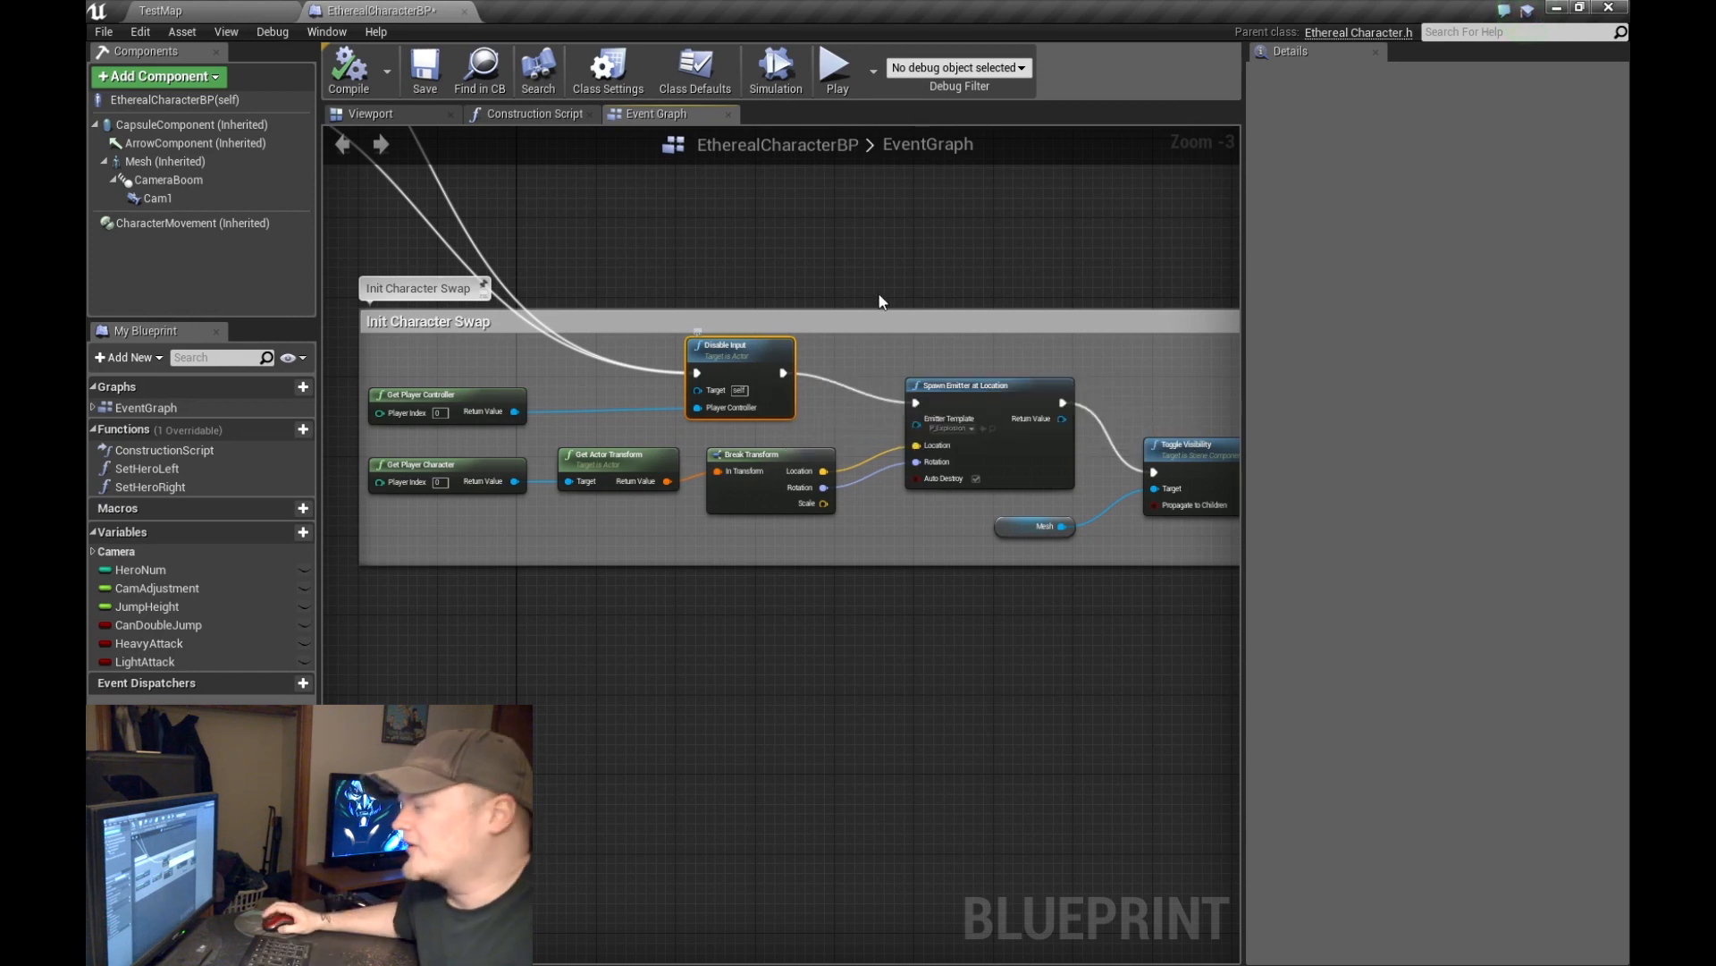
pyautogui.moveTo(883, 272)
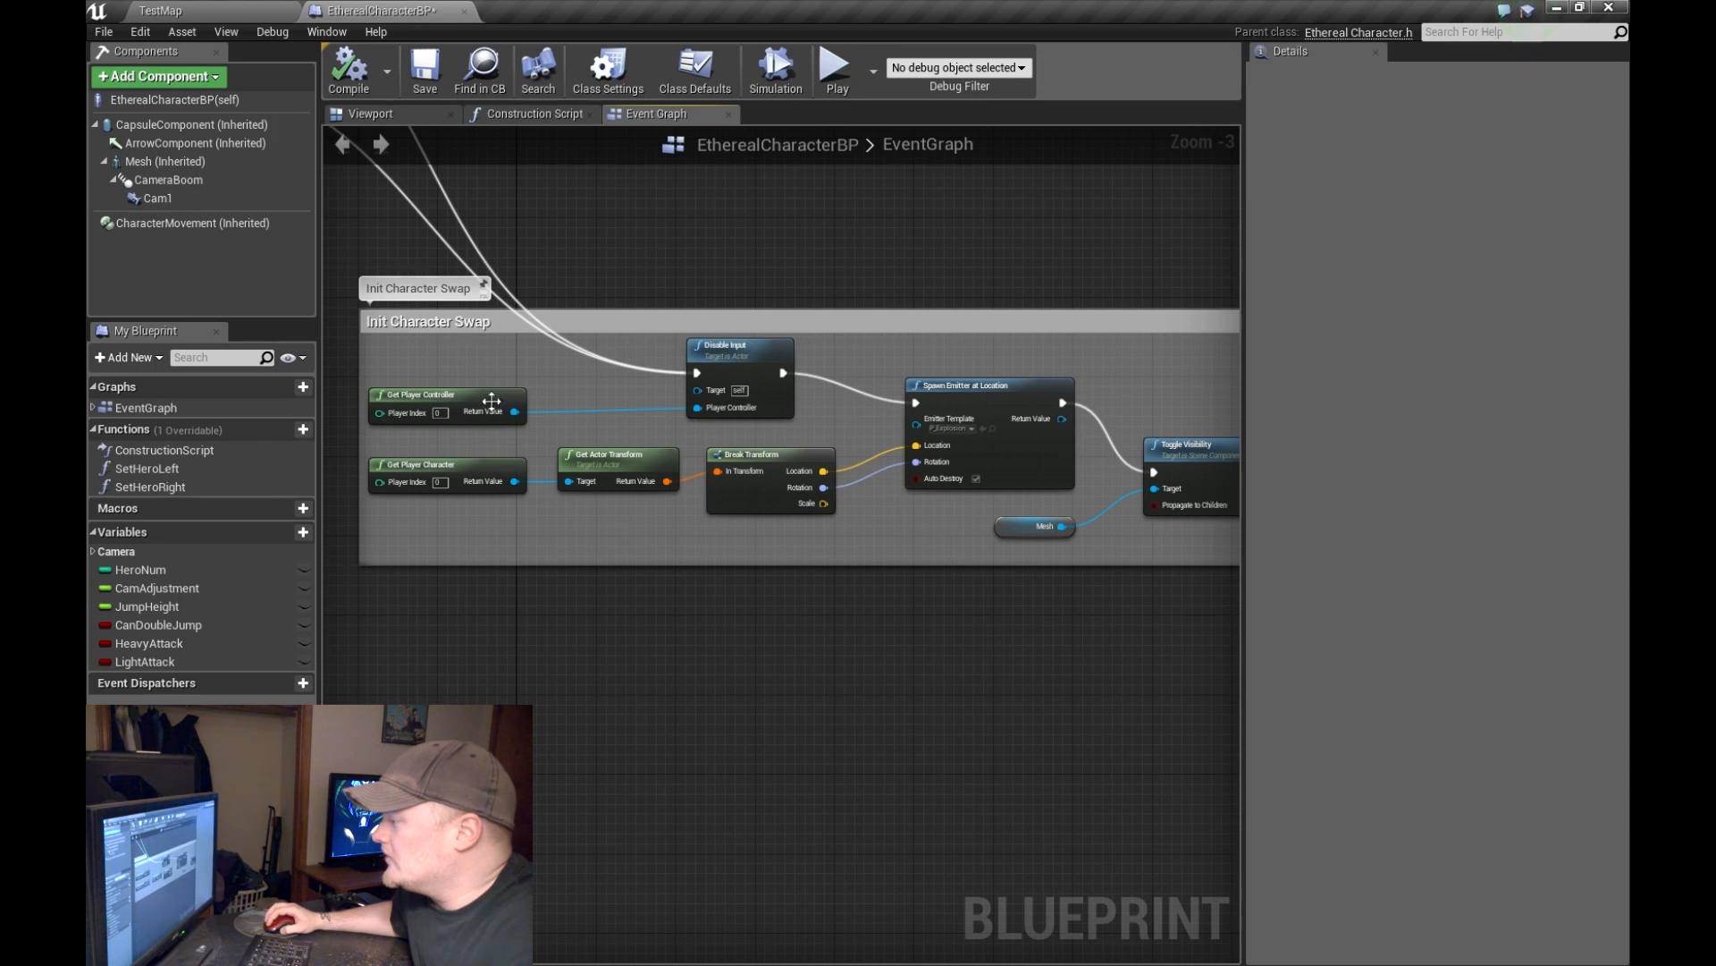
pyautogui.click(445, 405)
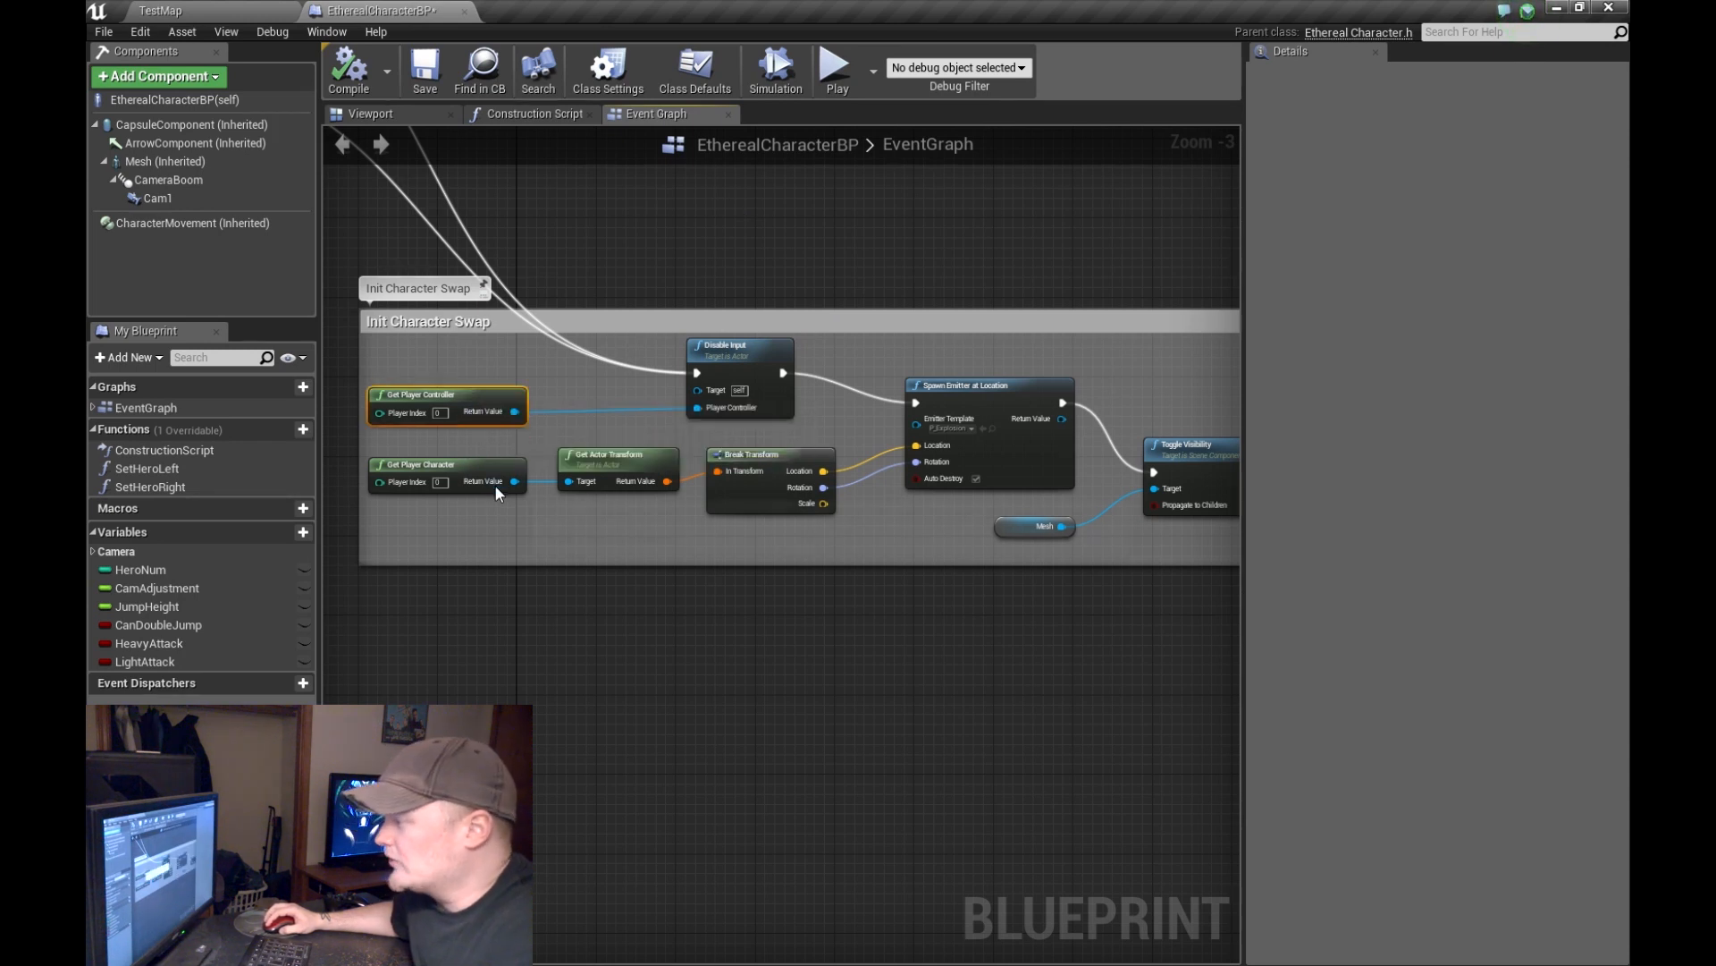
pyautogui.moveTo(502, 456)
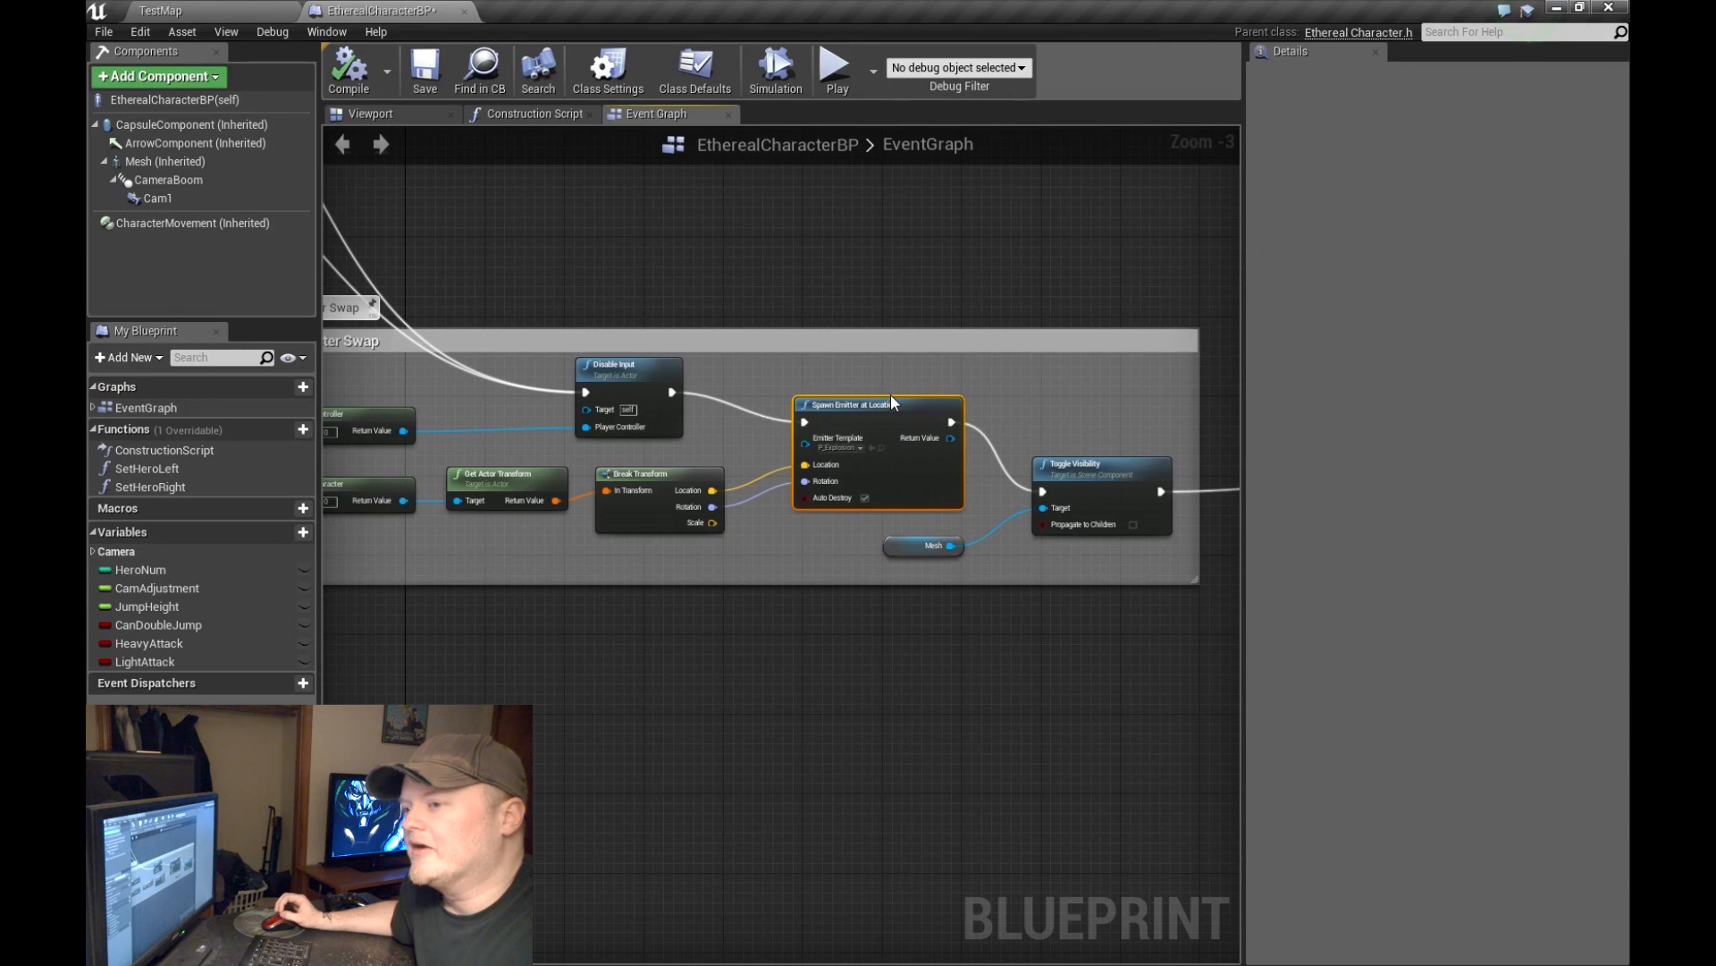
pyautogui.moveTo(835, 68)
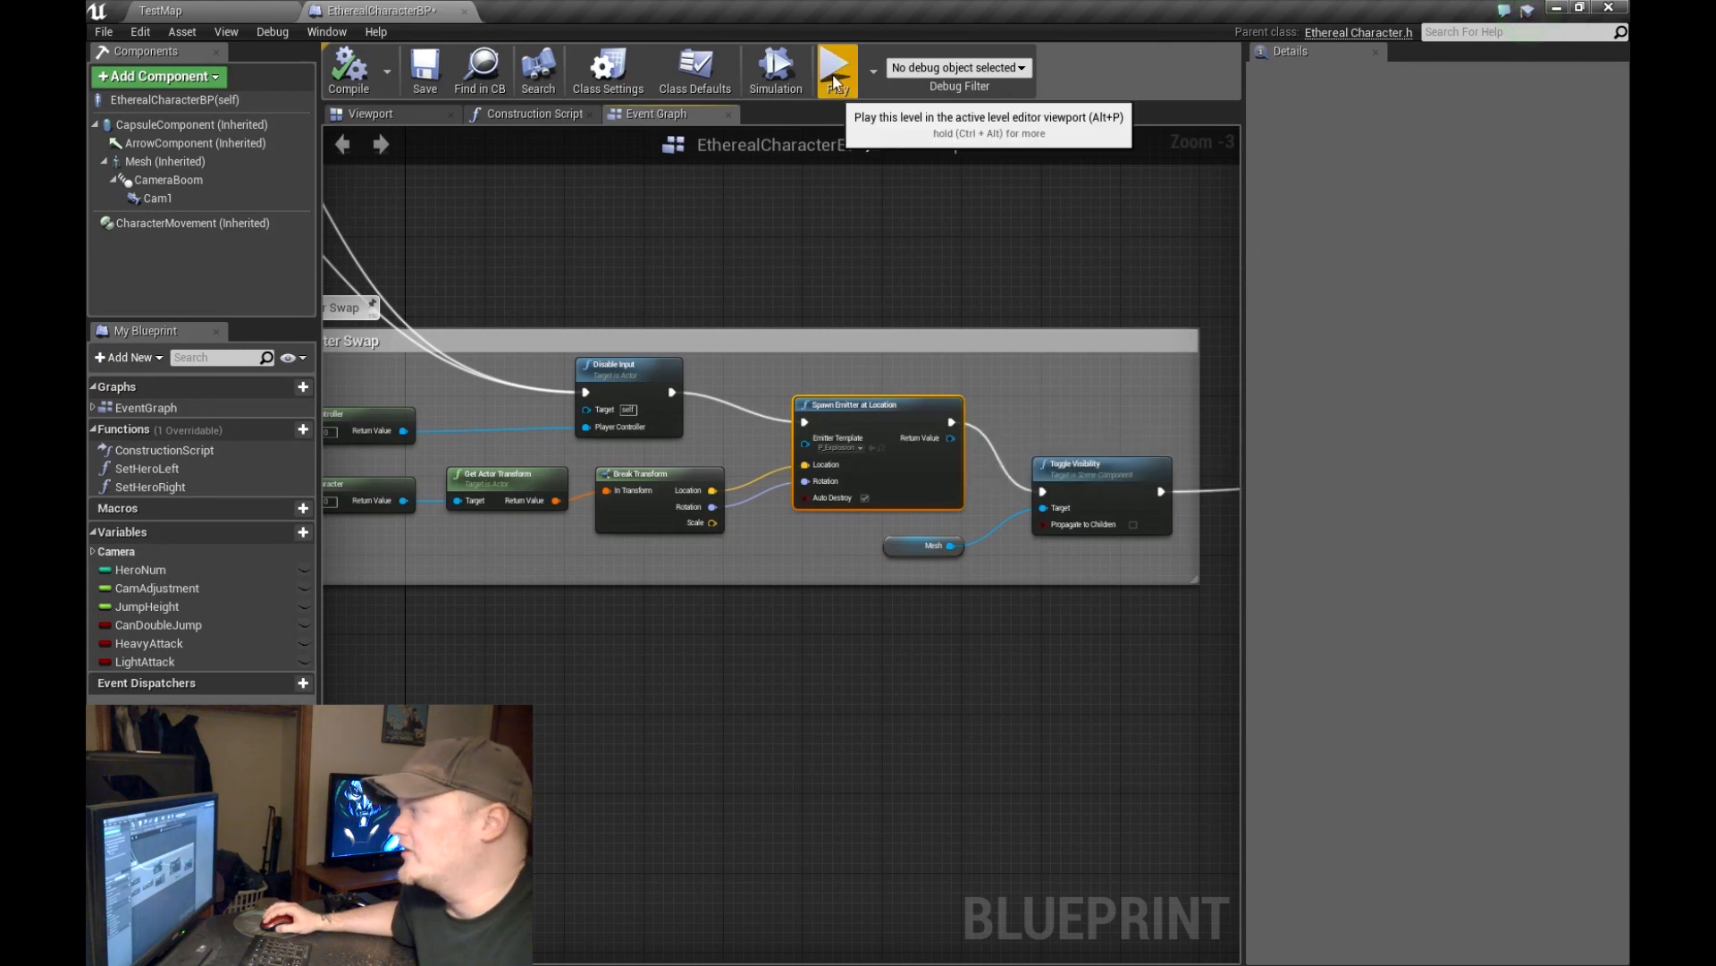
pyautogui.moveTo(678, 497)
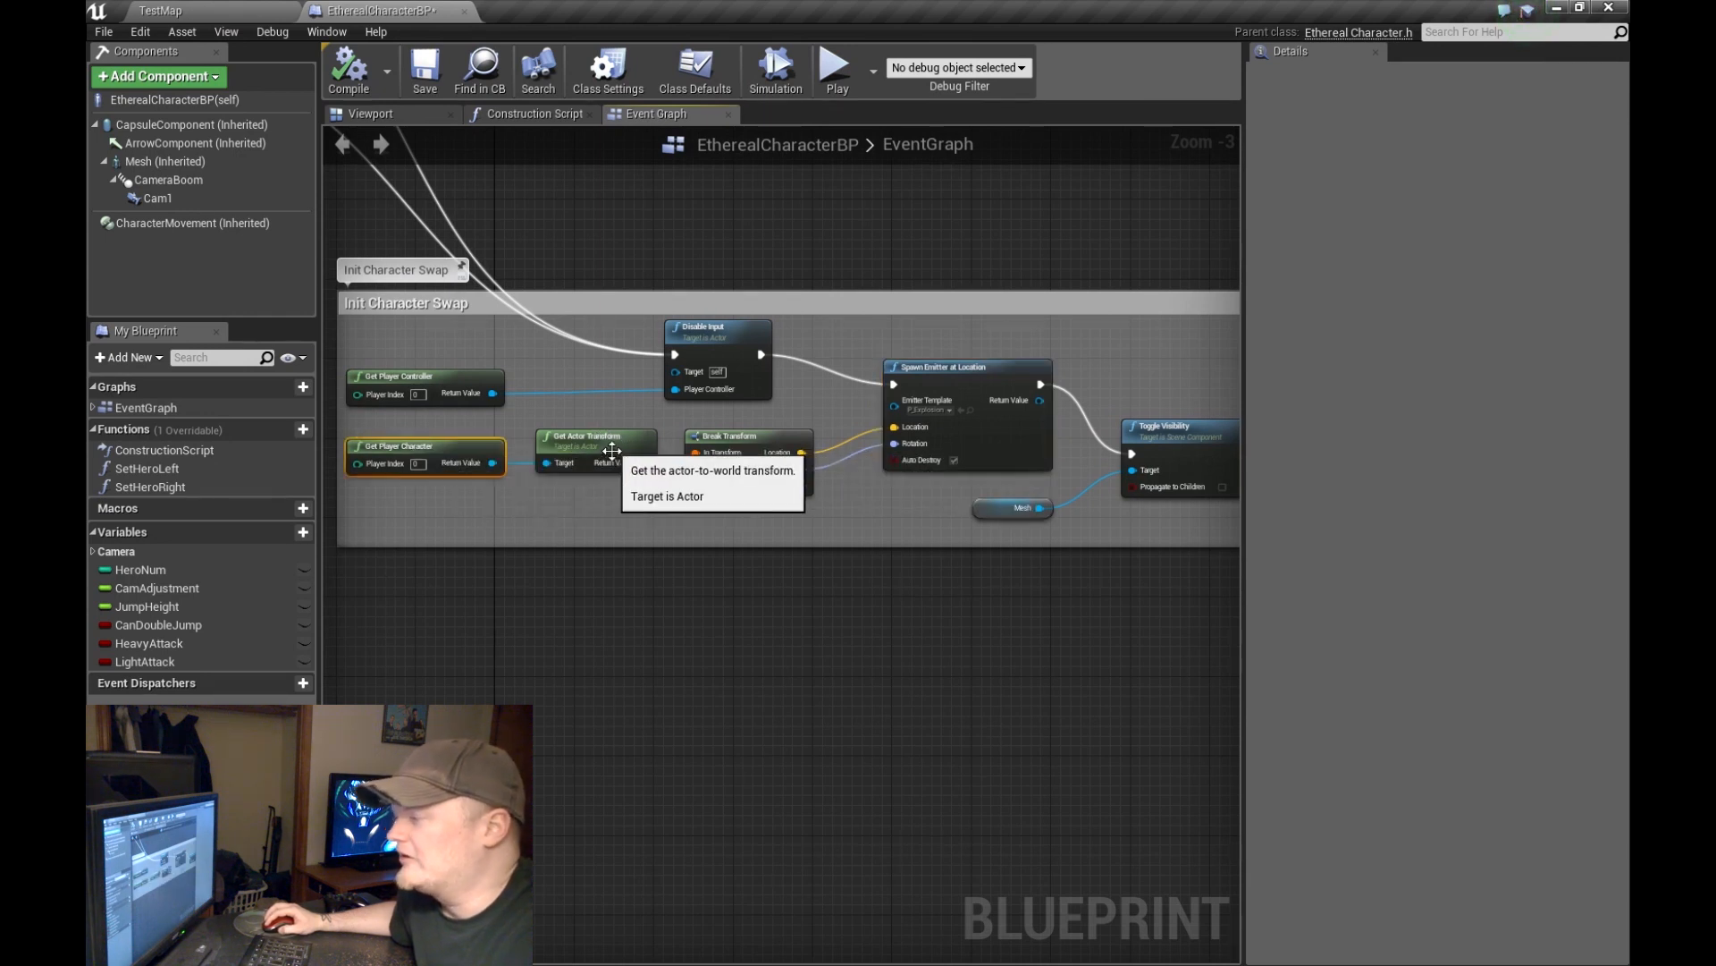
pyautogui.moveTo(750, 475)
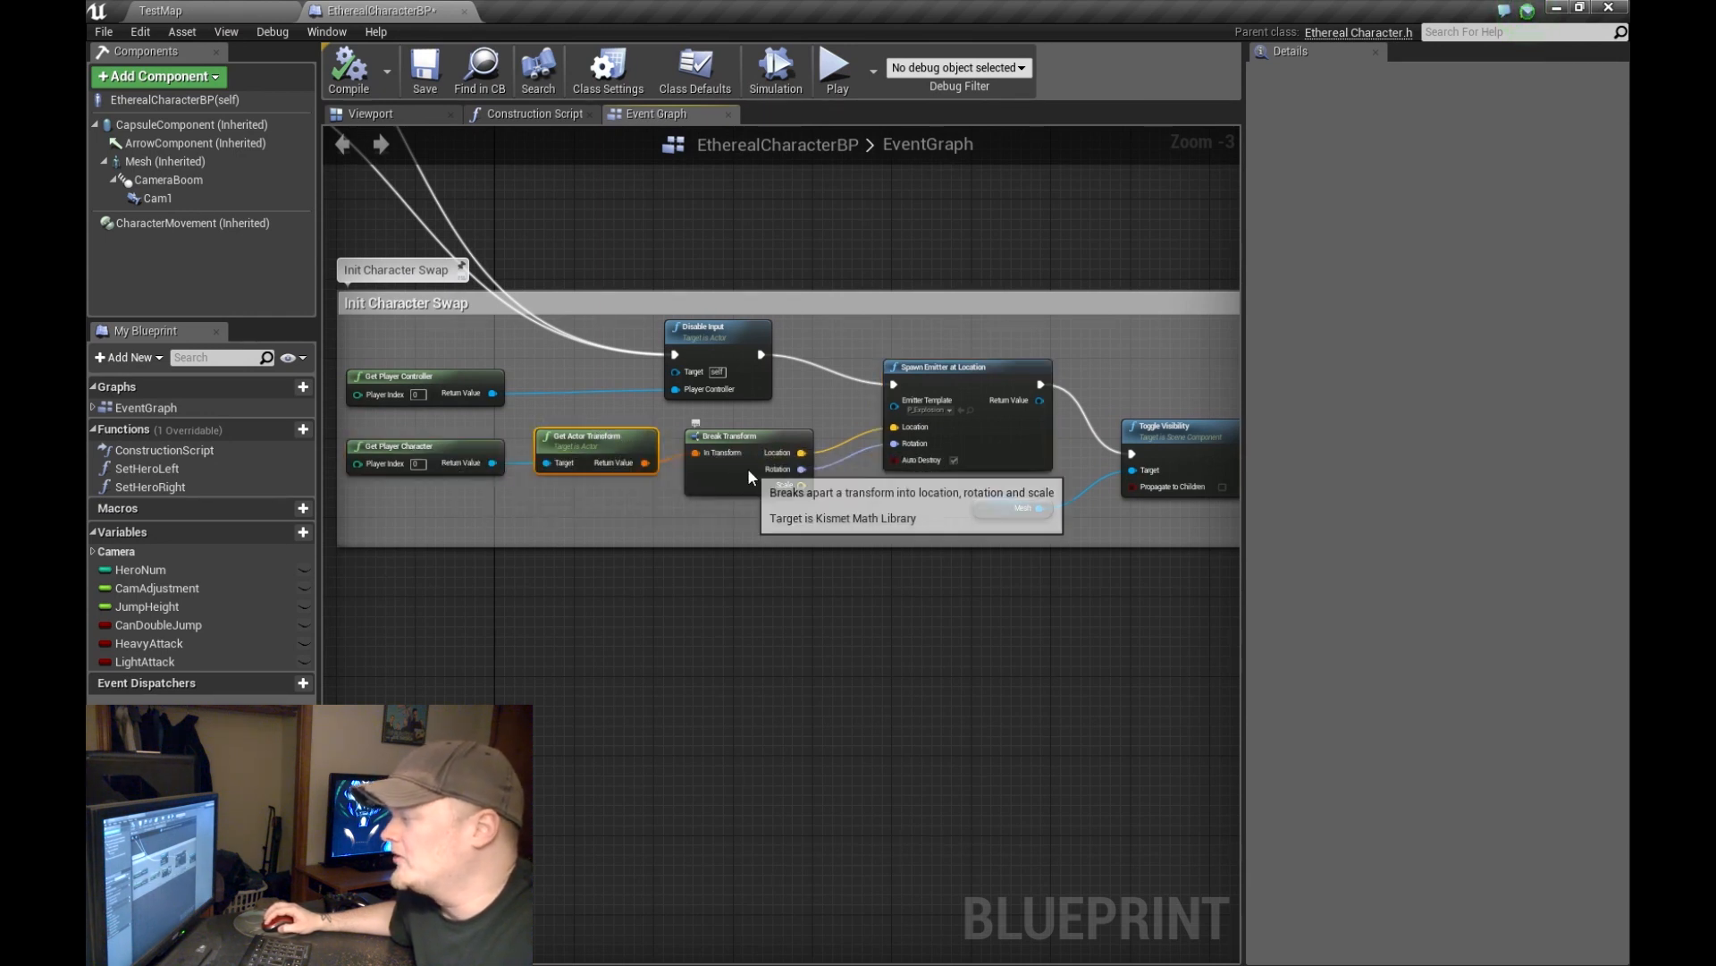
pyautogui.moveTo(977, 366)
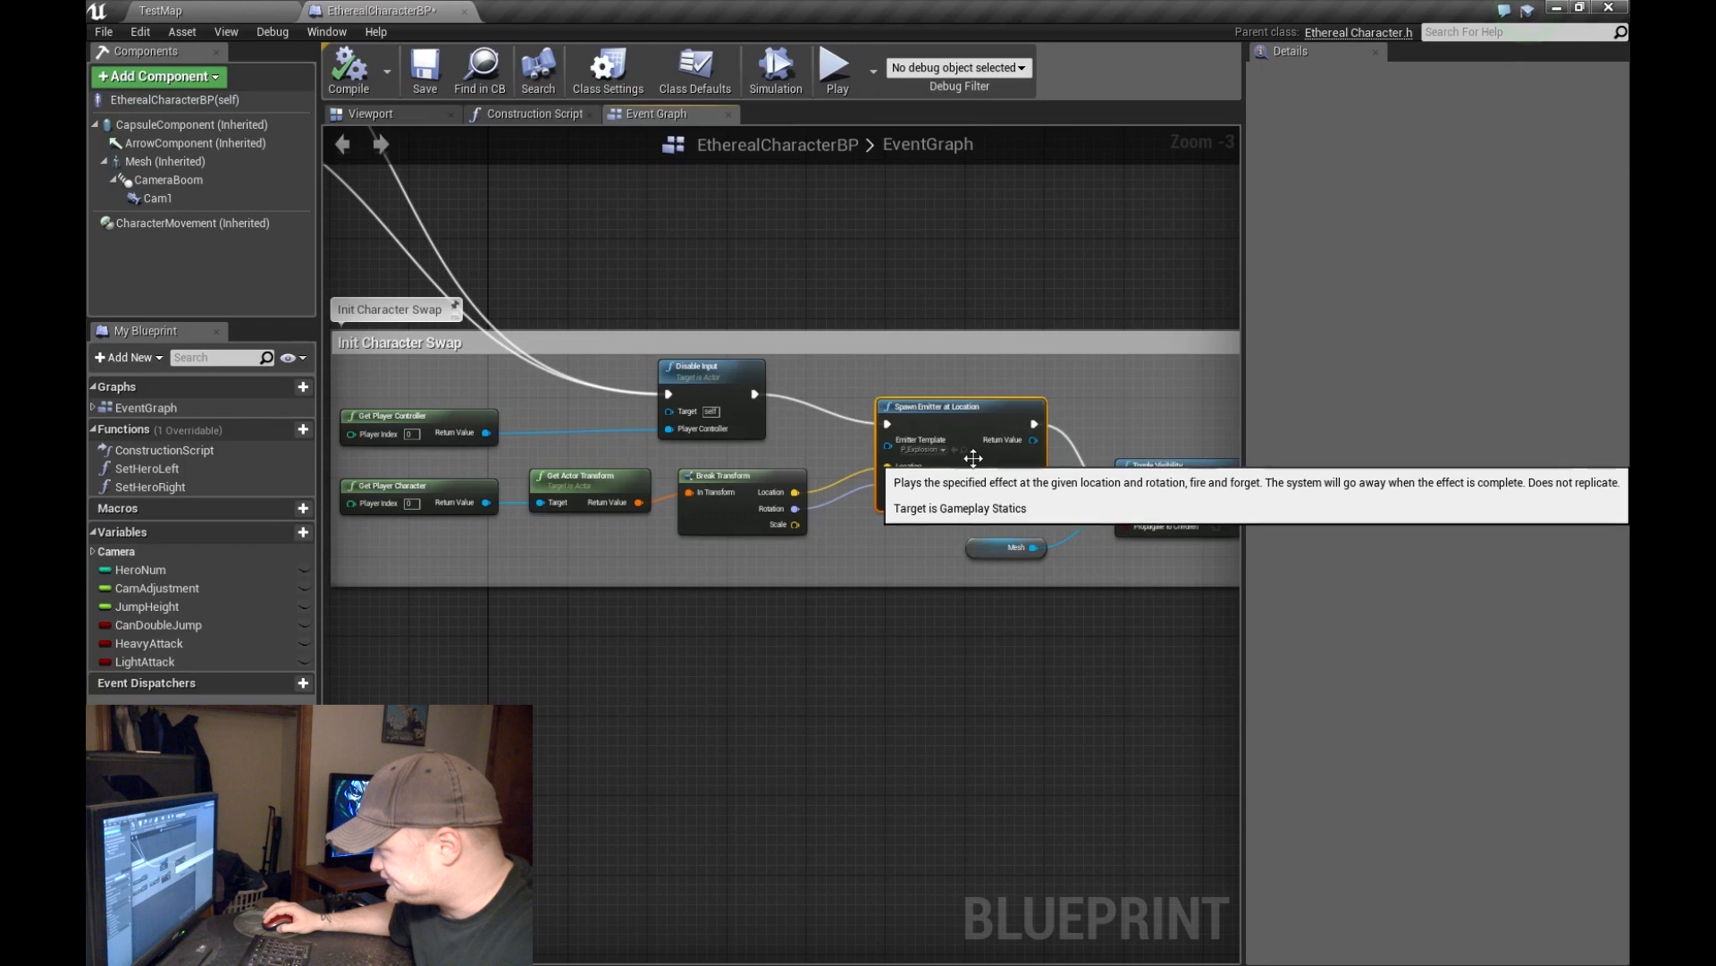
pyautogui.moveTo(939, 448)
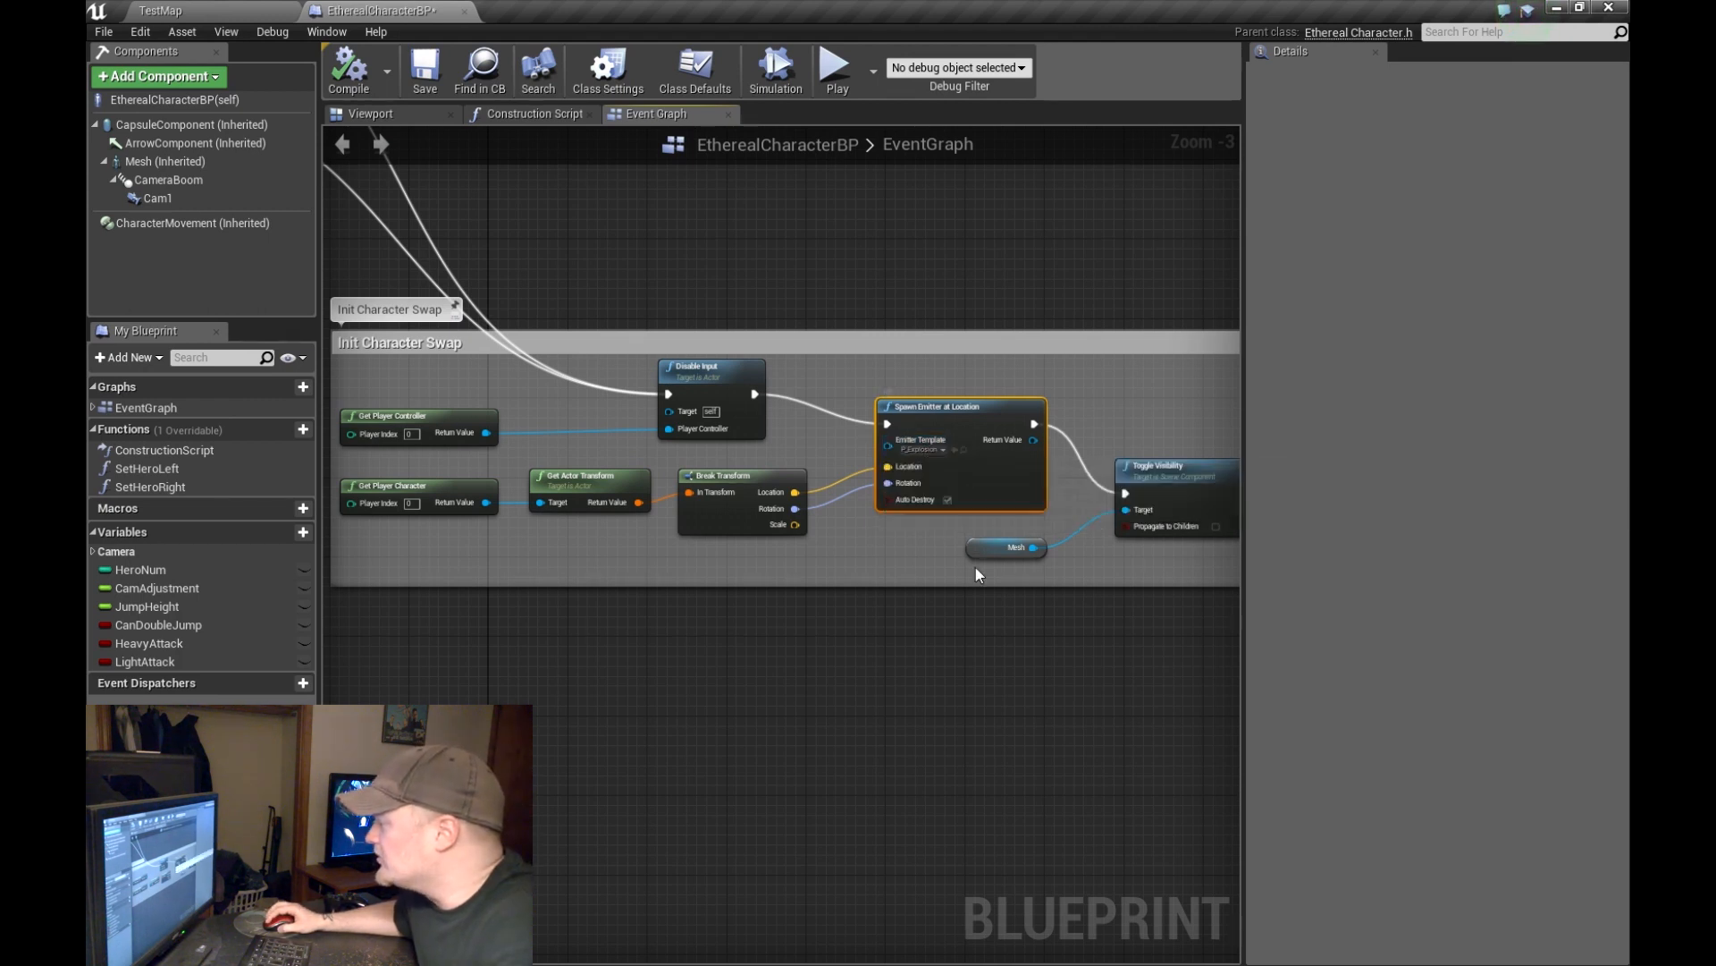
pyautogui.moveTo(950, 503)
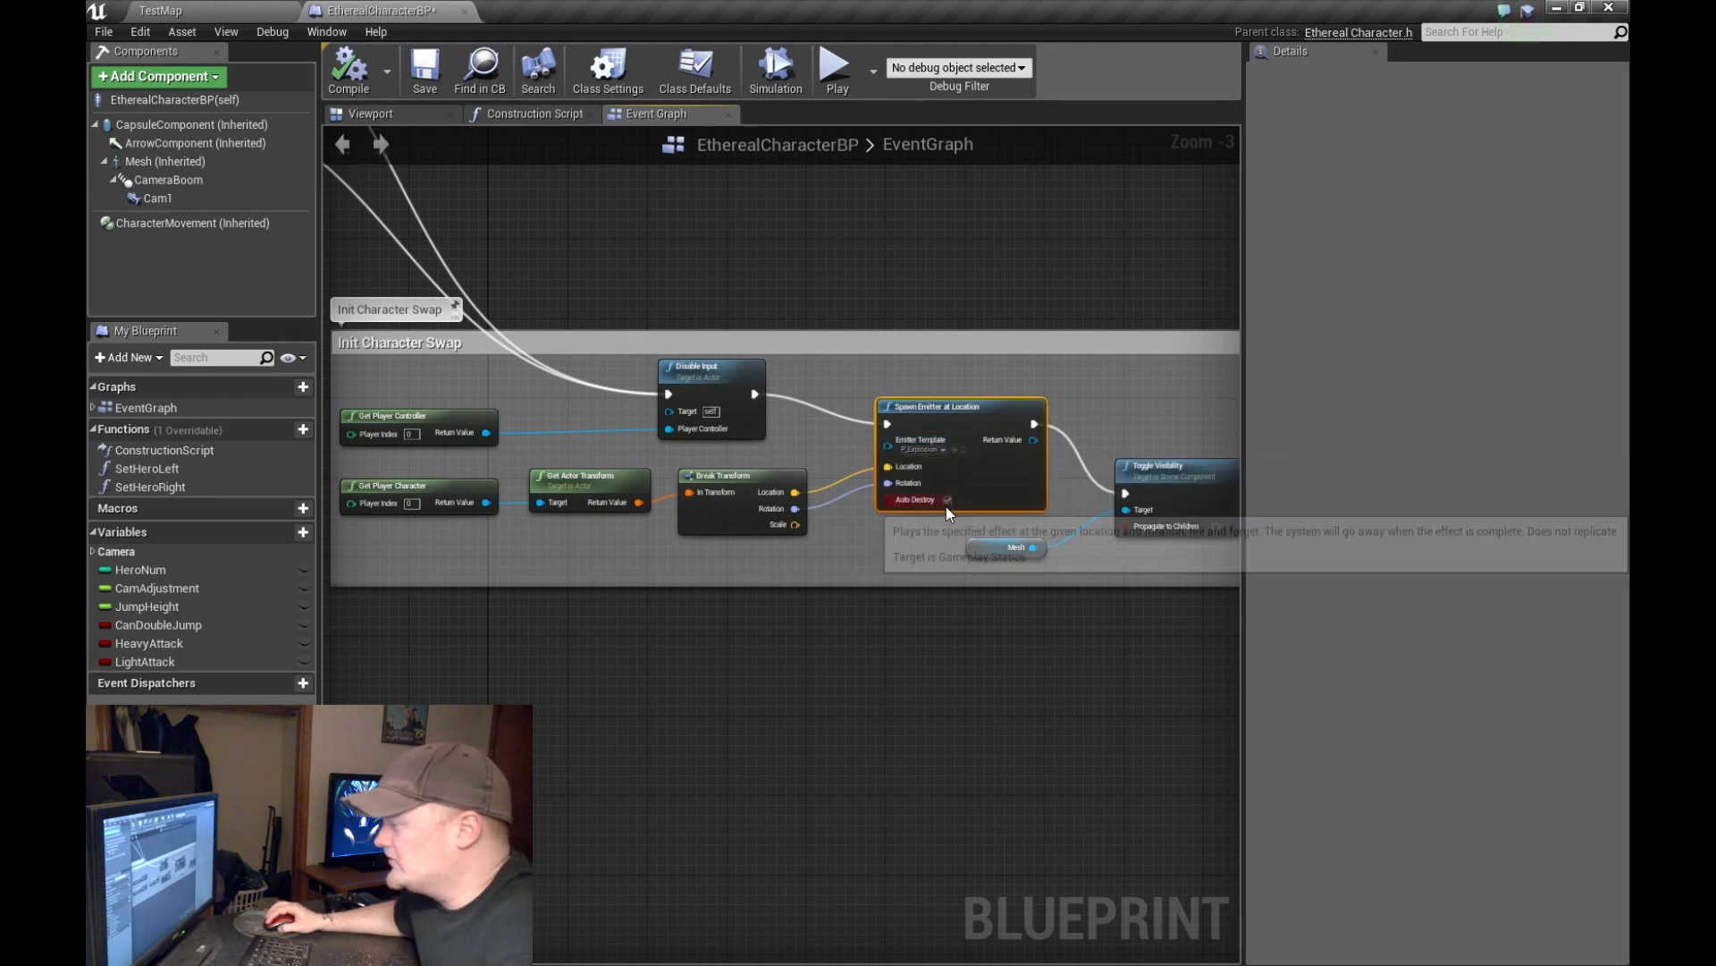
pyautogui.moveTo(947, 499)
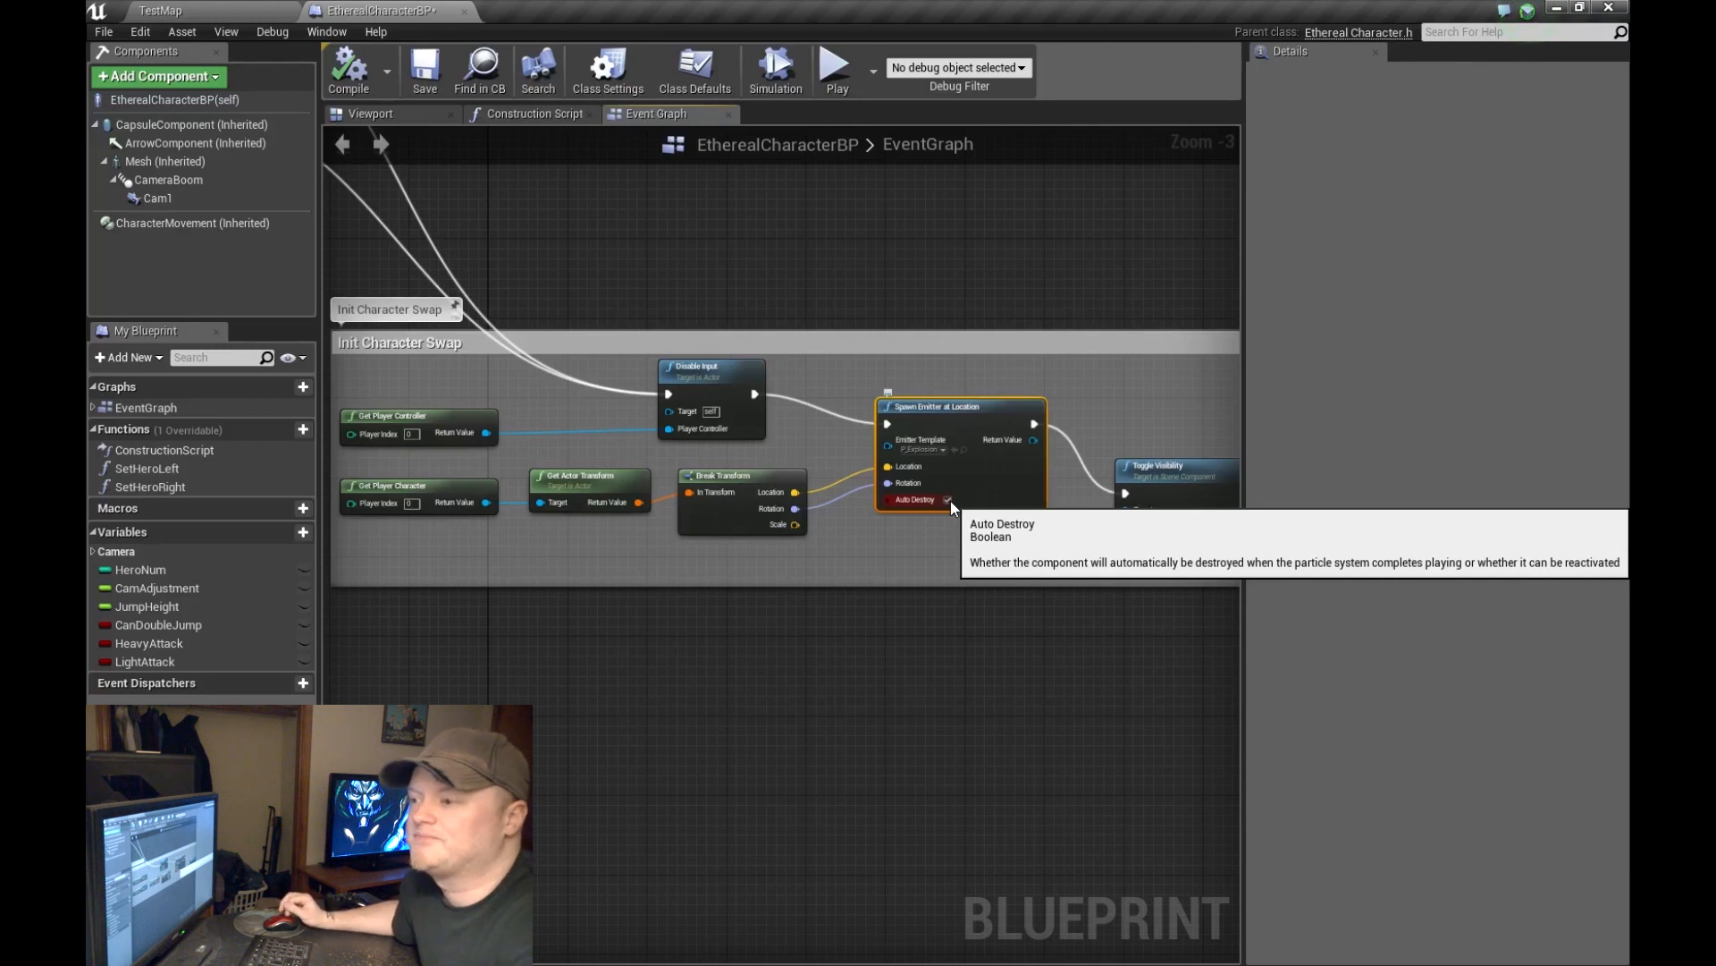
pyautogui.click(946, 499)
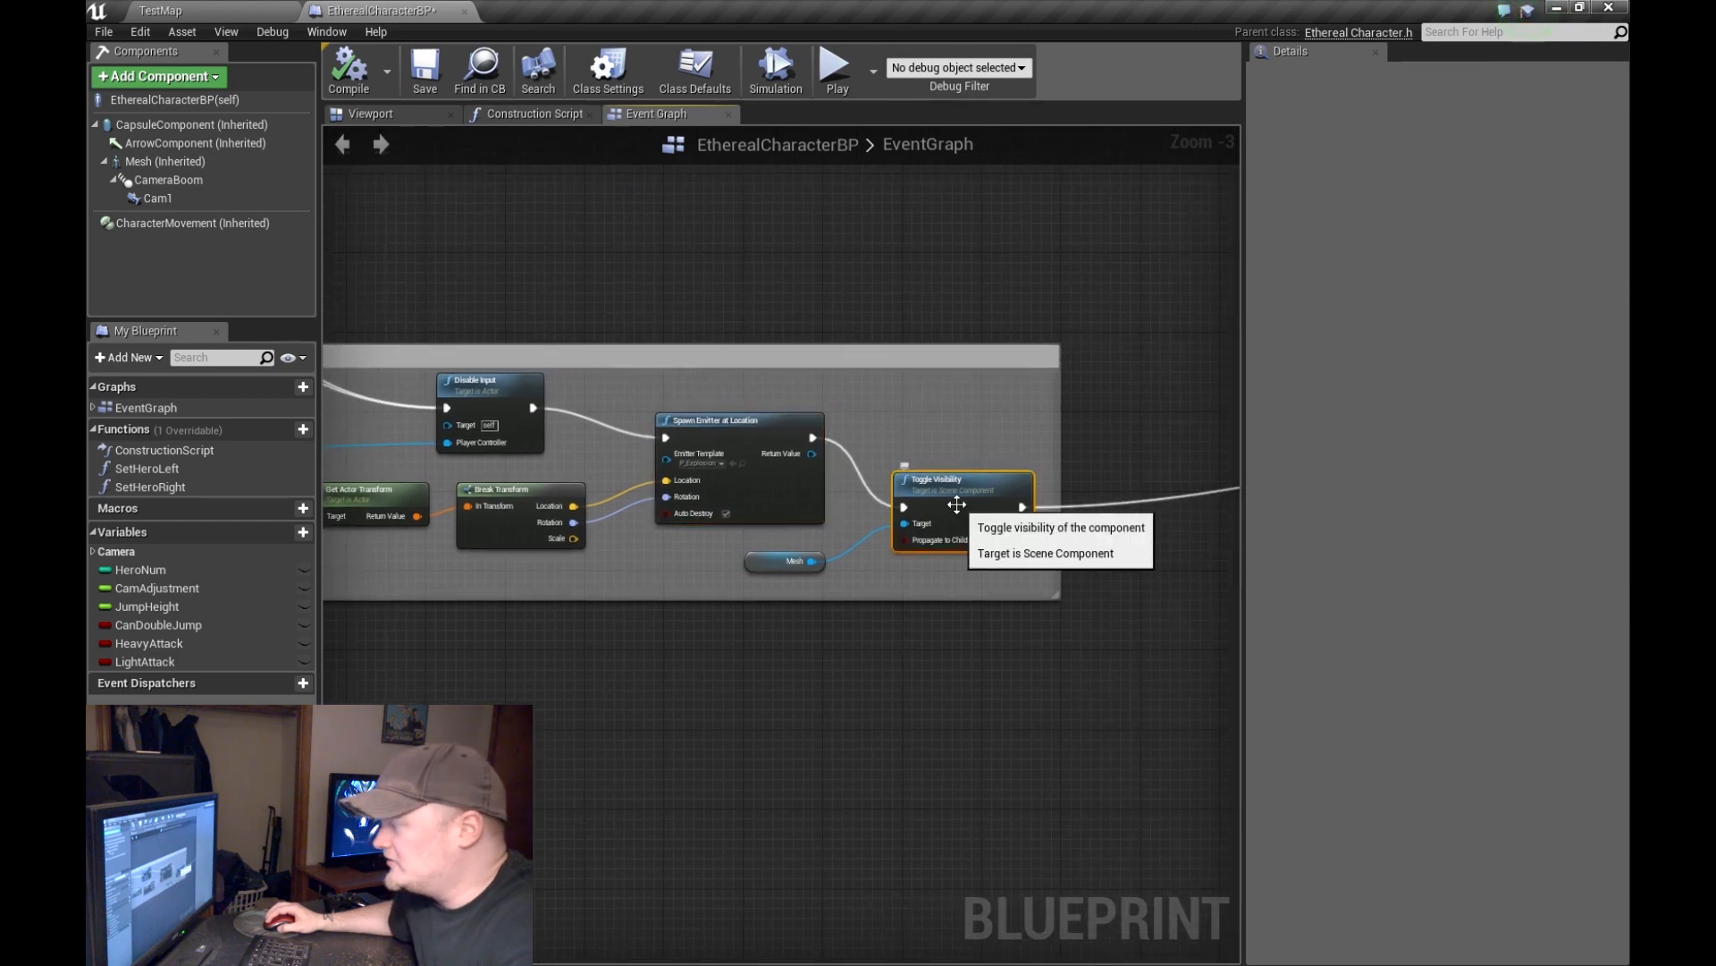
pyautogui.moveTo(940, 523)
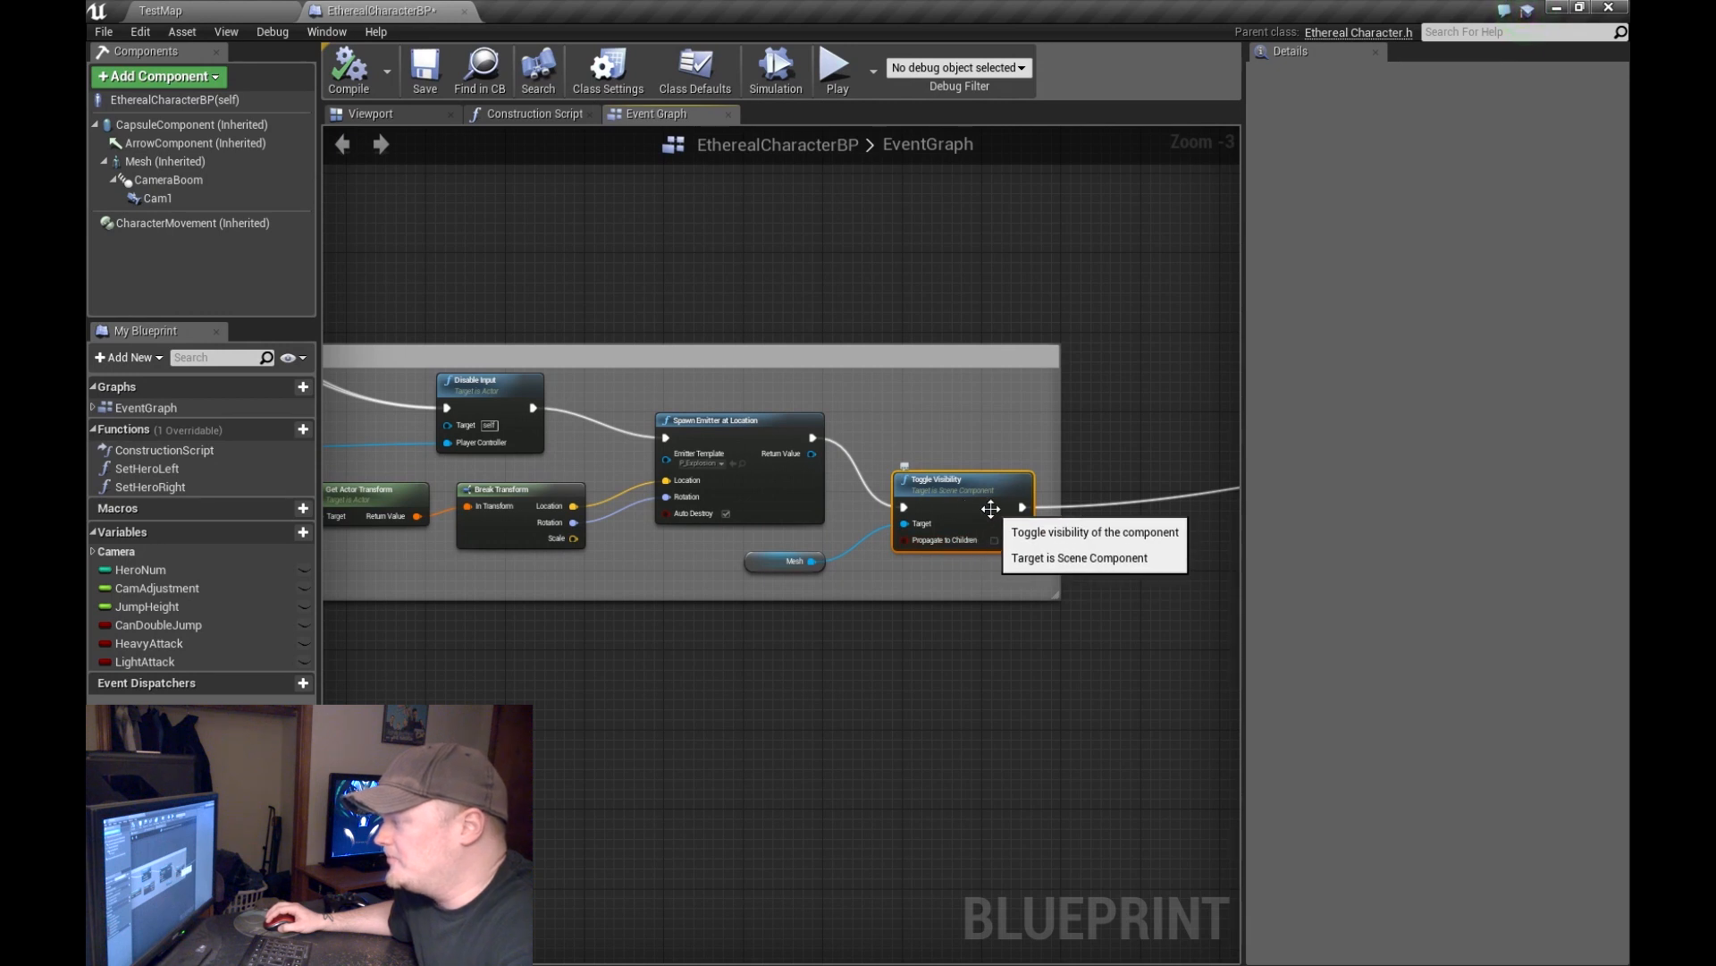
pyautogui.moveTo(784, 568)
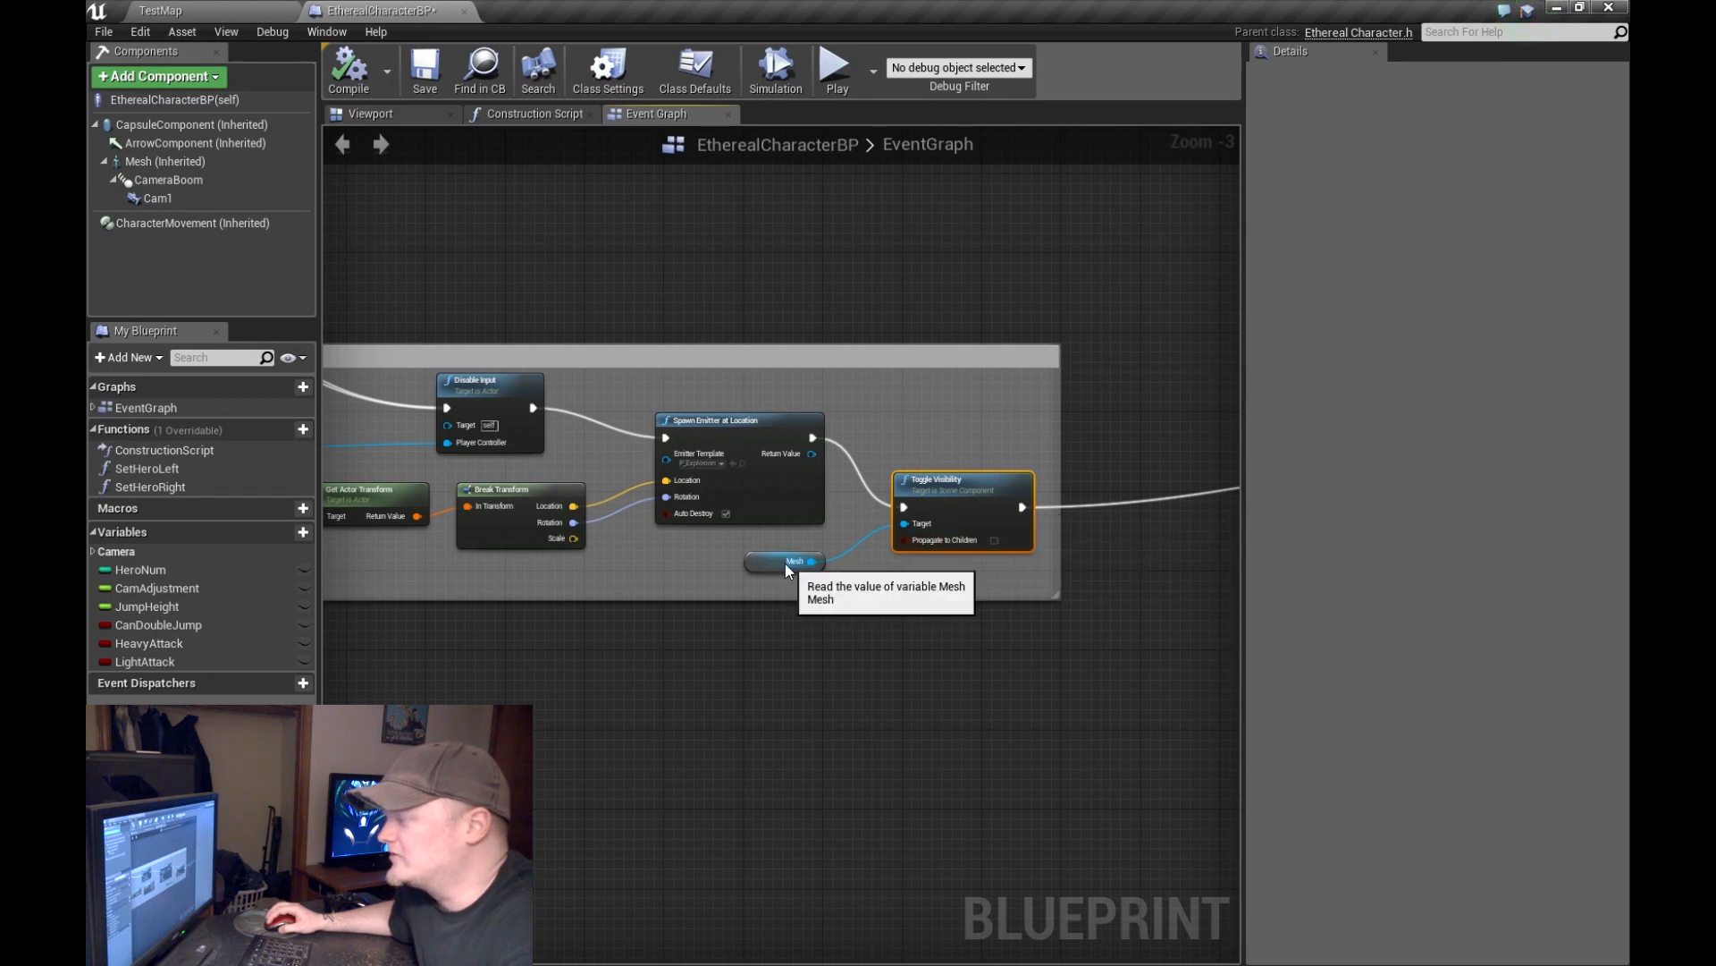
pyautogui.click(783, 562)
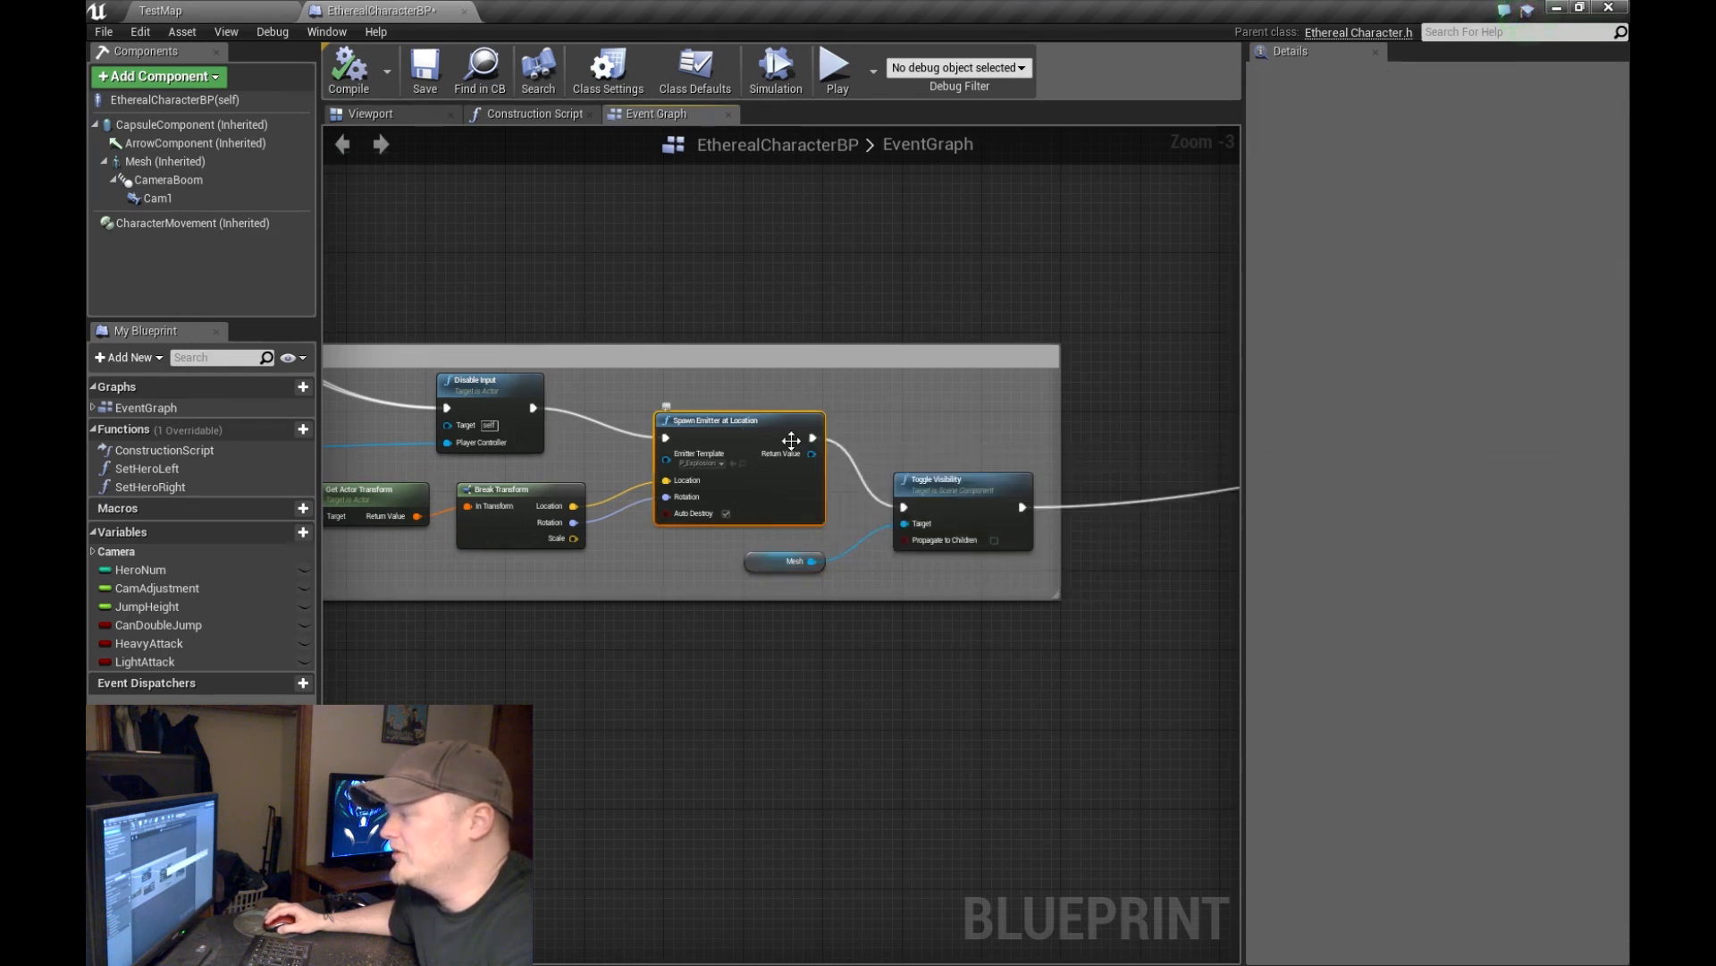
pyautogui.moveTo(863, 459)
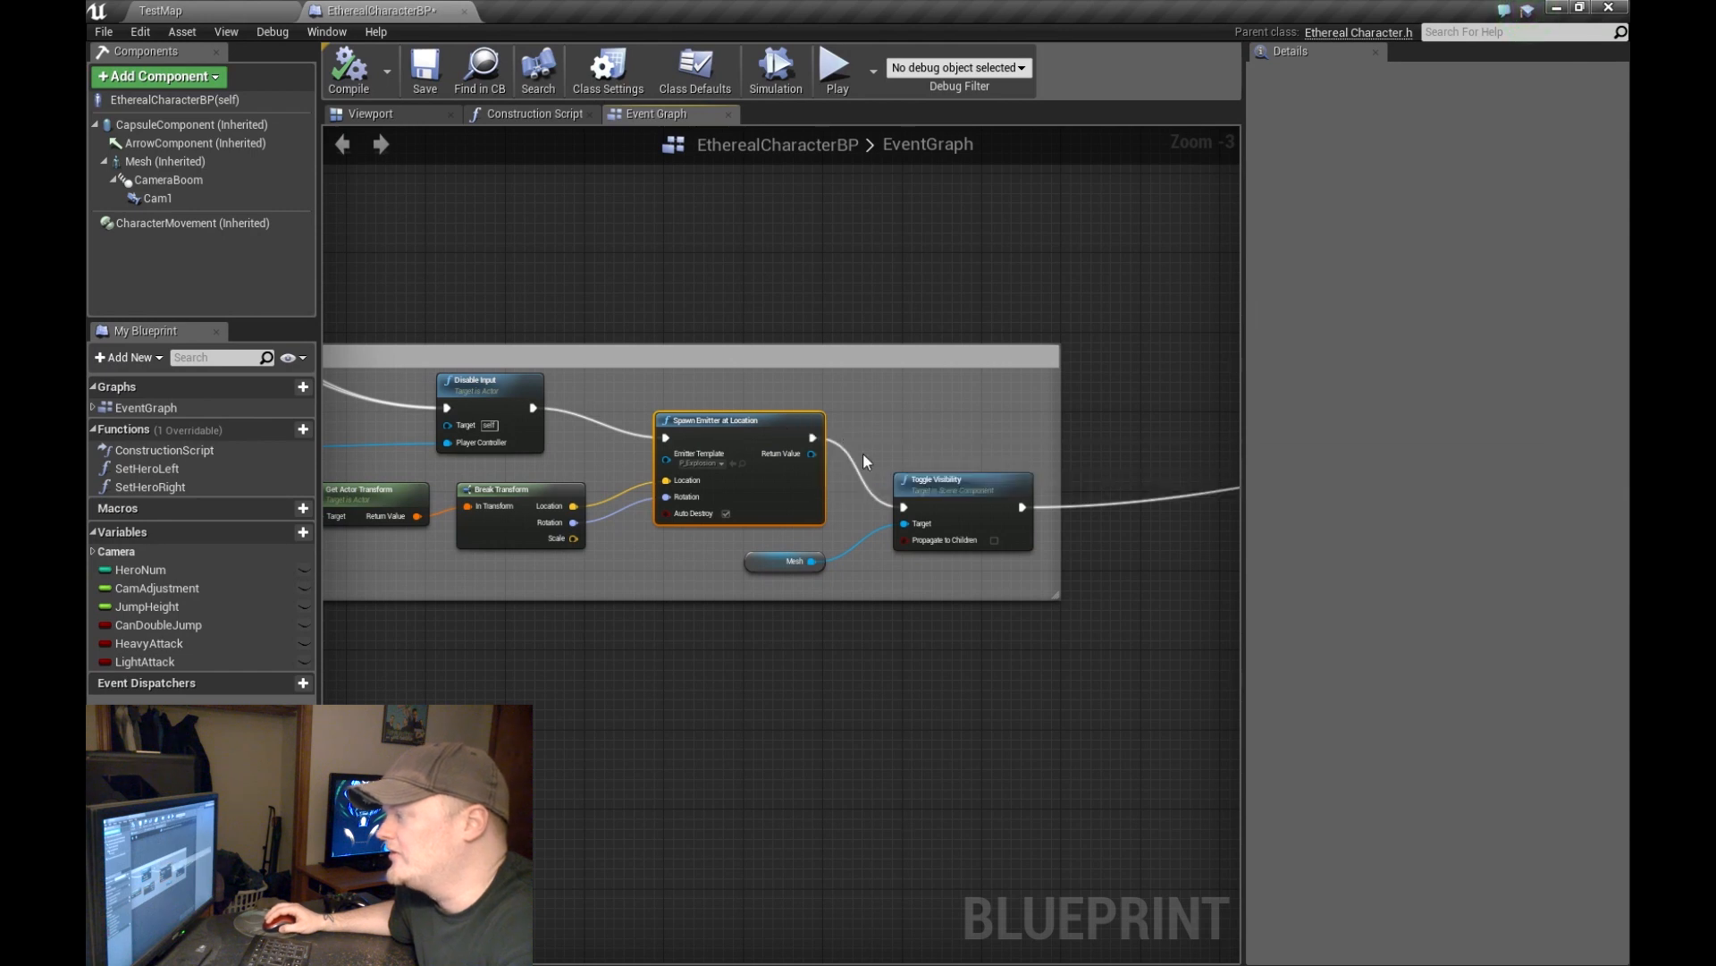
pyautogui.moveTo(202, 5)
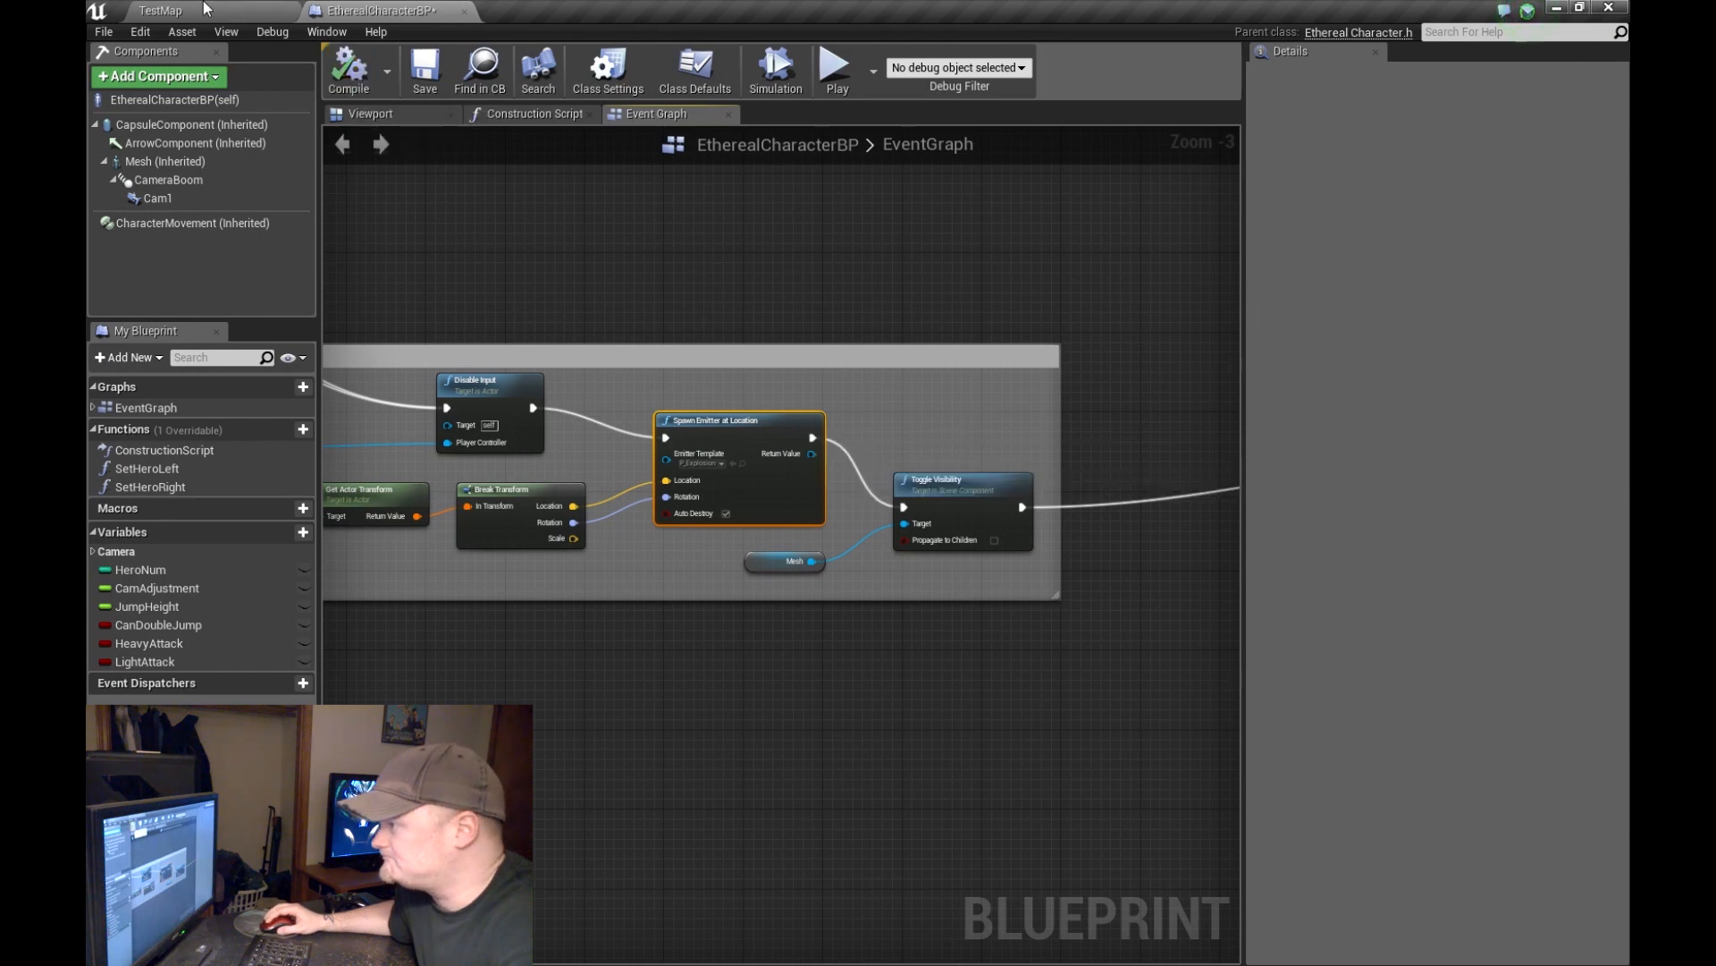
# Step: Play the TestMap level to watch the Ethereal character swap, then stop the session
pyautogui.click(161, 10)
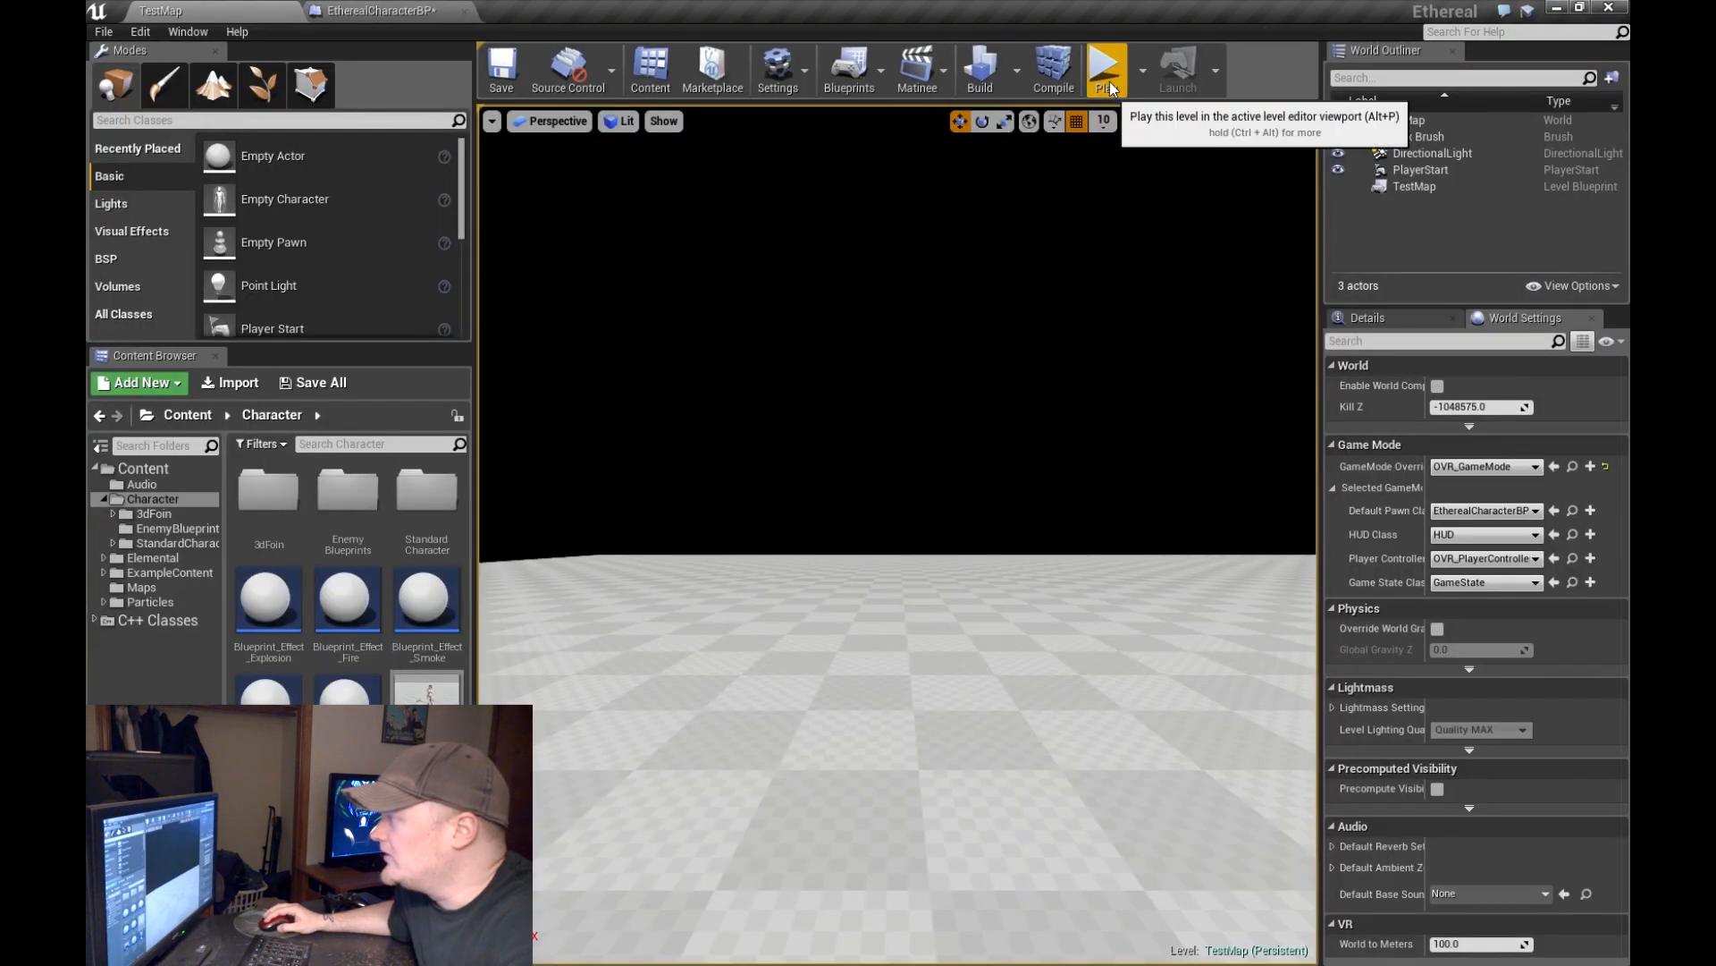
pyautogui.click(1105, 67)
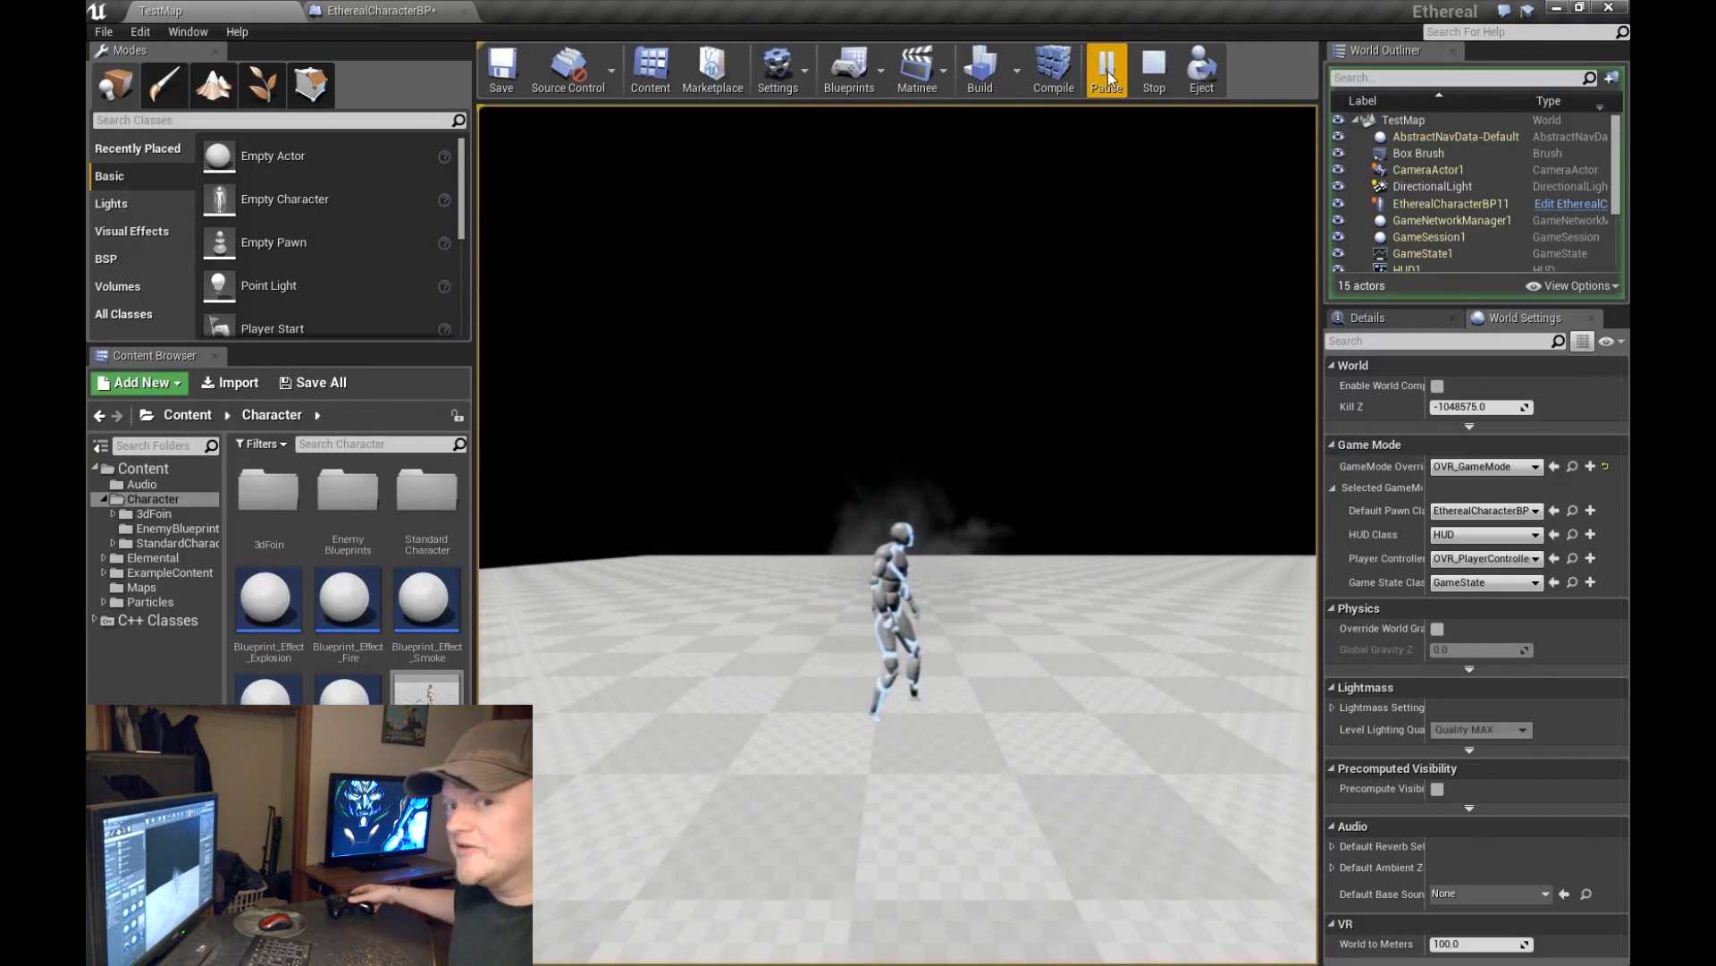
pyautogui.moveTo(1154, 69)
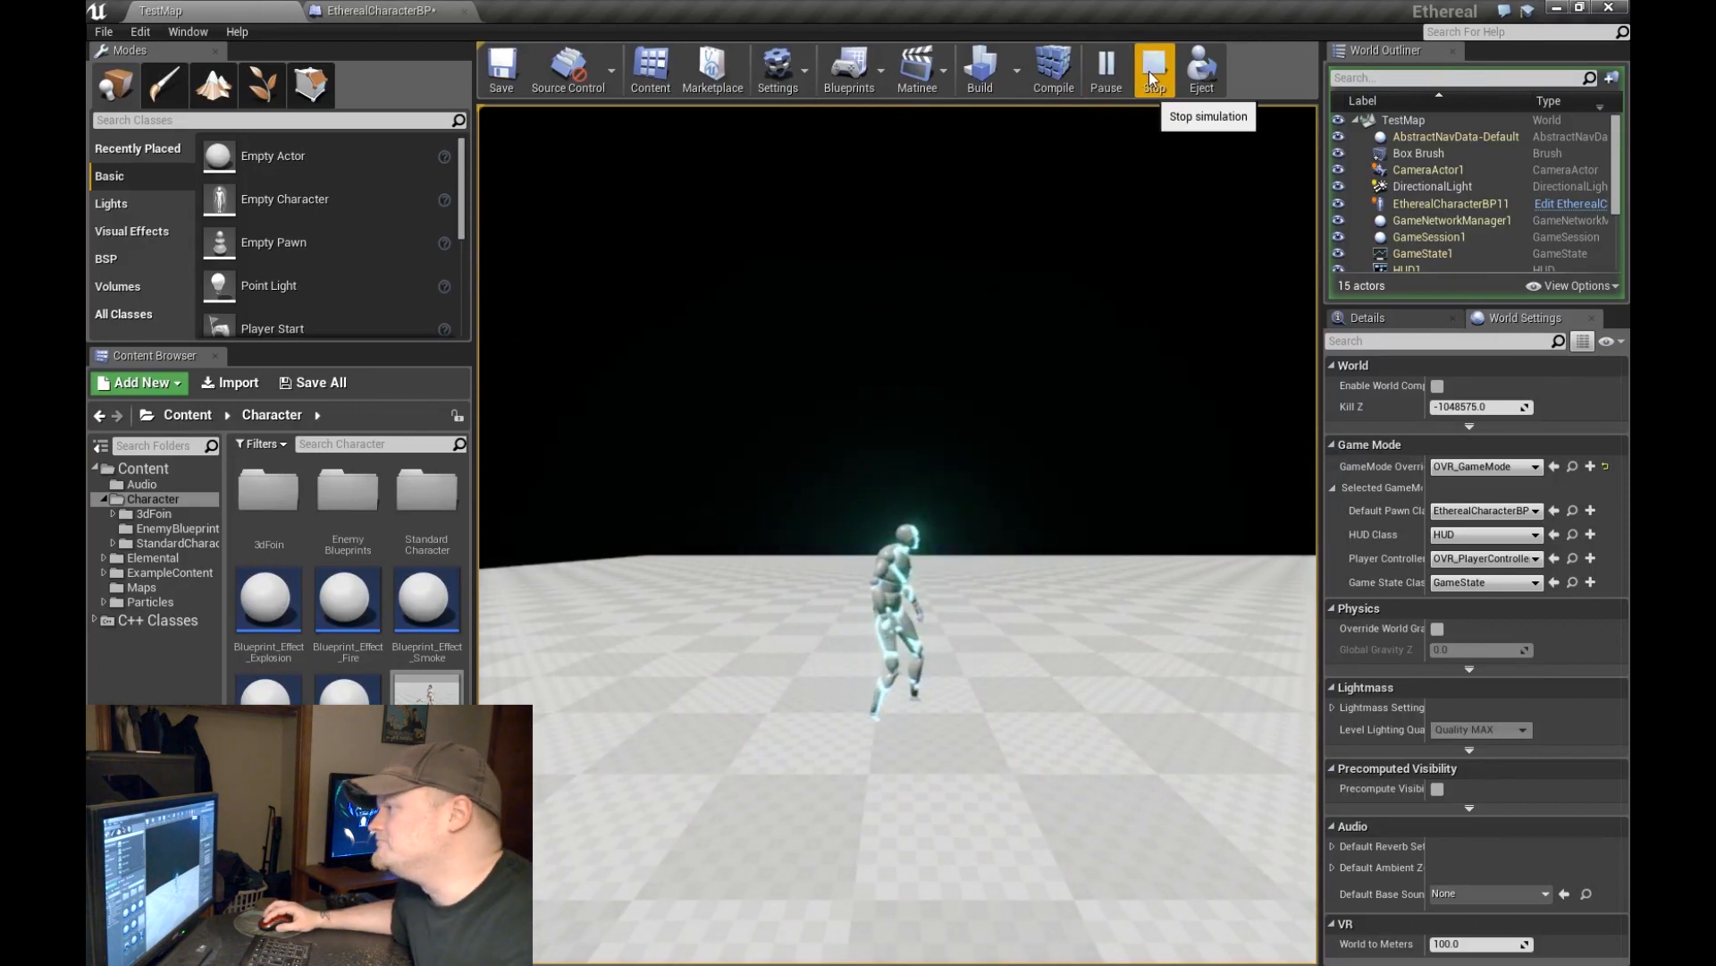
pyautogui.click(1152, 66)
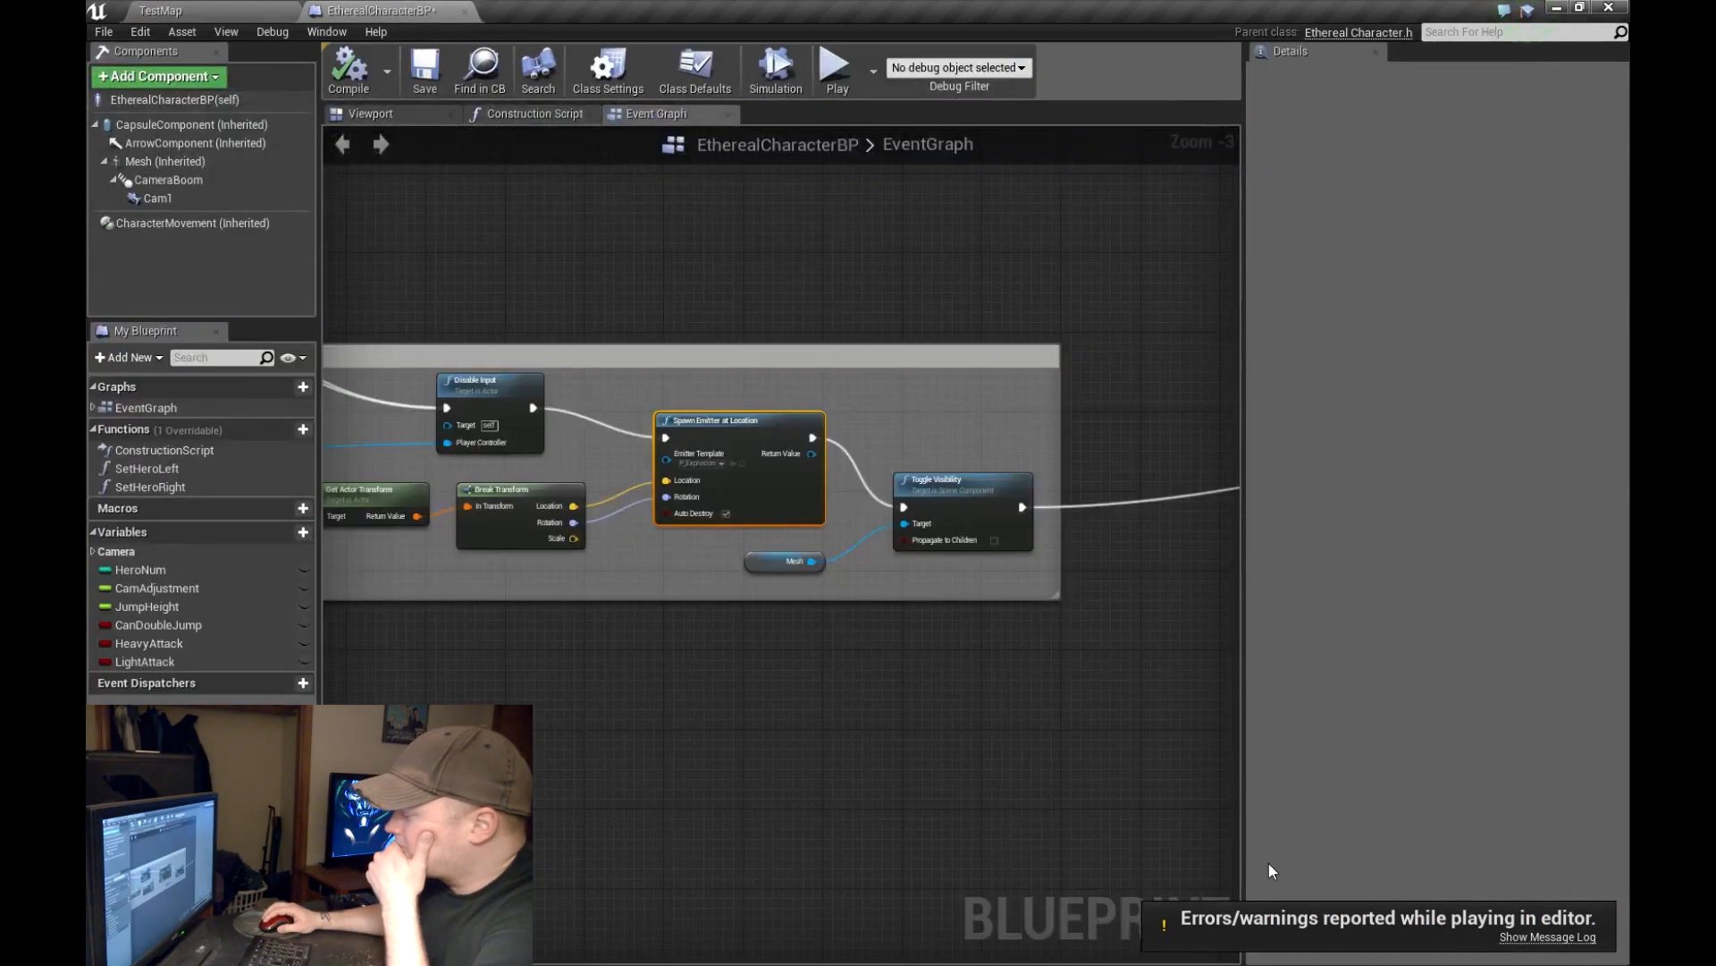
pyautogui.click(1545, 936)
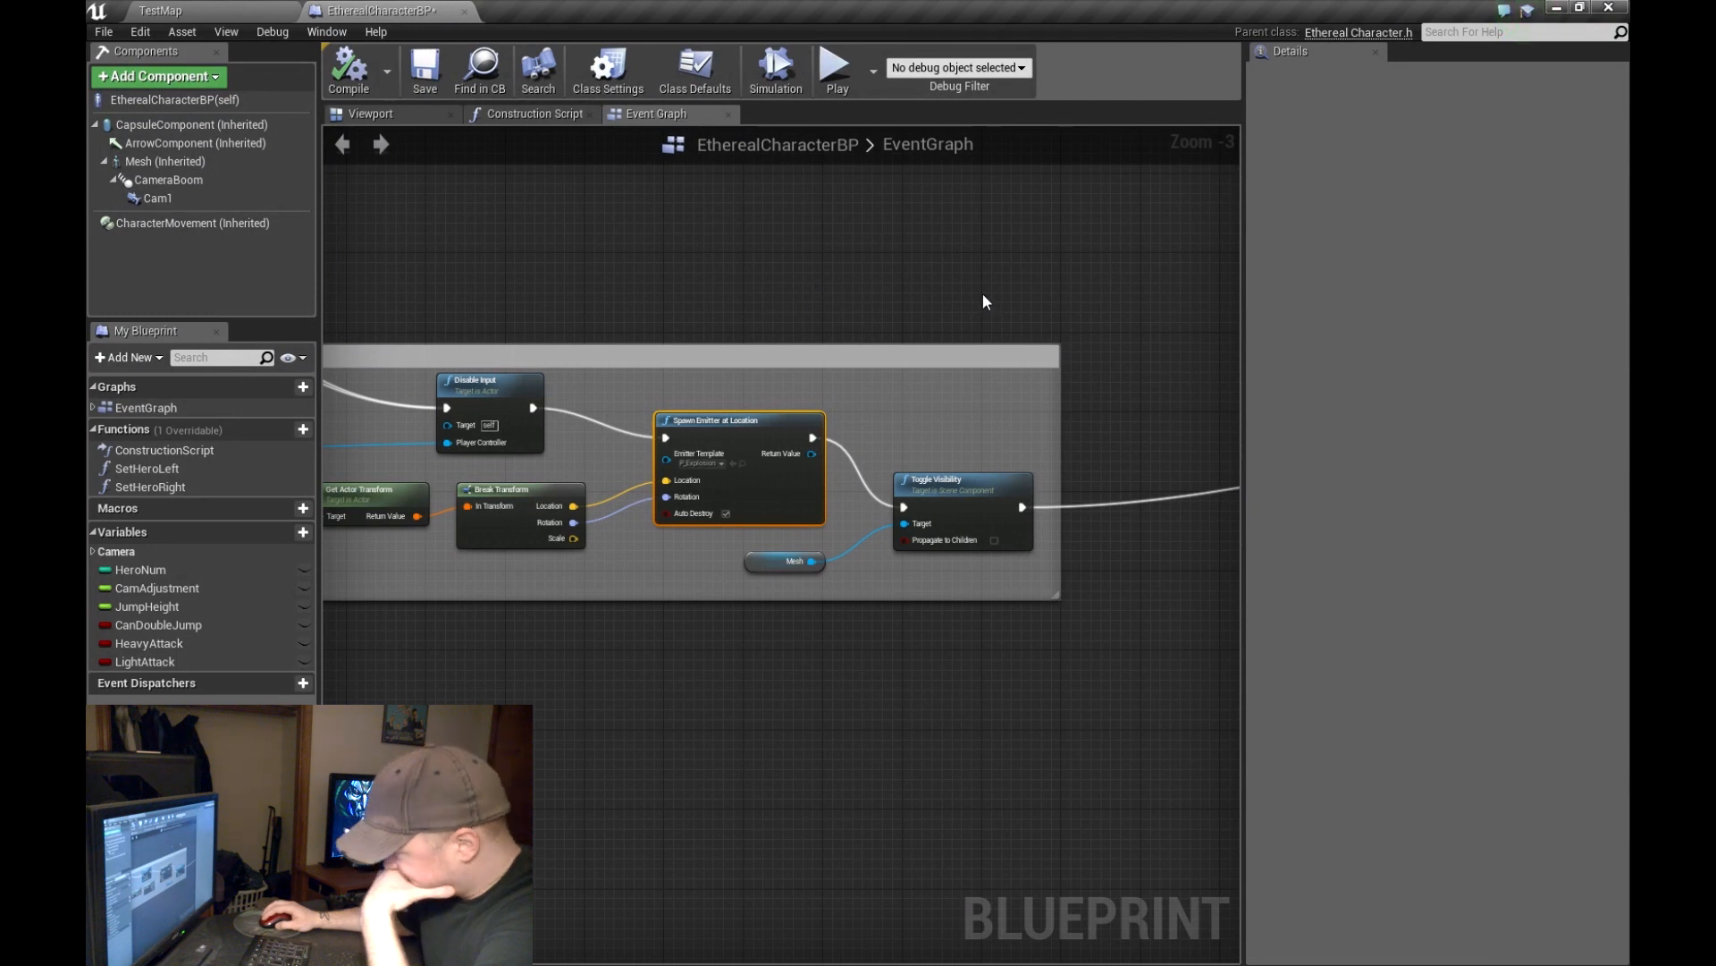
pyautogui.moveTo(942, 502)
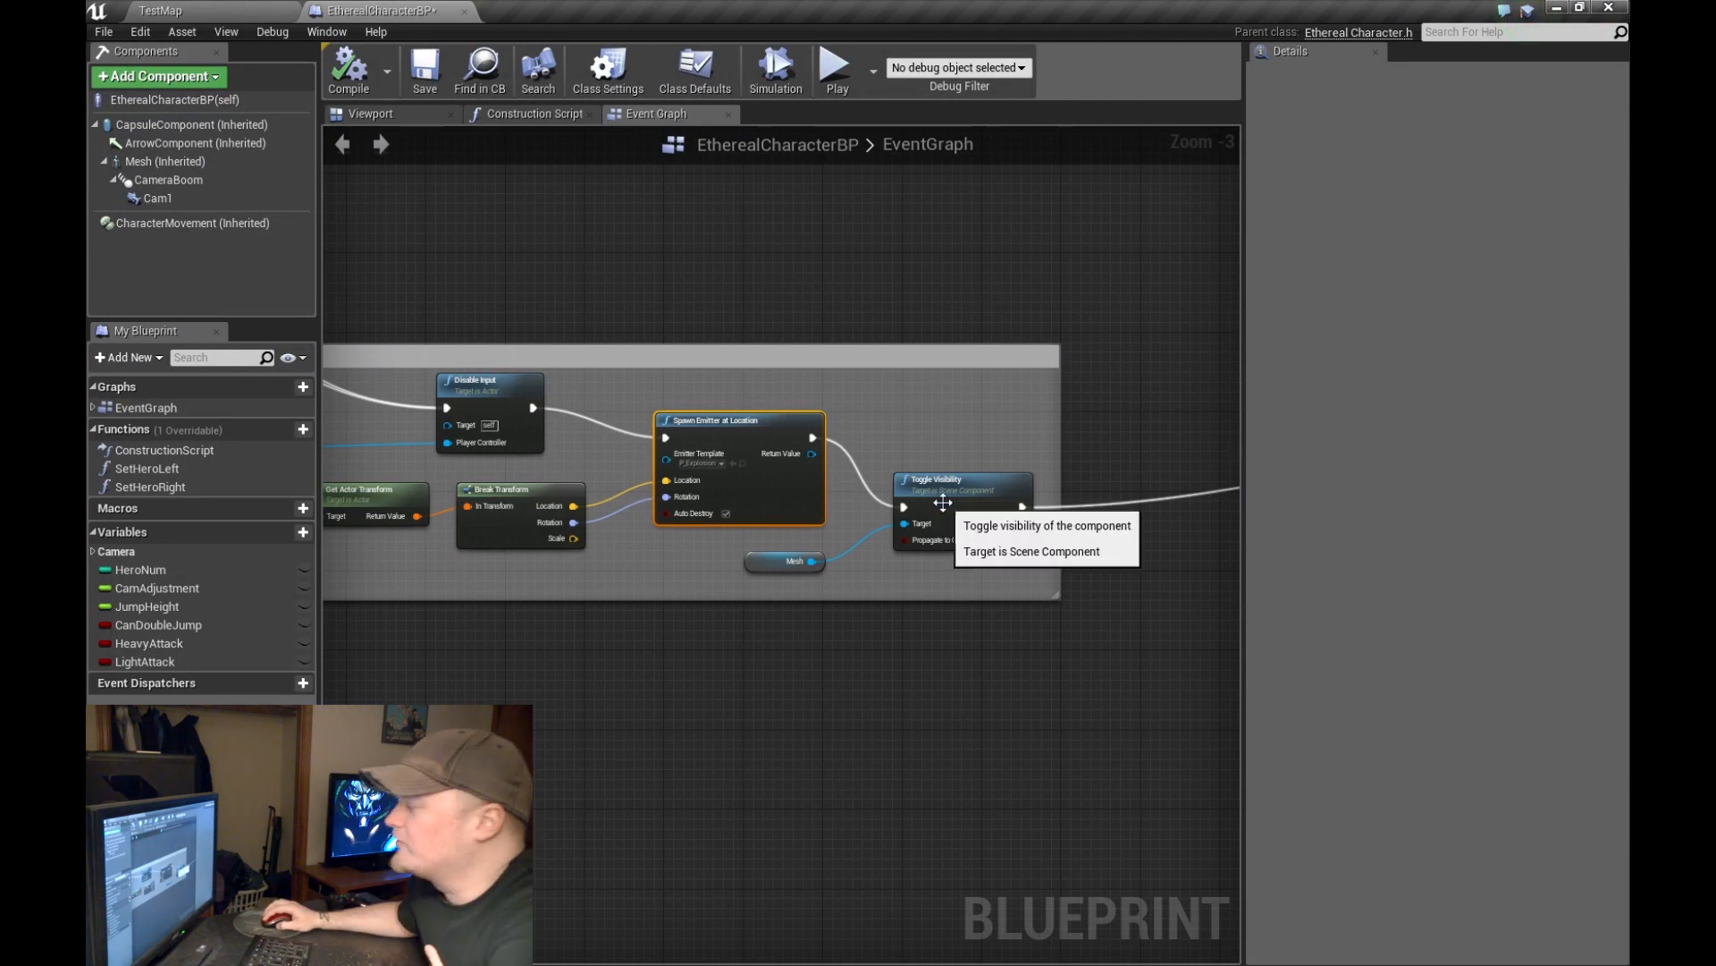
pyautogui.moveTo(950, 494)
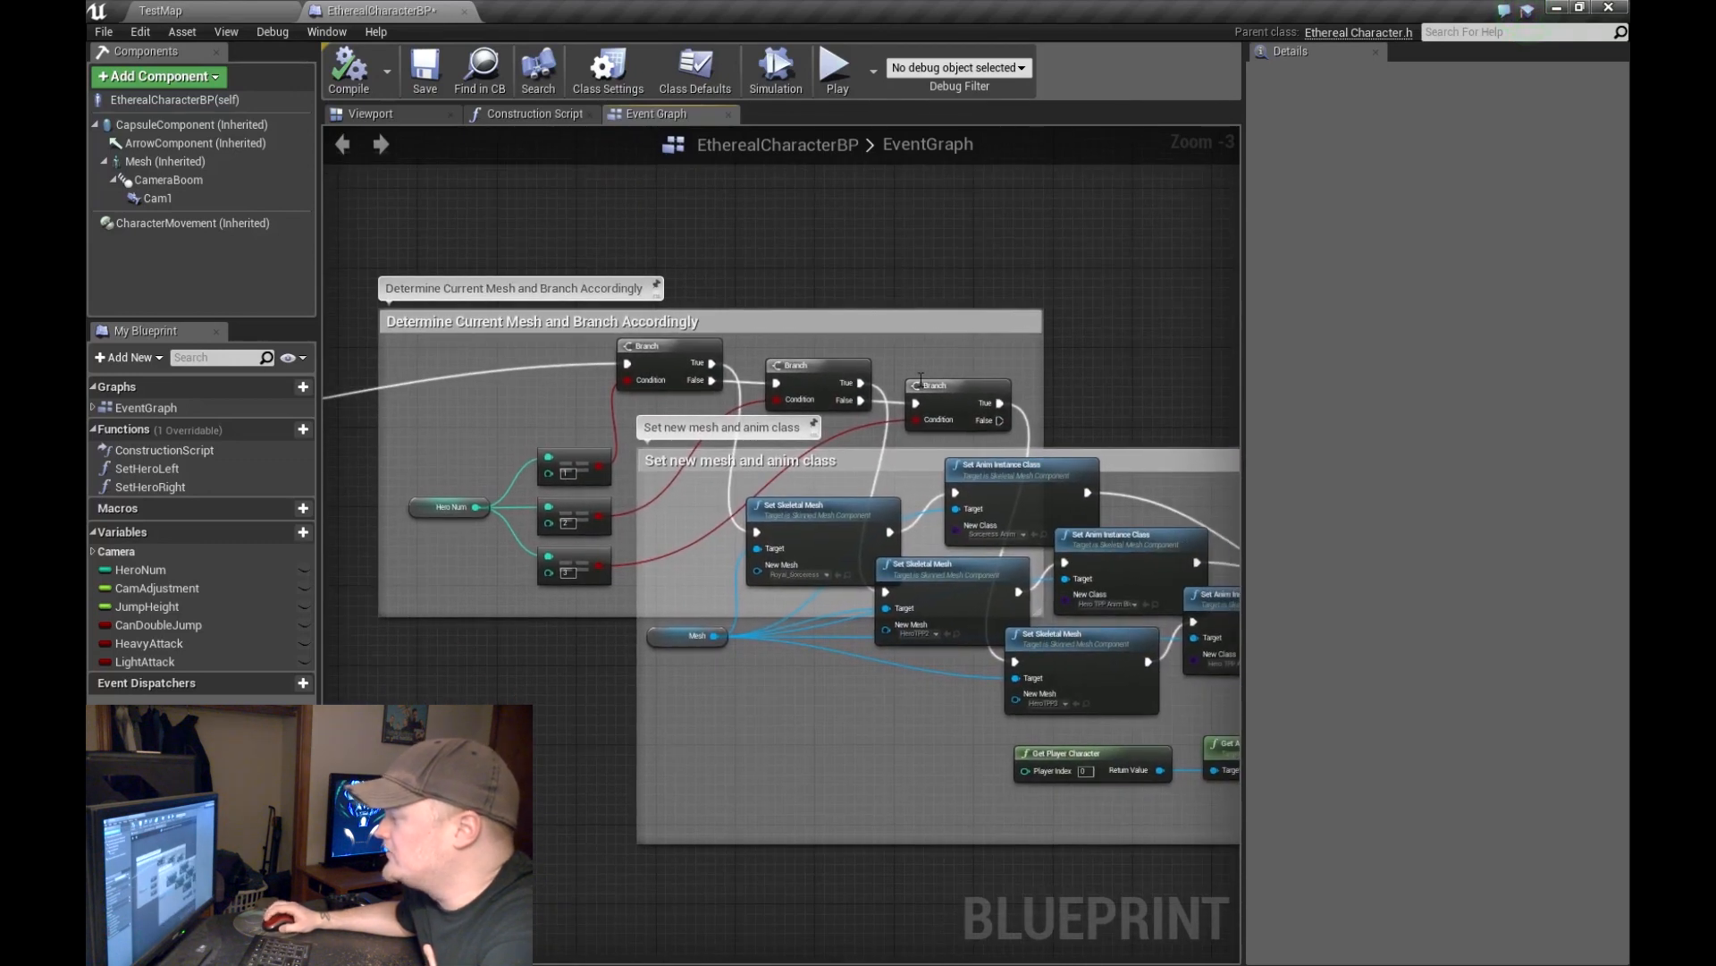
pyautogui.scroll(-3)
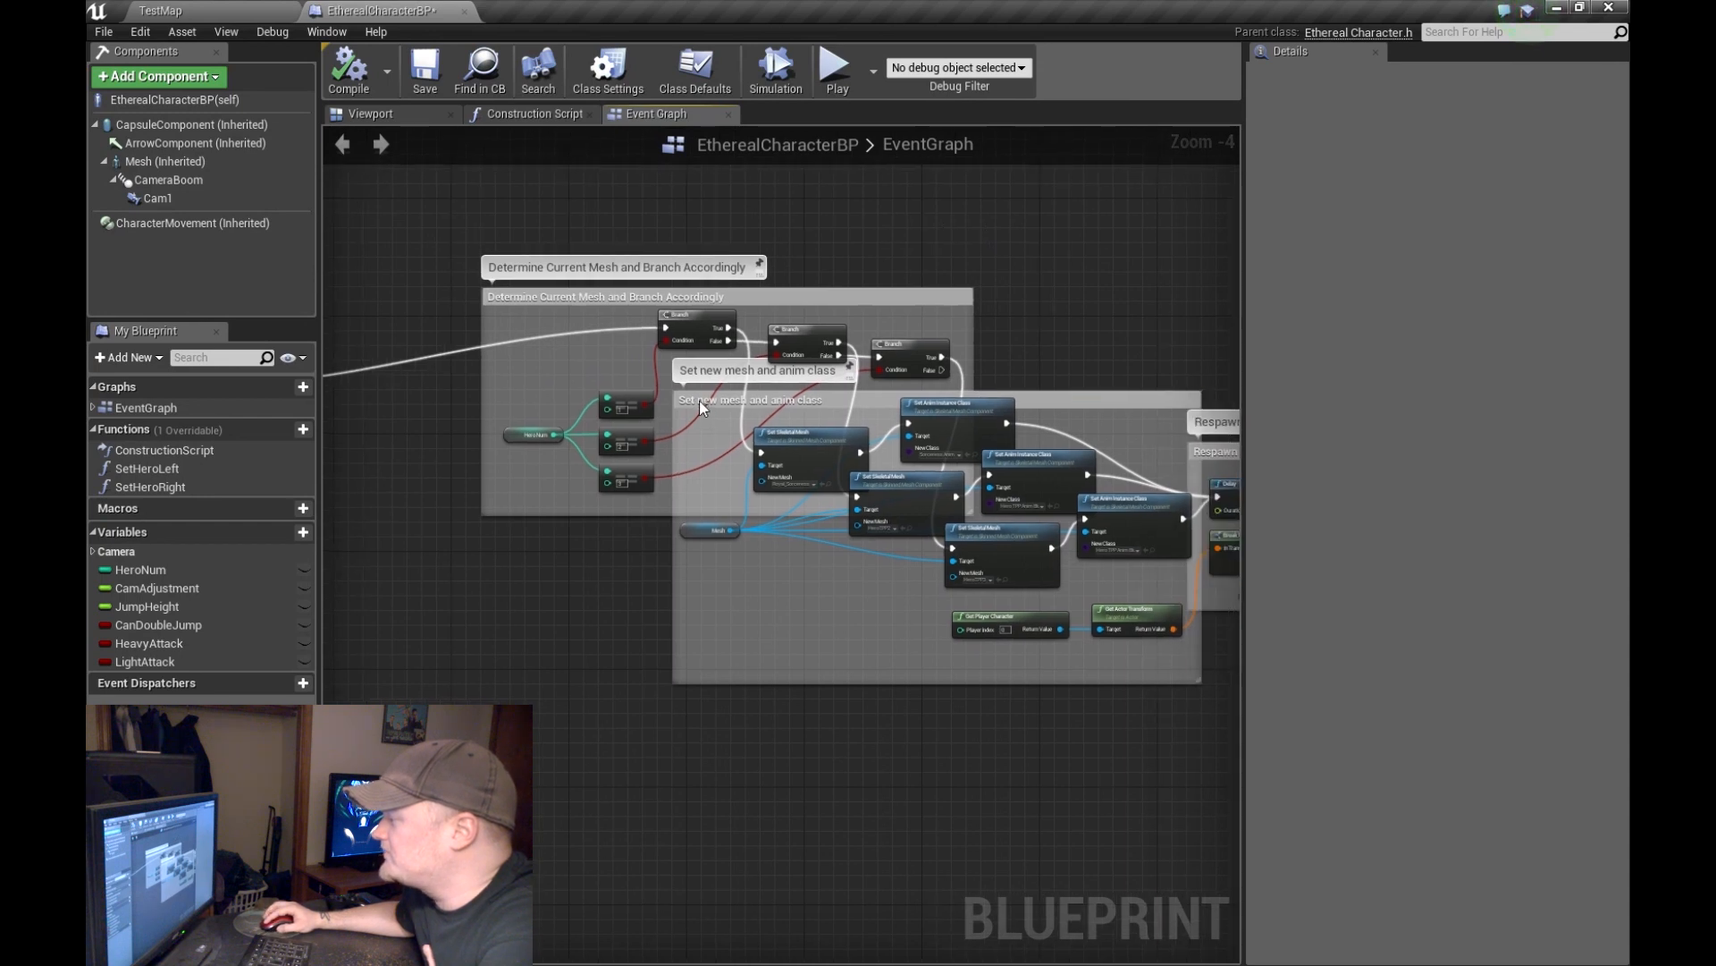
pyautogui.moveTo(688, 416)
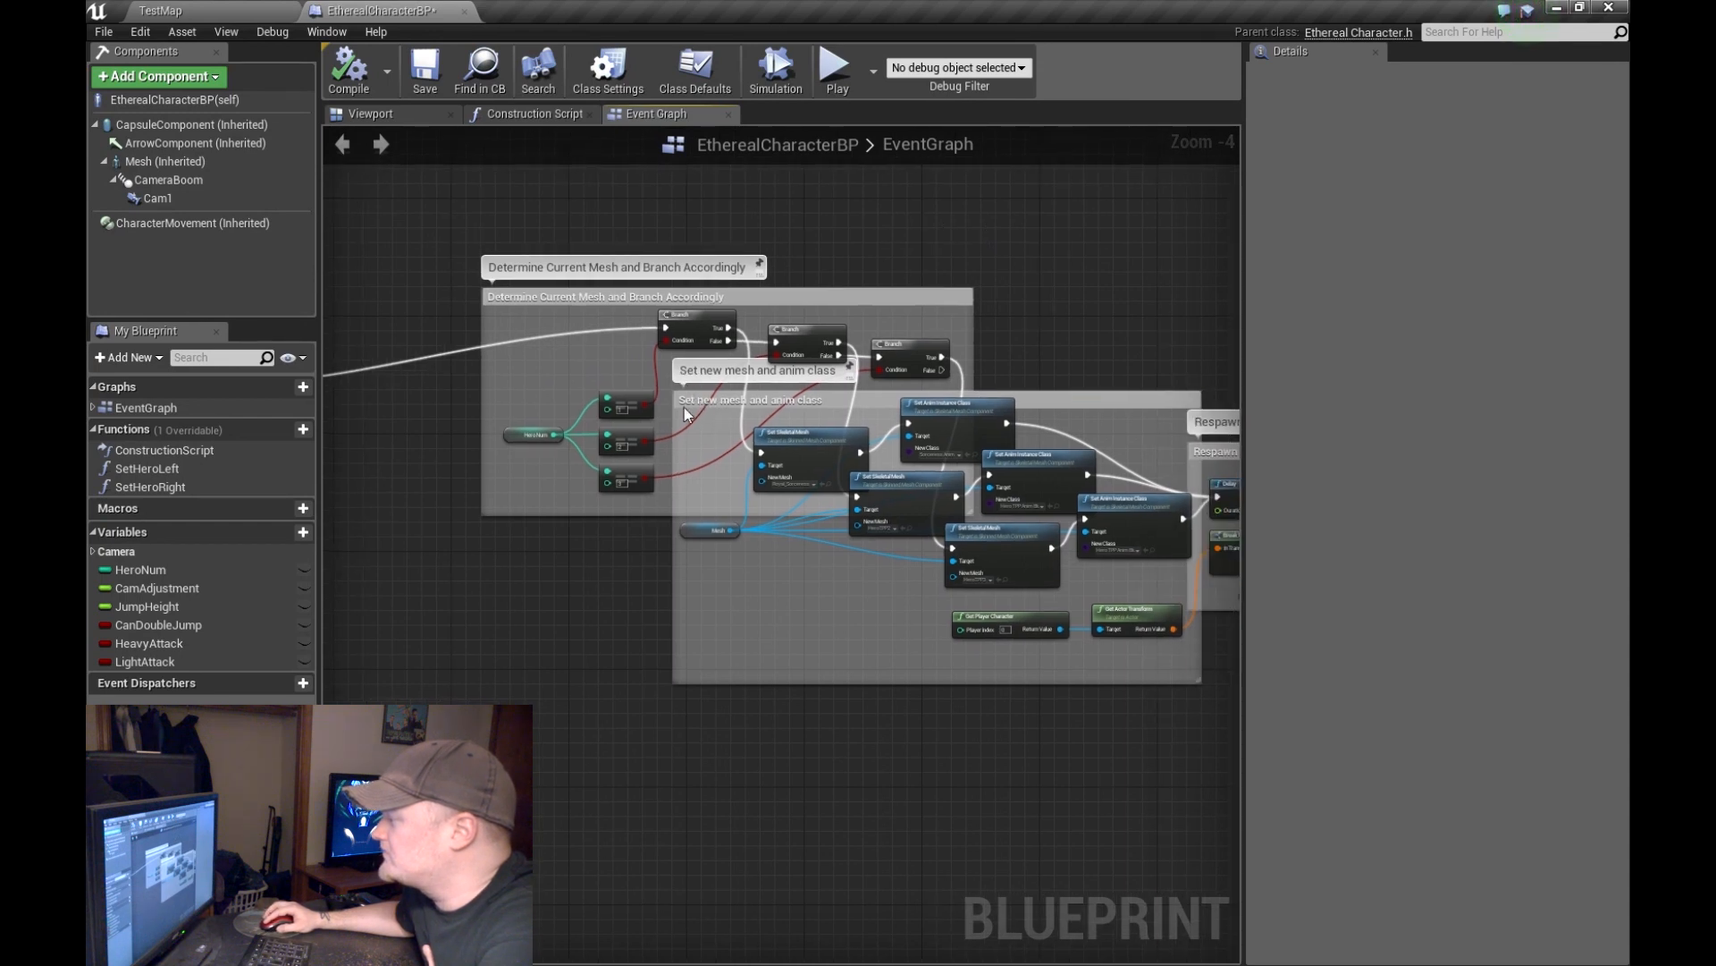
pyautogui.click(605, 295)
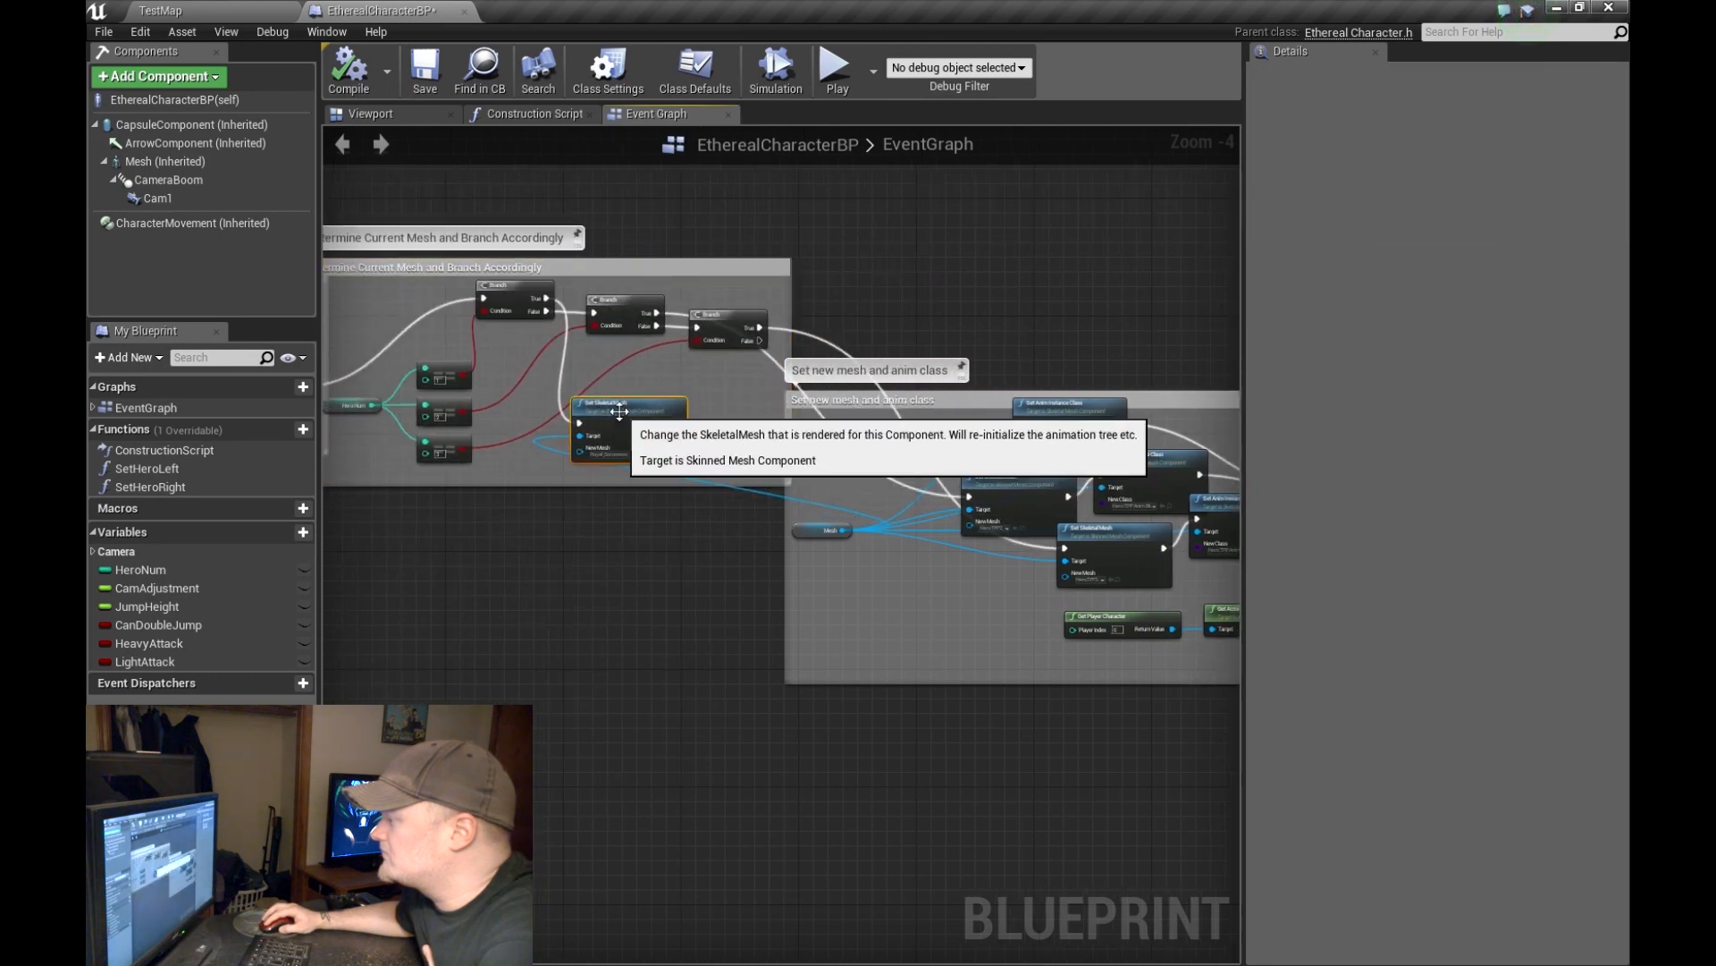
pyautogui.moveTo(876, 438)
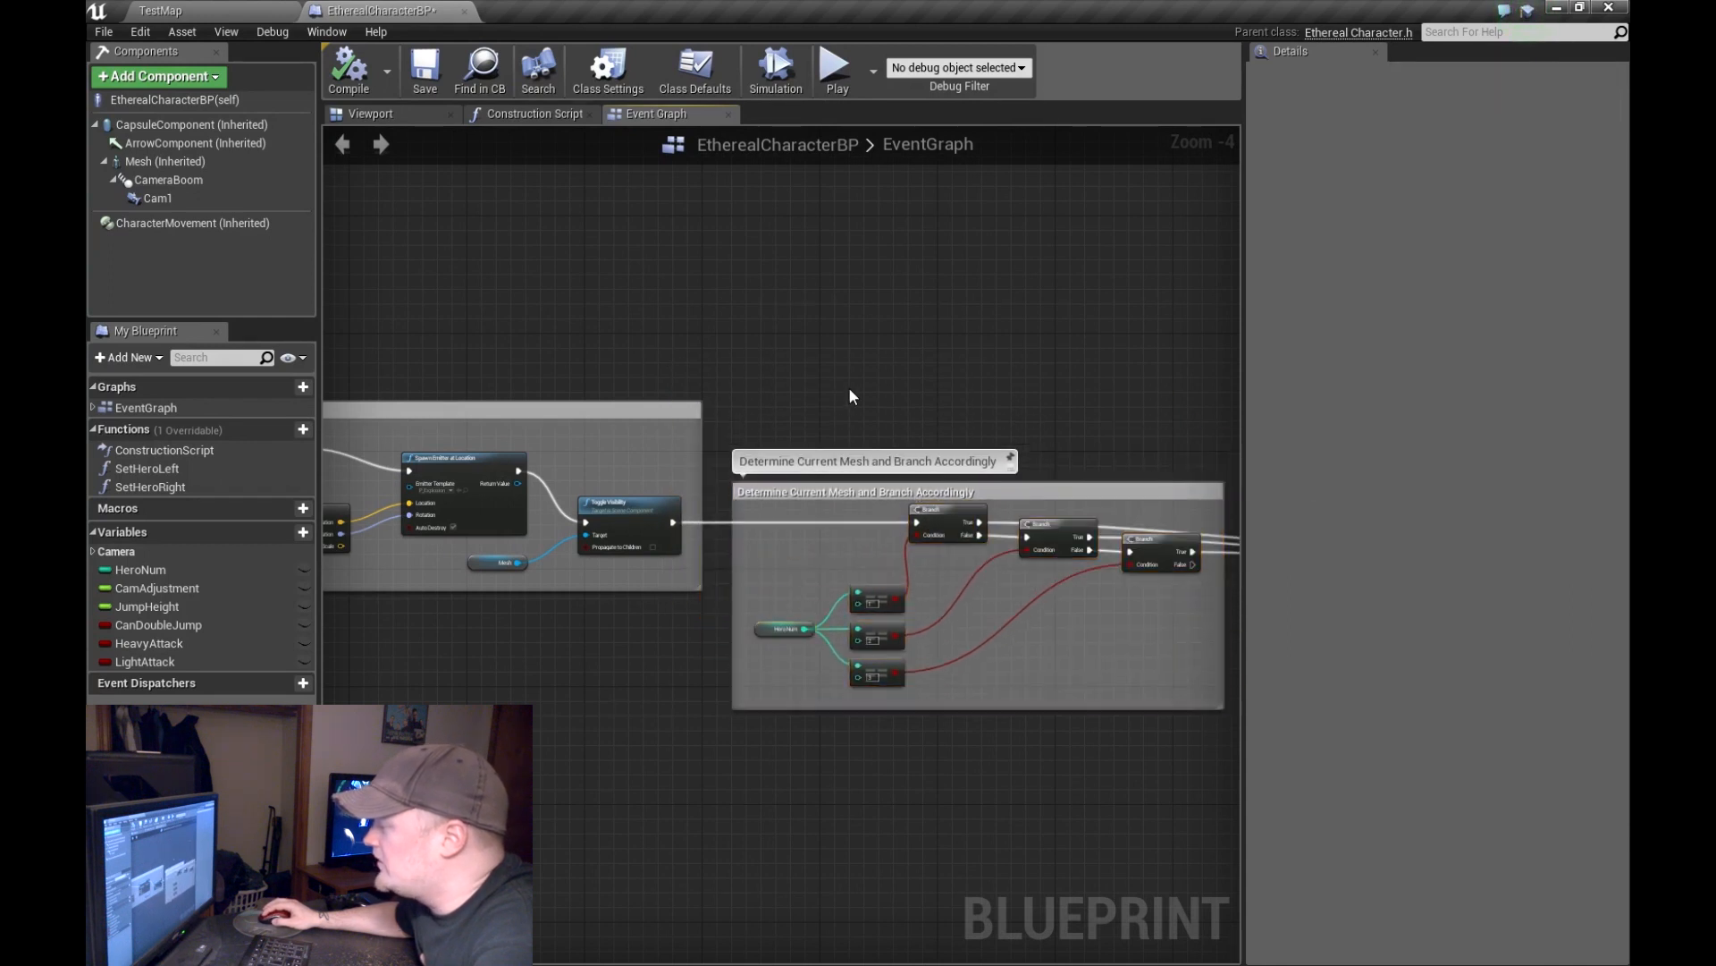
pyautogui.scroll(3)
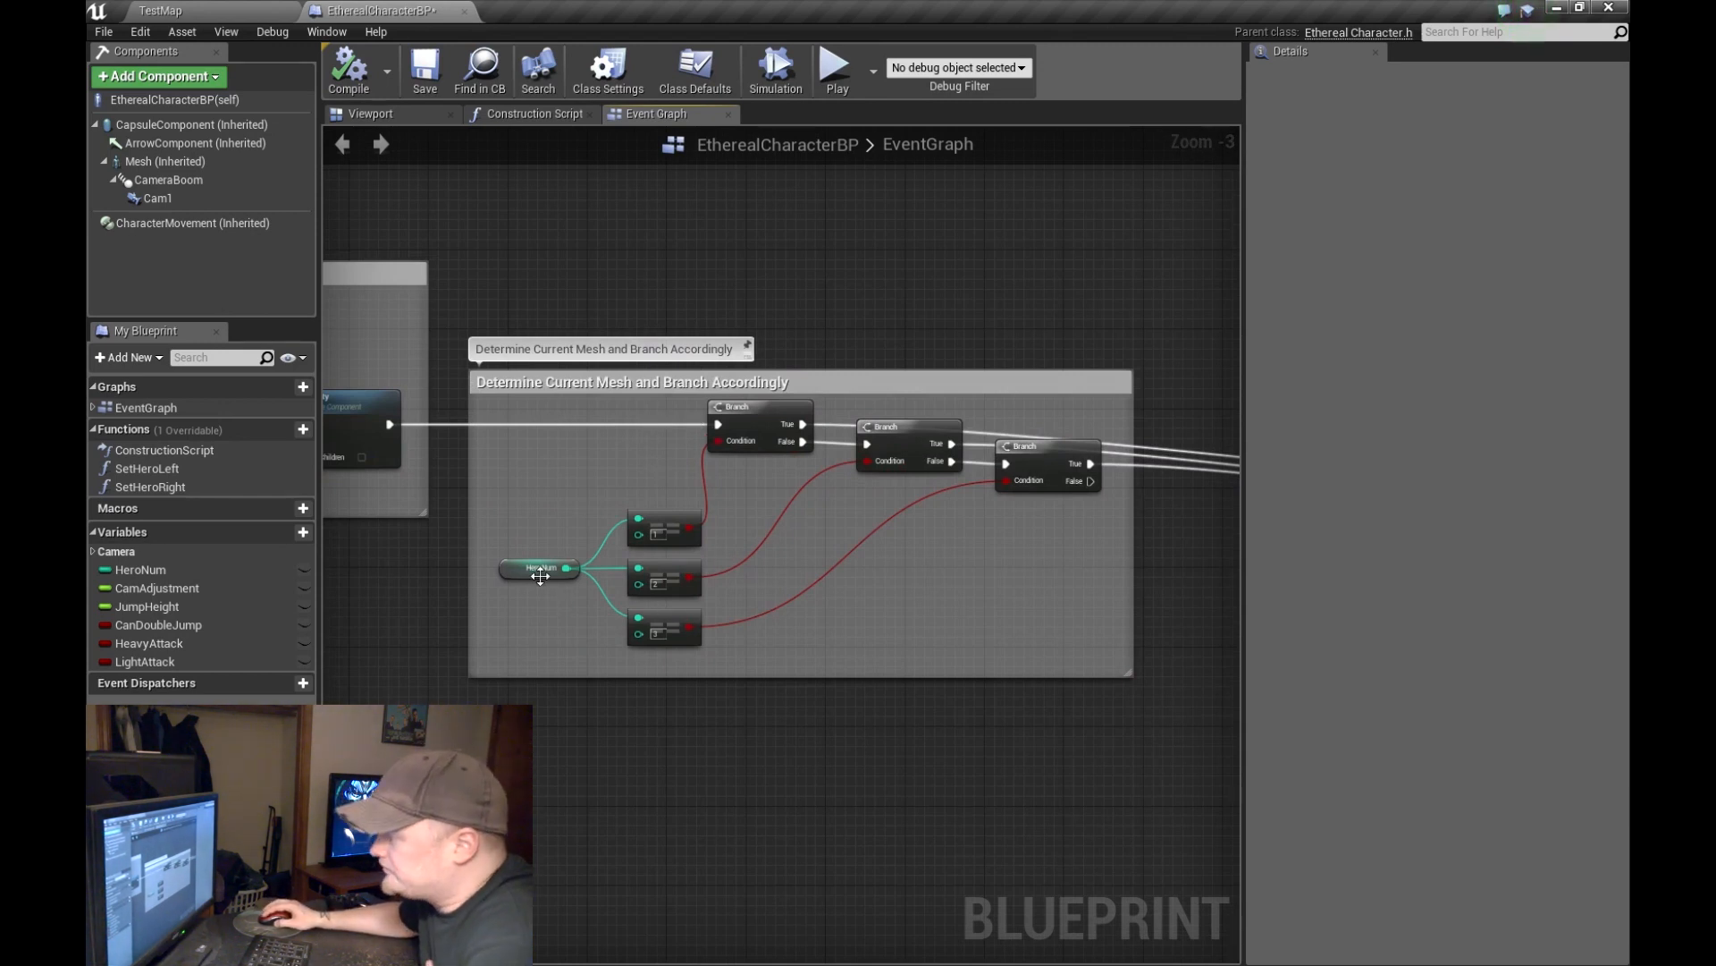
pyautogui.click(538, 569)
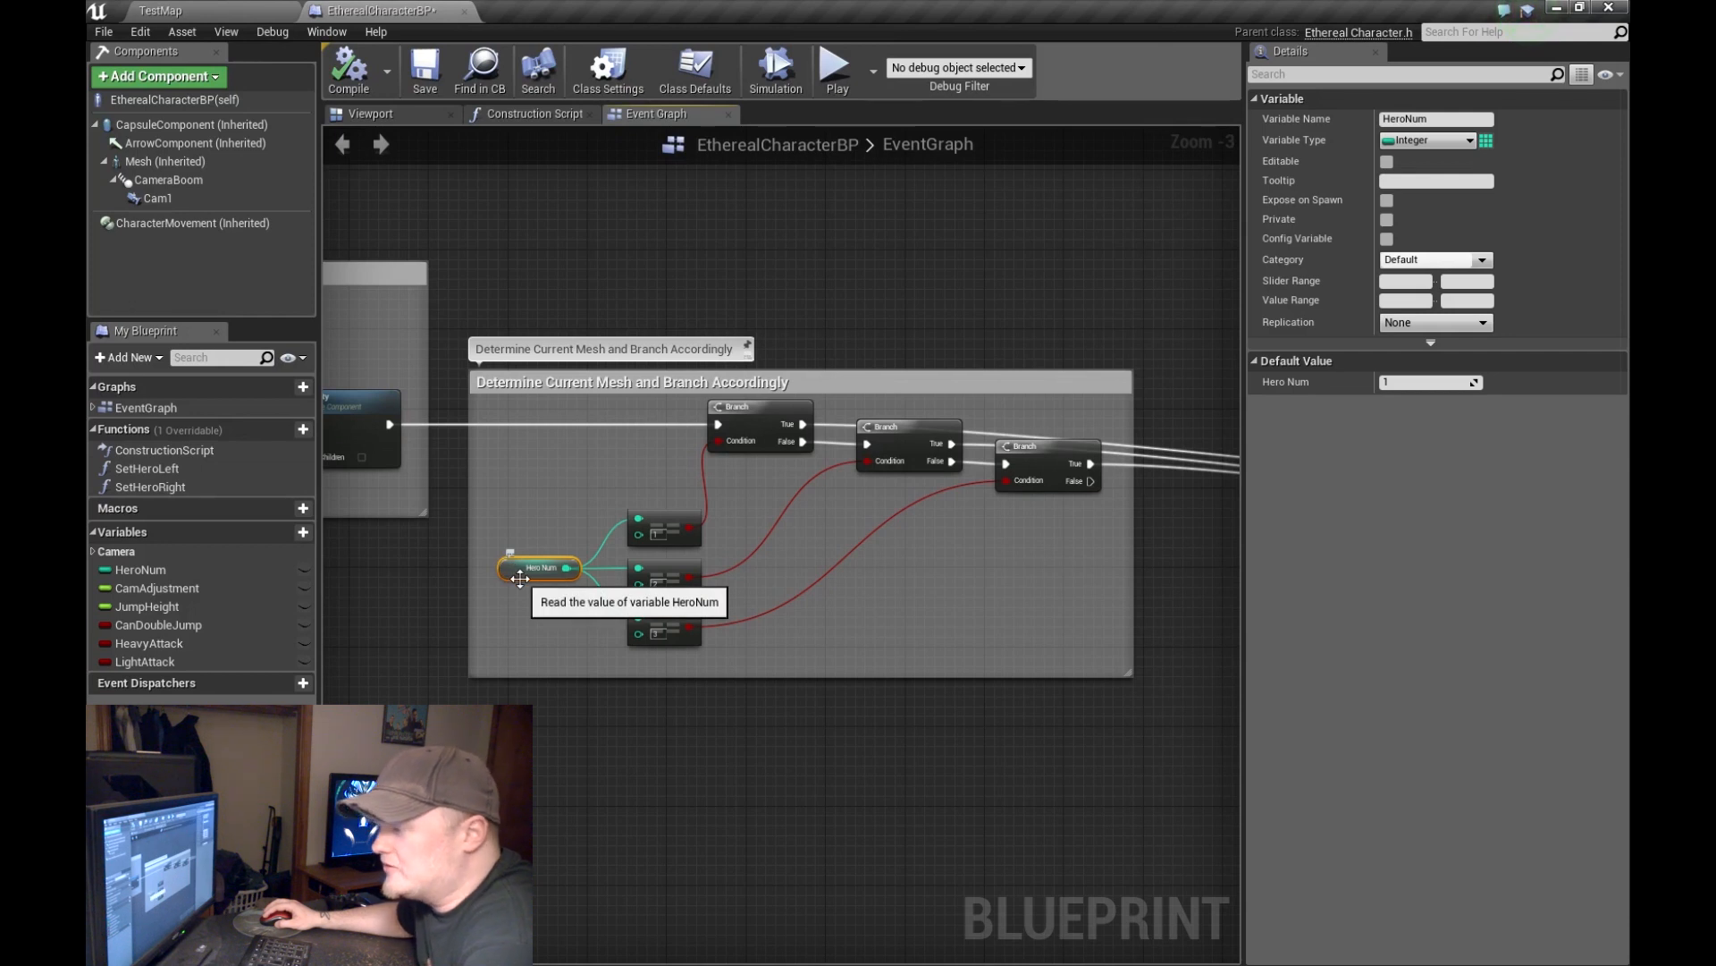
pyautogui.moveTo(667, 609)
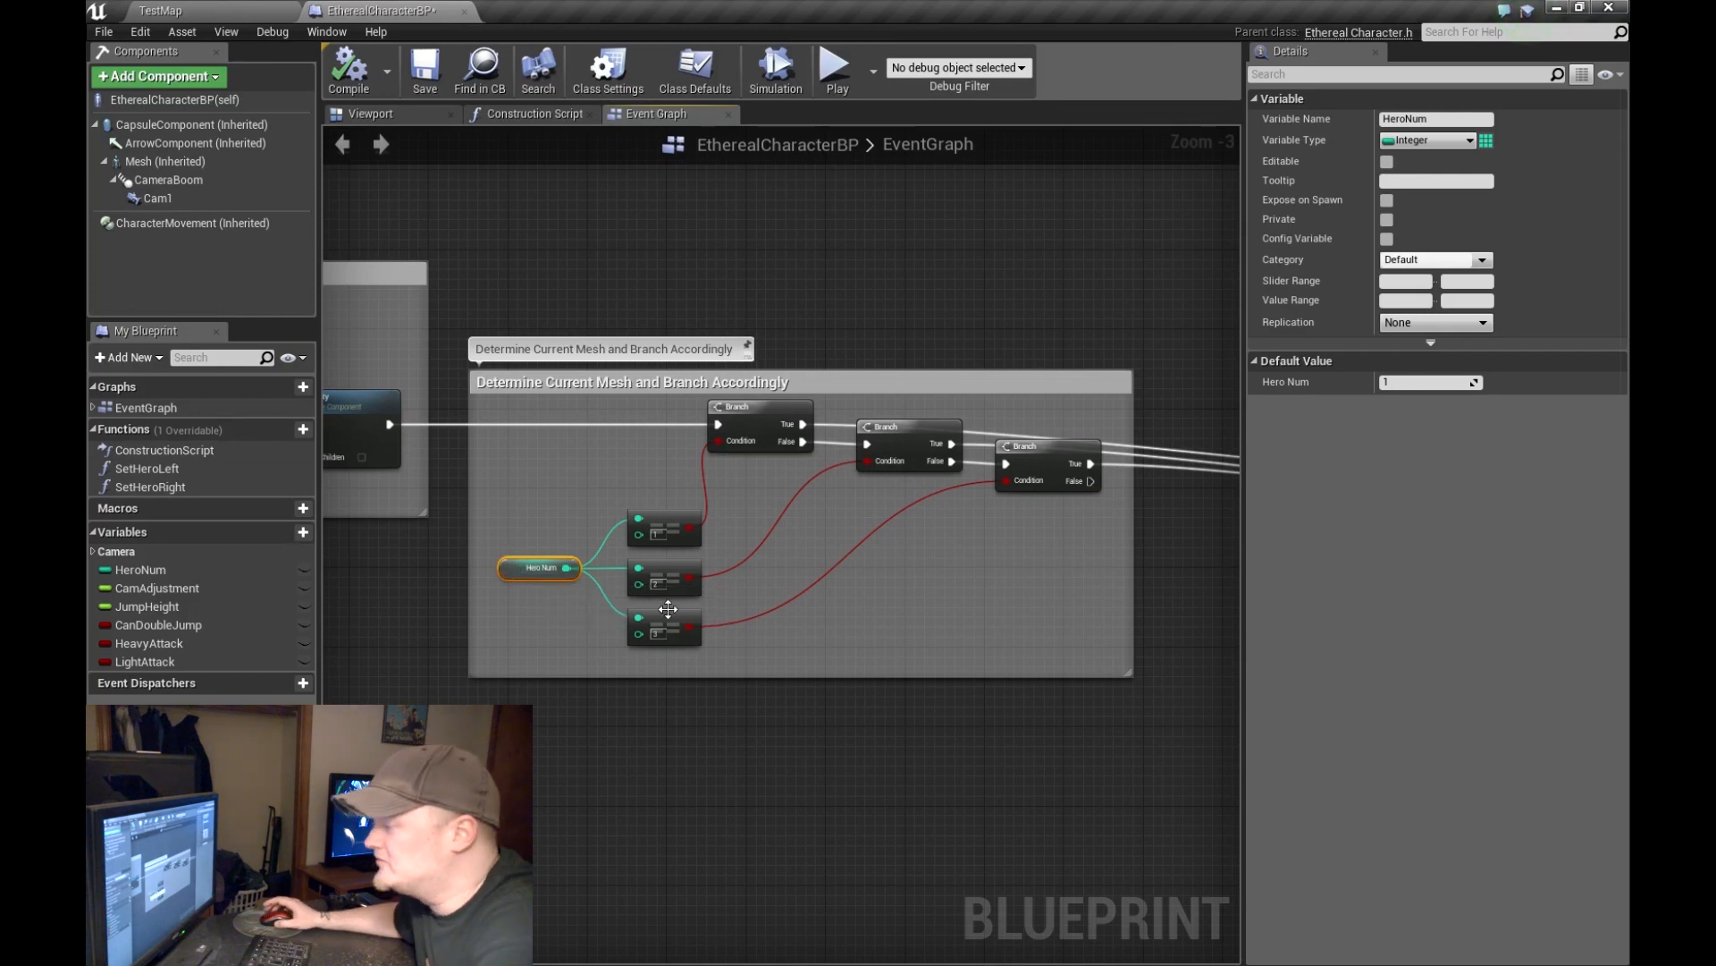
pyautogui.moveTo(760, 421)
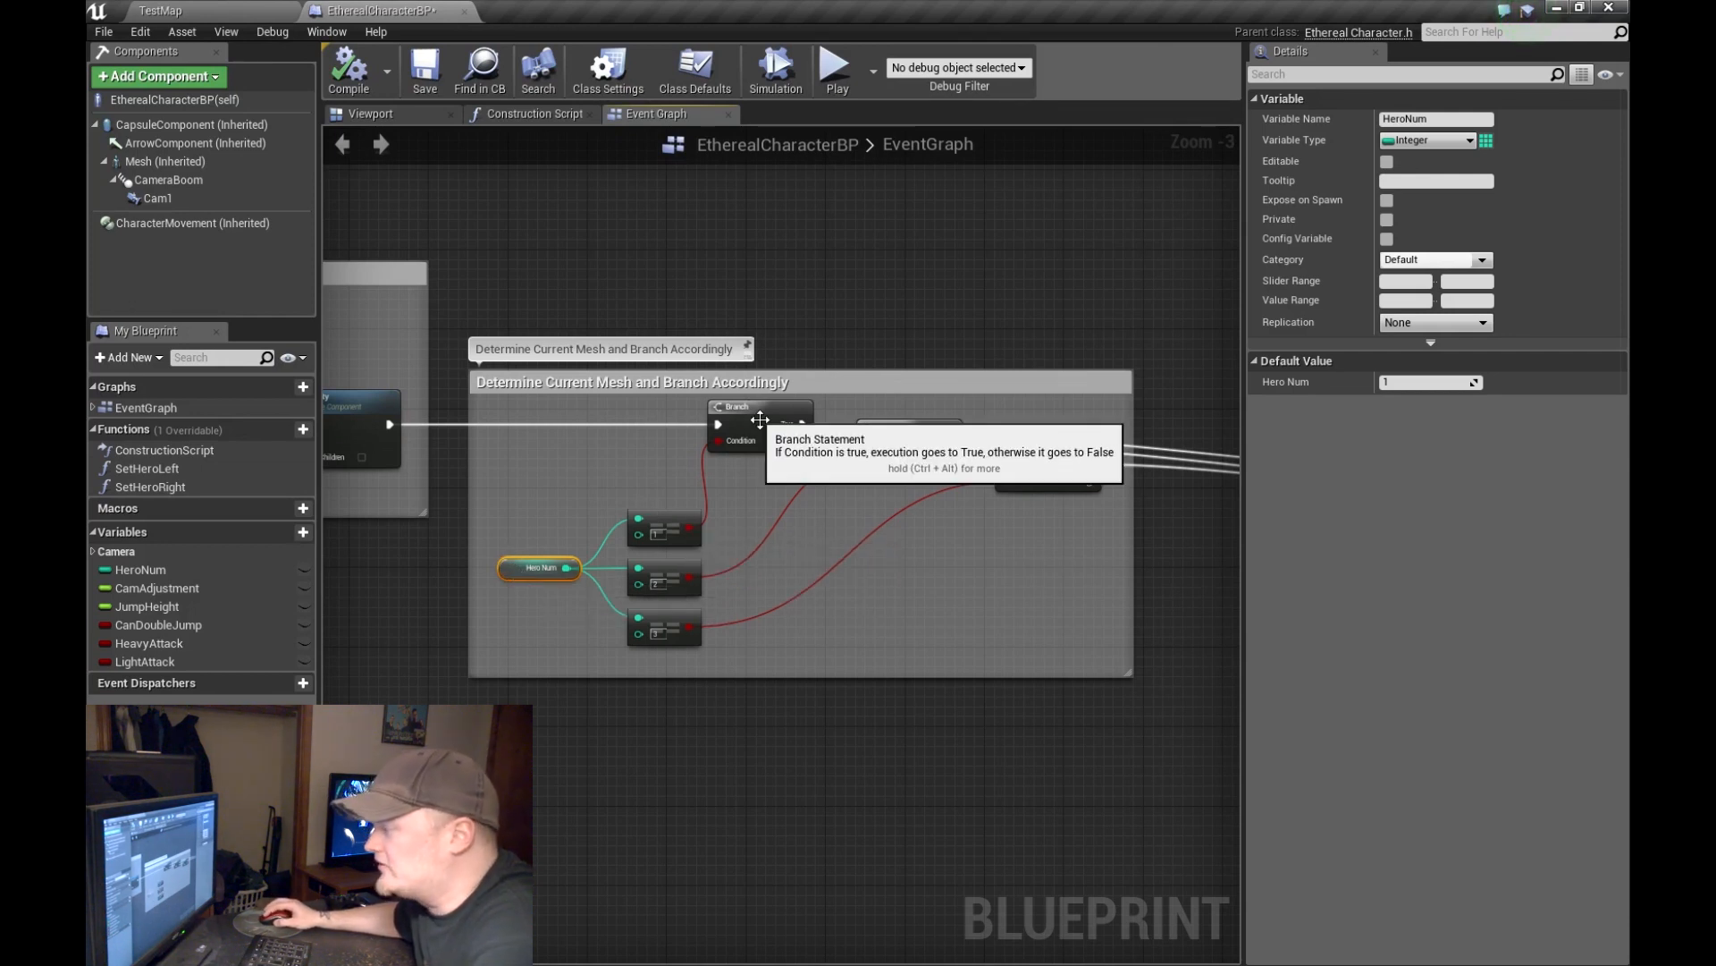
pyautogui.moveTo(146, 467)
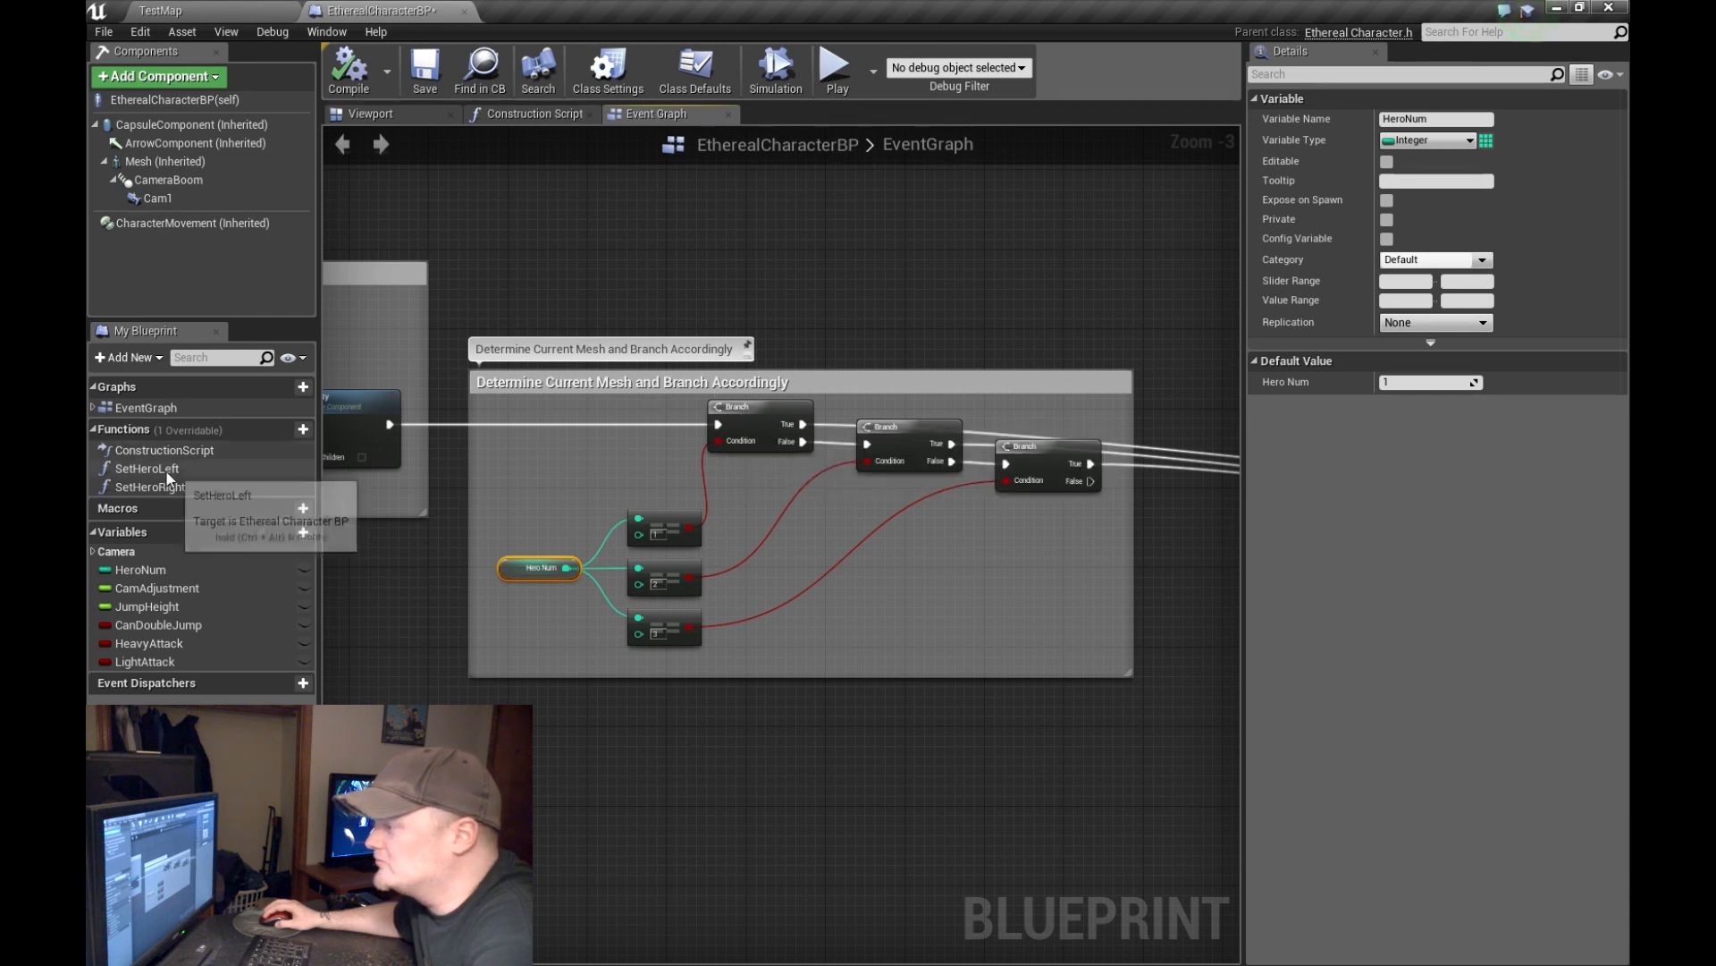
pyautogui.doubleClick(146, 467)
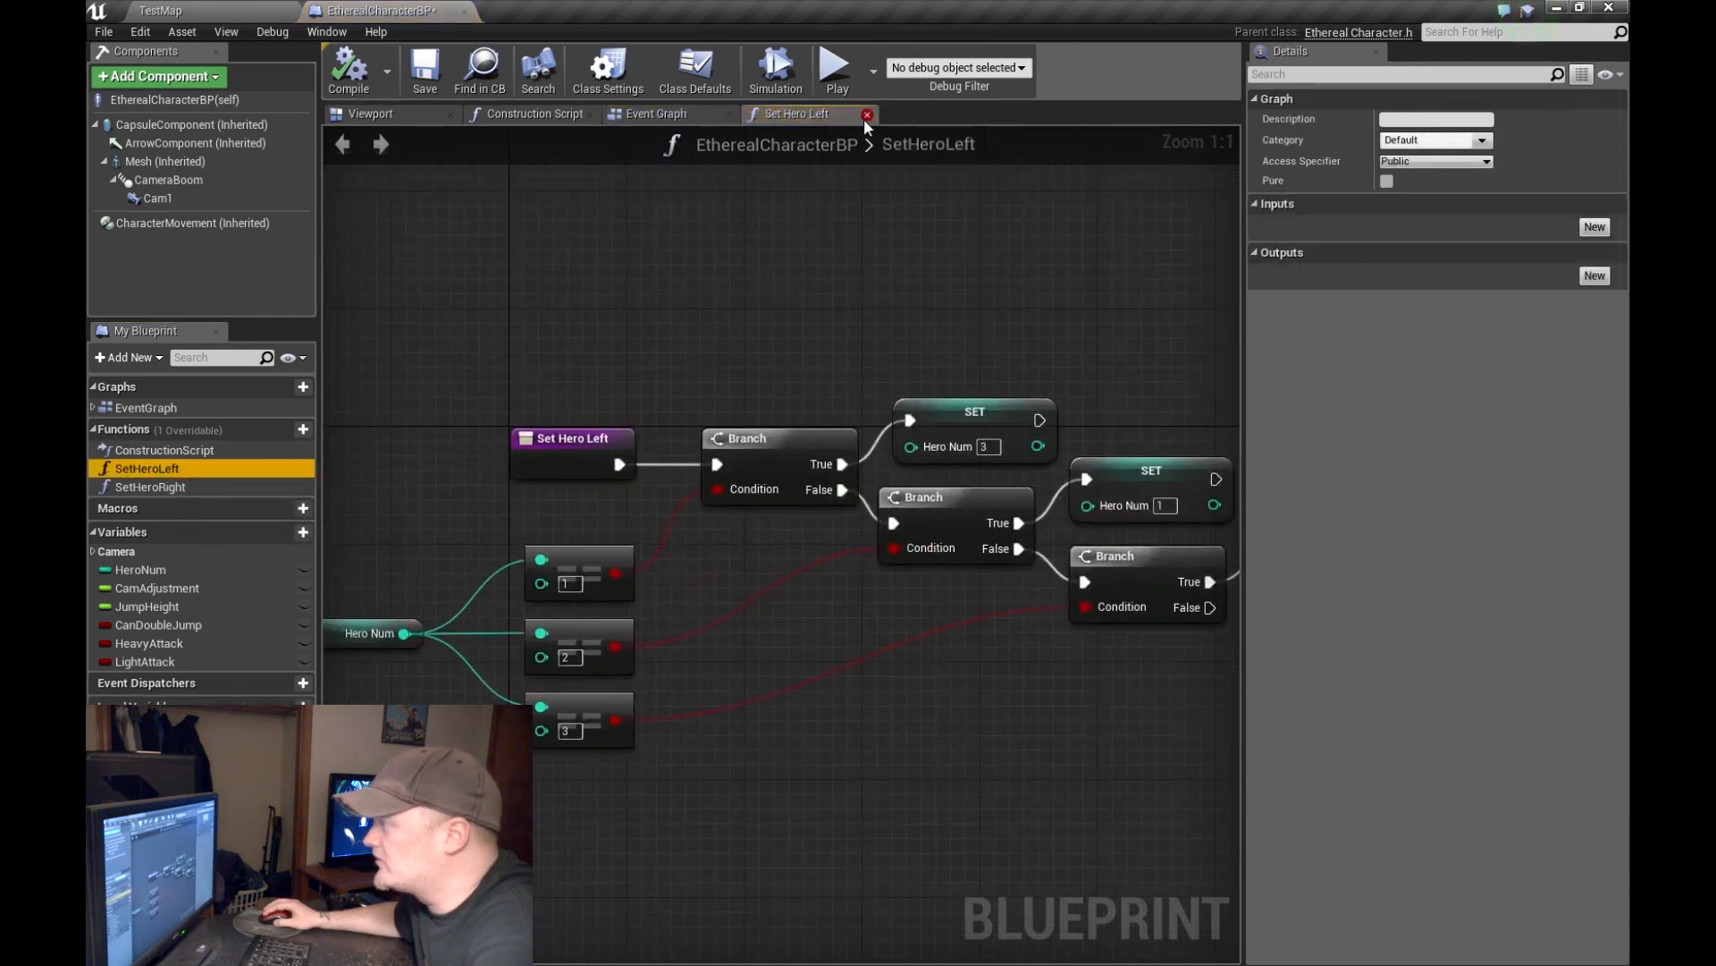
pyautogui.click(868, 113)
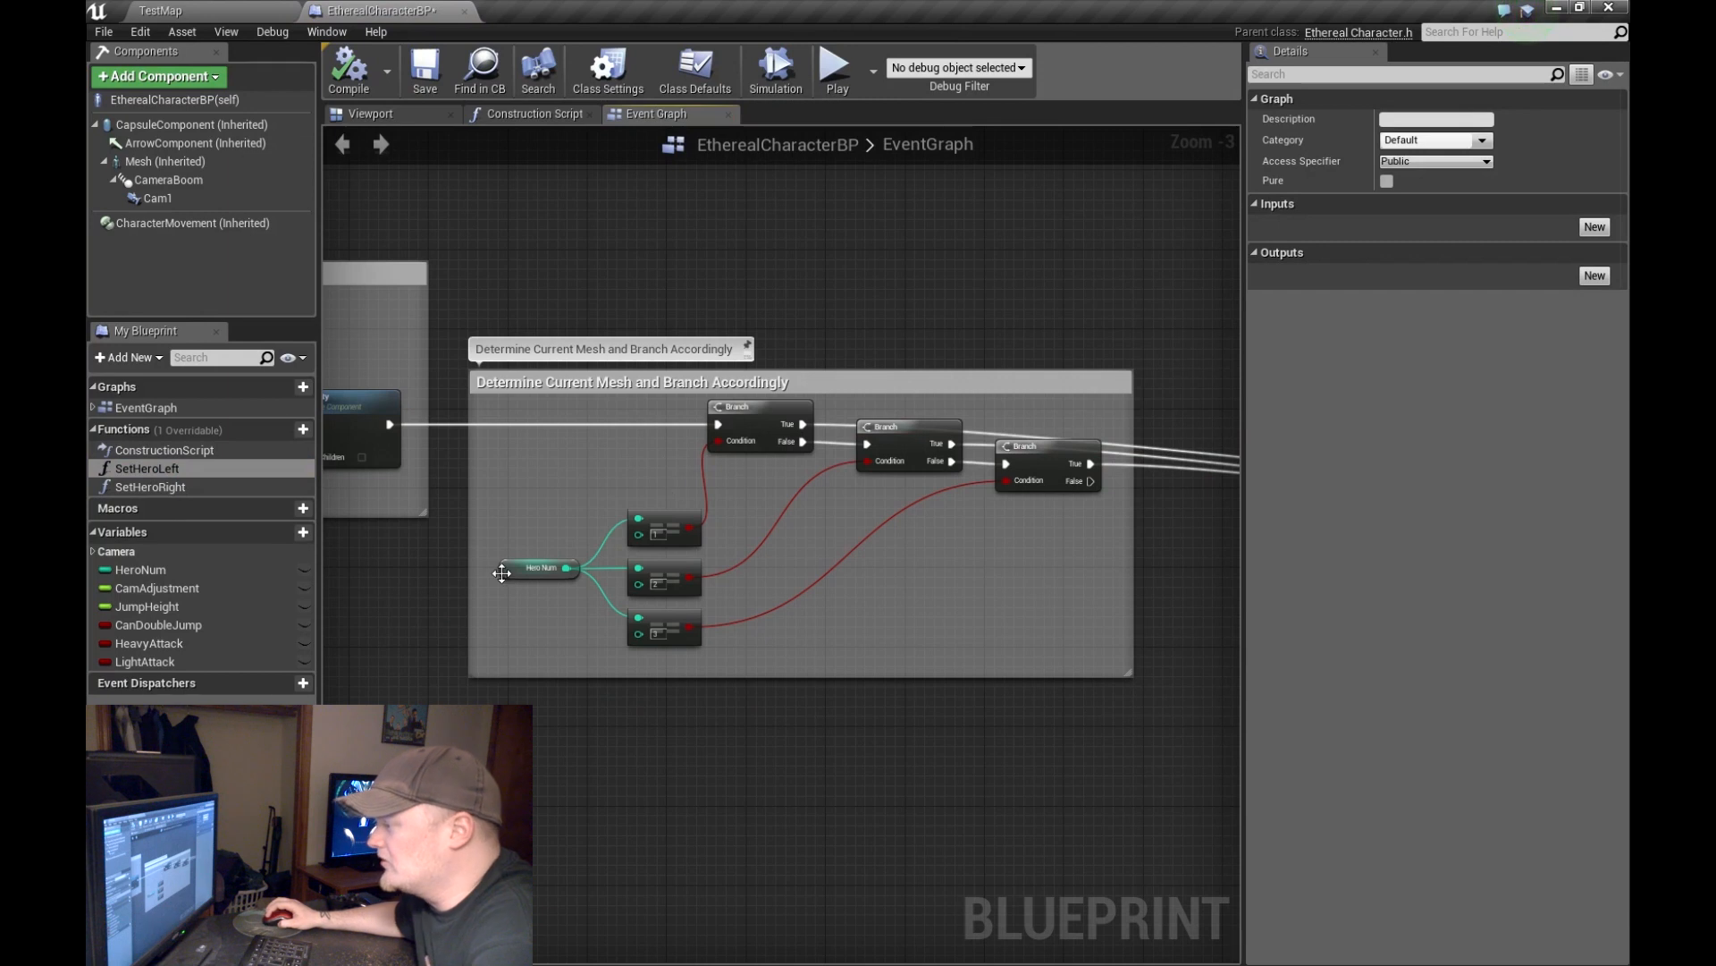
pyautogui.moveTo(889, 459)
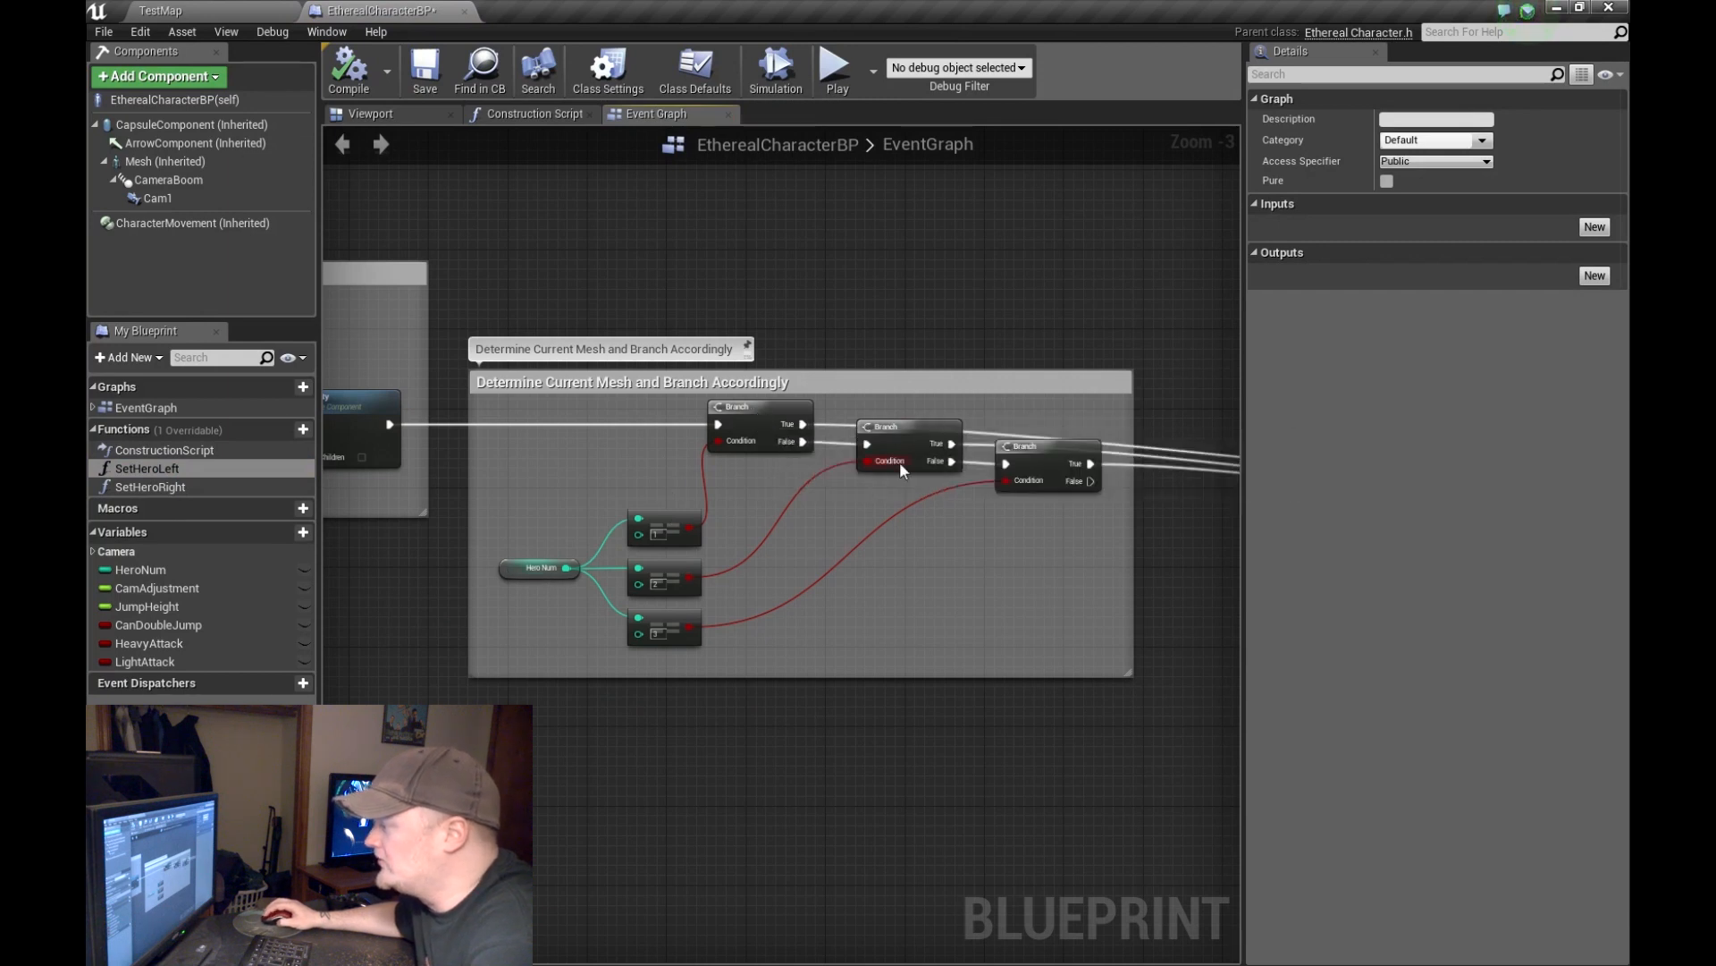
pyautogui.moveTo(1059, 467)
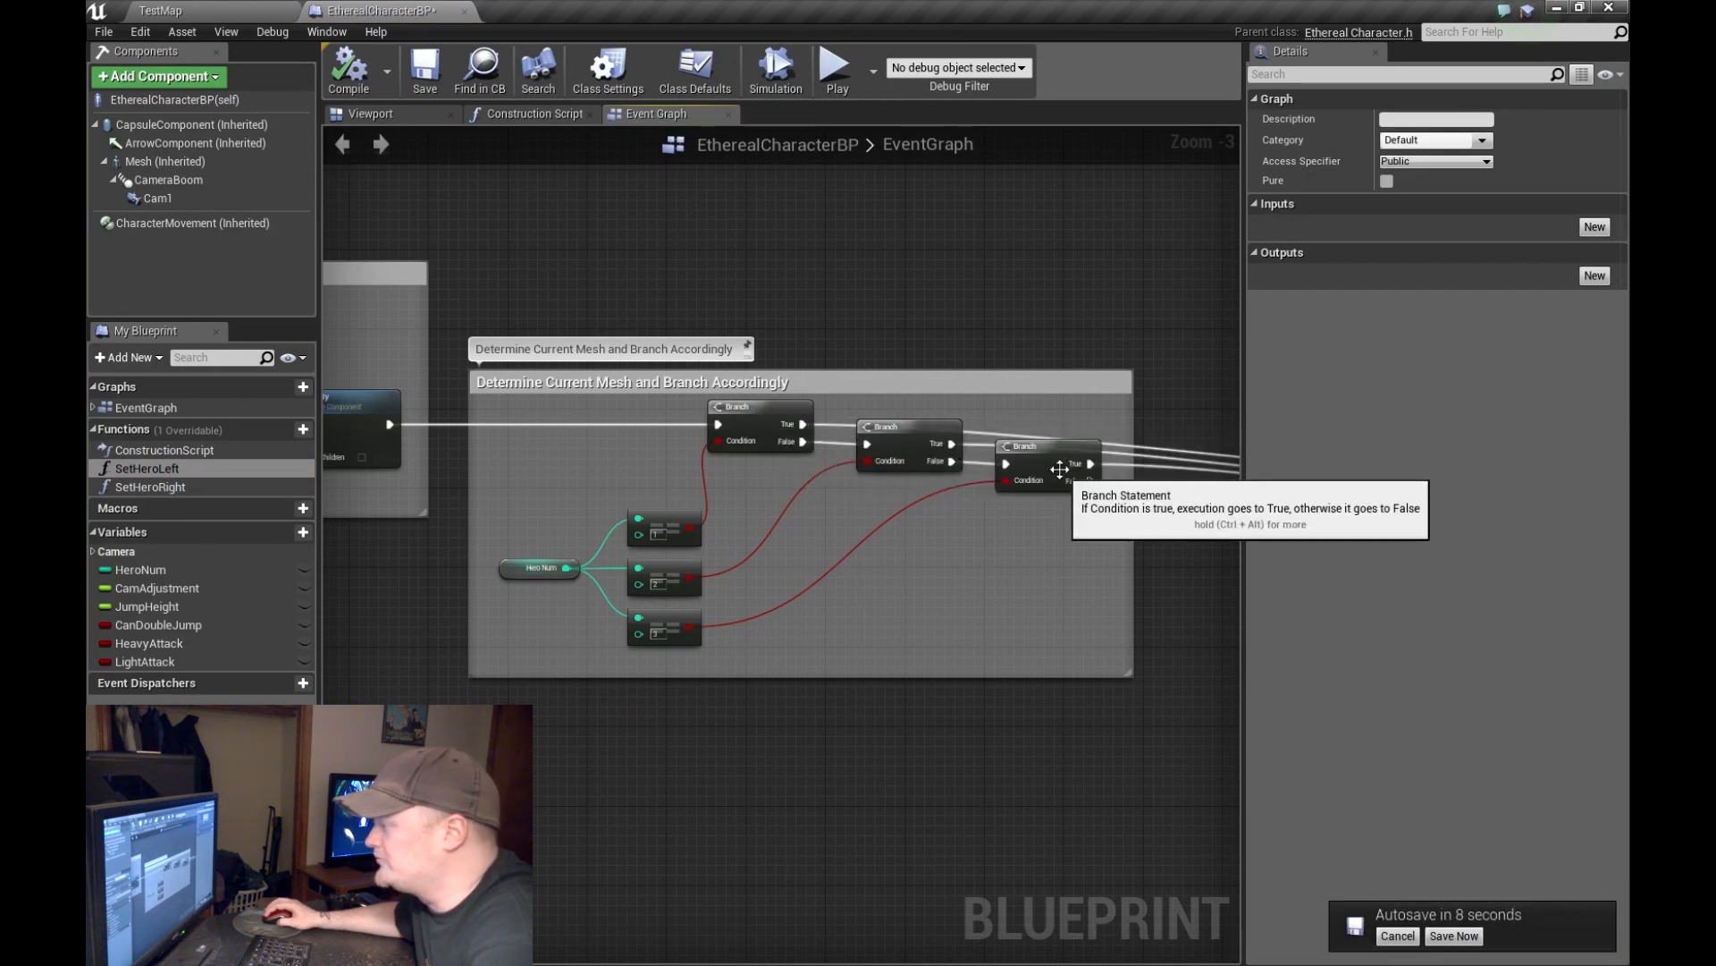
pyautogui.moveTo(1051, 465)
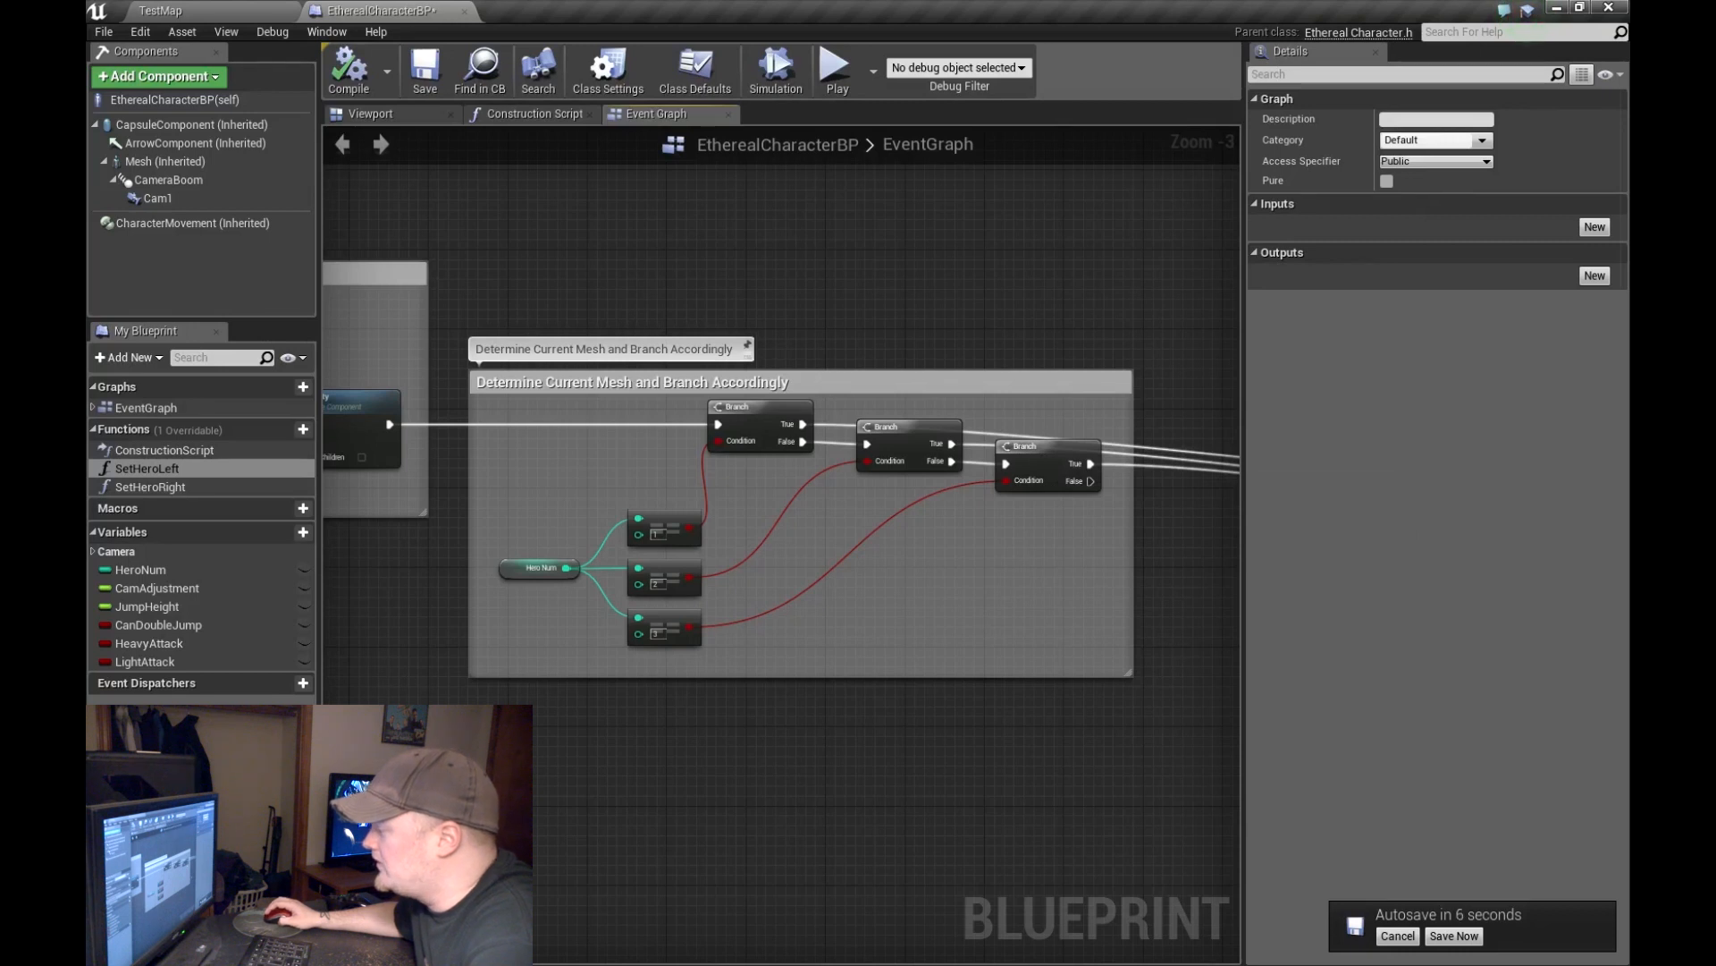
pyautogui.click(1397, 935)
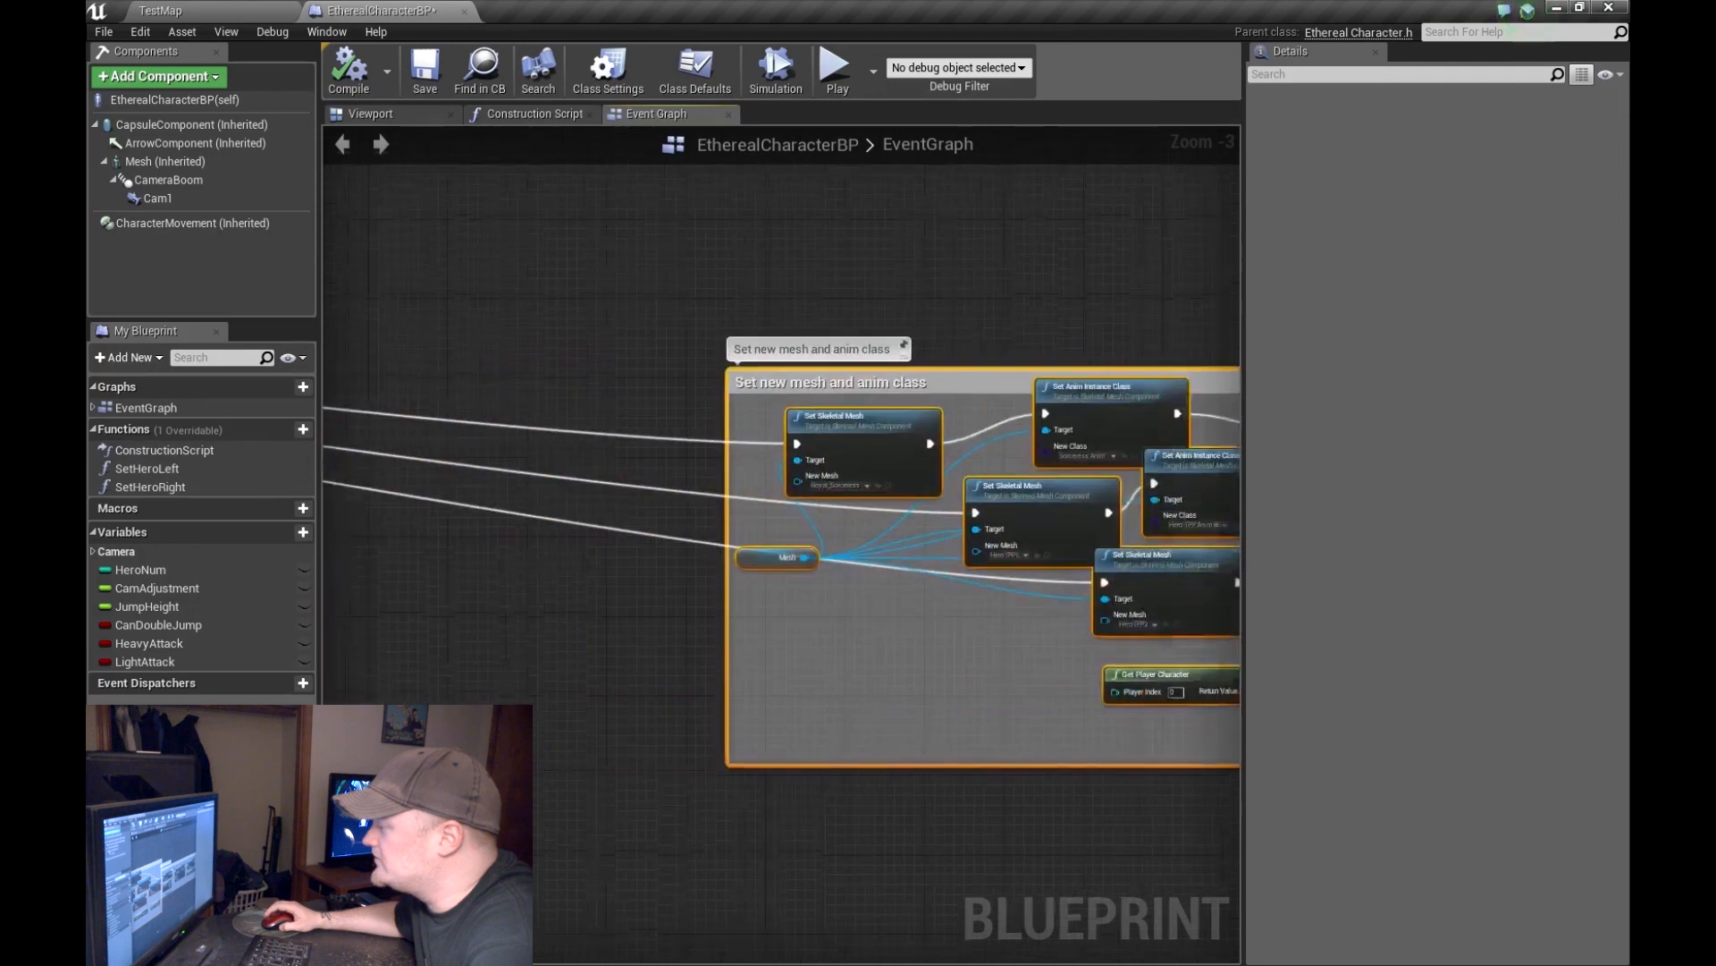
pyautogui.scroll(-3)
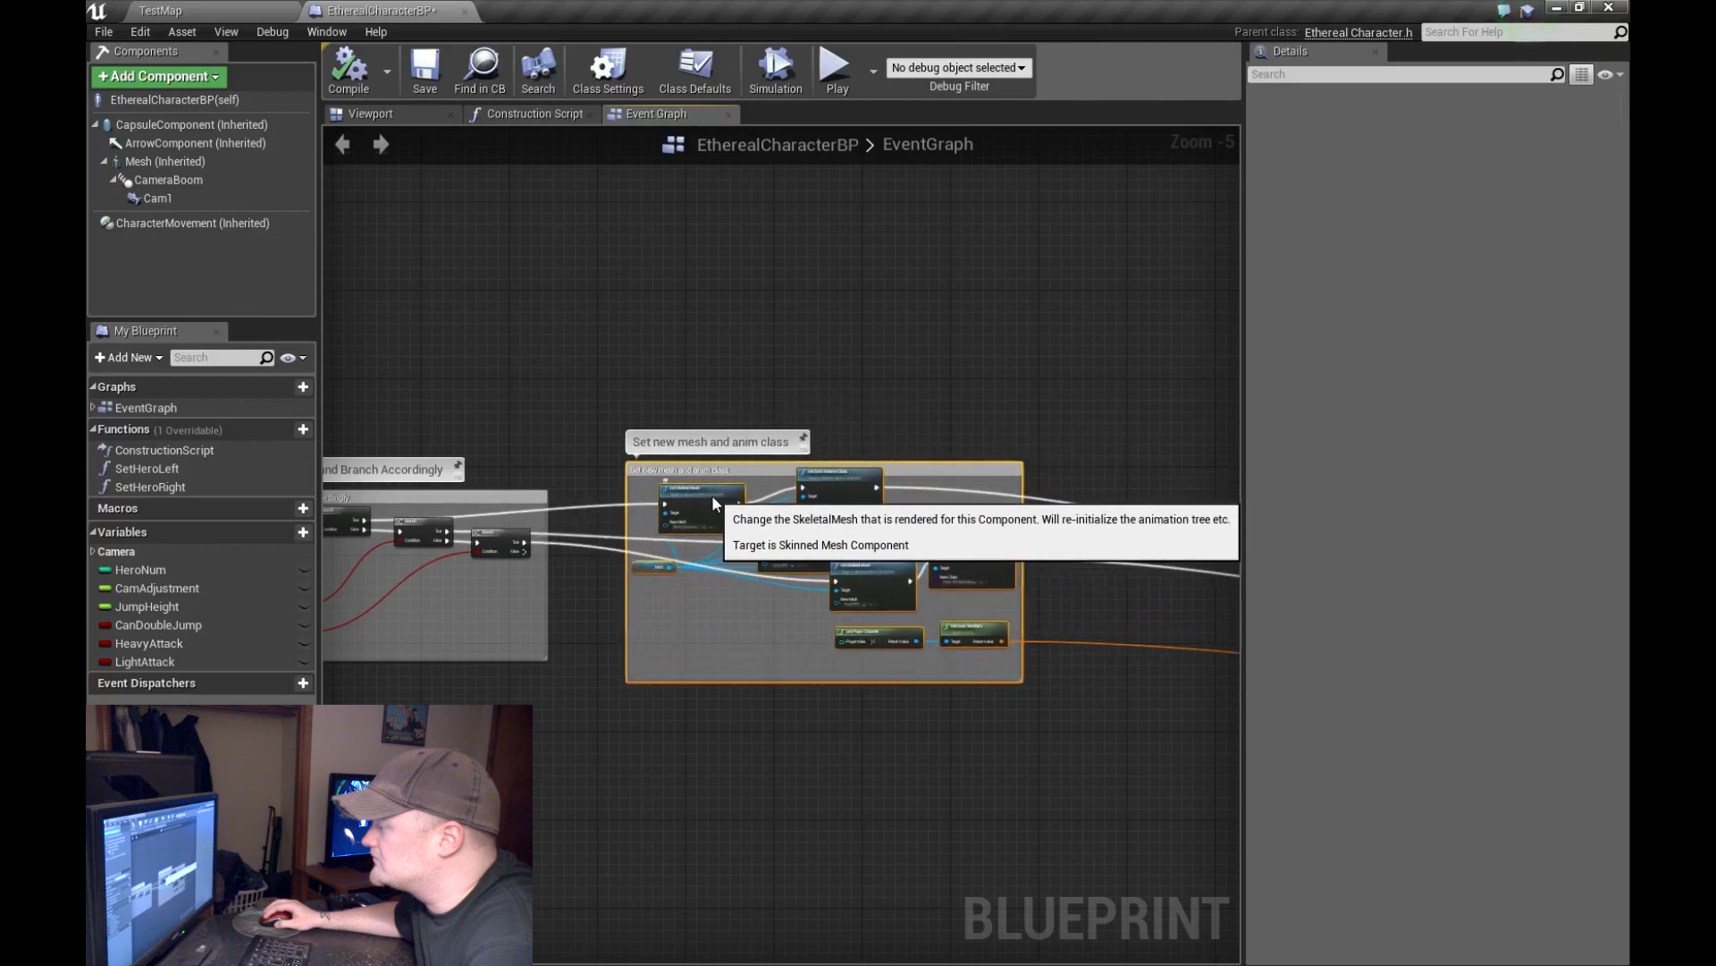
pyautogui.moveTo(580, 368)
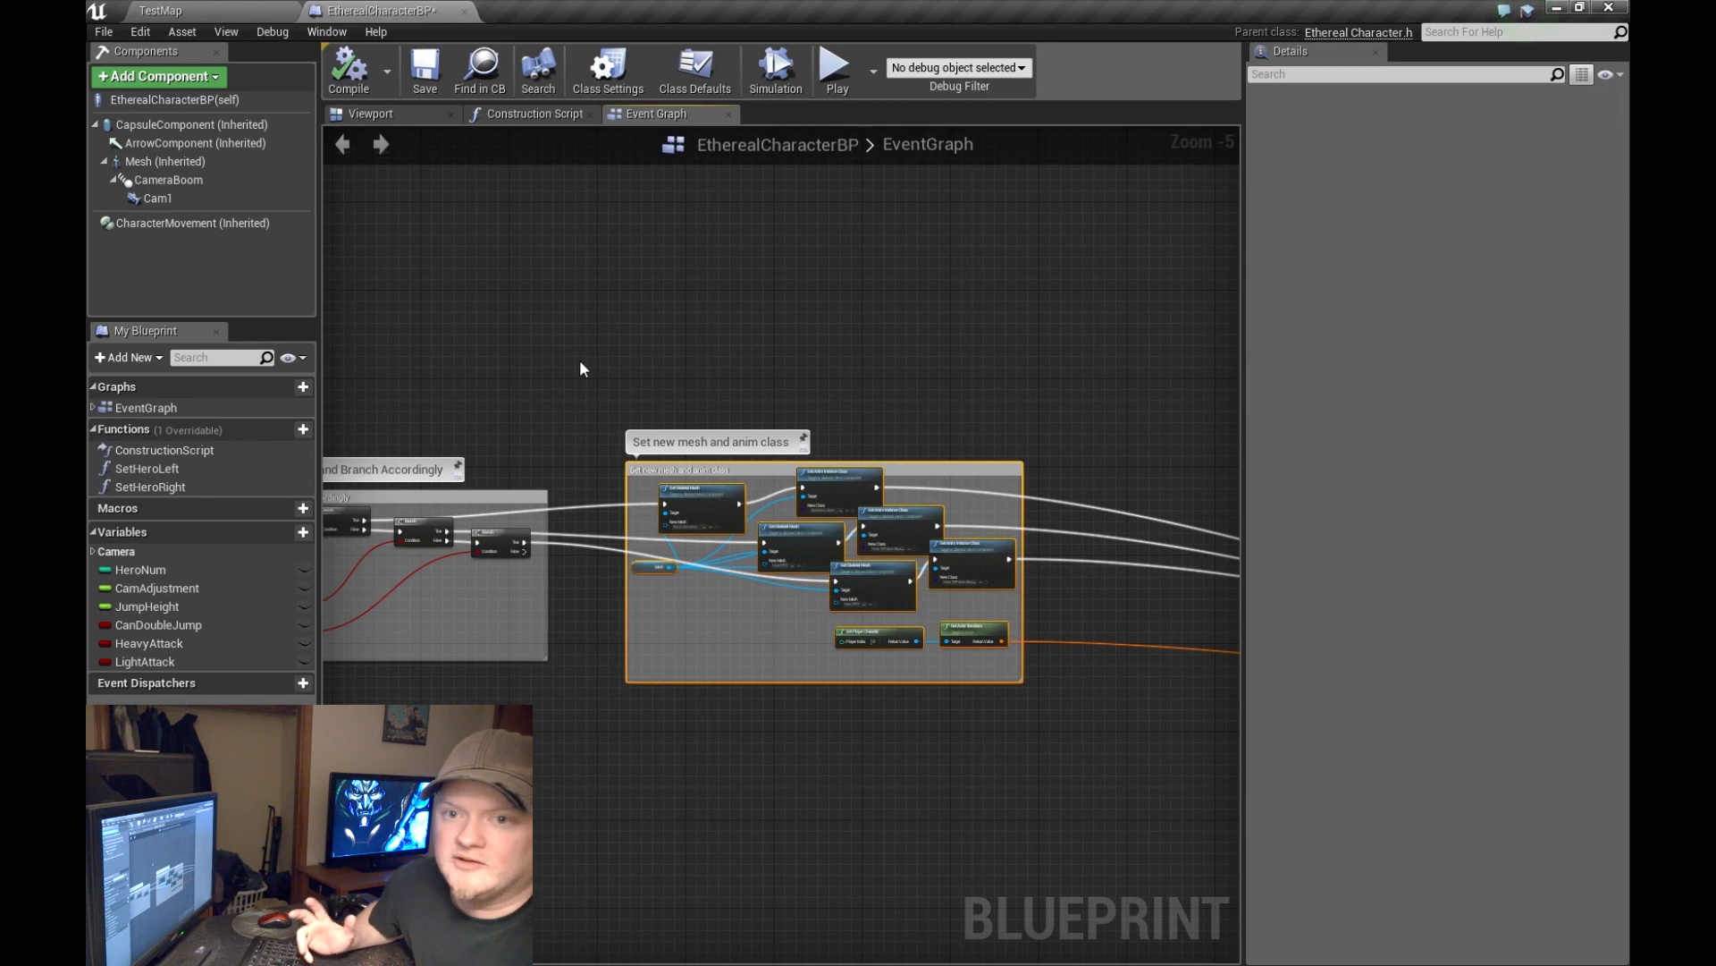
pyautogui.moveTo(600, 455)
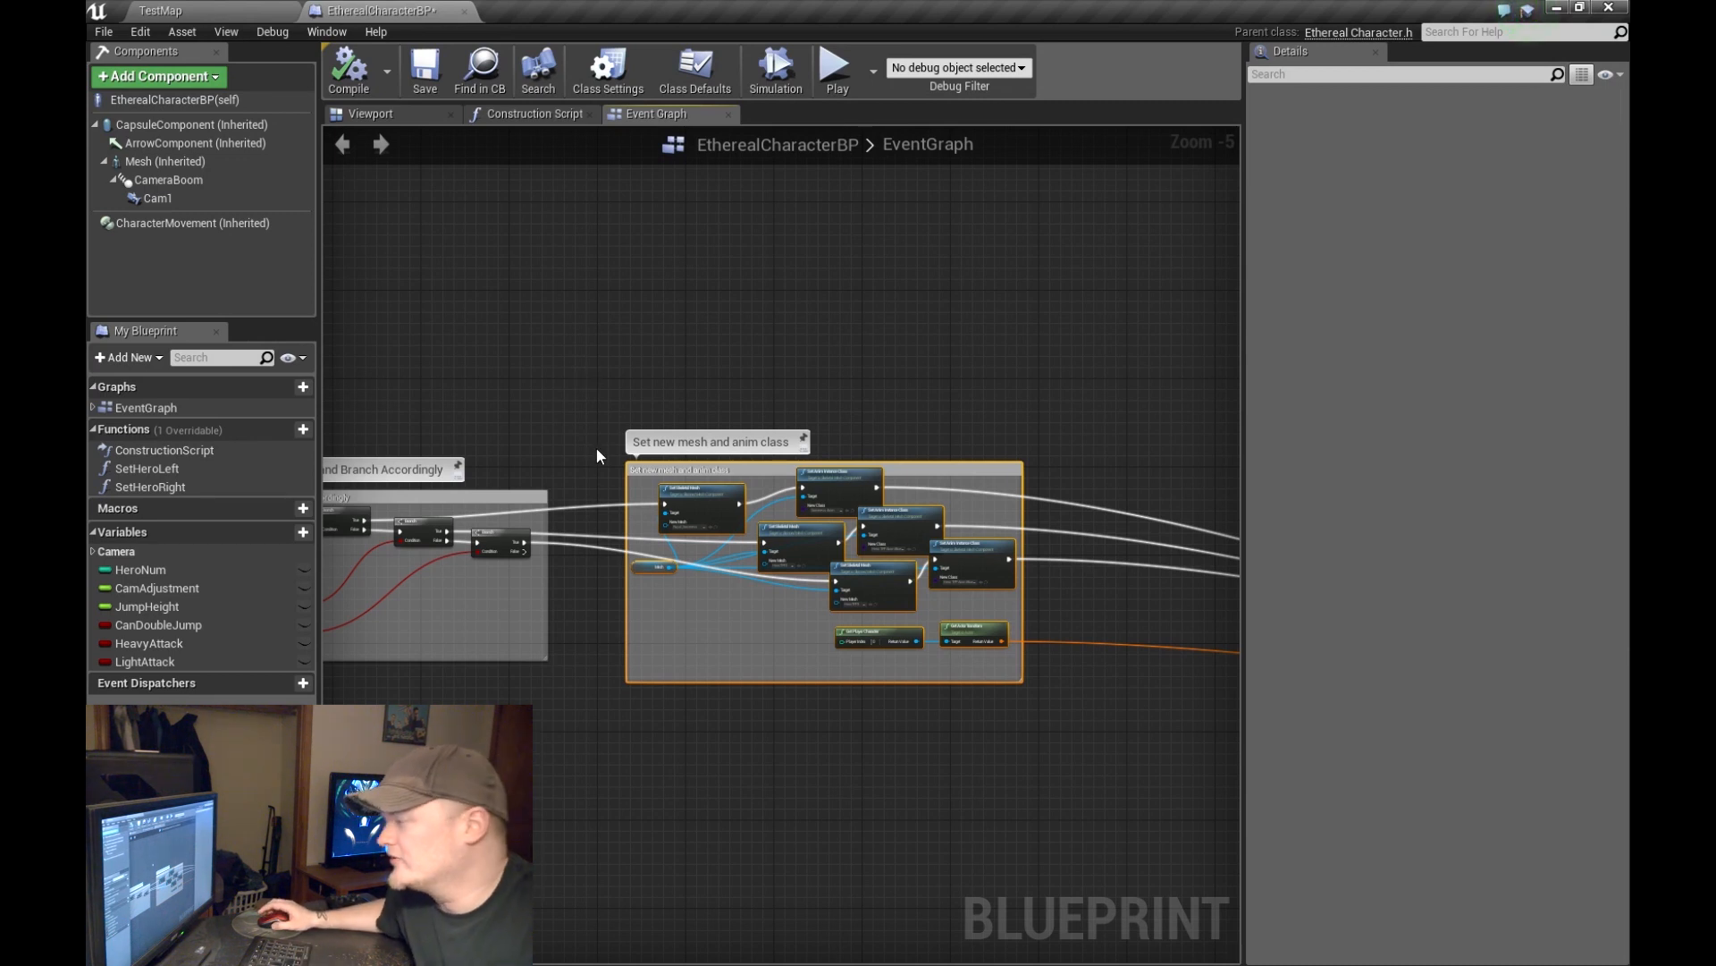
pyautogui.scroll(3)
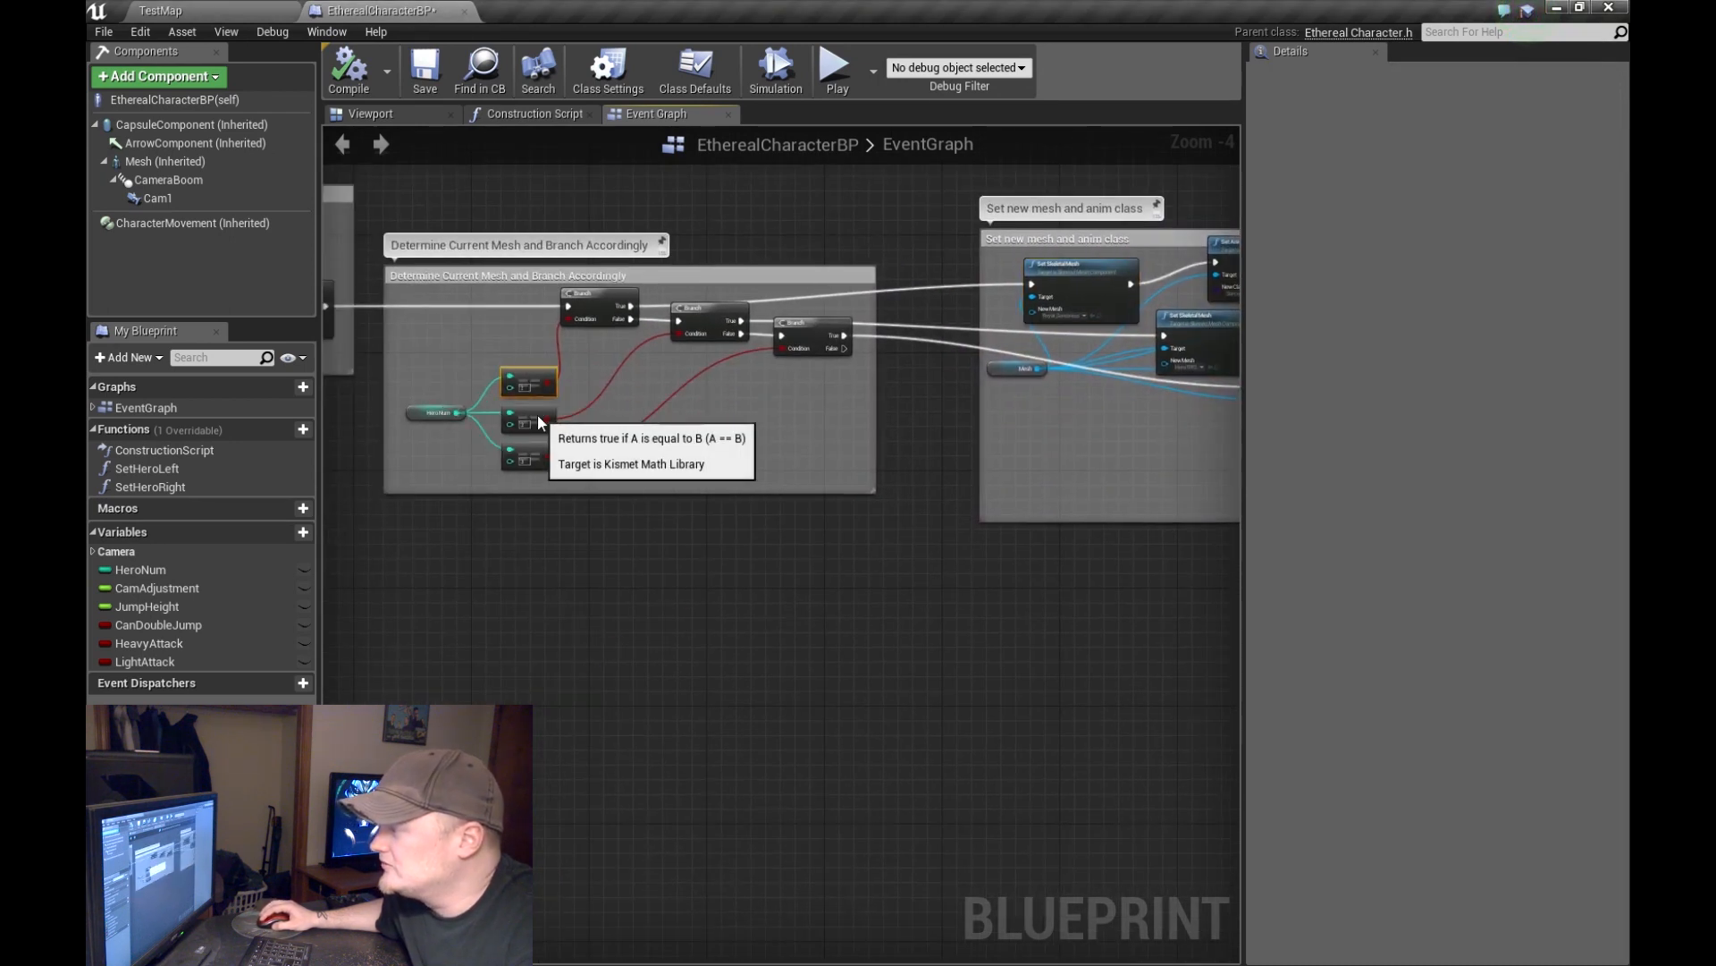
pyautogui.moveTo(536, 380)
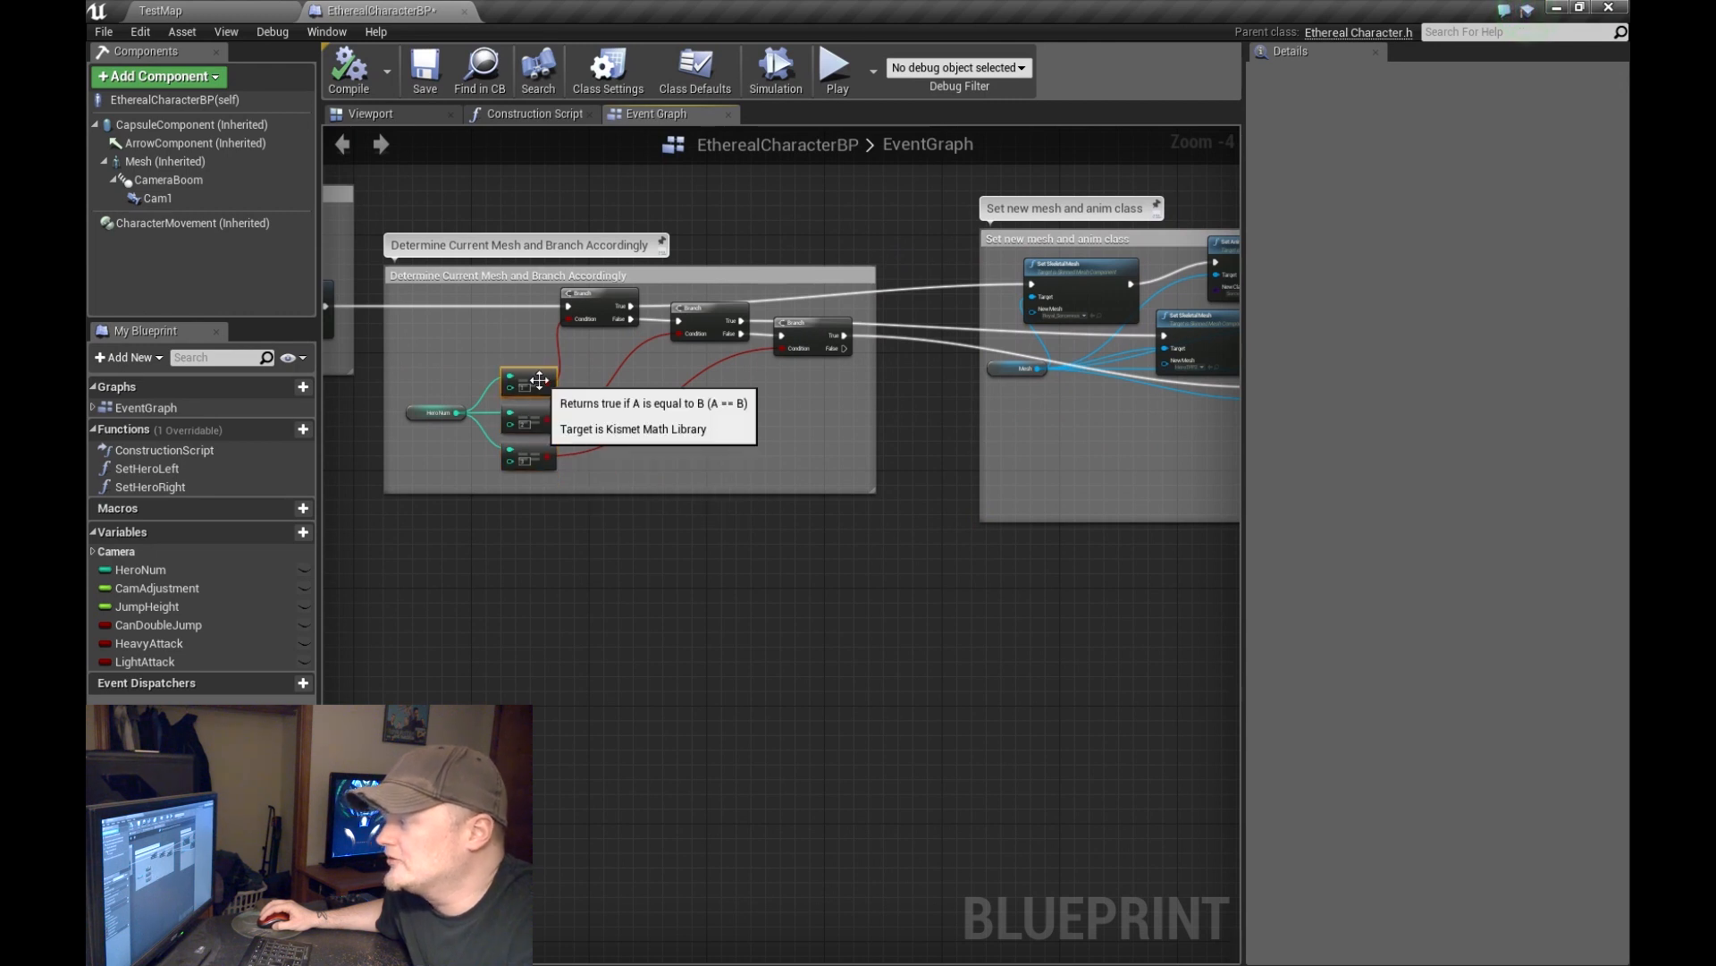
pyautogui.moveTo(591, 297)
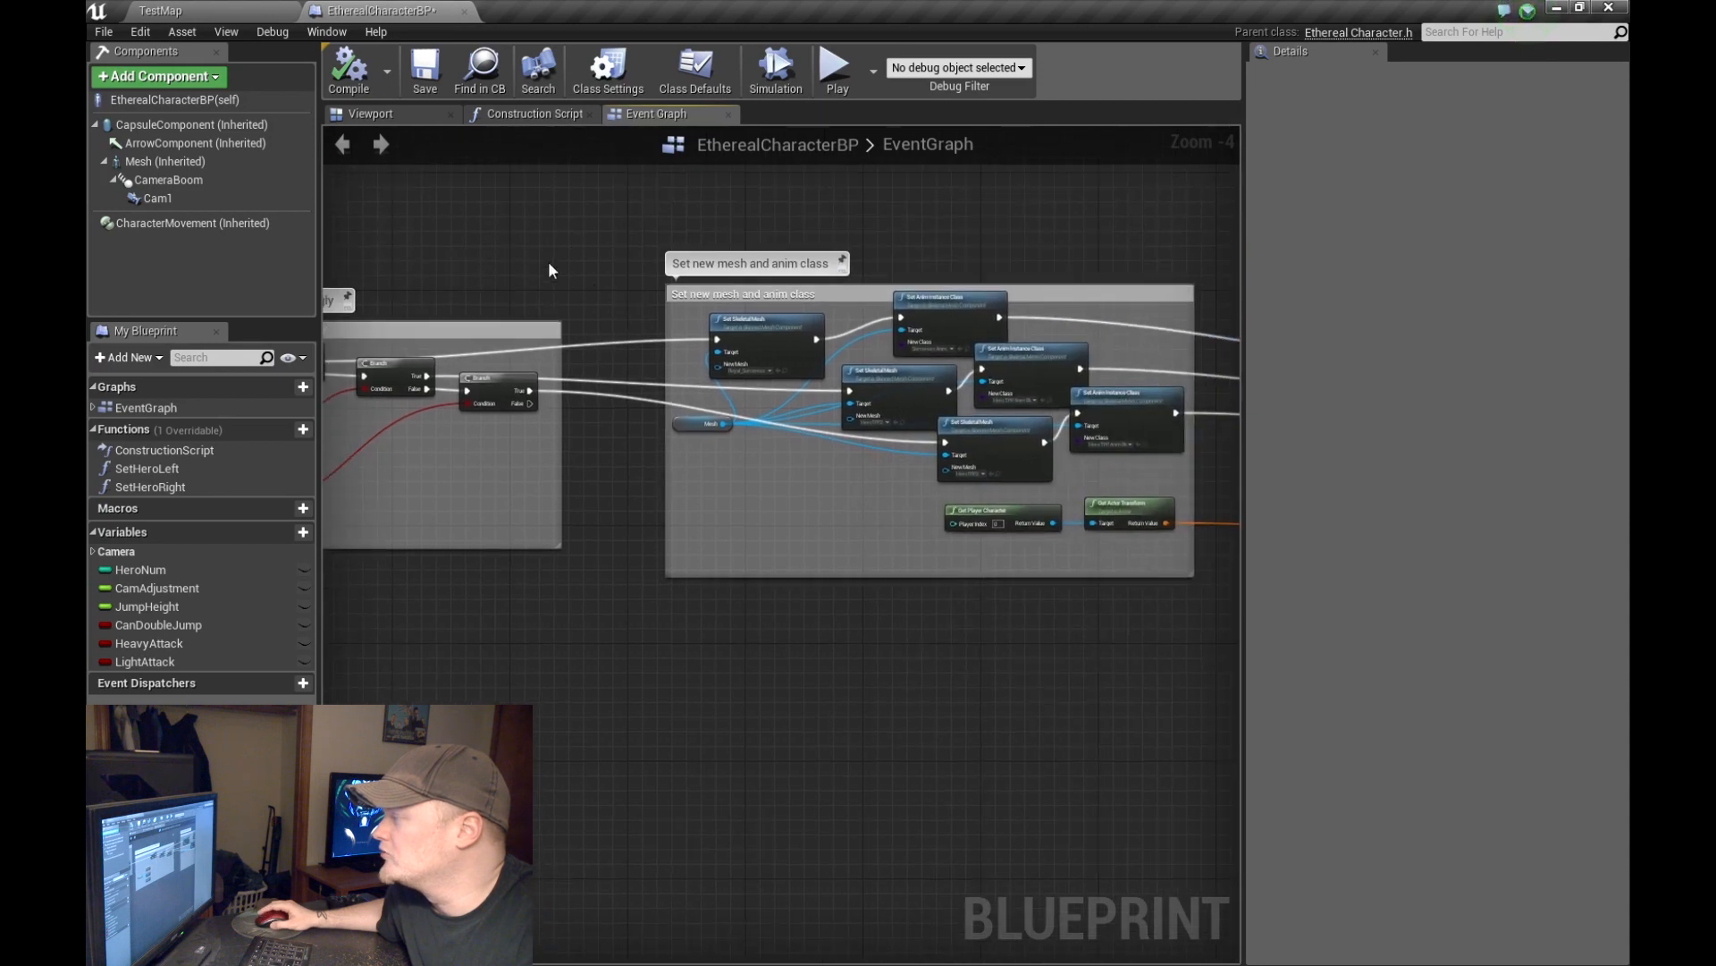
pyautogui.scroll(3)
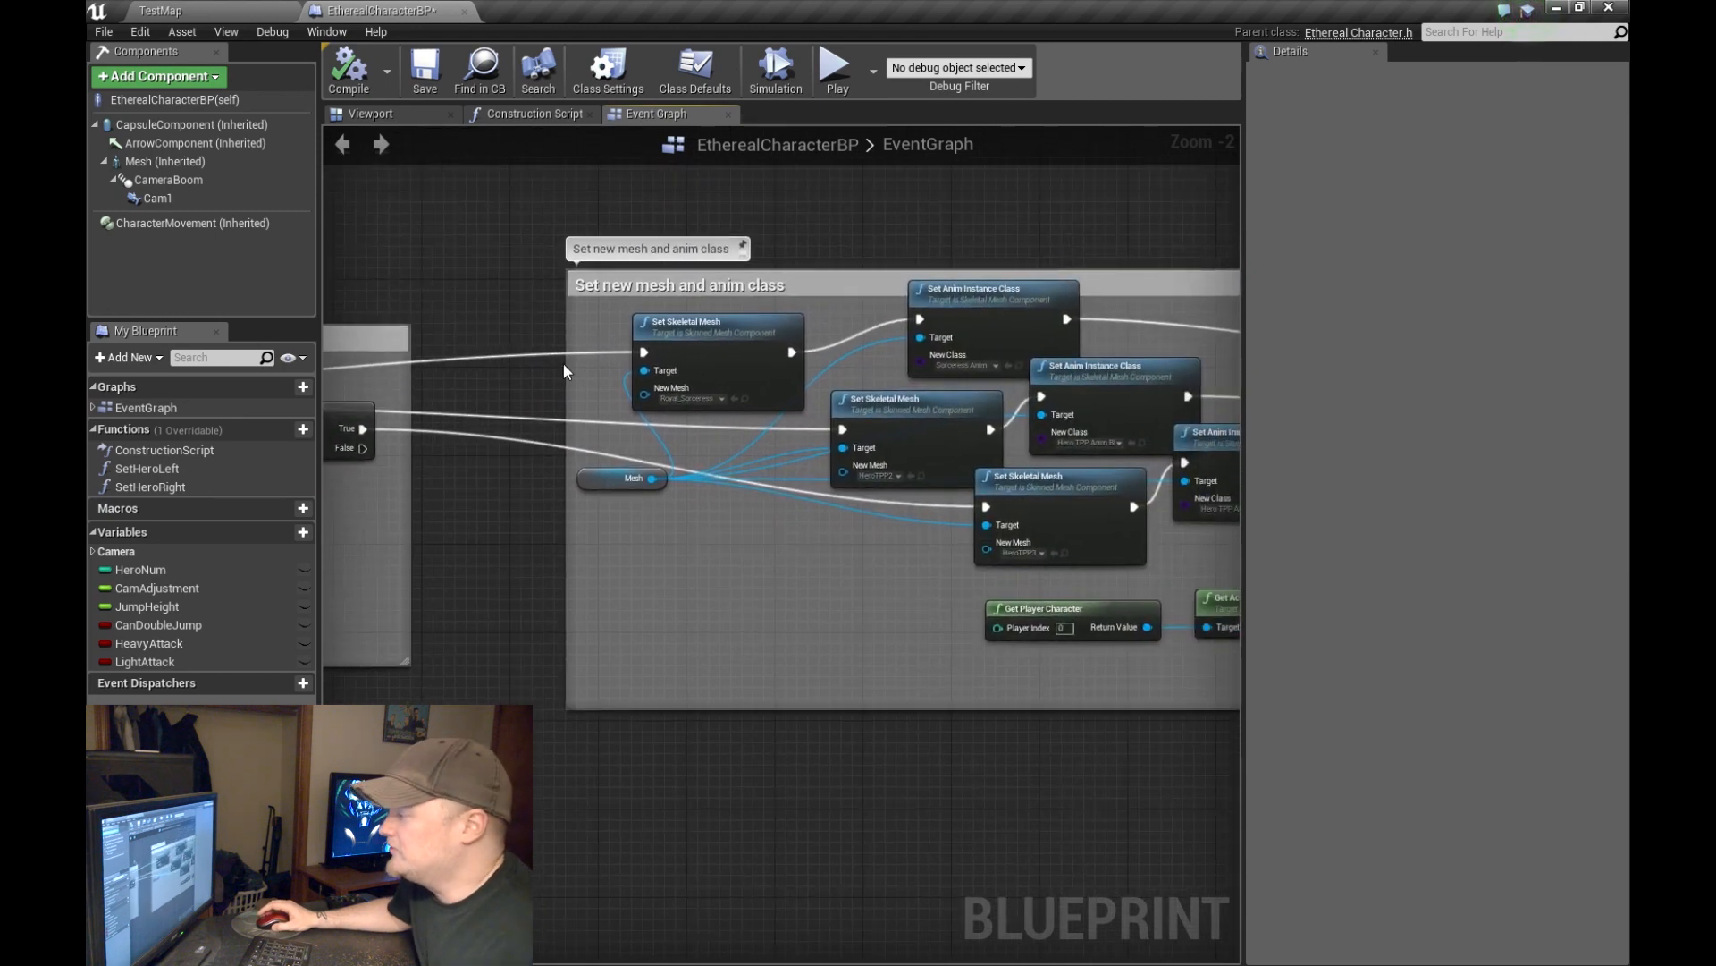
pyautogui.moveTo(639, 355)
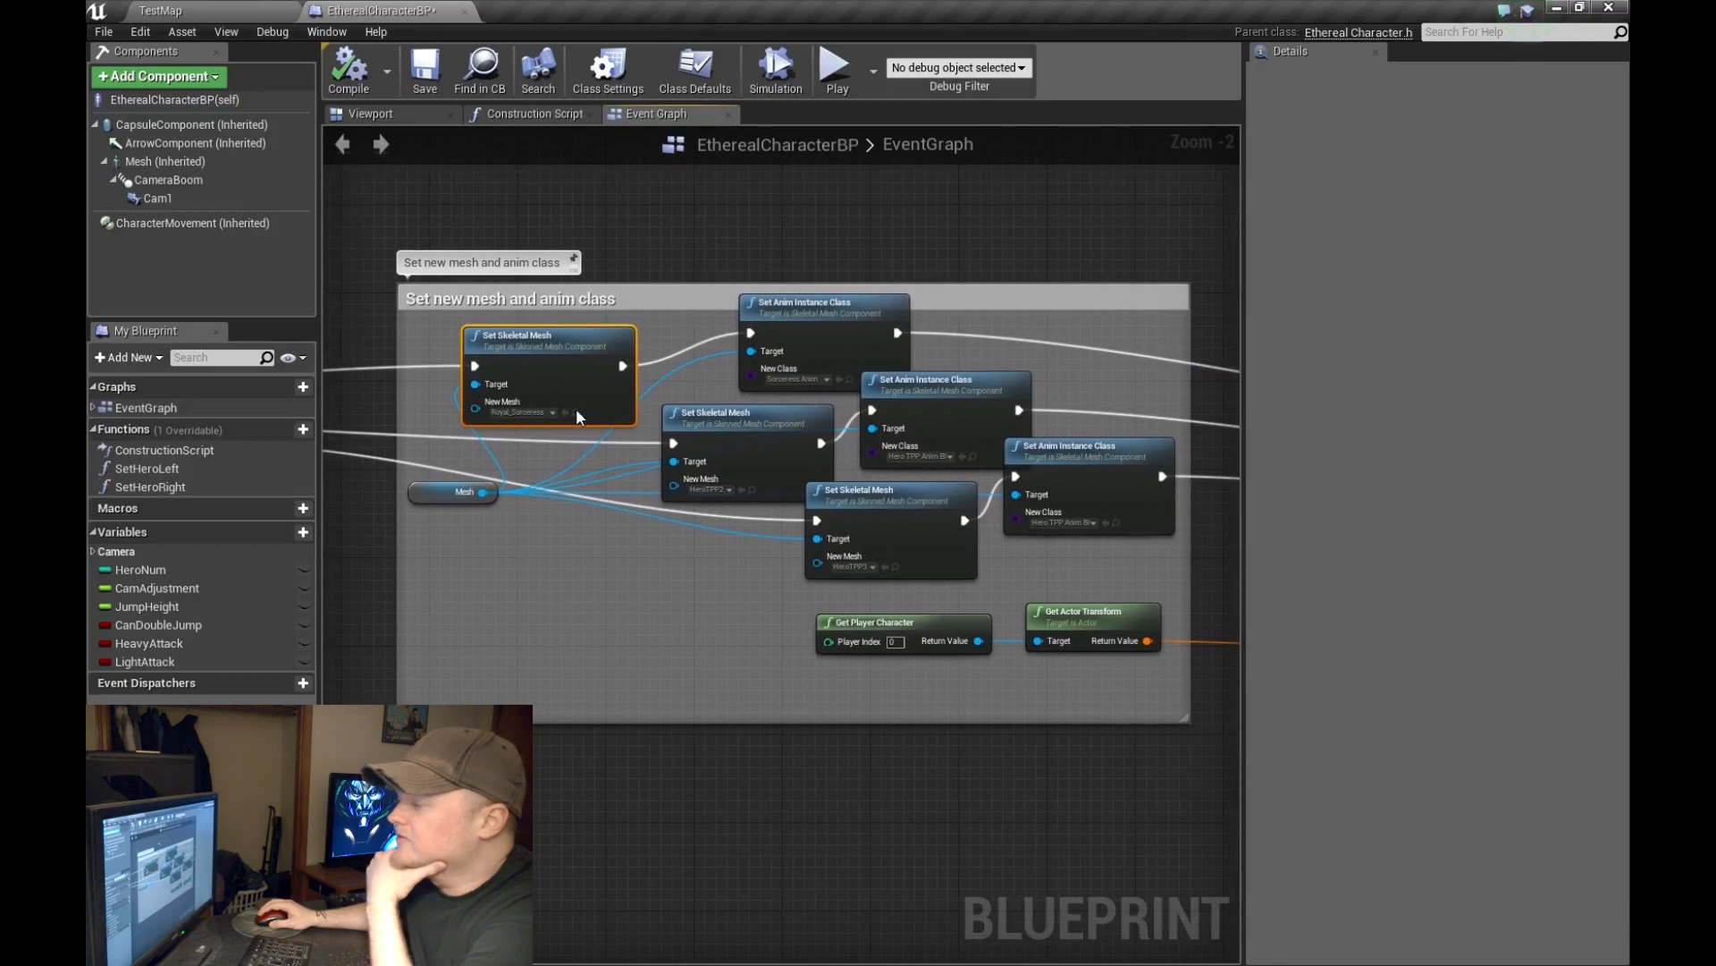
pyautogui.moveTo(635, 697)
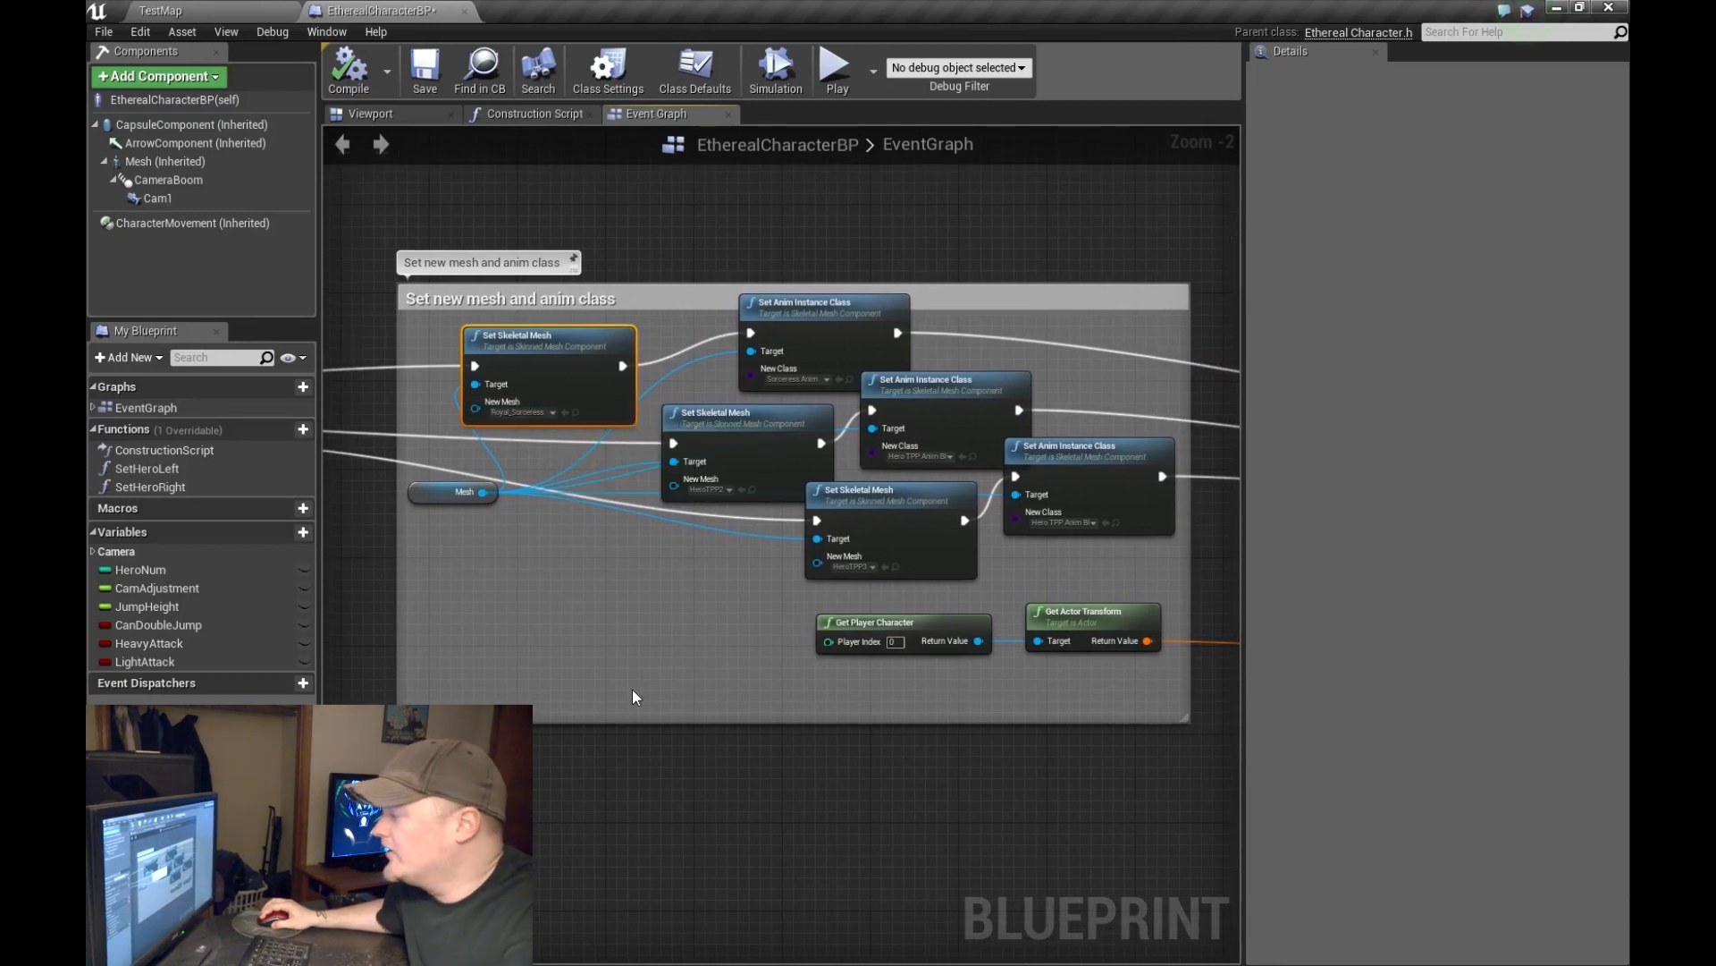
pyautogui.moveTo(844, 336)
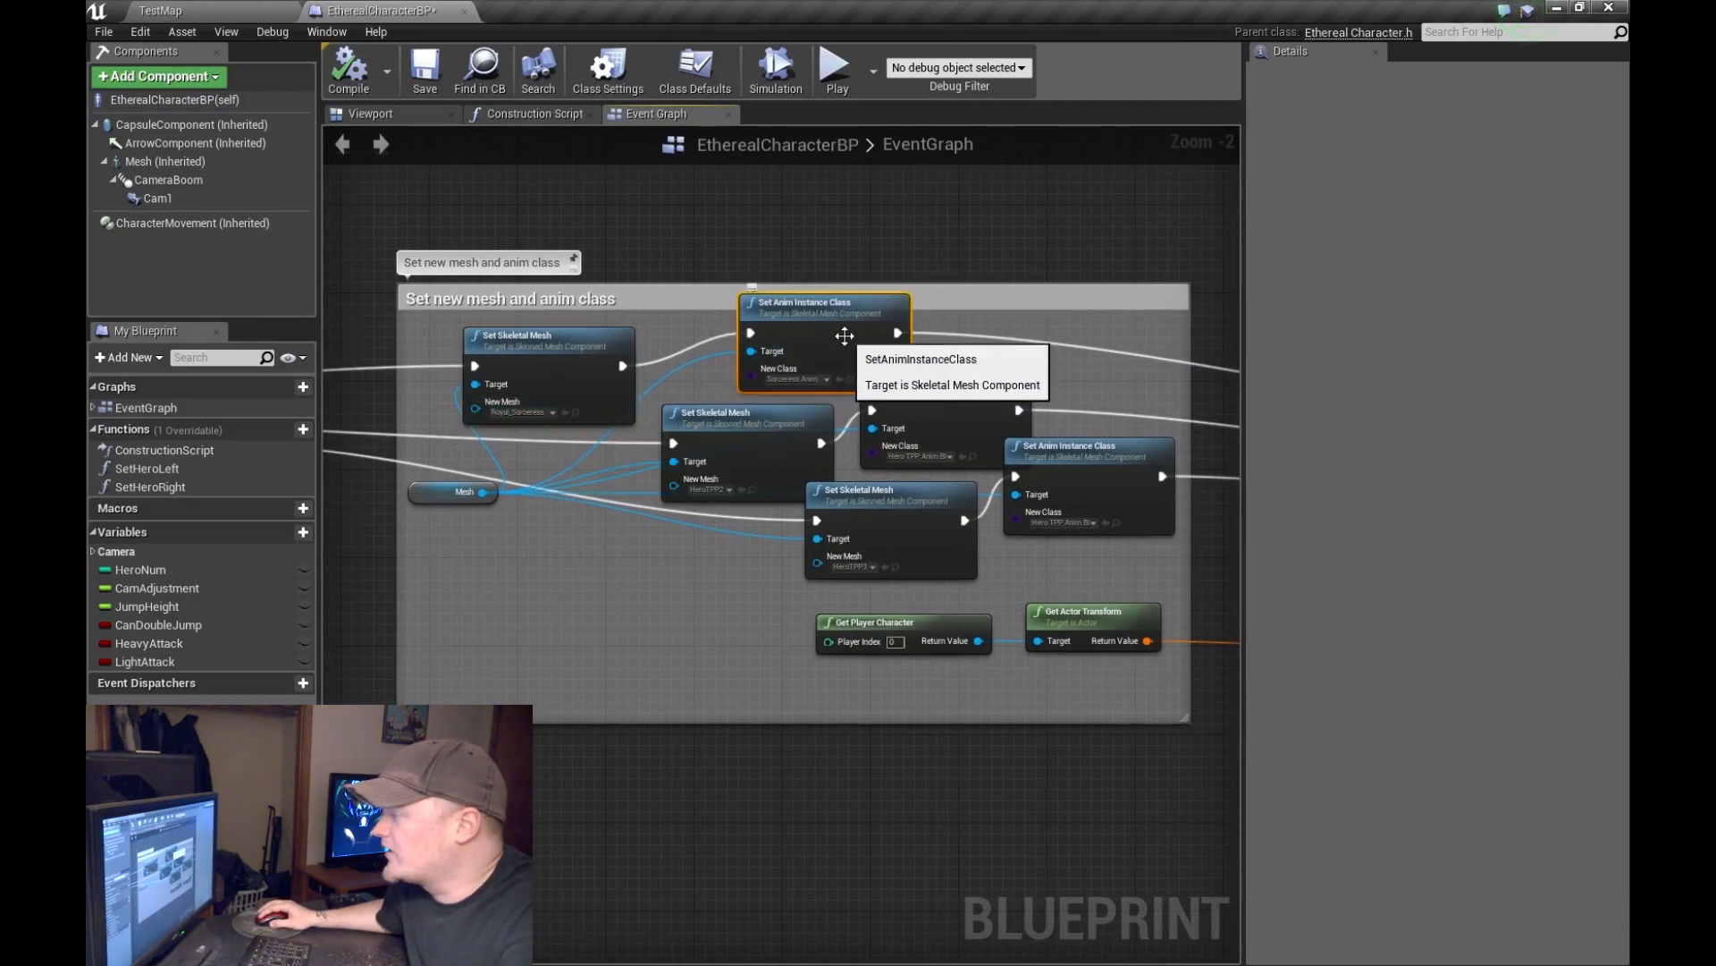
pyautogui.moveTo(831, 328)
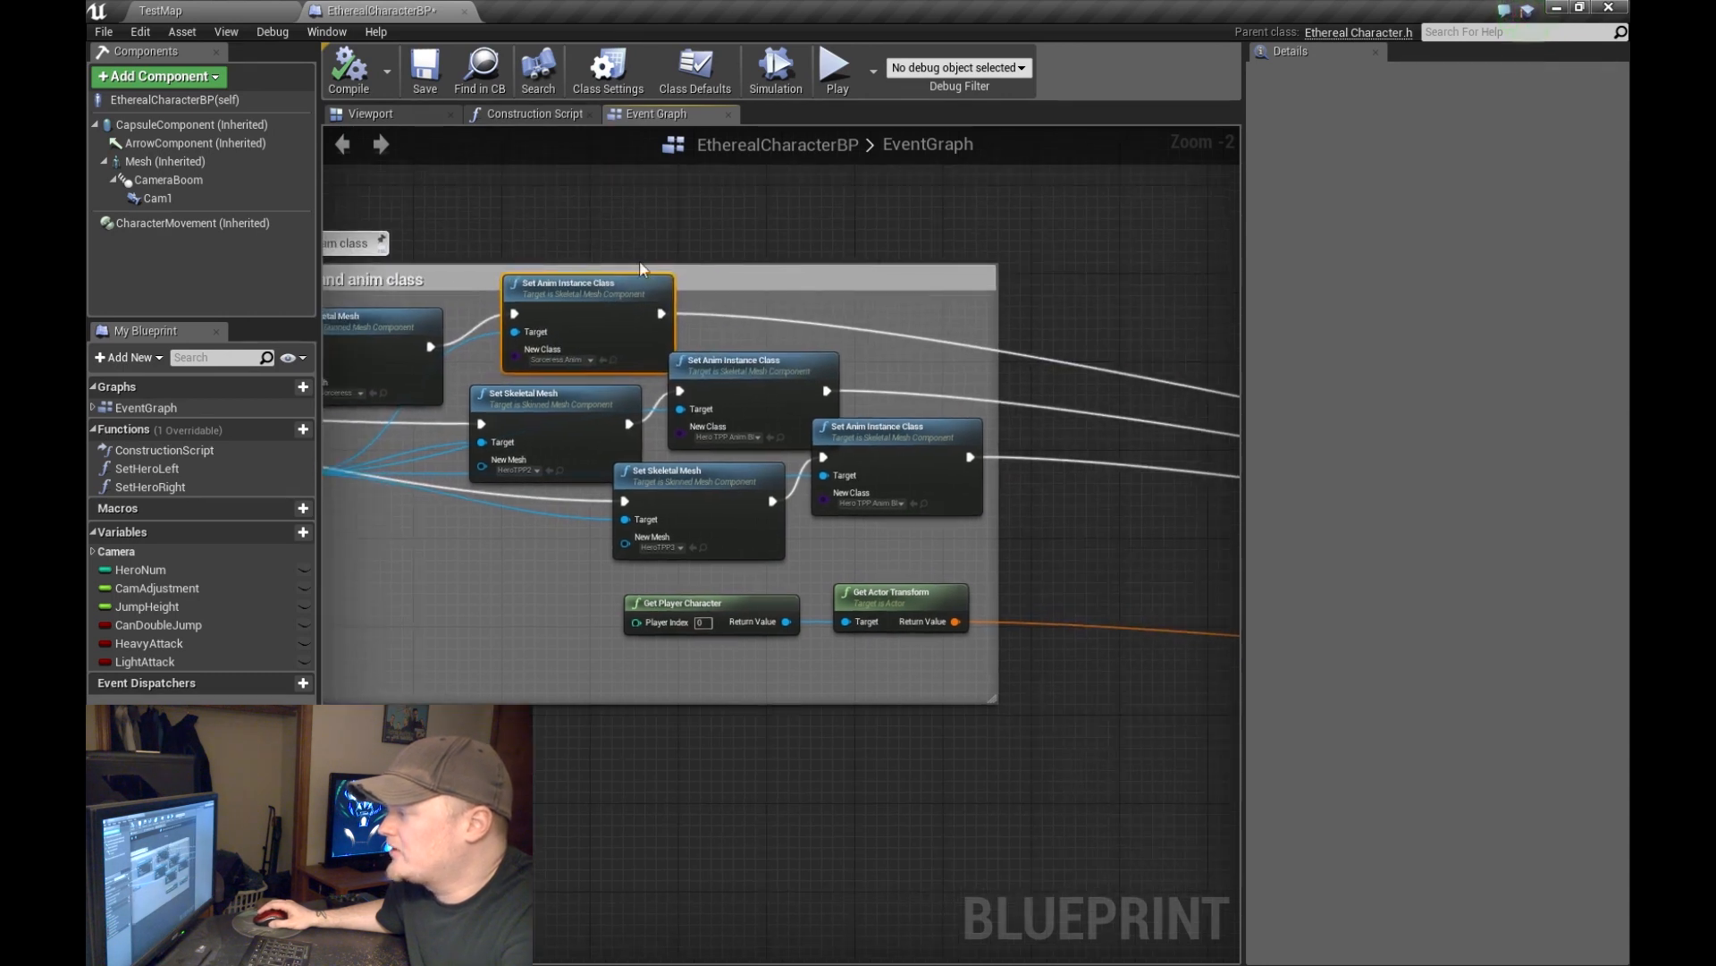
pyautogui.moveTo(558, 361)
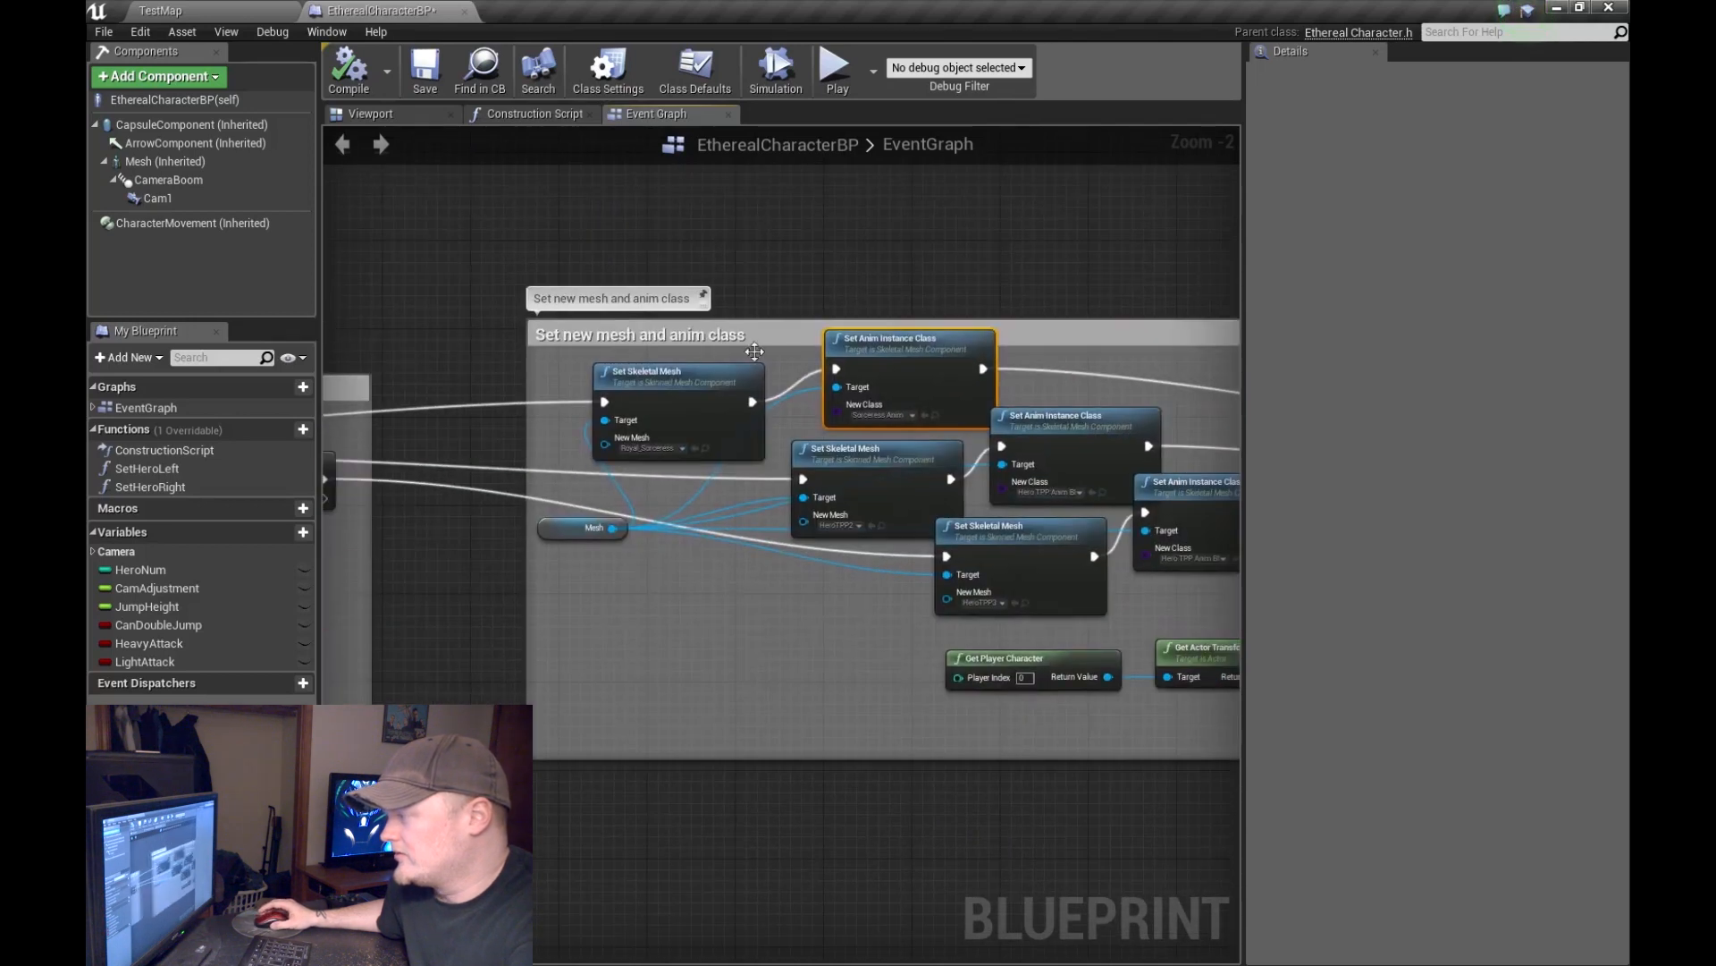
pyautogui.moveTo(868, 479)
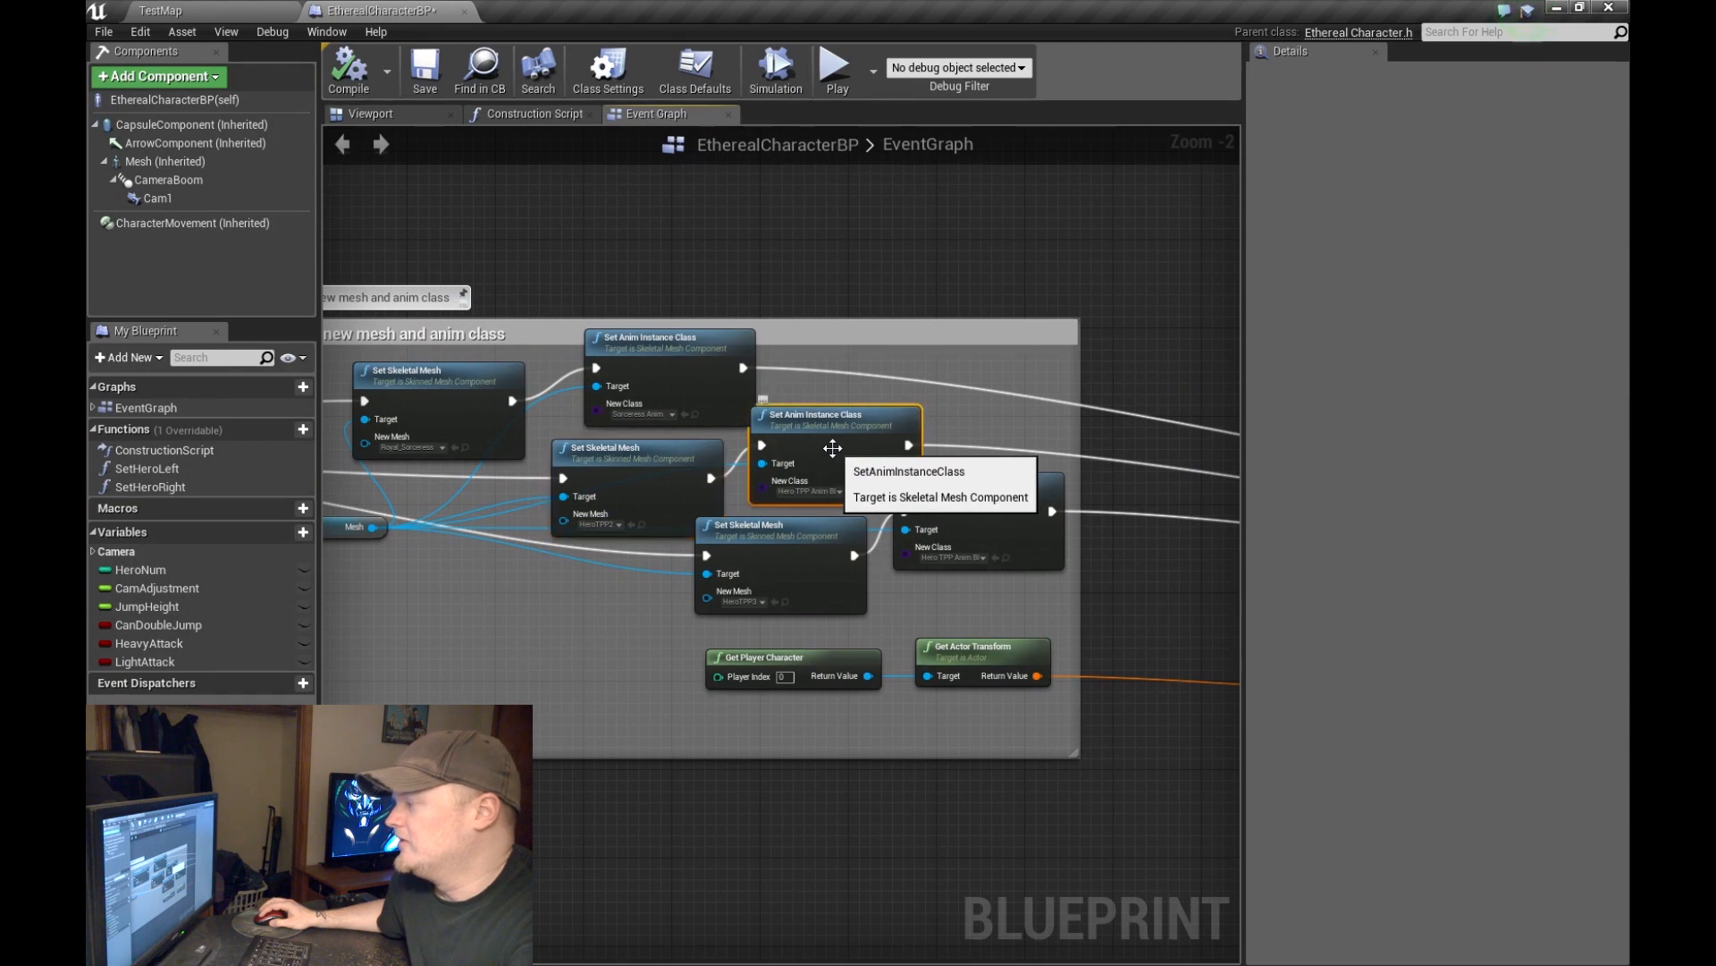
pyautogui.moveTo(851, 545)
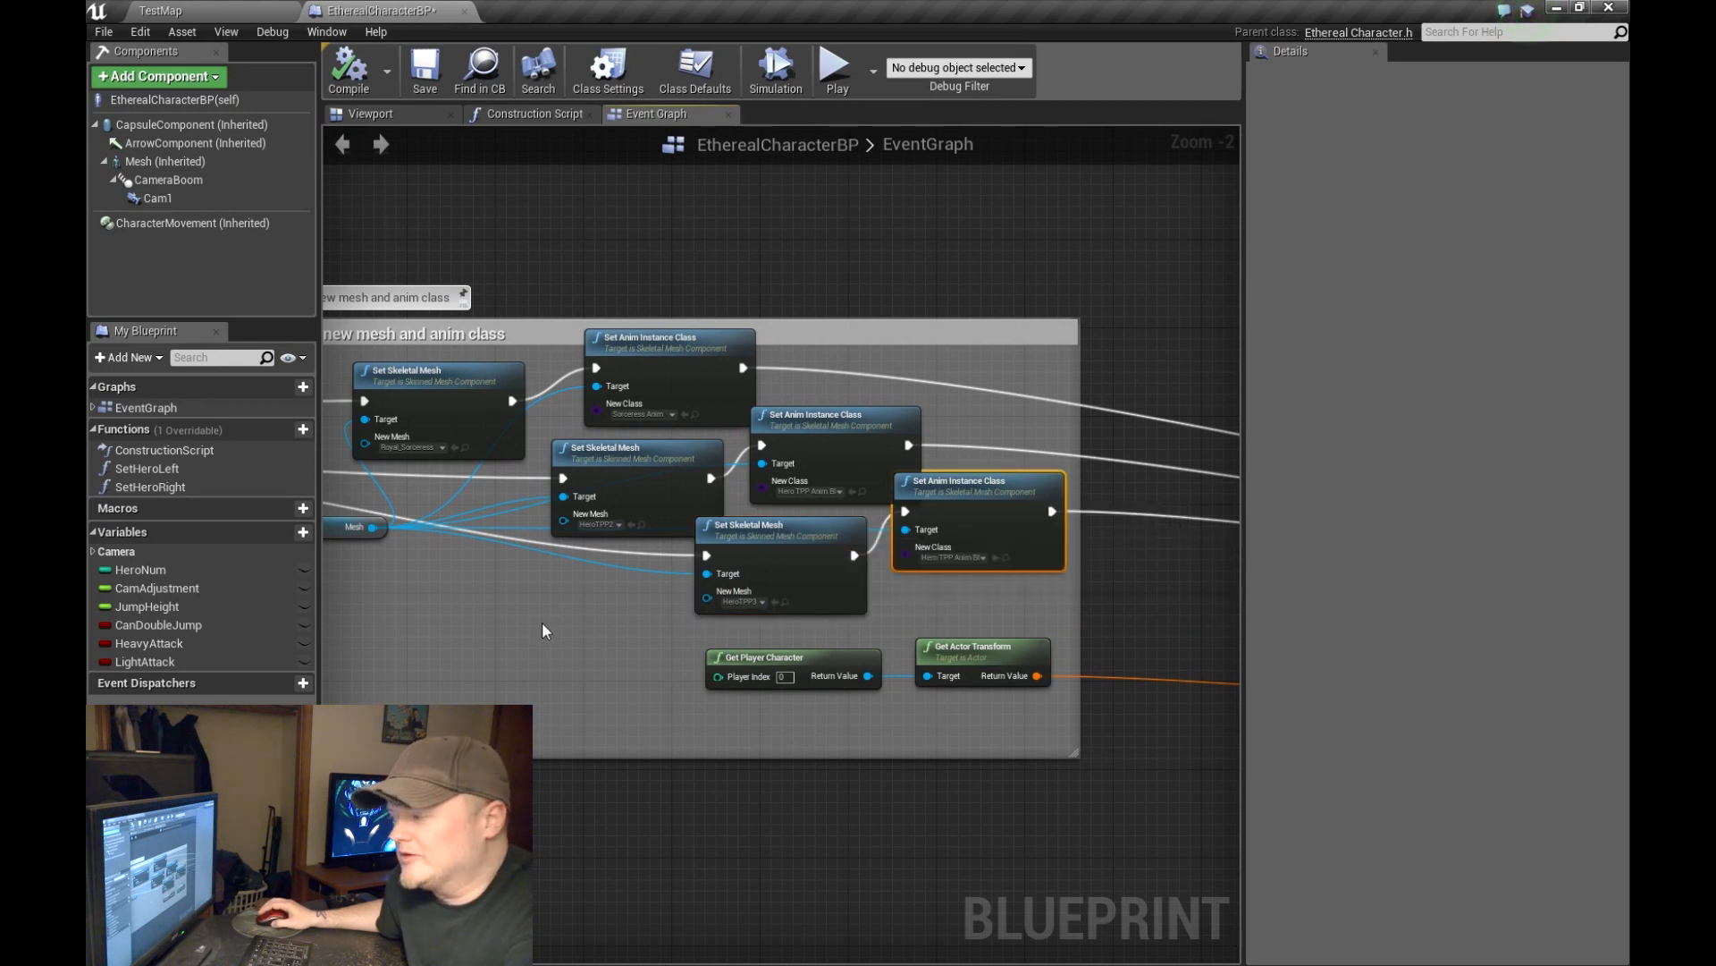
pyautogui.click(140, 570)
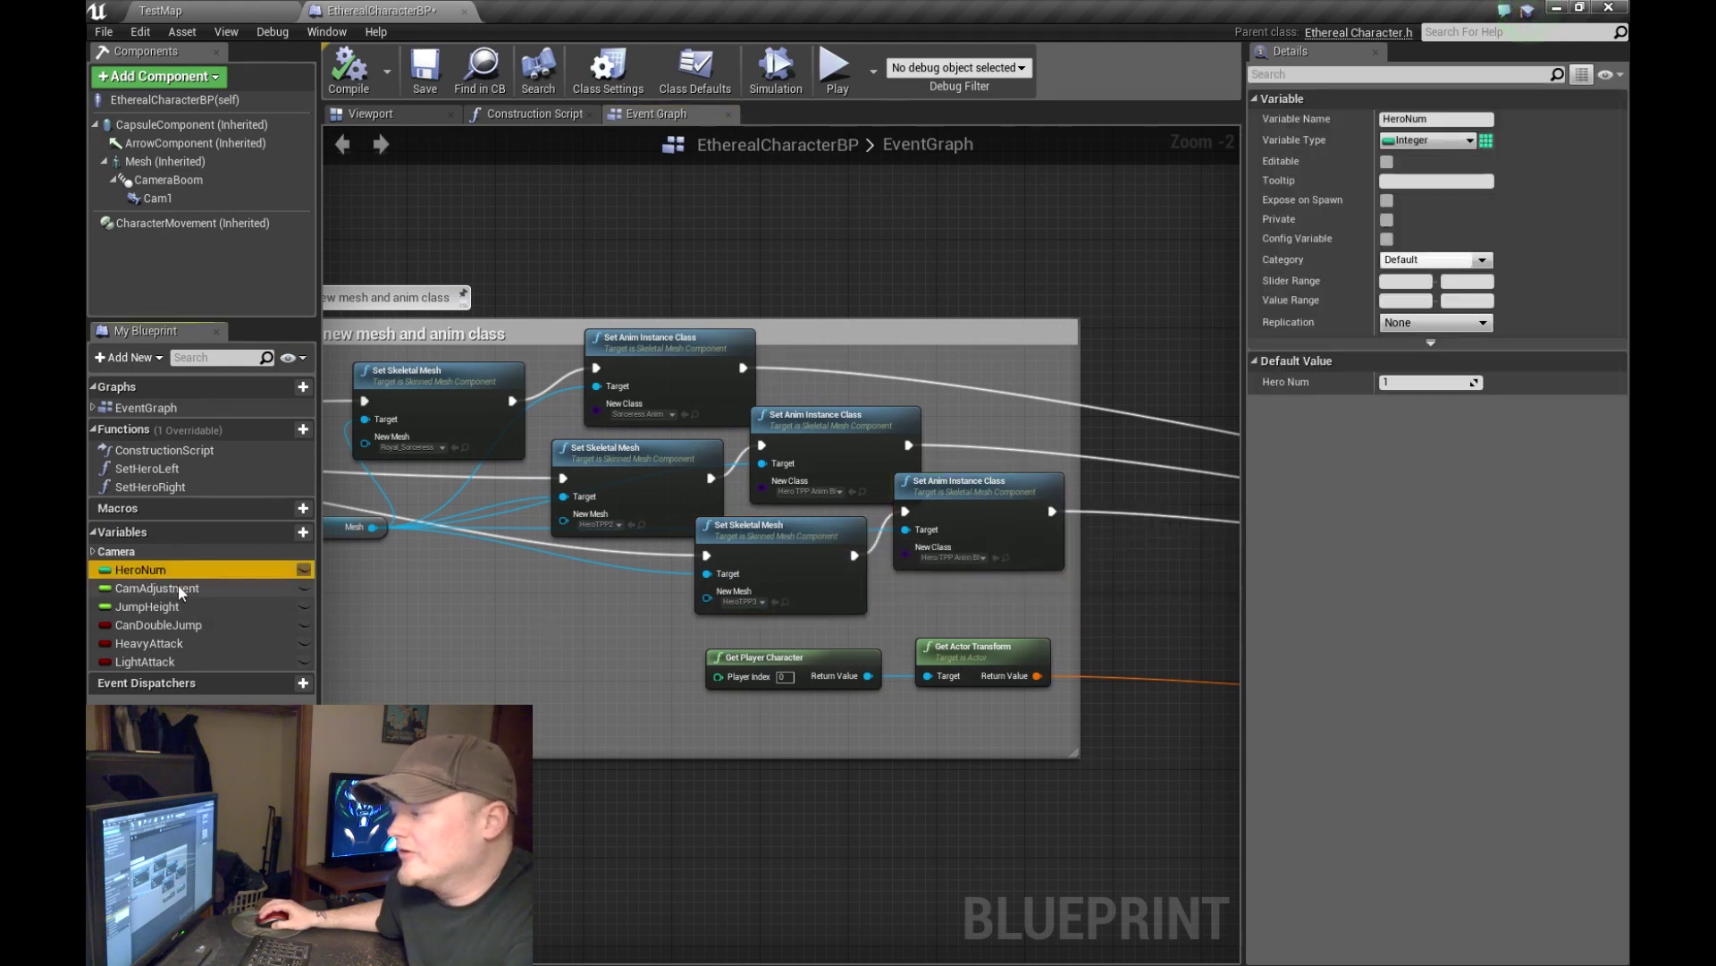
pyautogui.moveTo(327, 613)
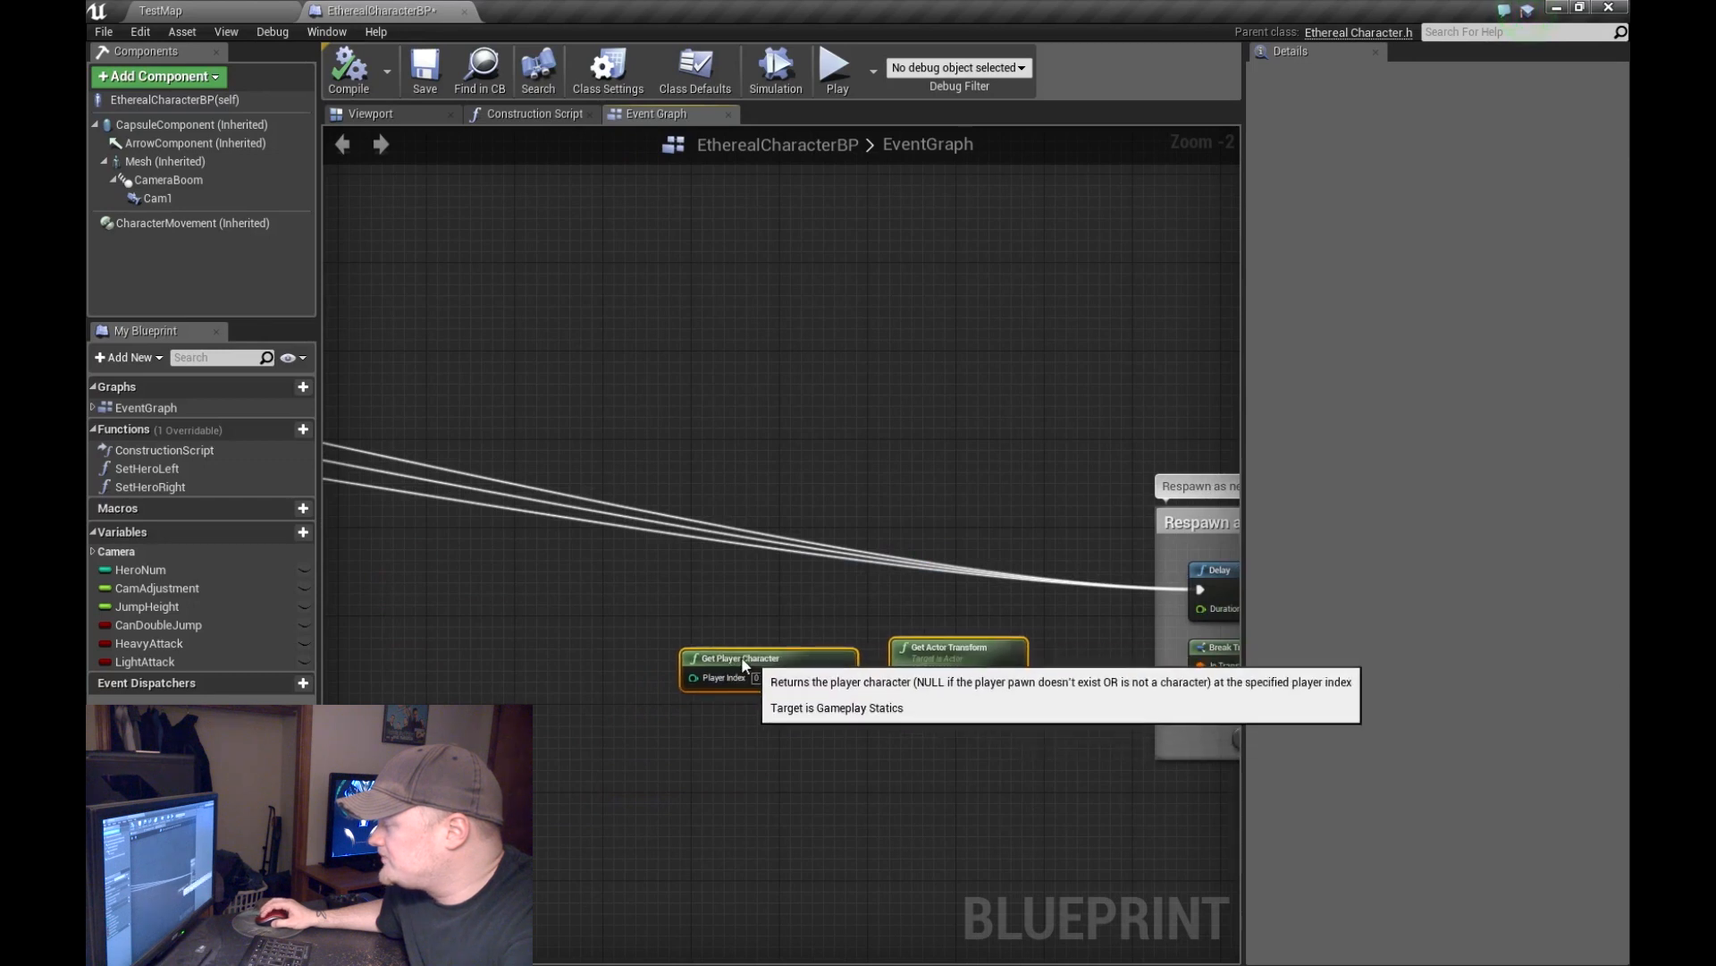
pyautogui.moveTo(926, 448)
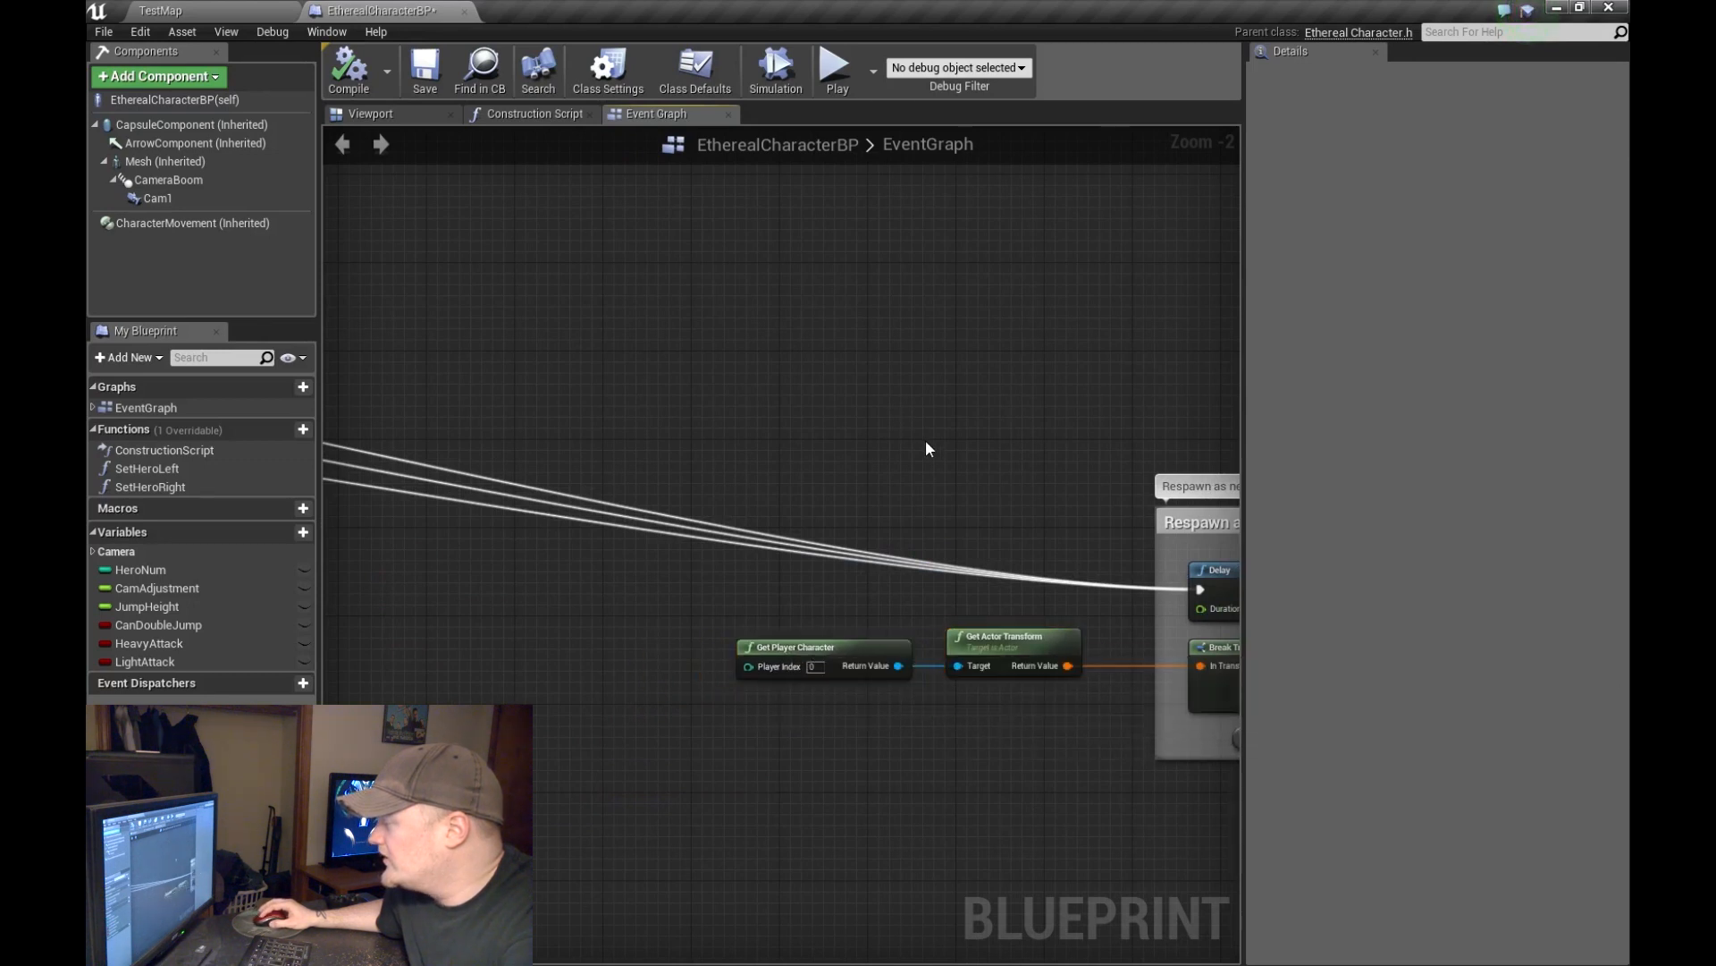
pyautogui.scroll(-3)
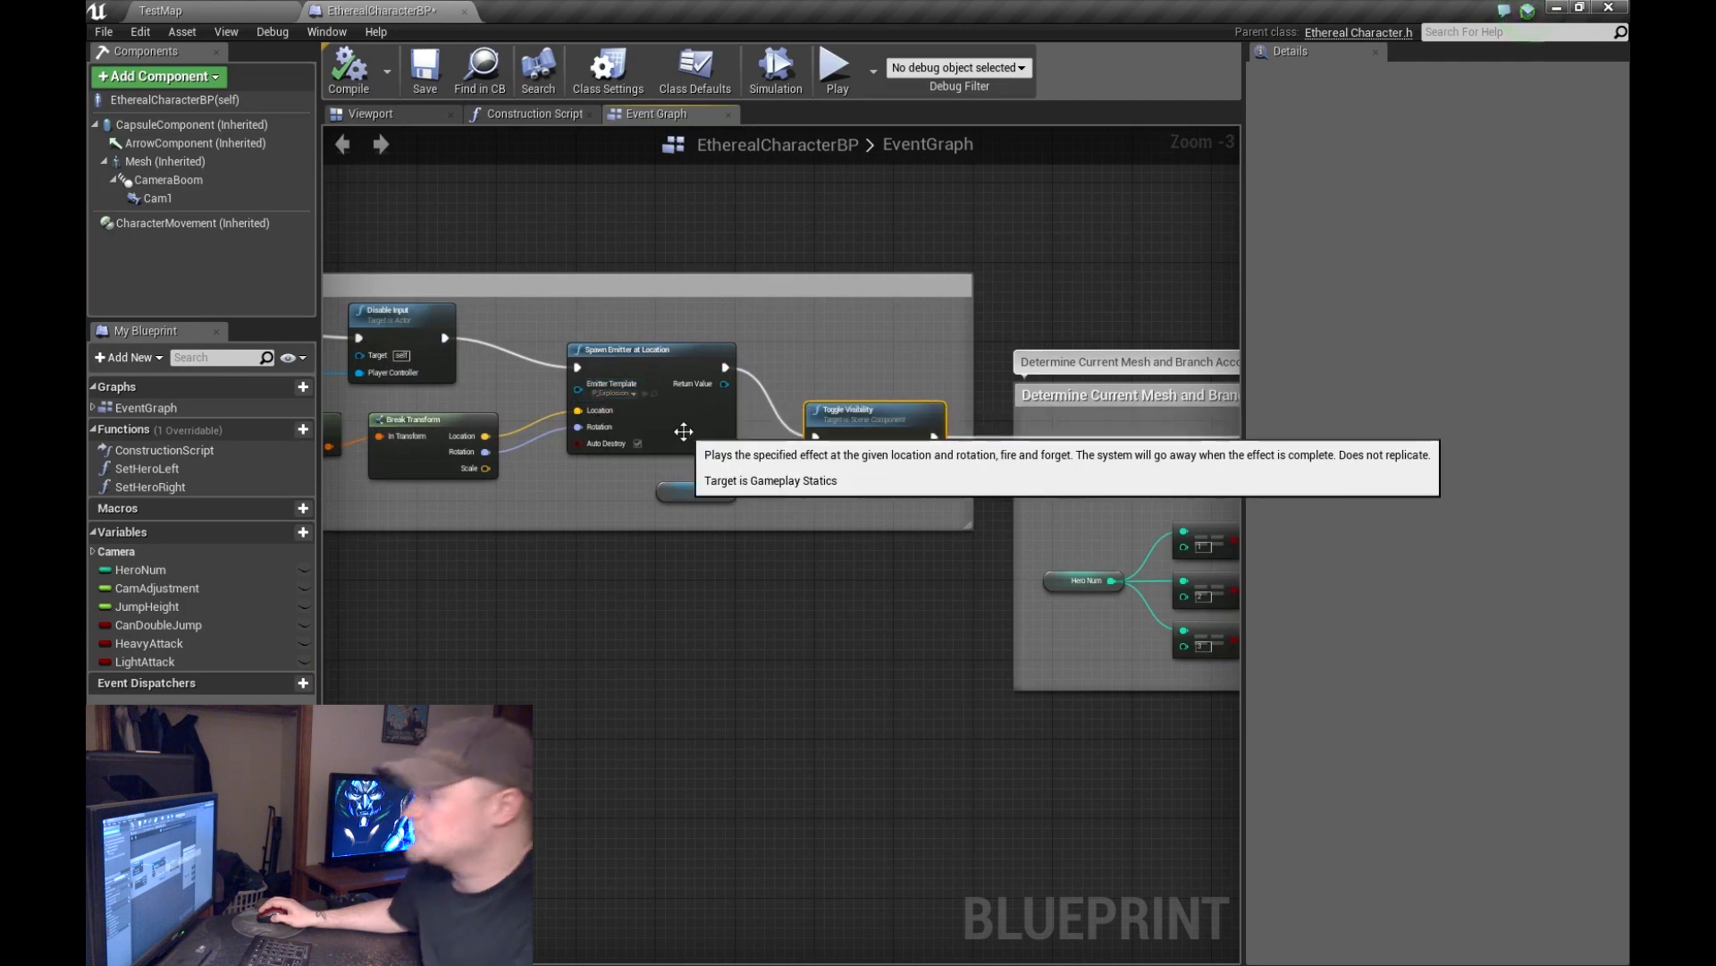
pyautogui.moveTo(884, 431)
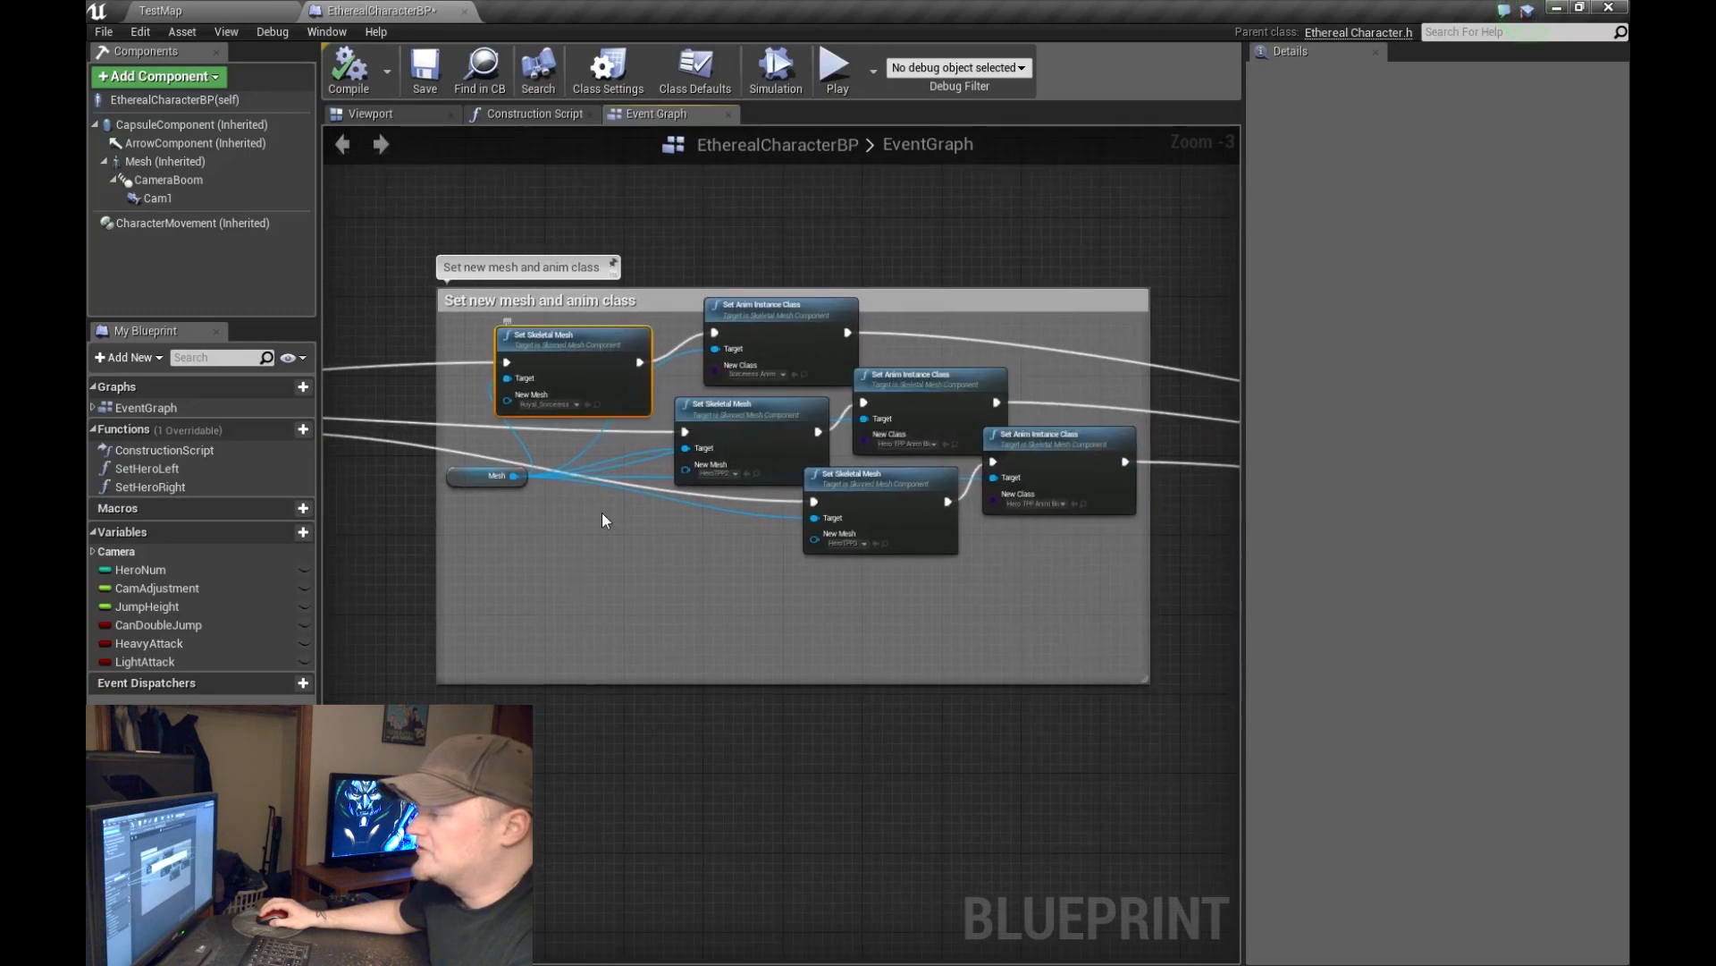
pyautogui.moveTo(959, 401)
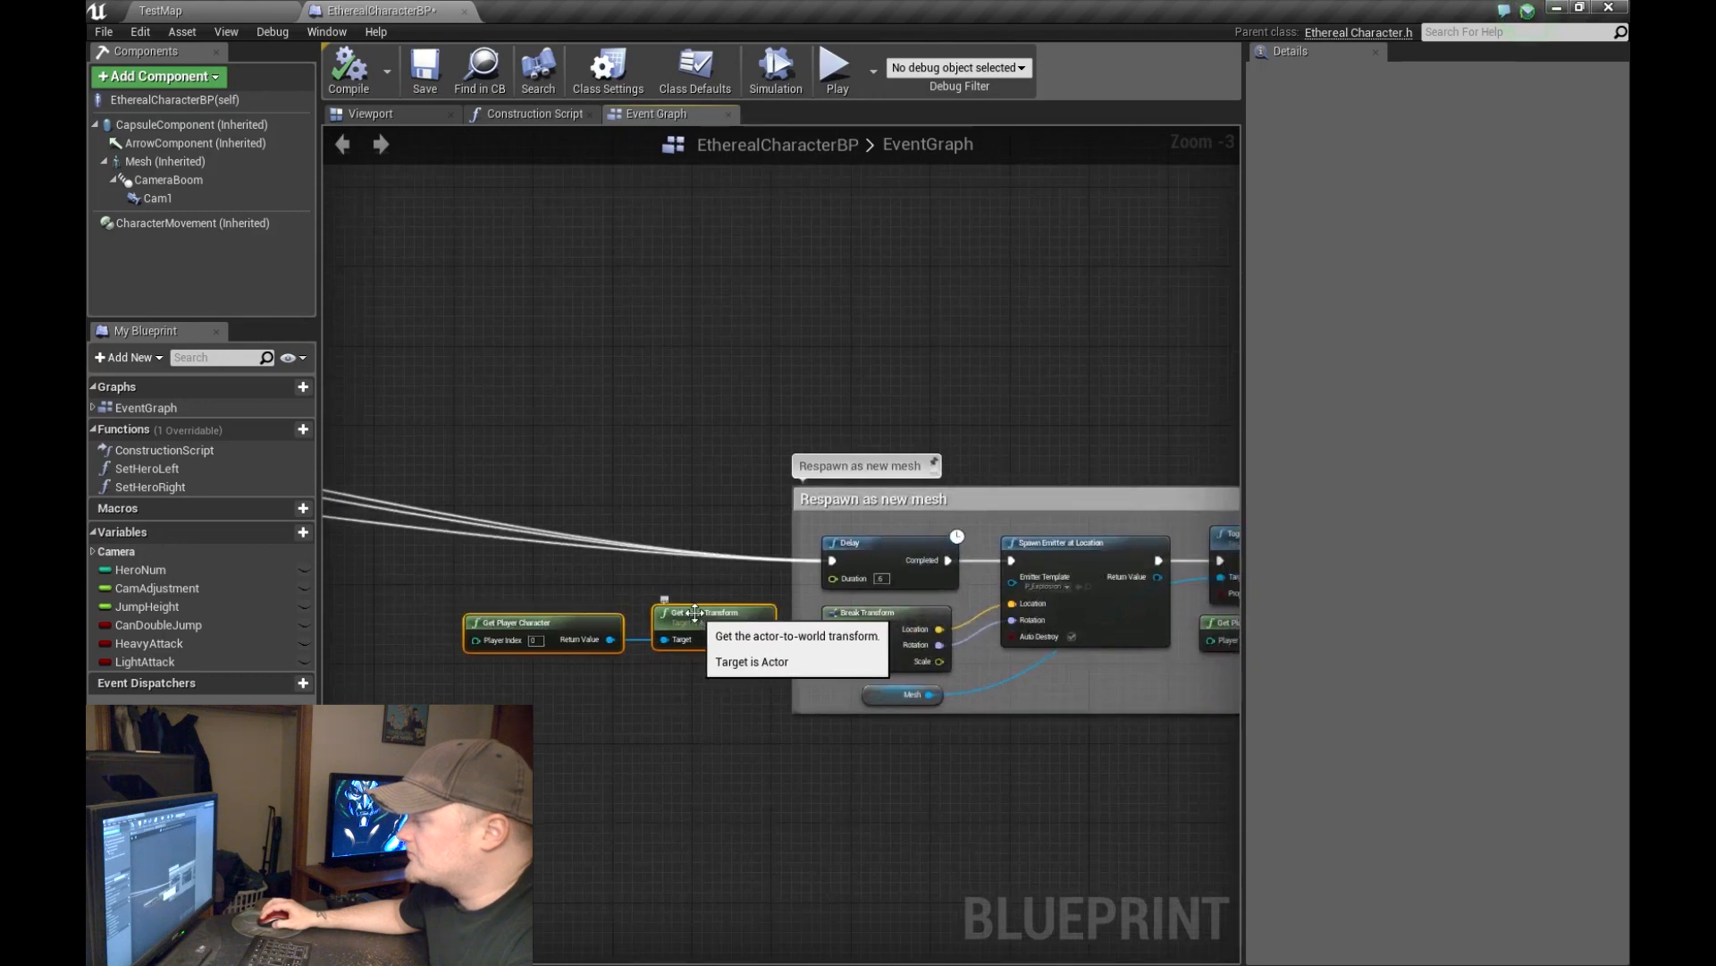
pyautogui.scroll(-3)
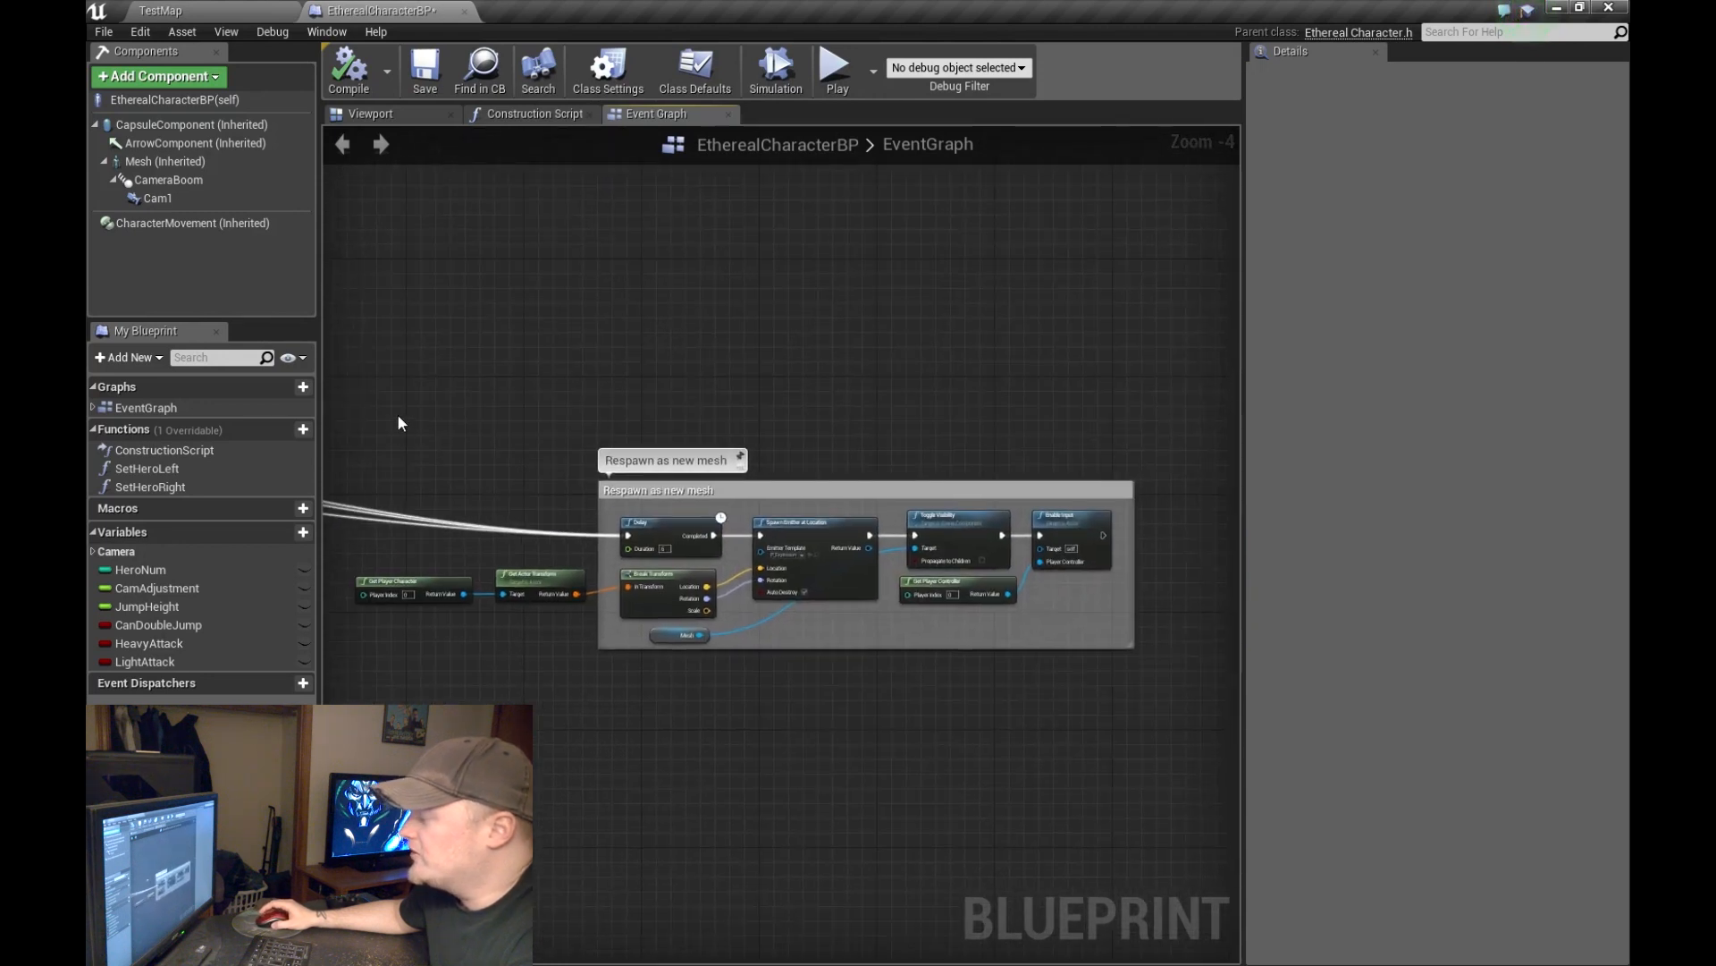
pyautogui.scroll(-3)
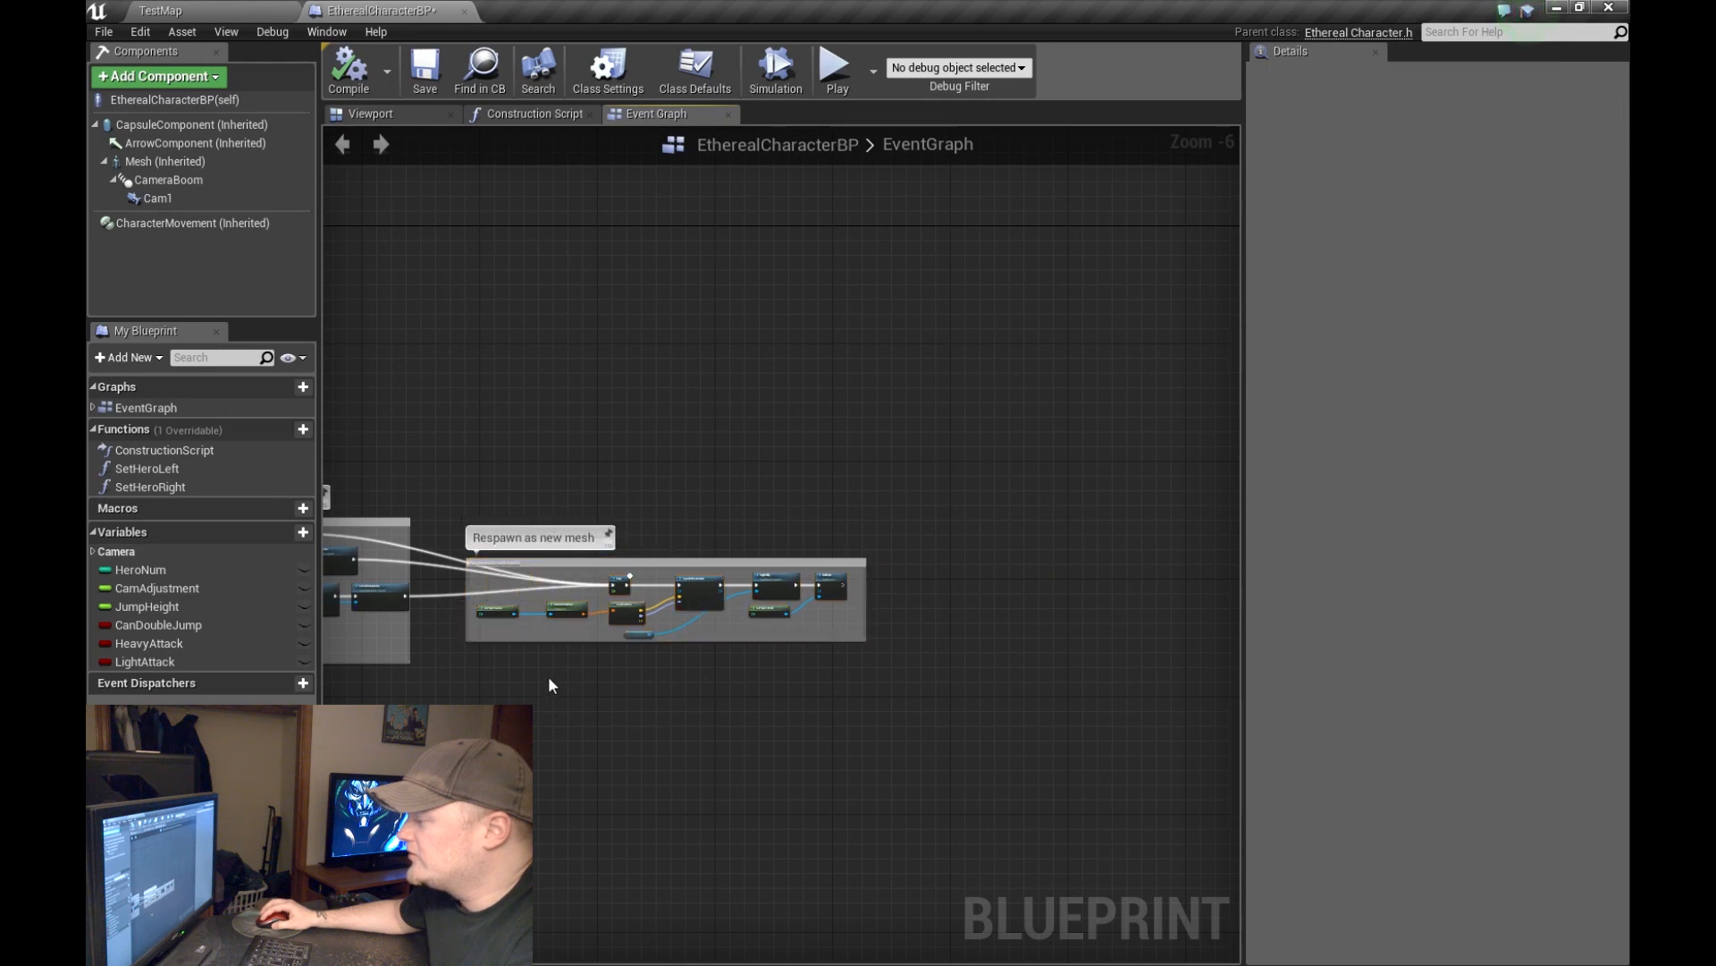
# Step: Review the Delay, Spawn Emitter and Enable Input nodes, then play TestMap
pyautogui.scroll(3)
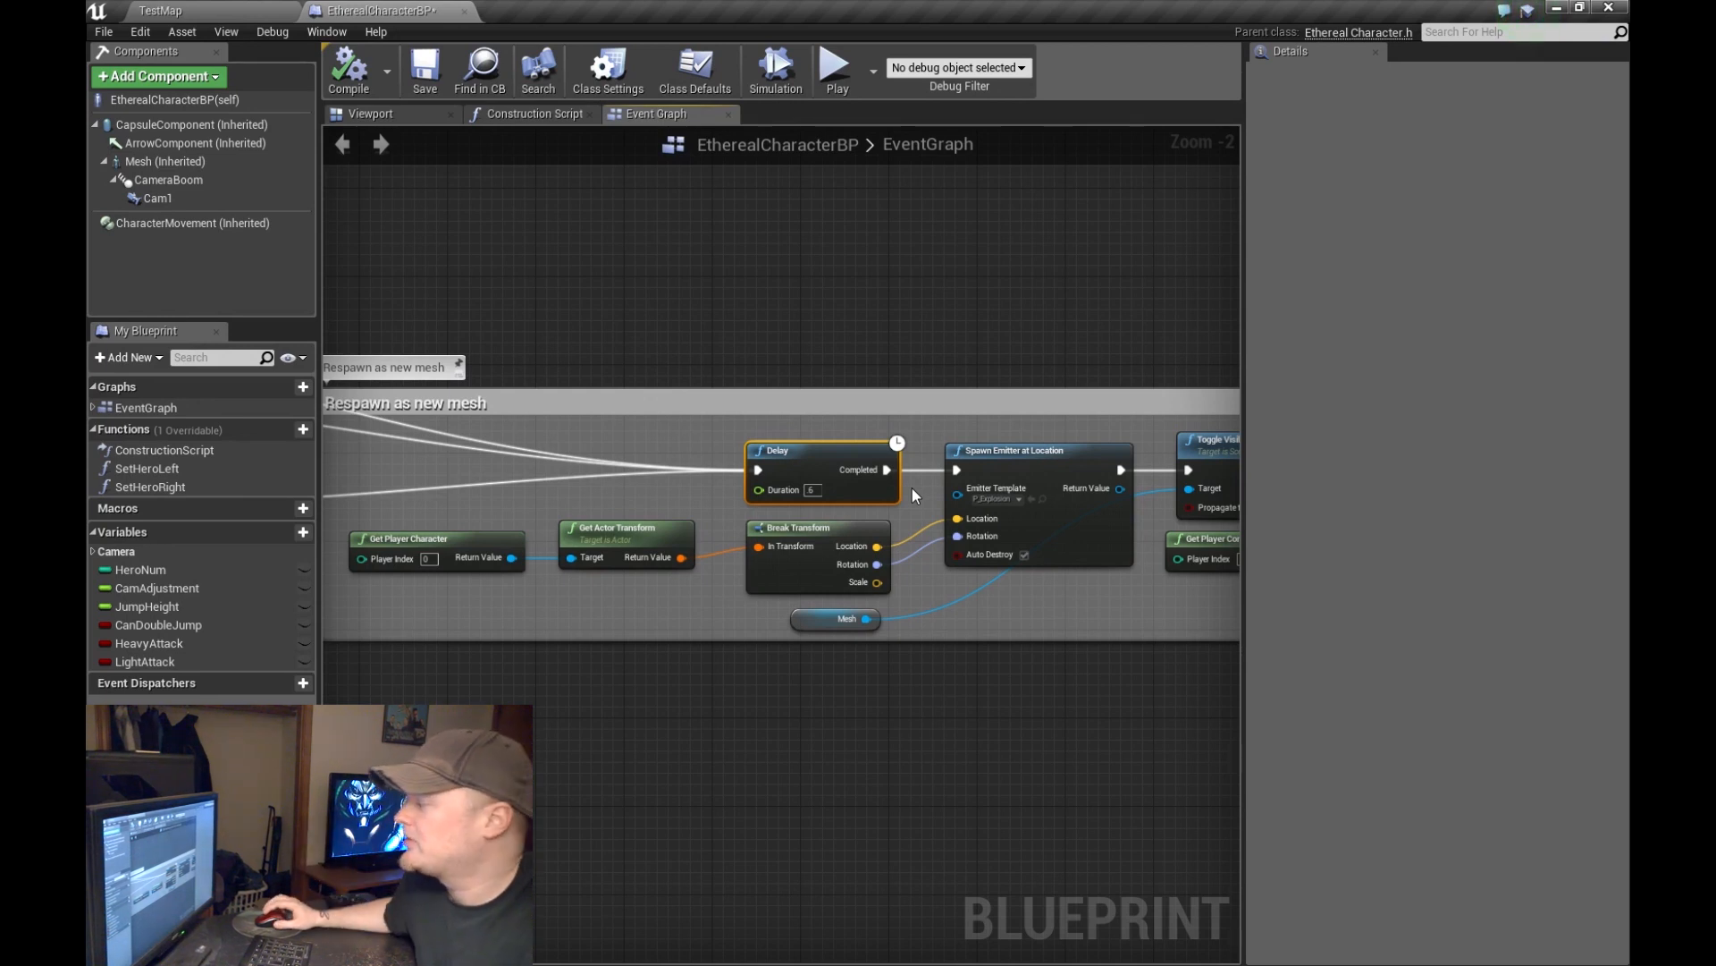
pyautogui.moveTo(824, 501)
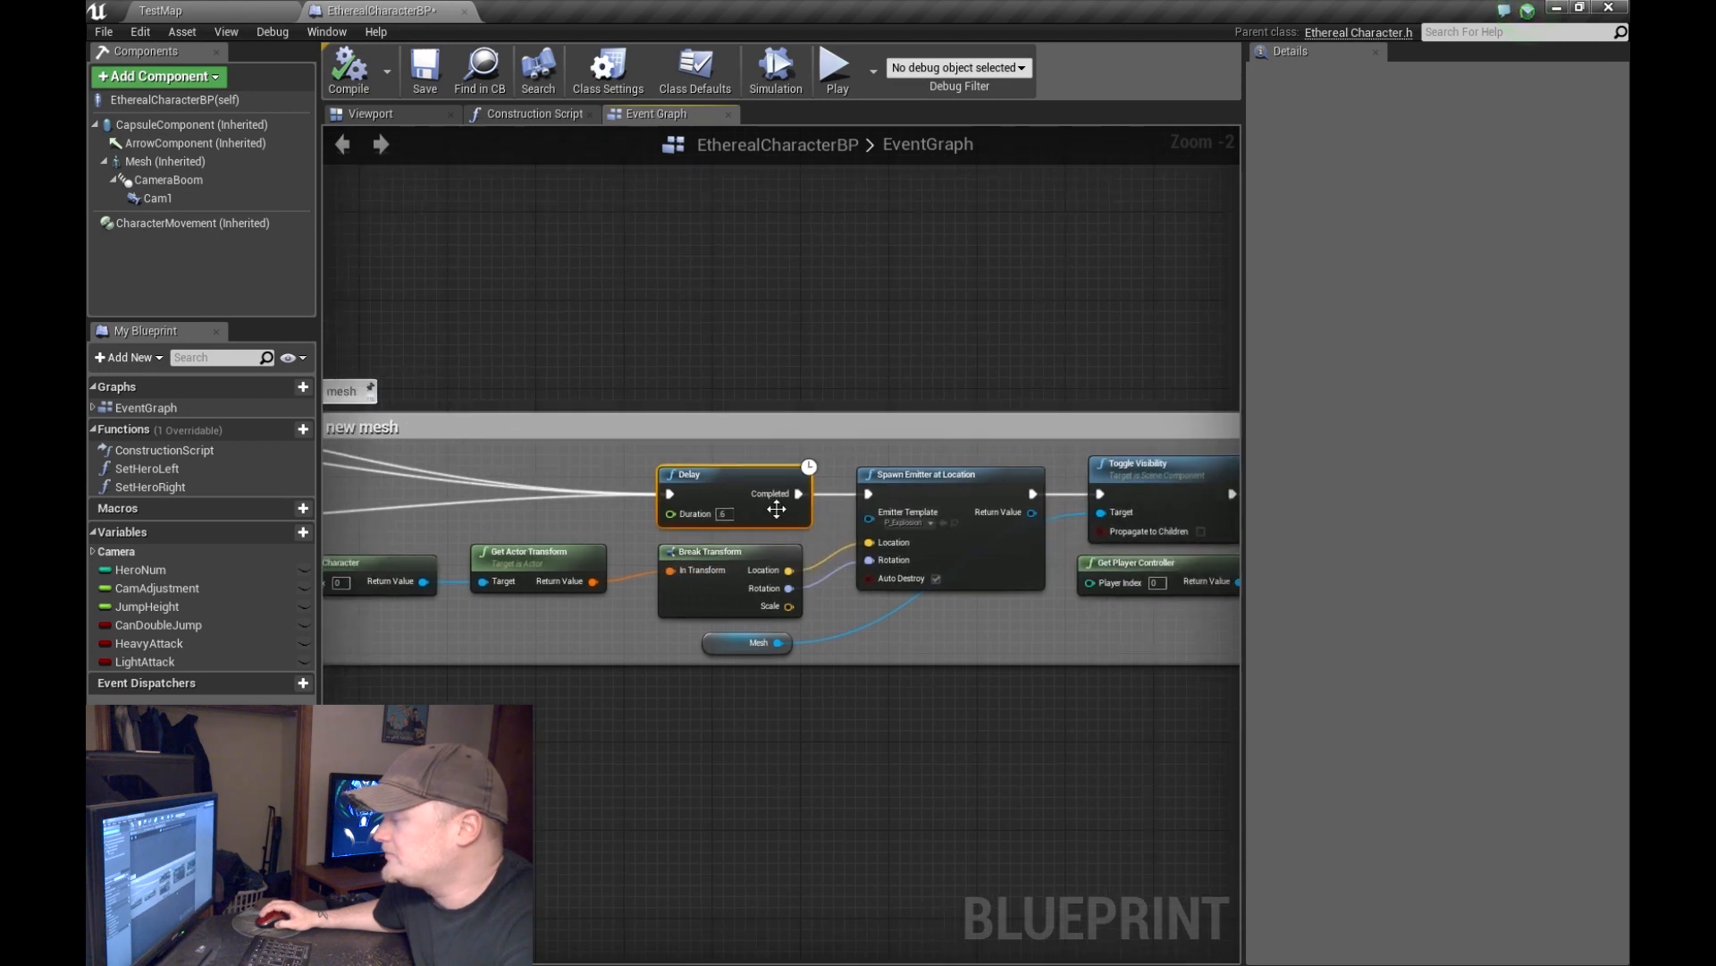
pyautogui.moveTo(728, 493)
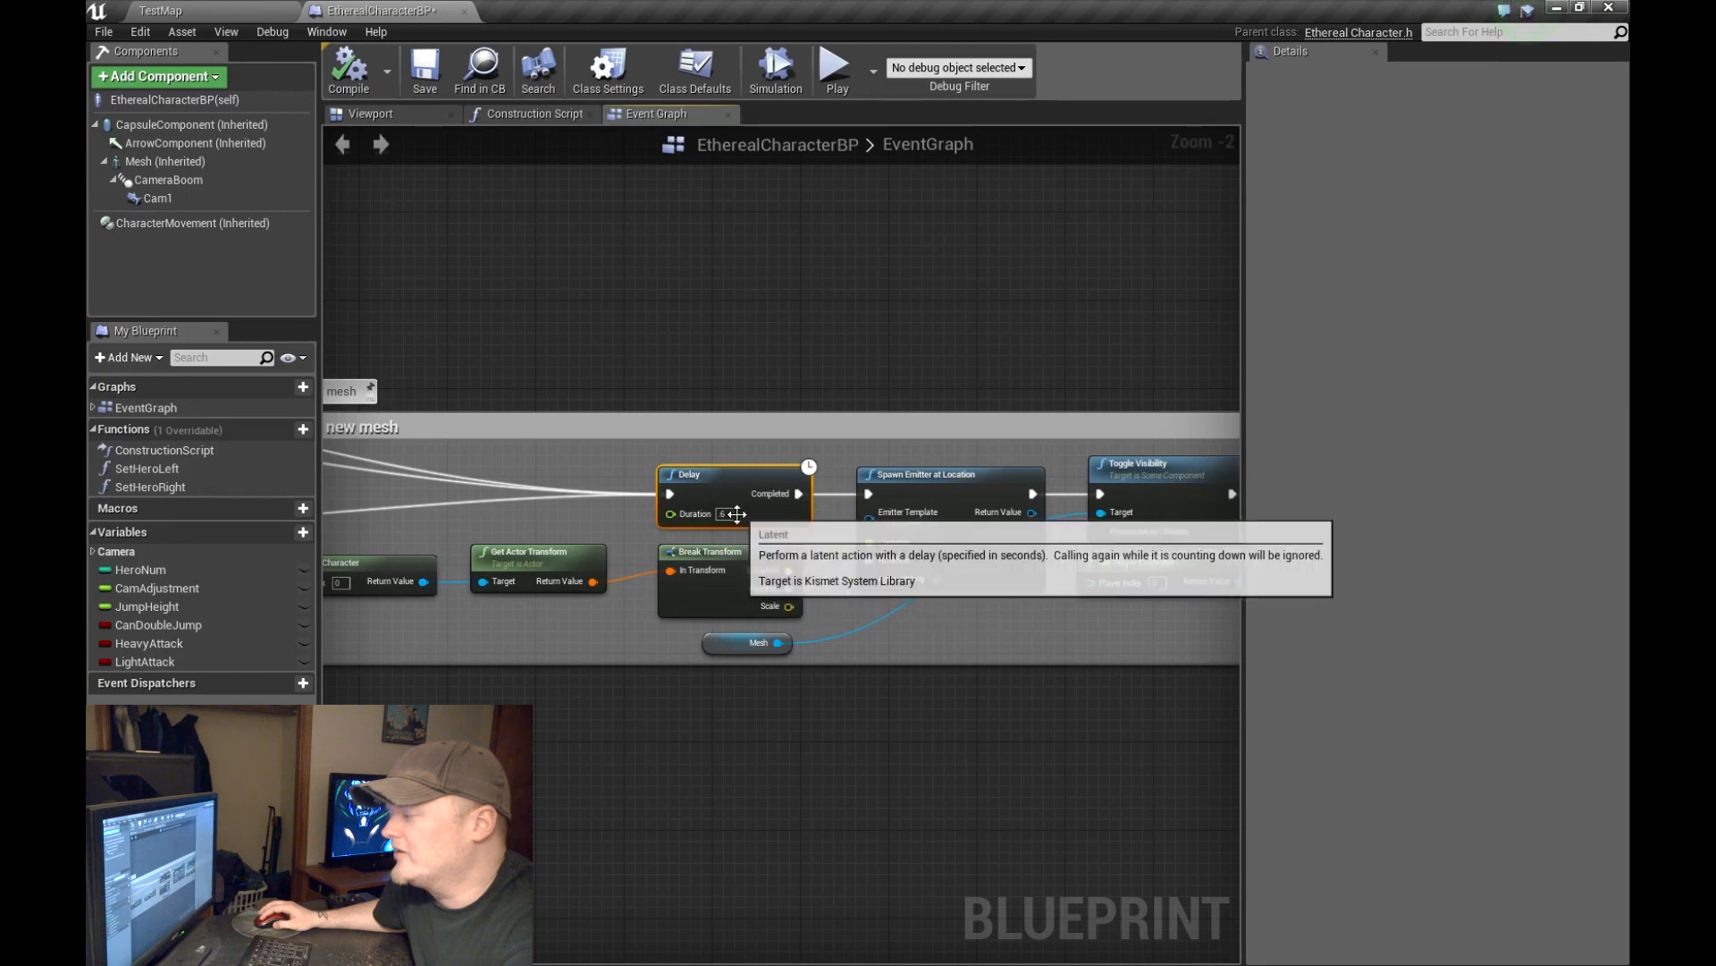
pyautogui.moveTo(731, 513)
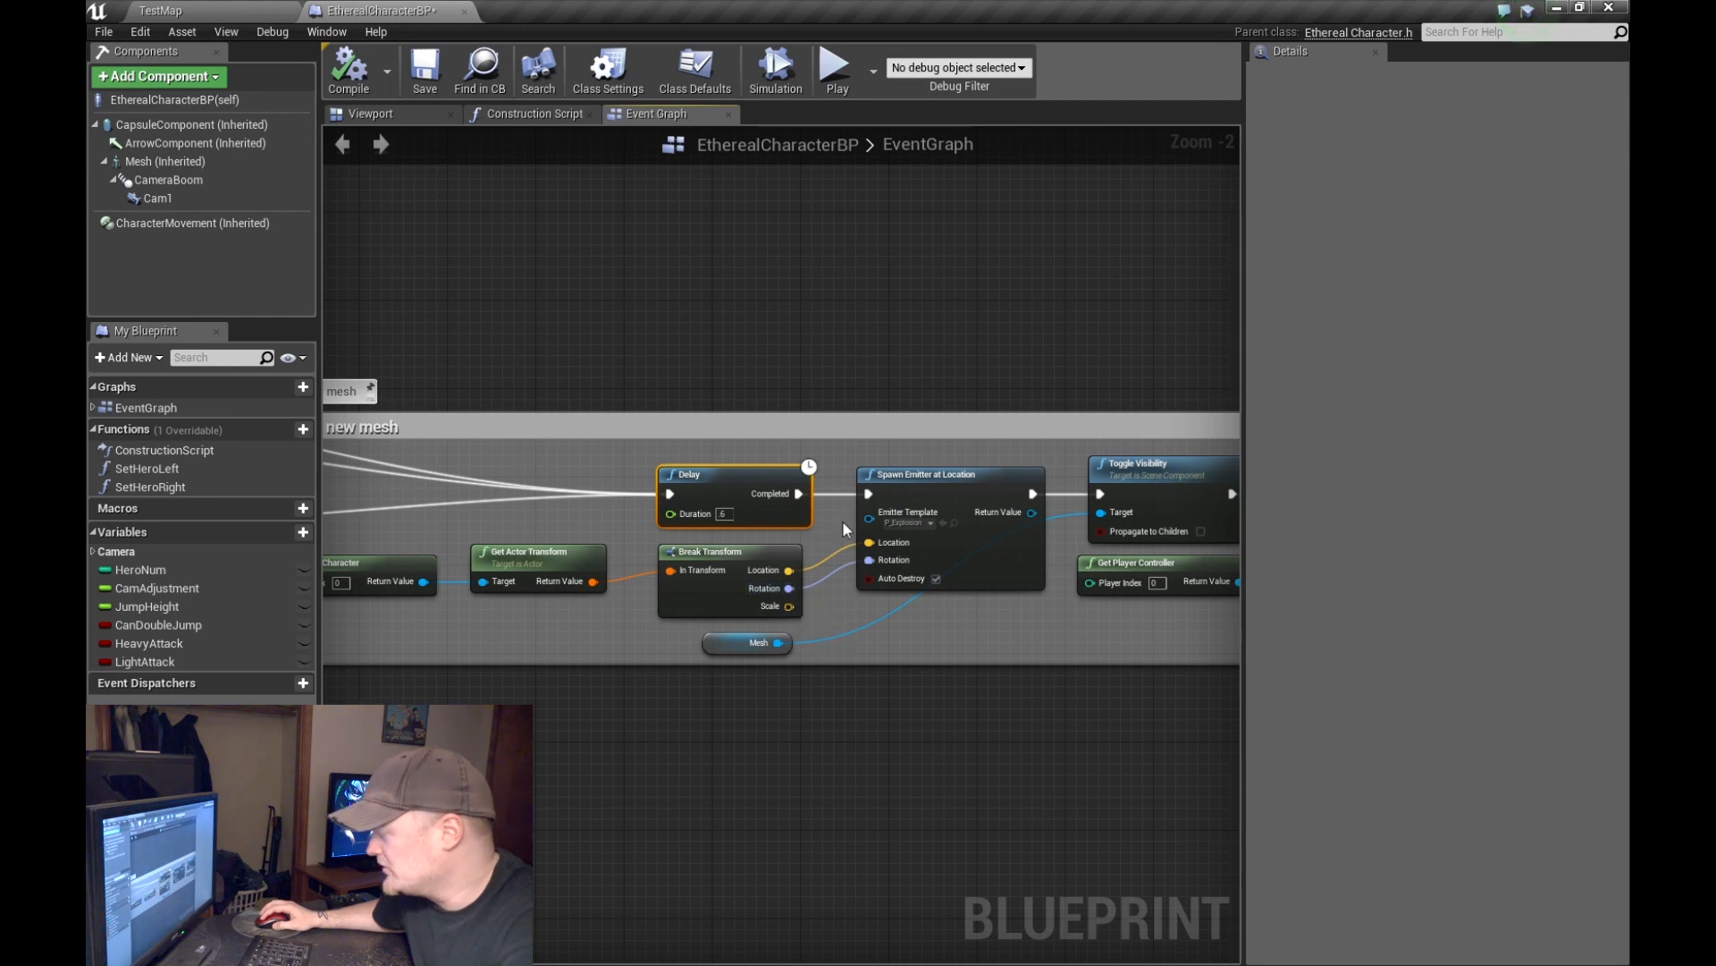
pyautogui.click(903, 578)
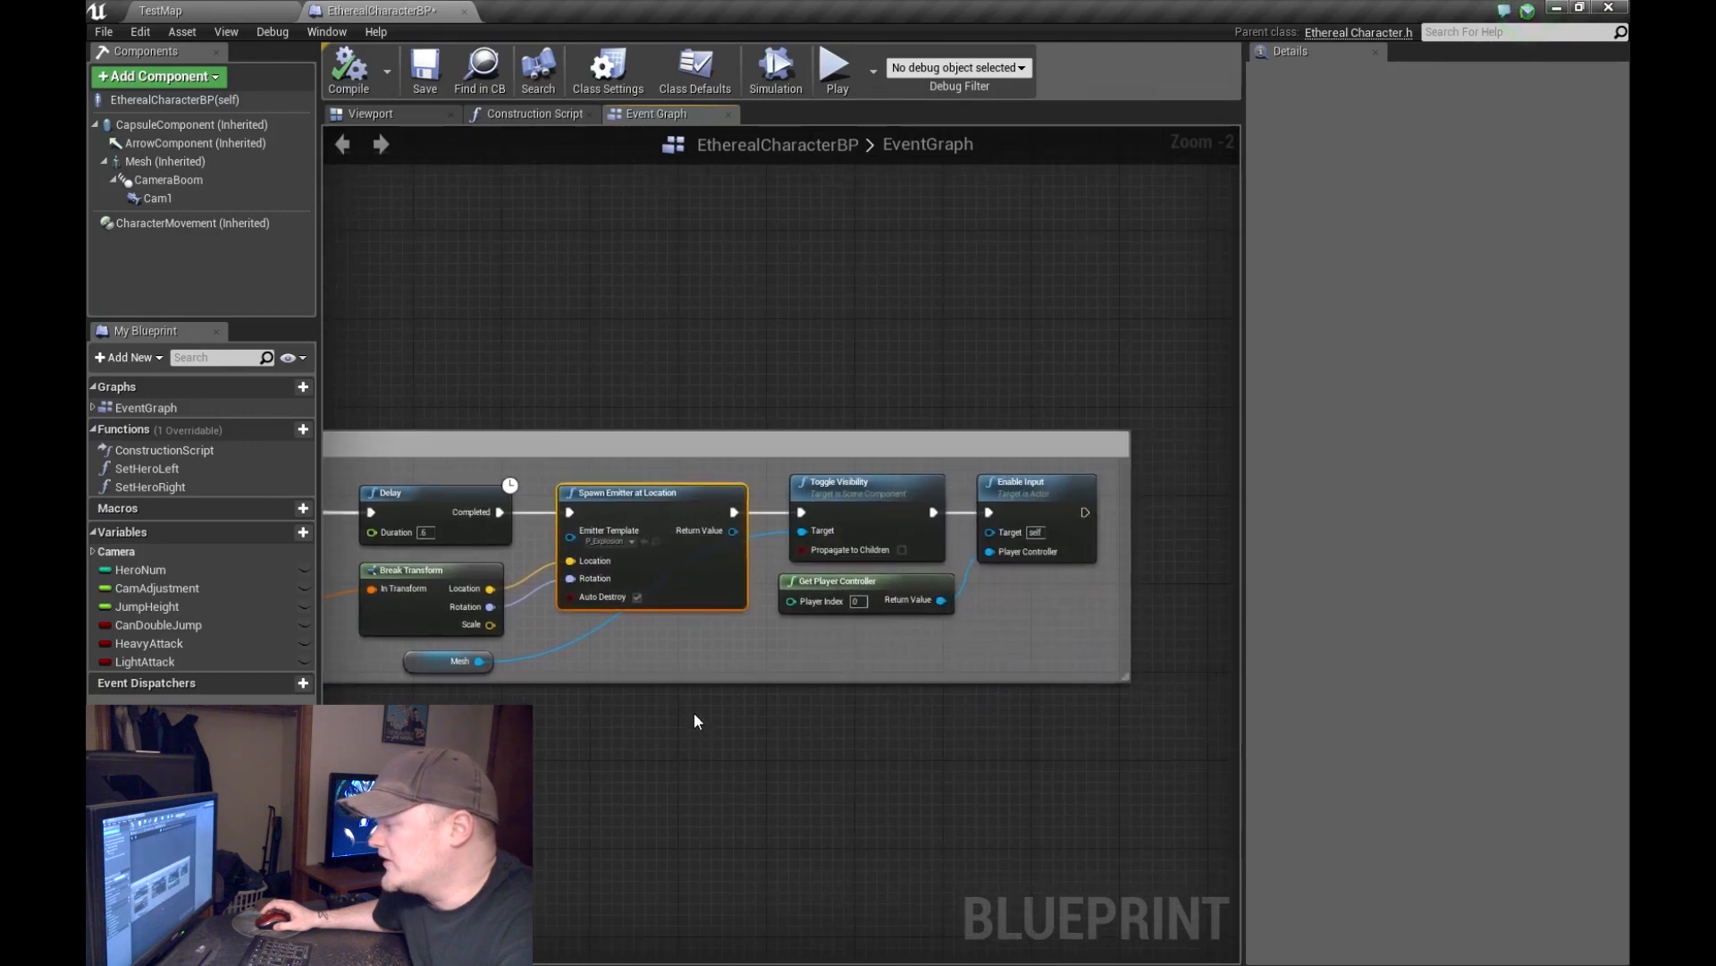
pyautogui.moveTo(859, 492)
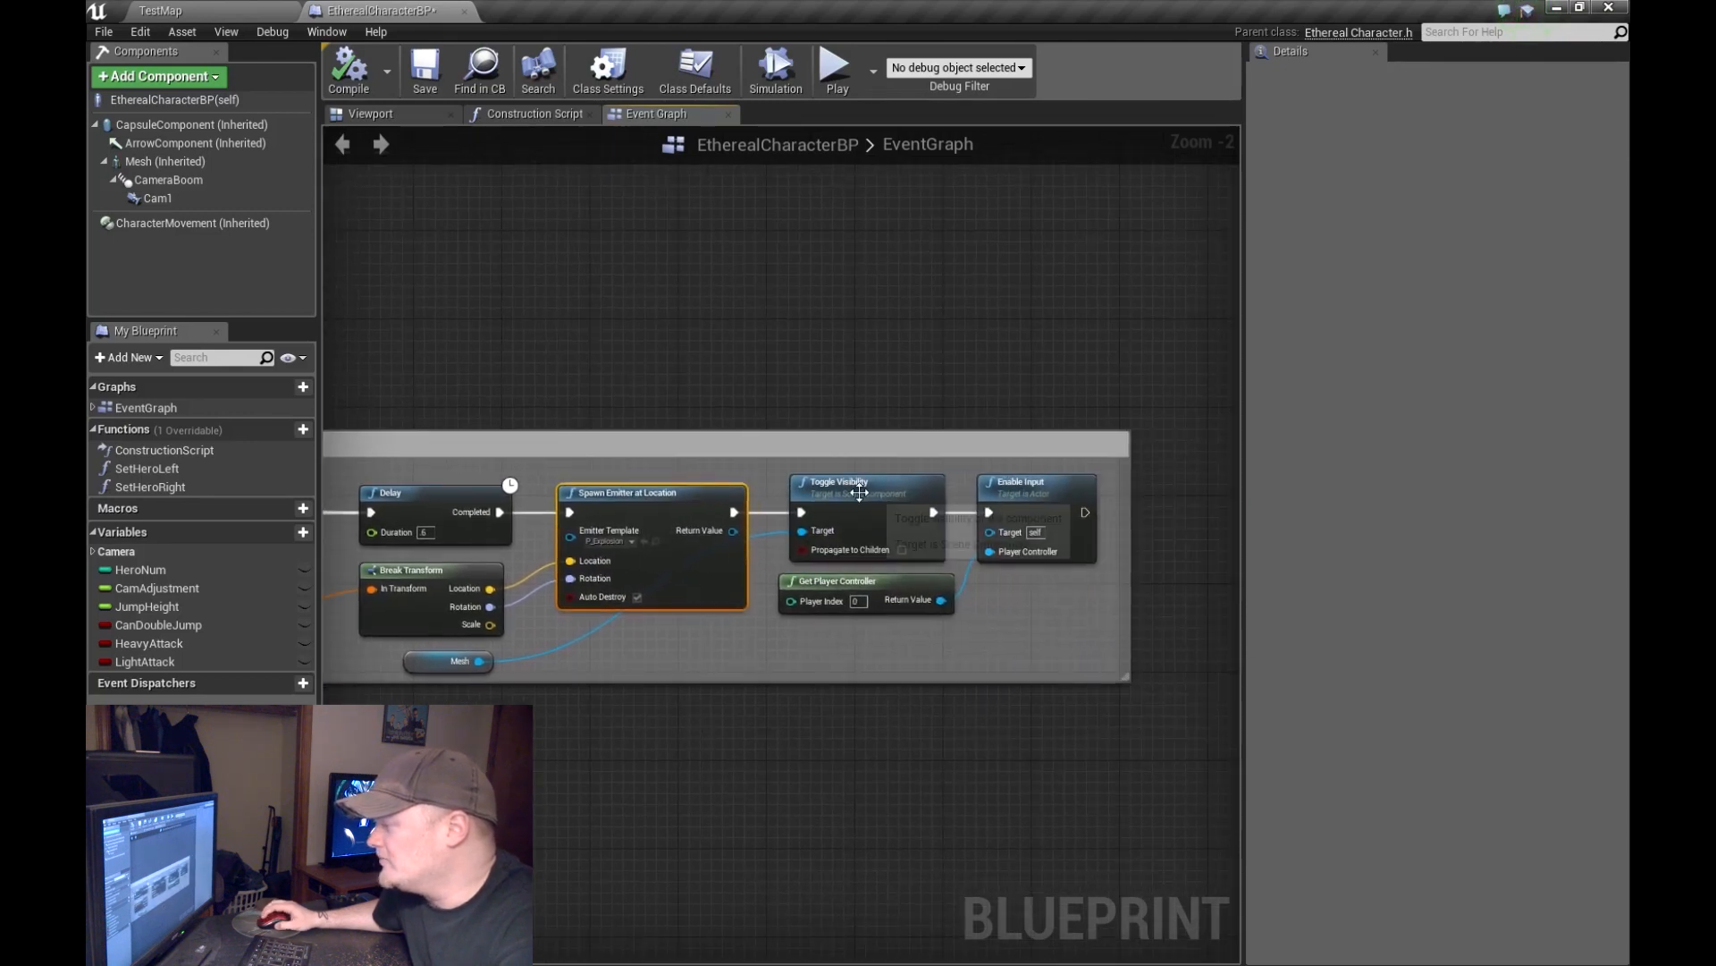
pyautogui.moveTo(843, 506)
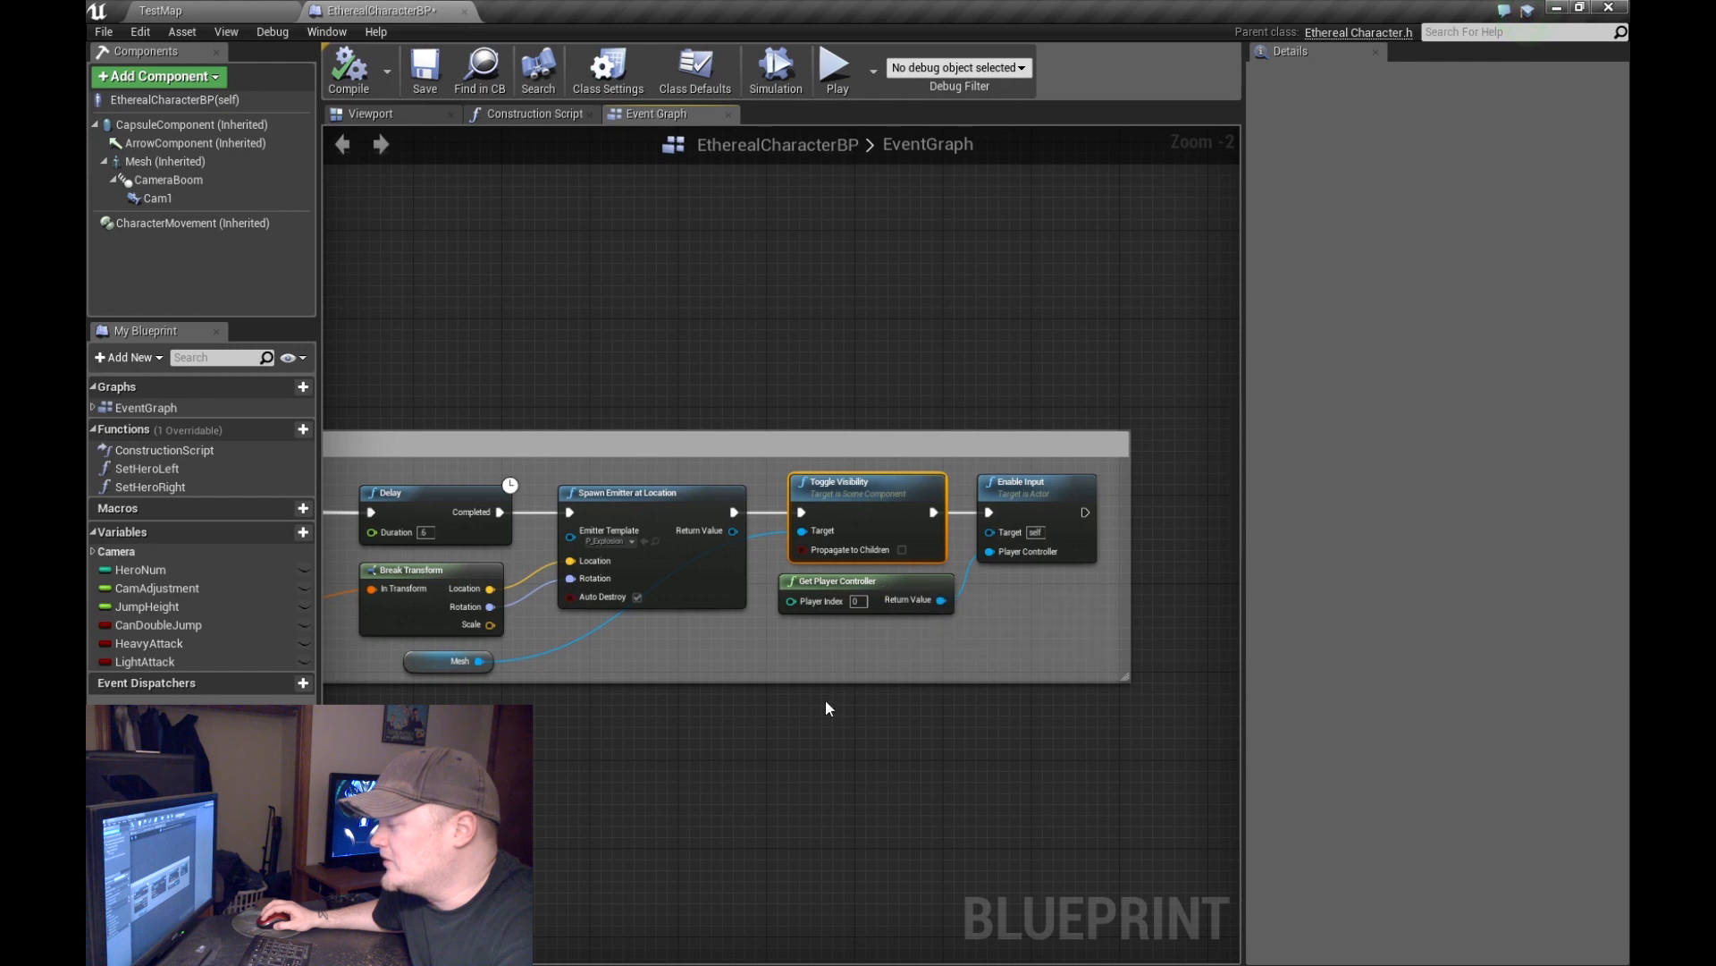
pyautogui.scroll(-3)
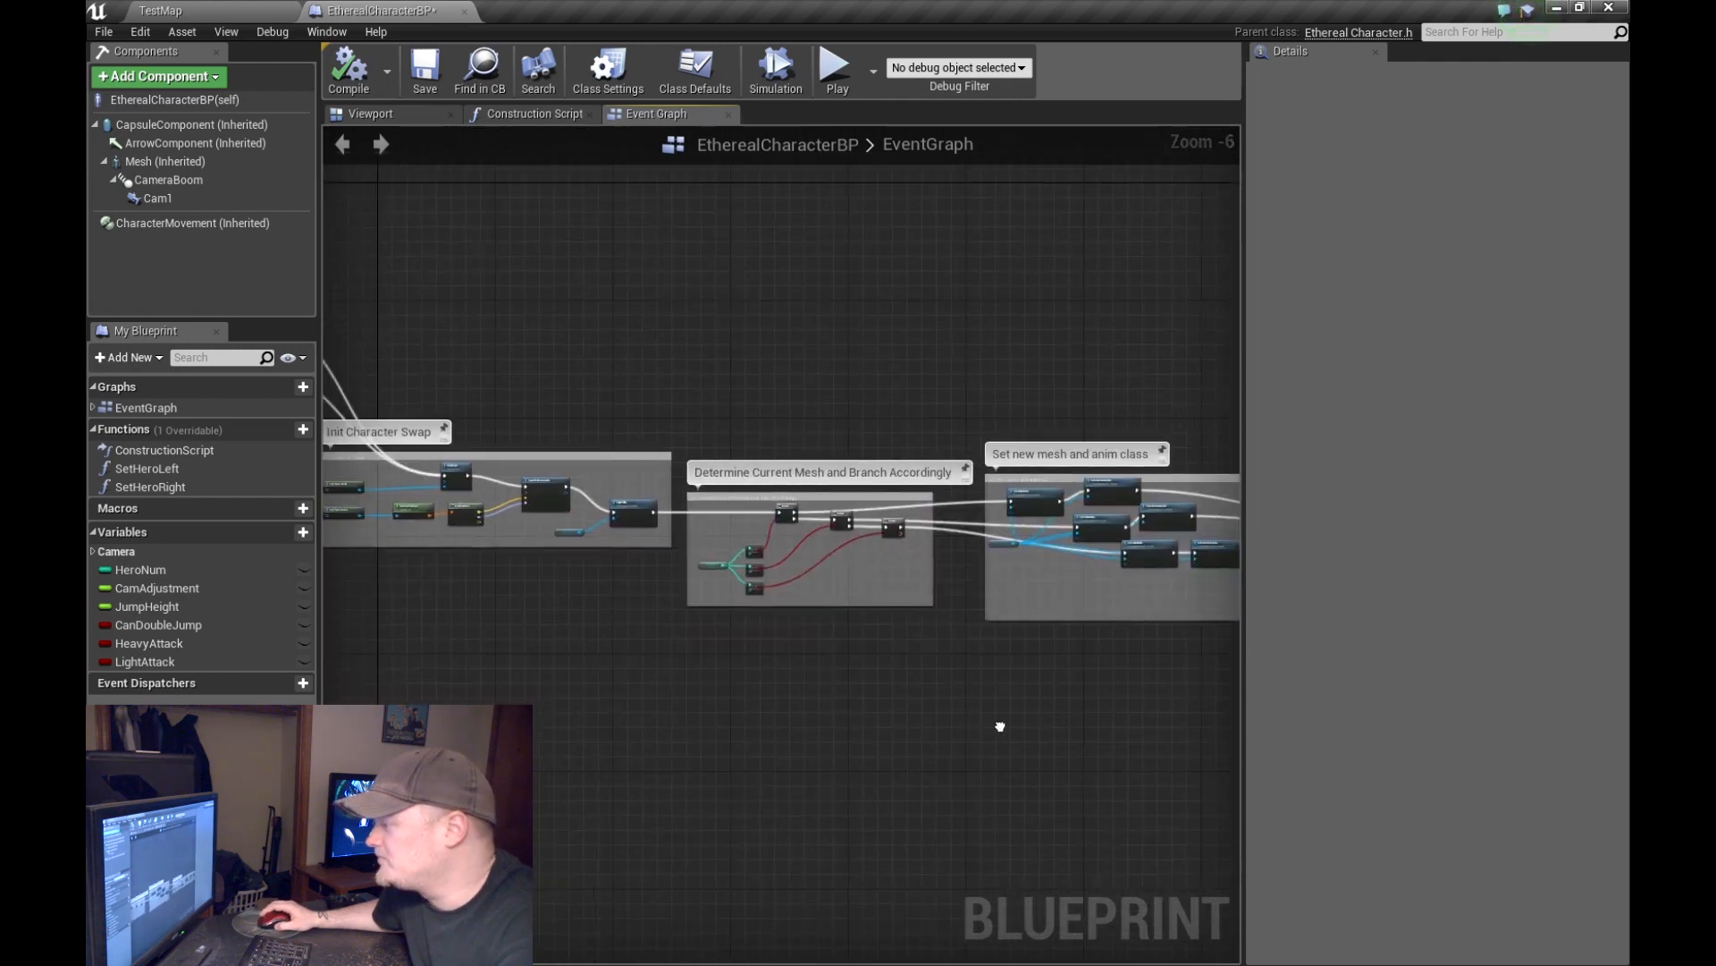
pyautogui.click(160, 10)
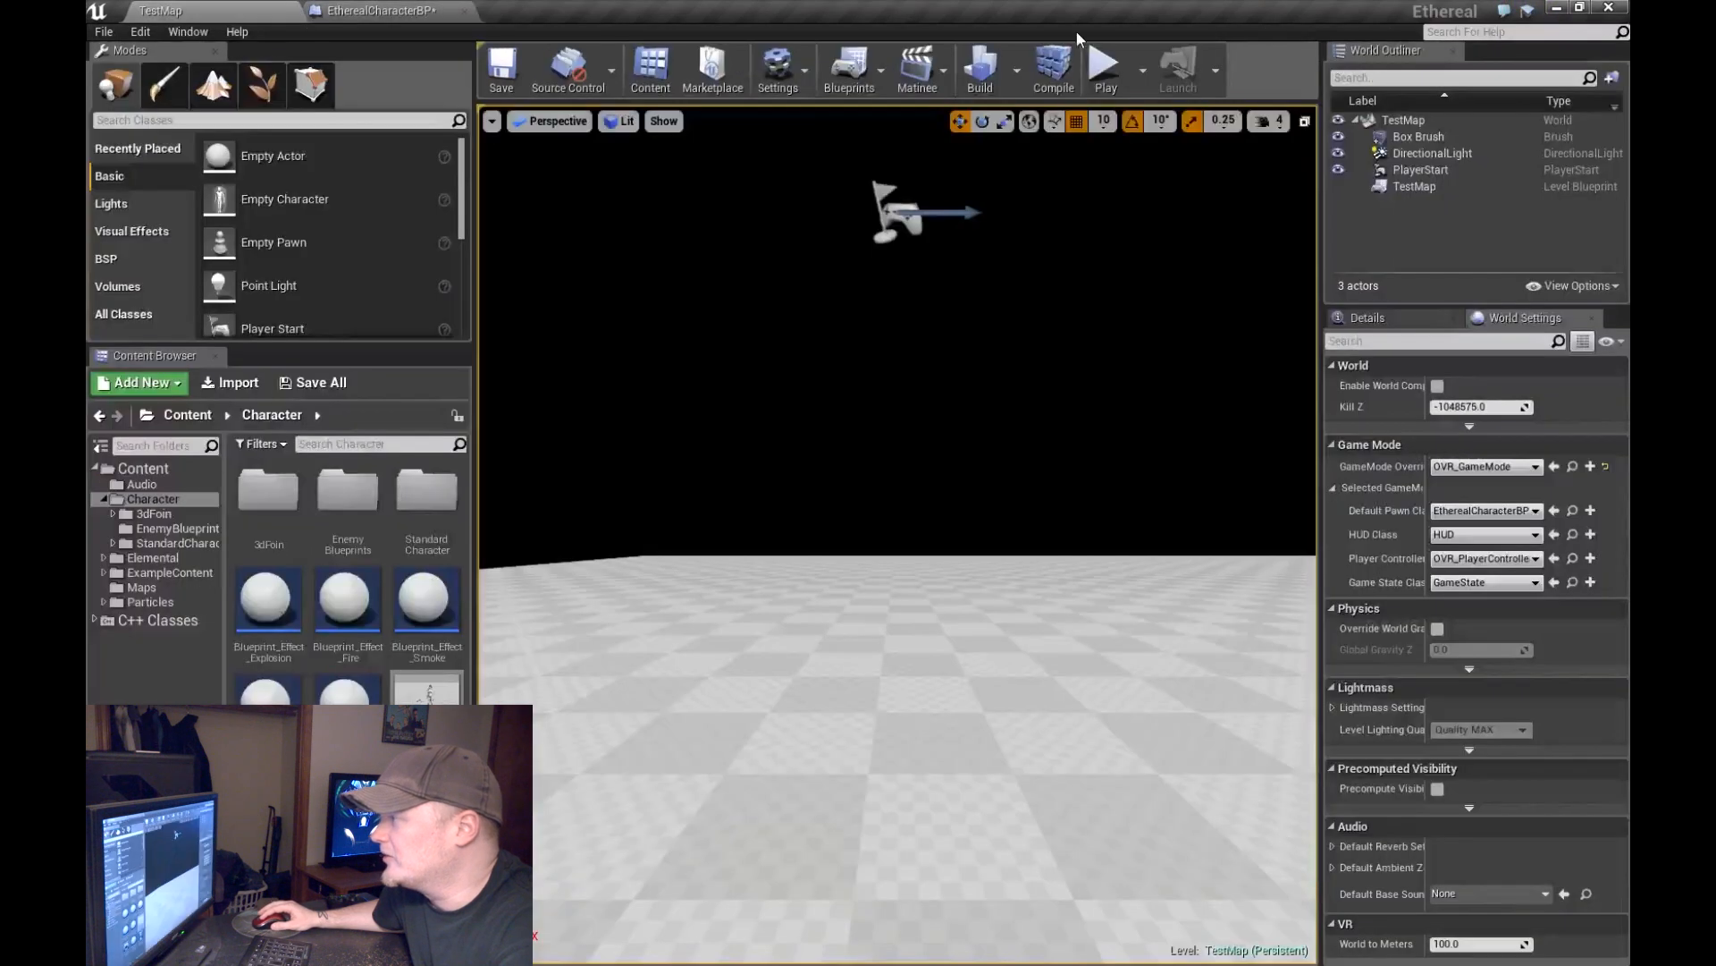
pyautogui.click(1103, 64)
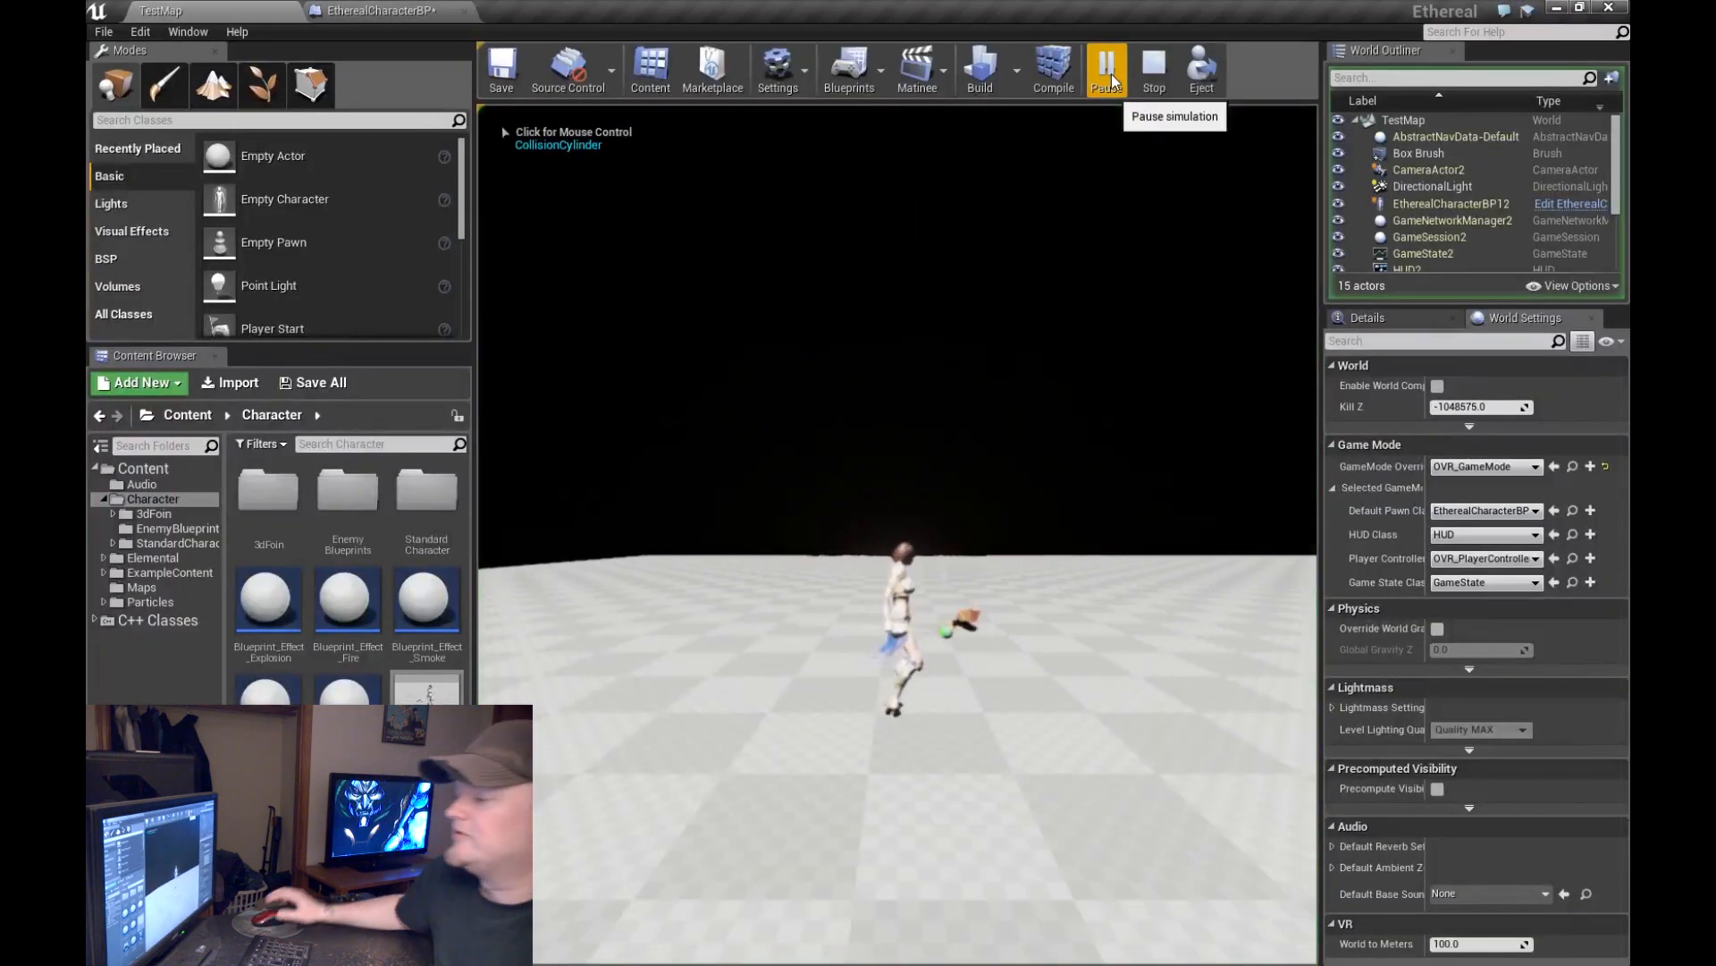